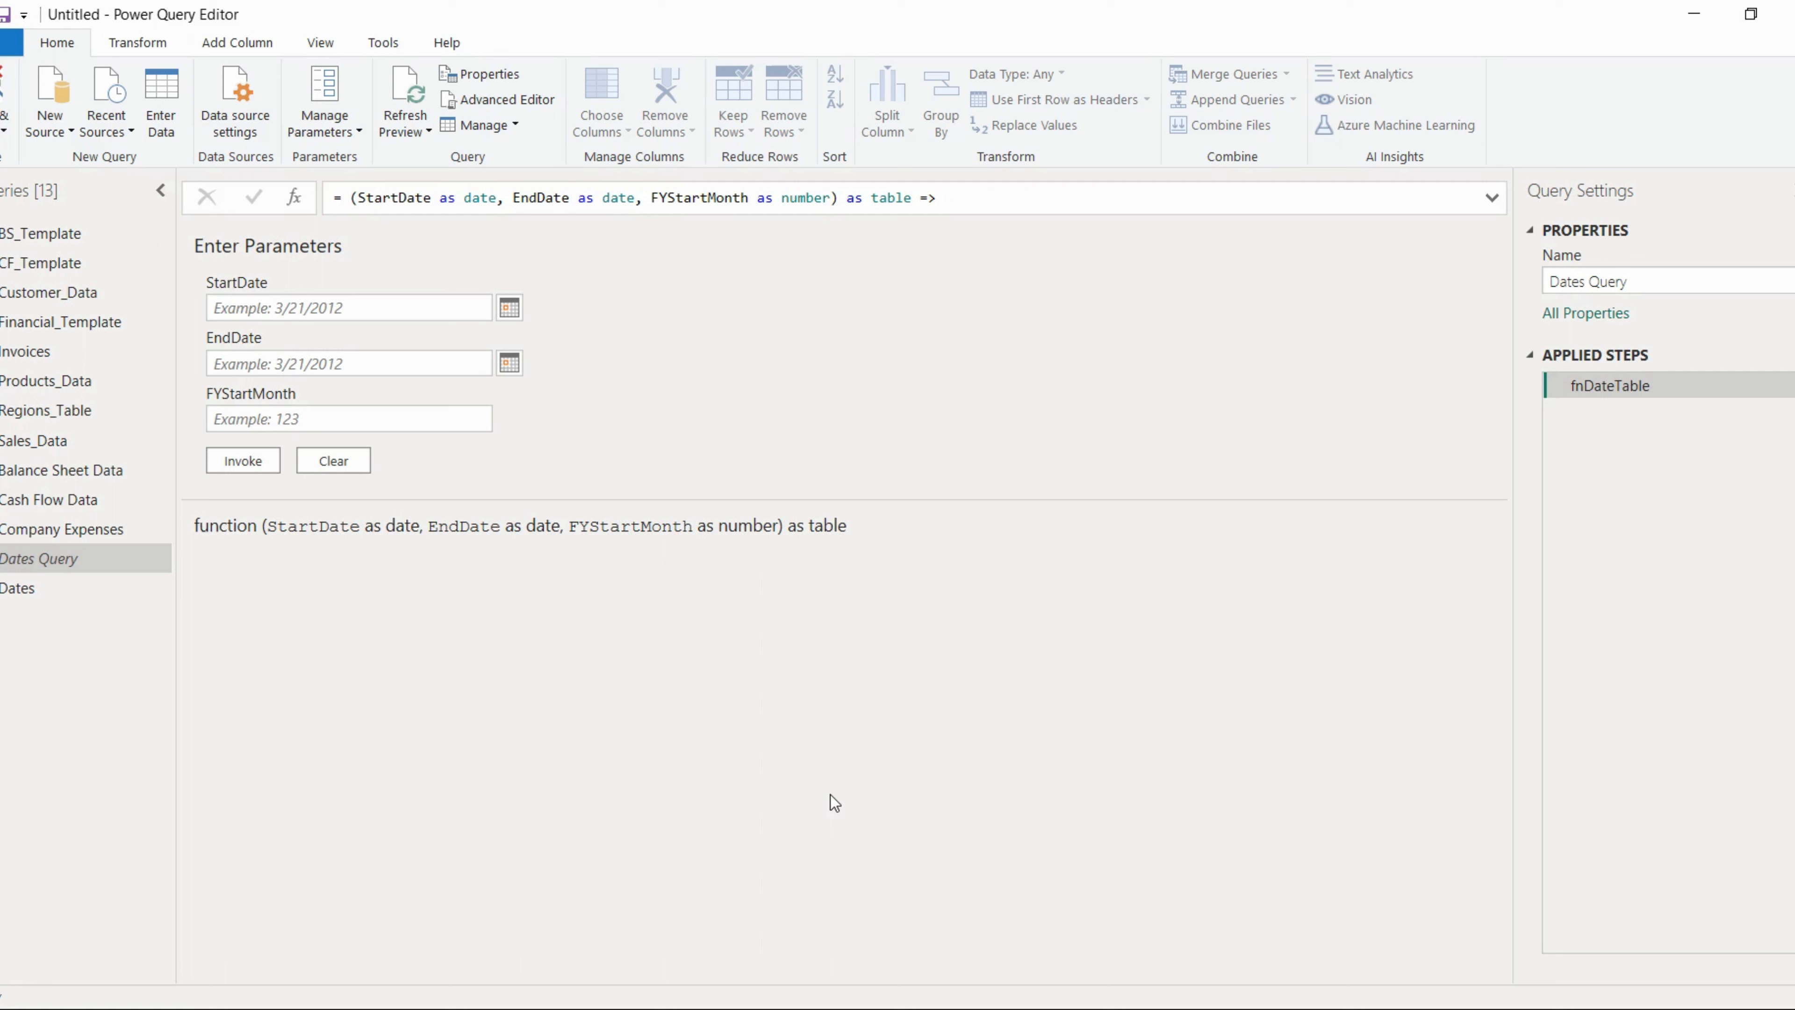
# Select the Dates query to preview its generated calendar table.
pyautogui.click(17, 588)
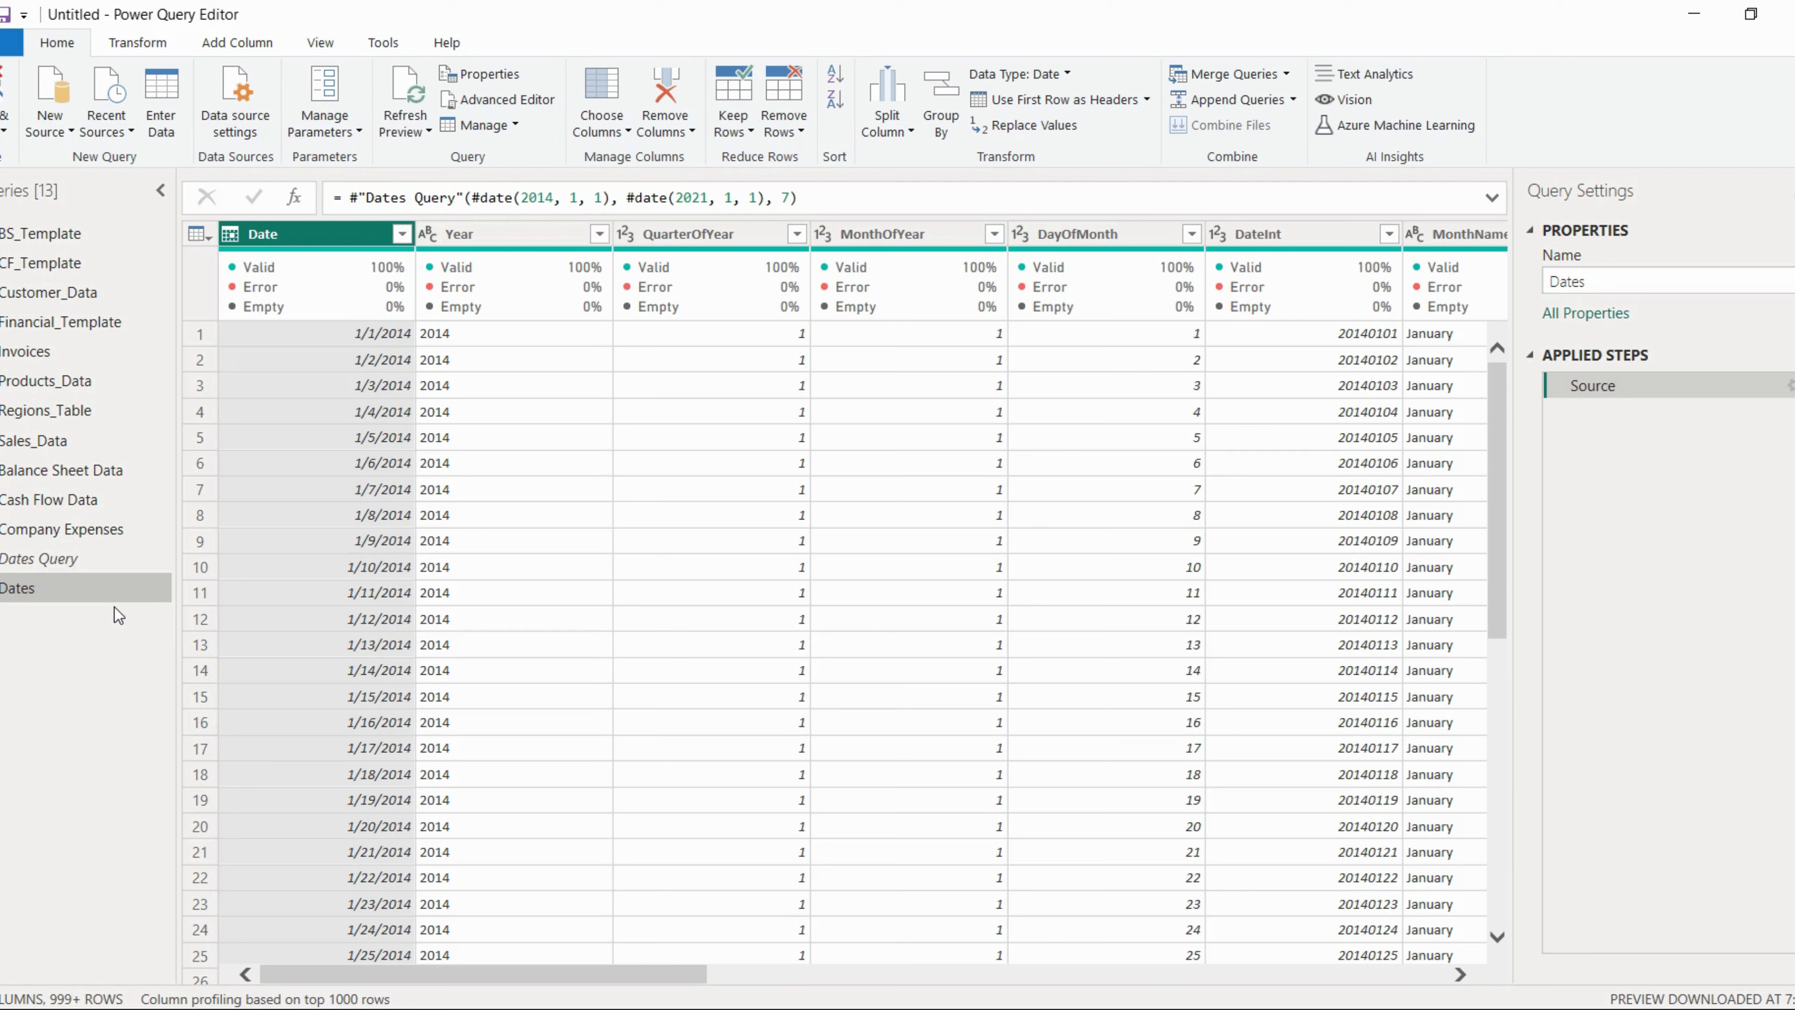
pyautogui.moveTo(52, 715)
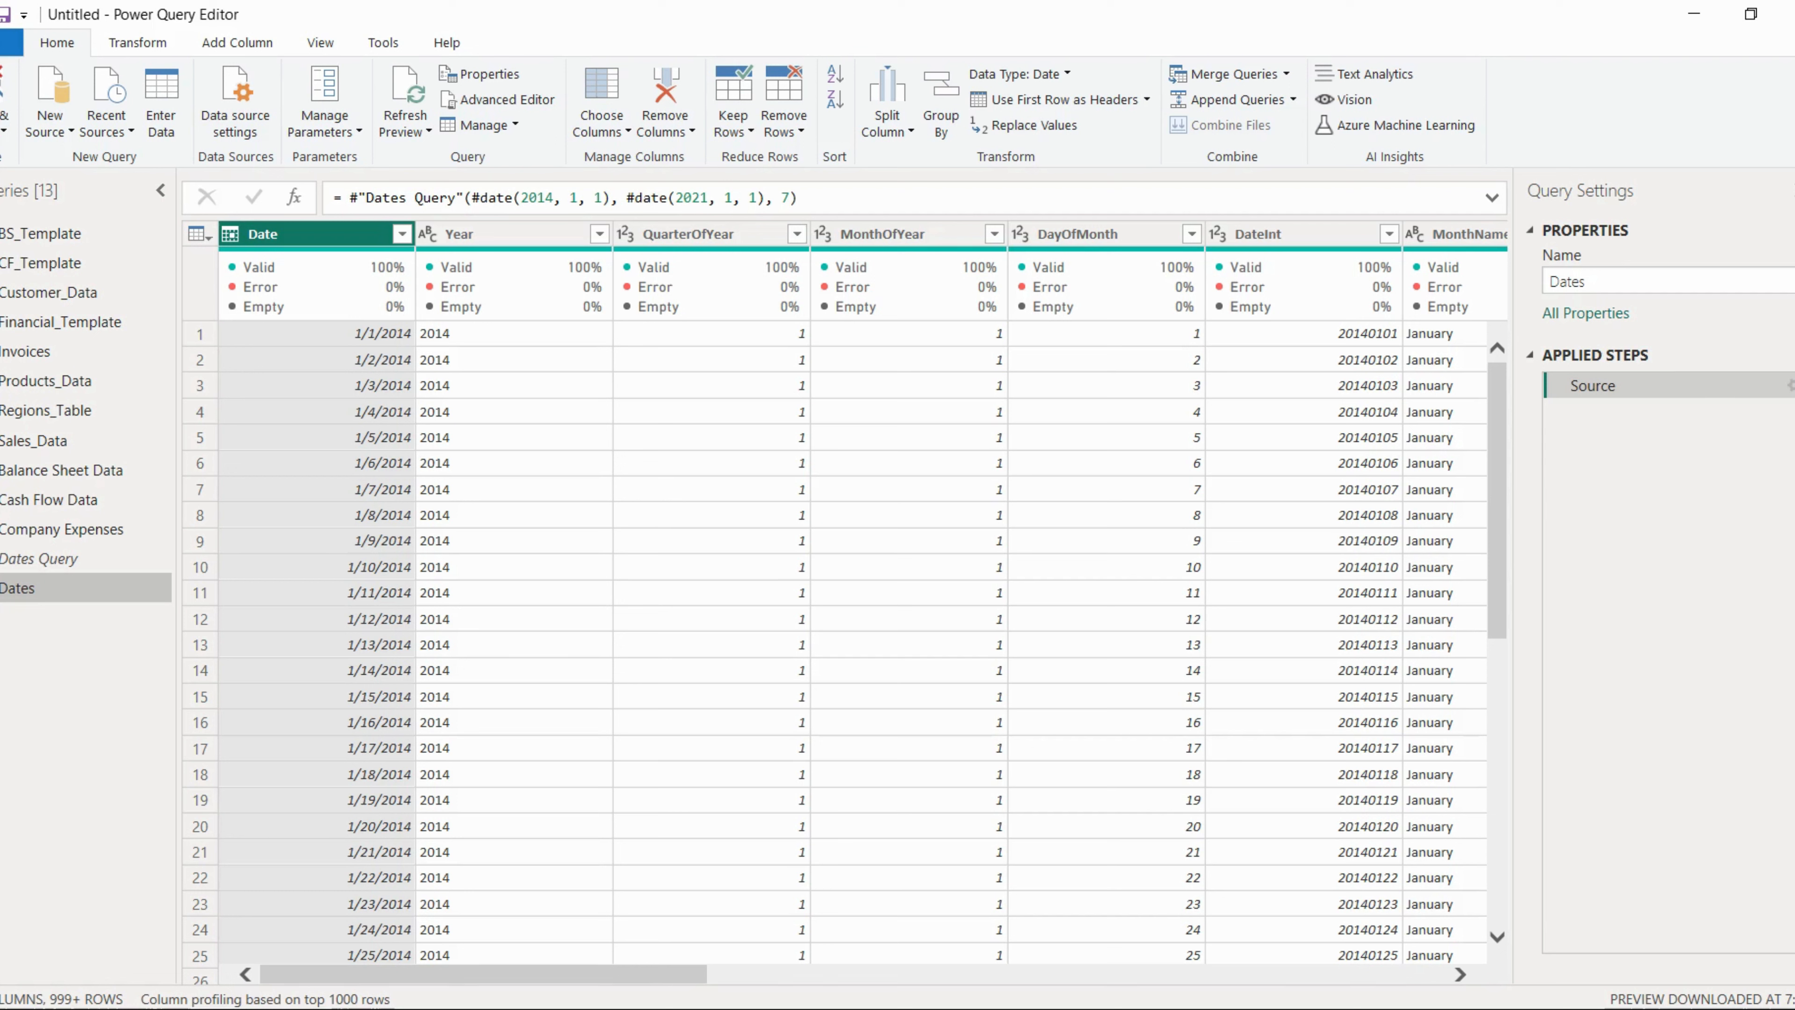
pyautogui.moveTo(73, 224)
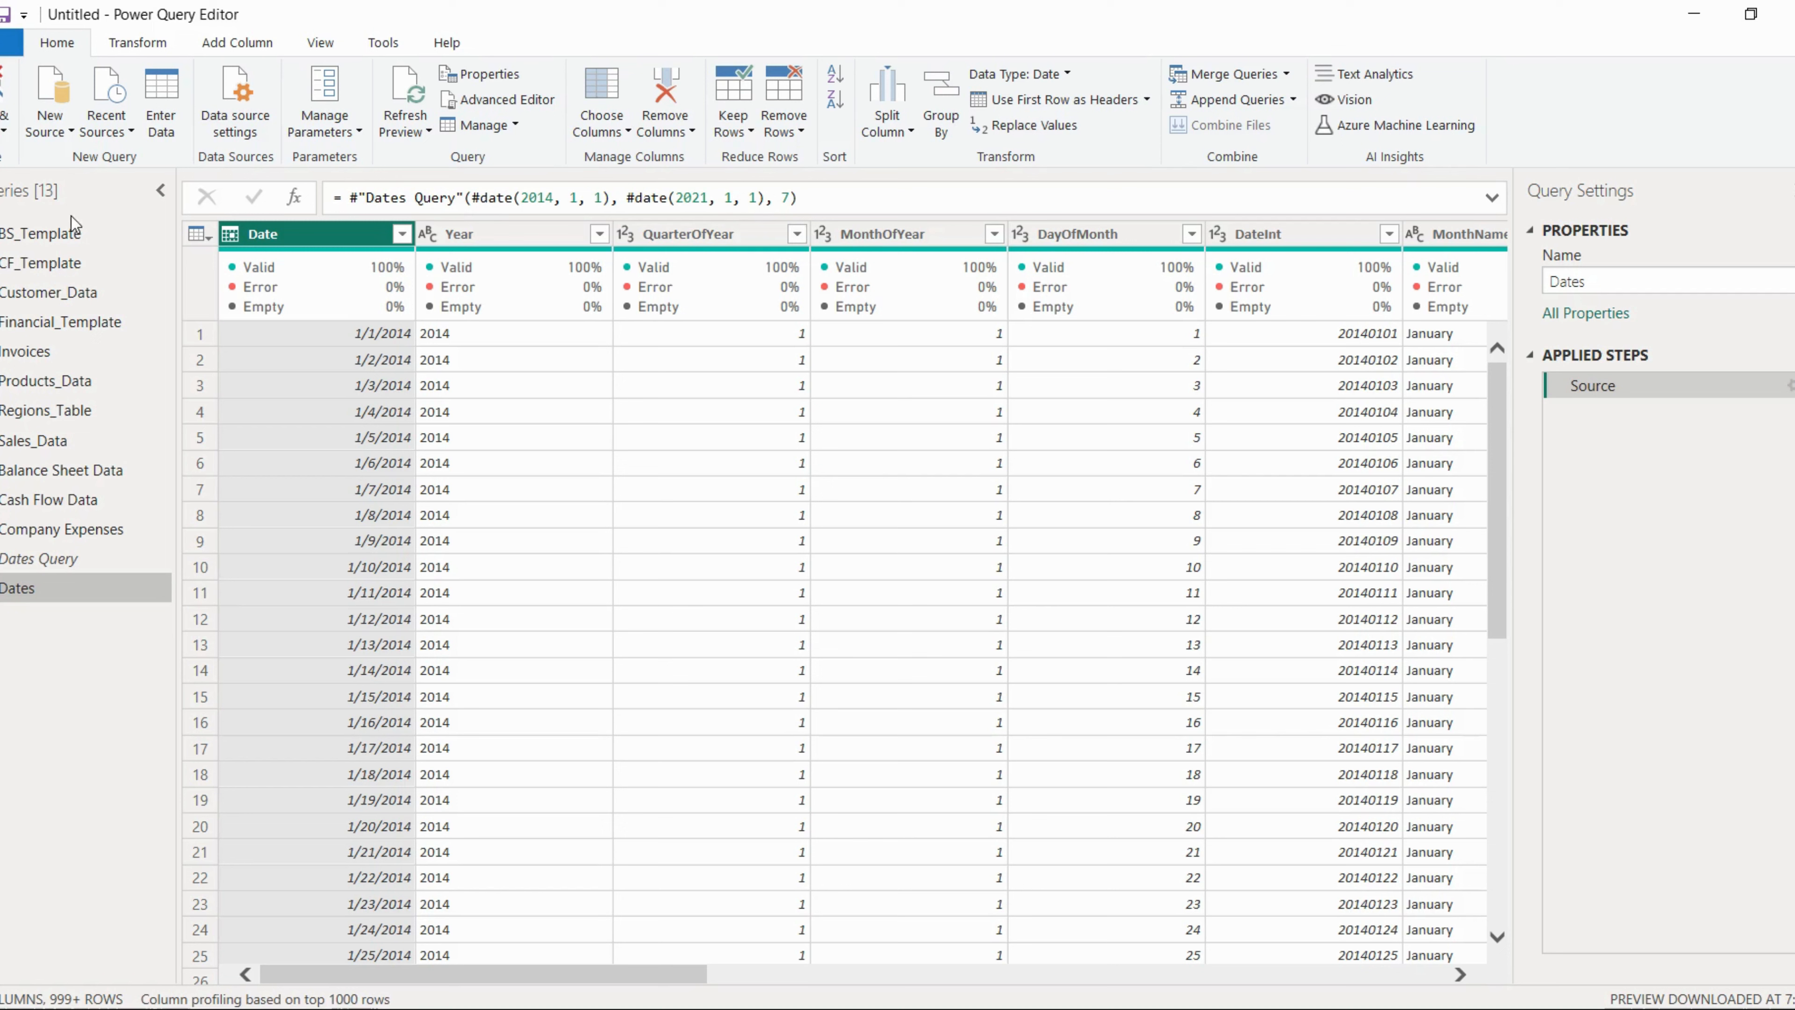
# Rename the template queries to Balance Sheet Template and Cash Flow Template.
pyautogui.rightClick(40, 231)
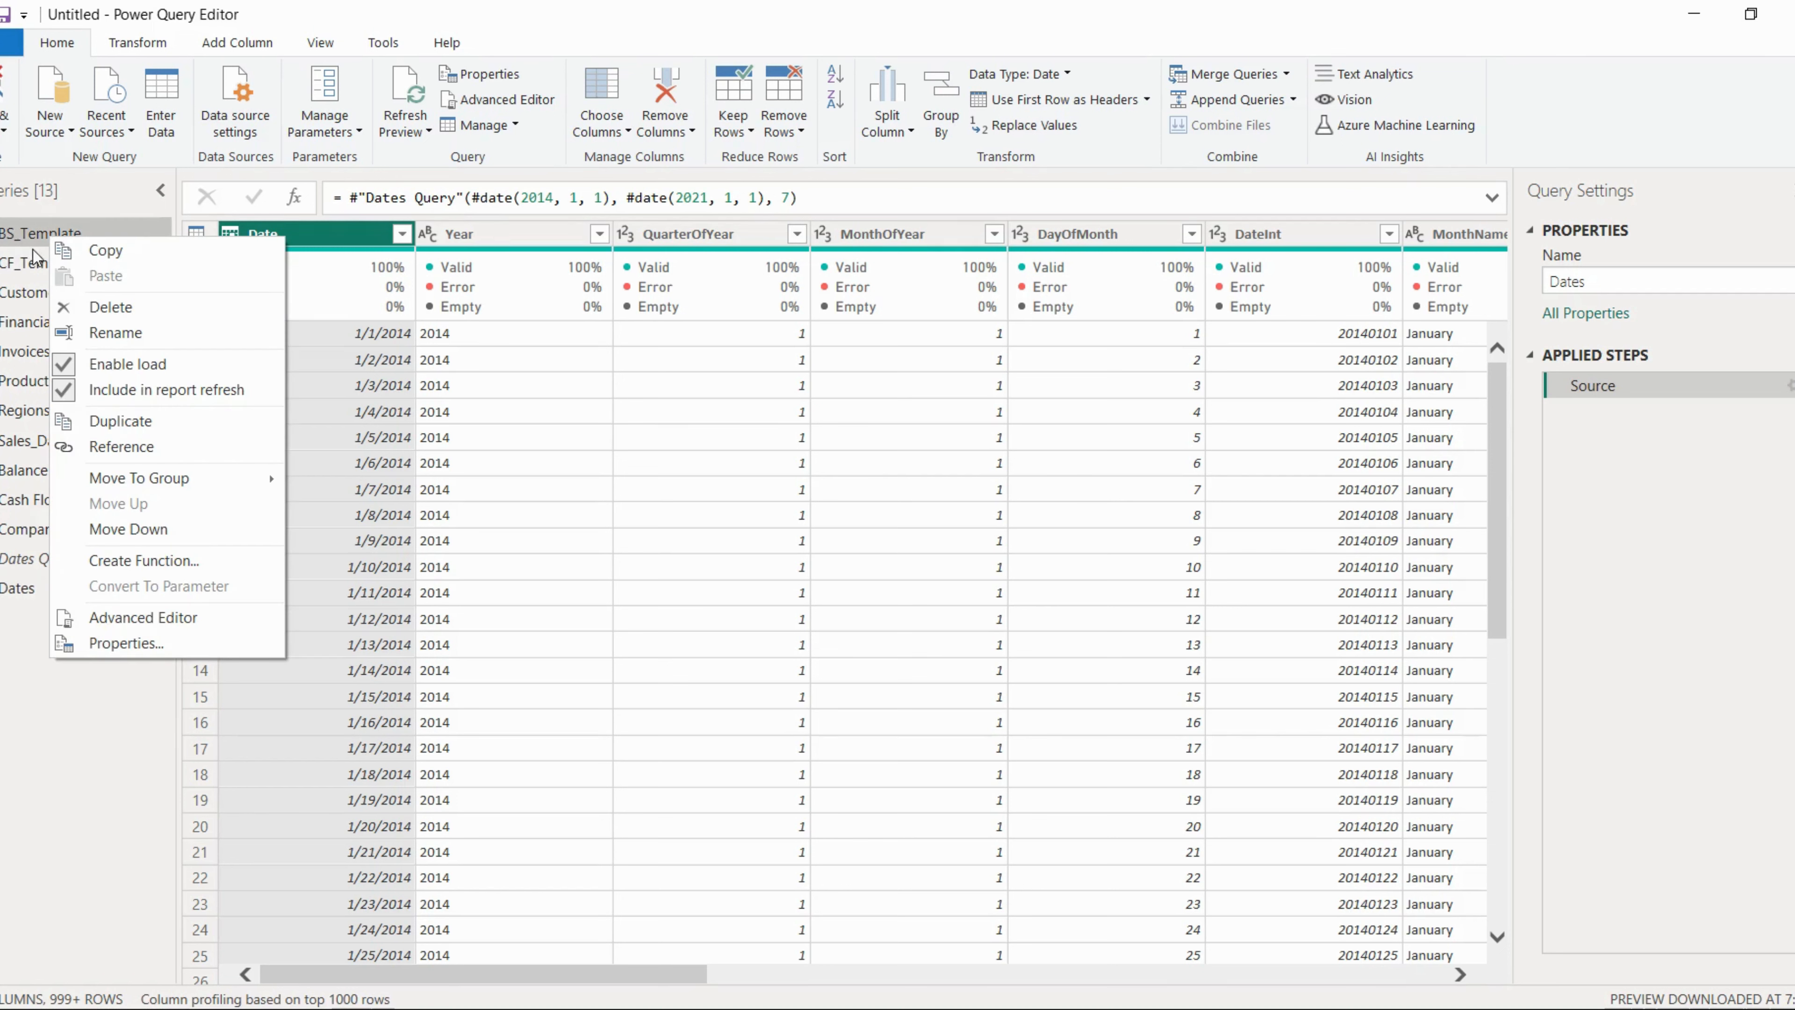
pyautogui.moveTo(111, 307)
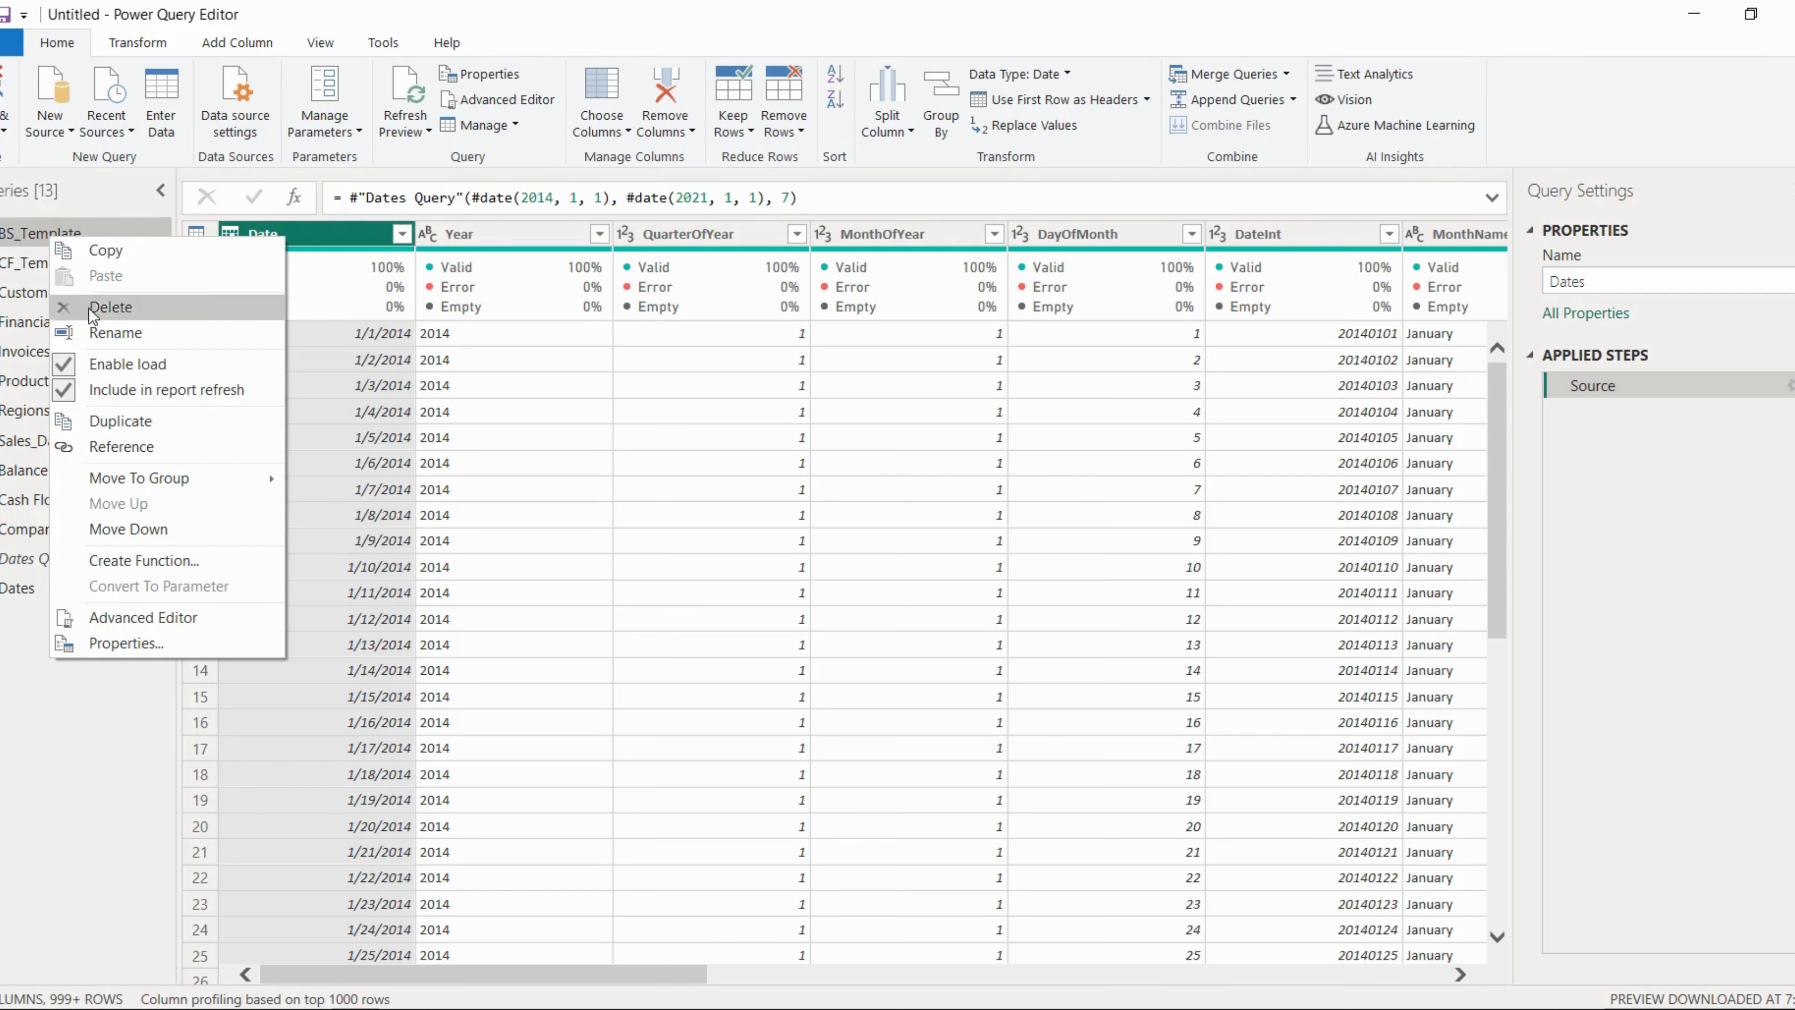
pyautogui.moveTo(137, 355)
pyautogui.write('alance Sheet ')
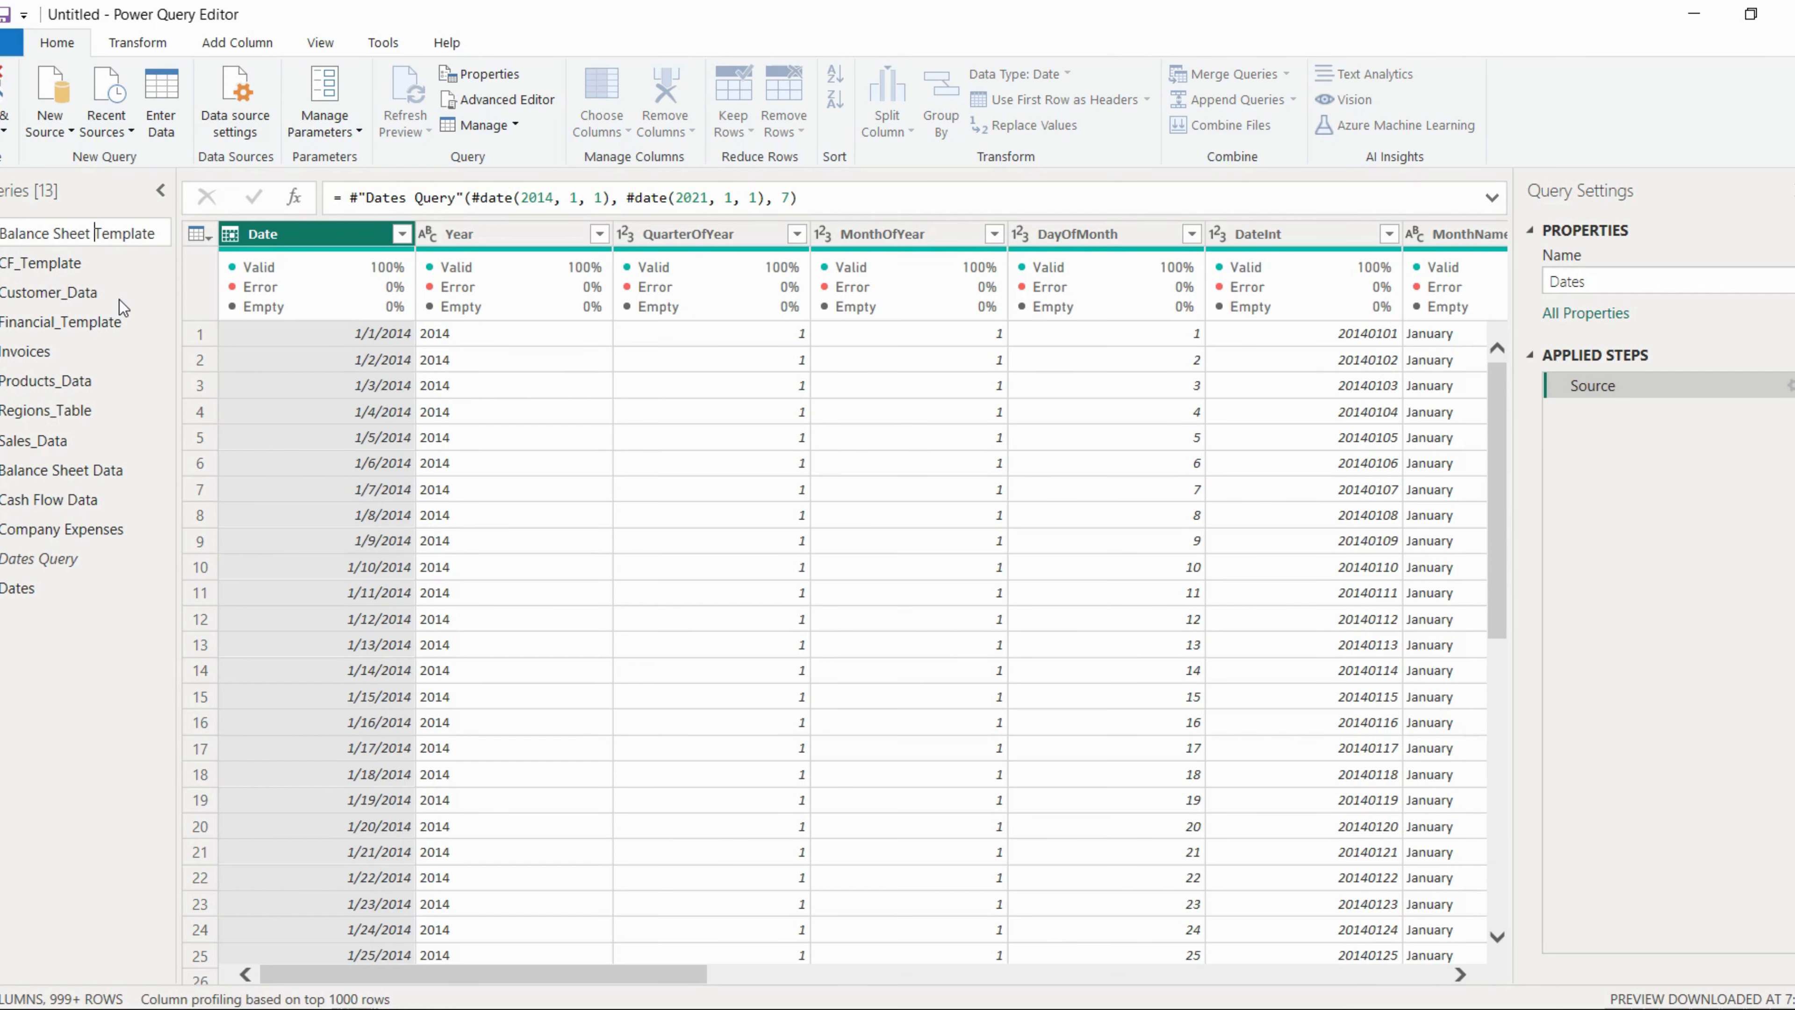
pyautogui.click(78, 233)
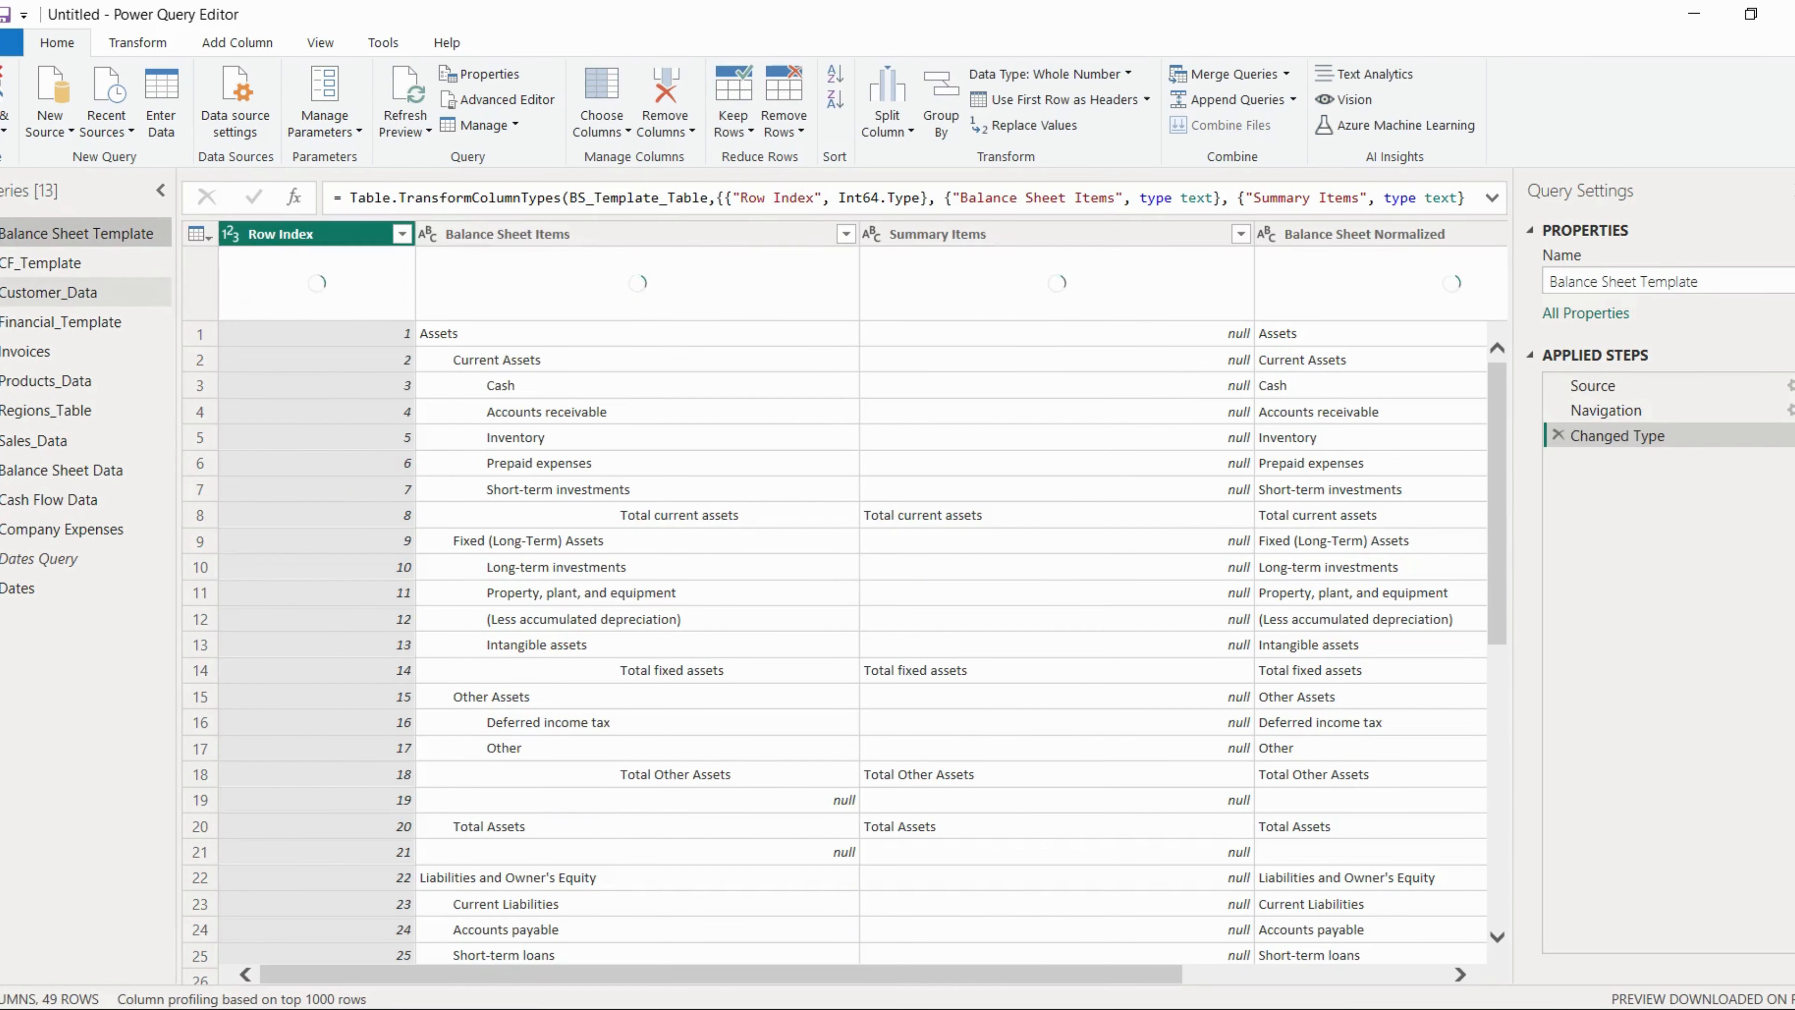
pyautogui.click(43, 264)
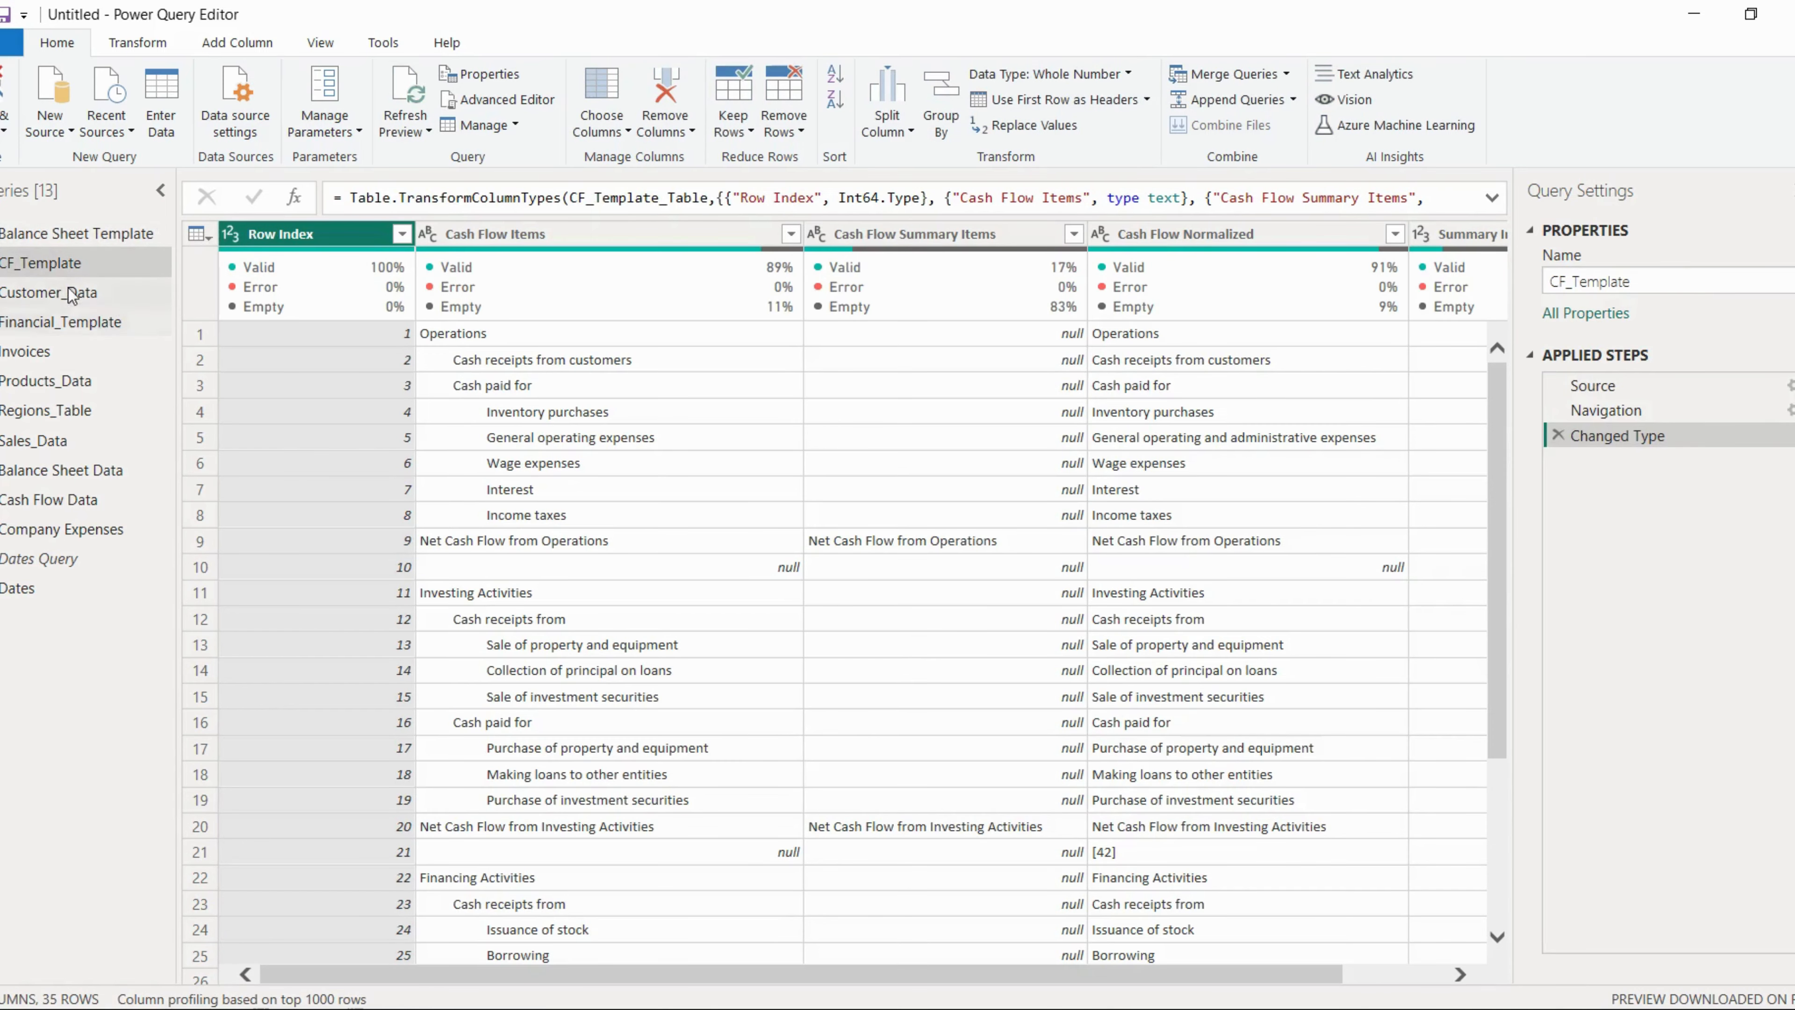
pyautogui.rightClick(41, 264)
pyautogui.write('ash ')
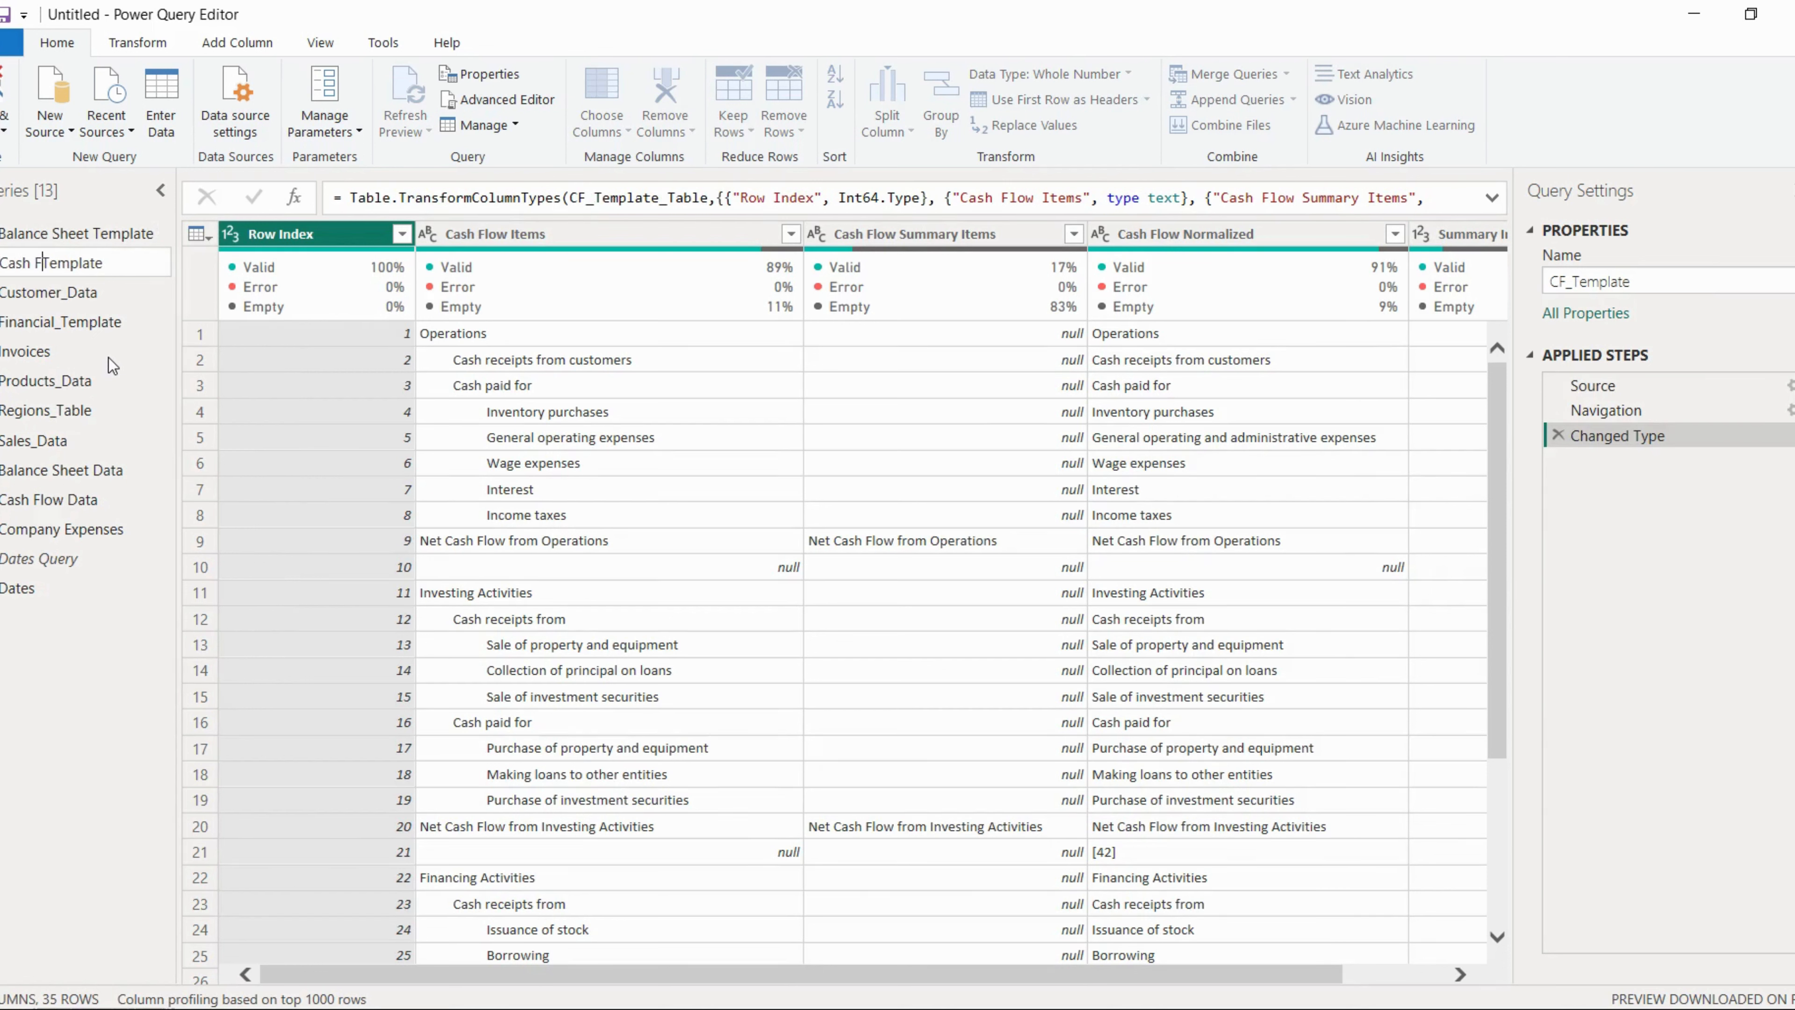
pyautogui.click(51, 263)
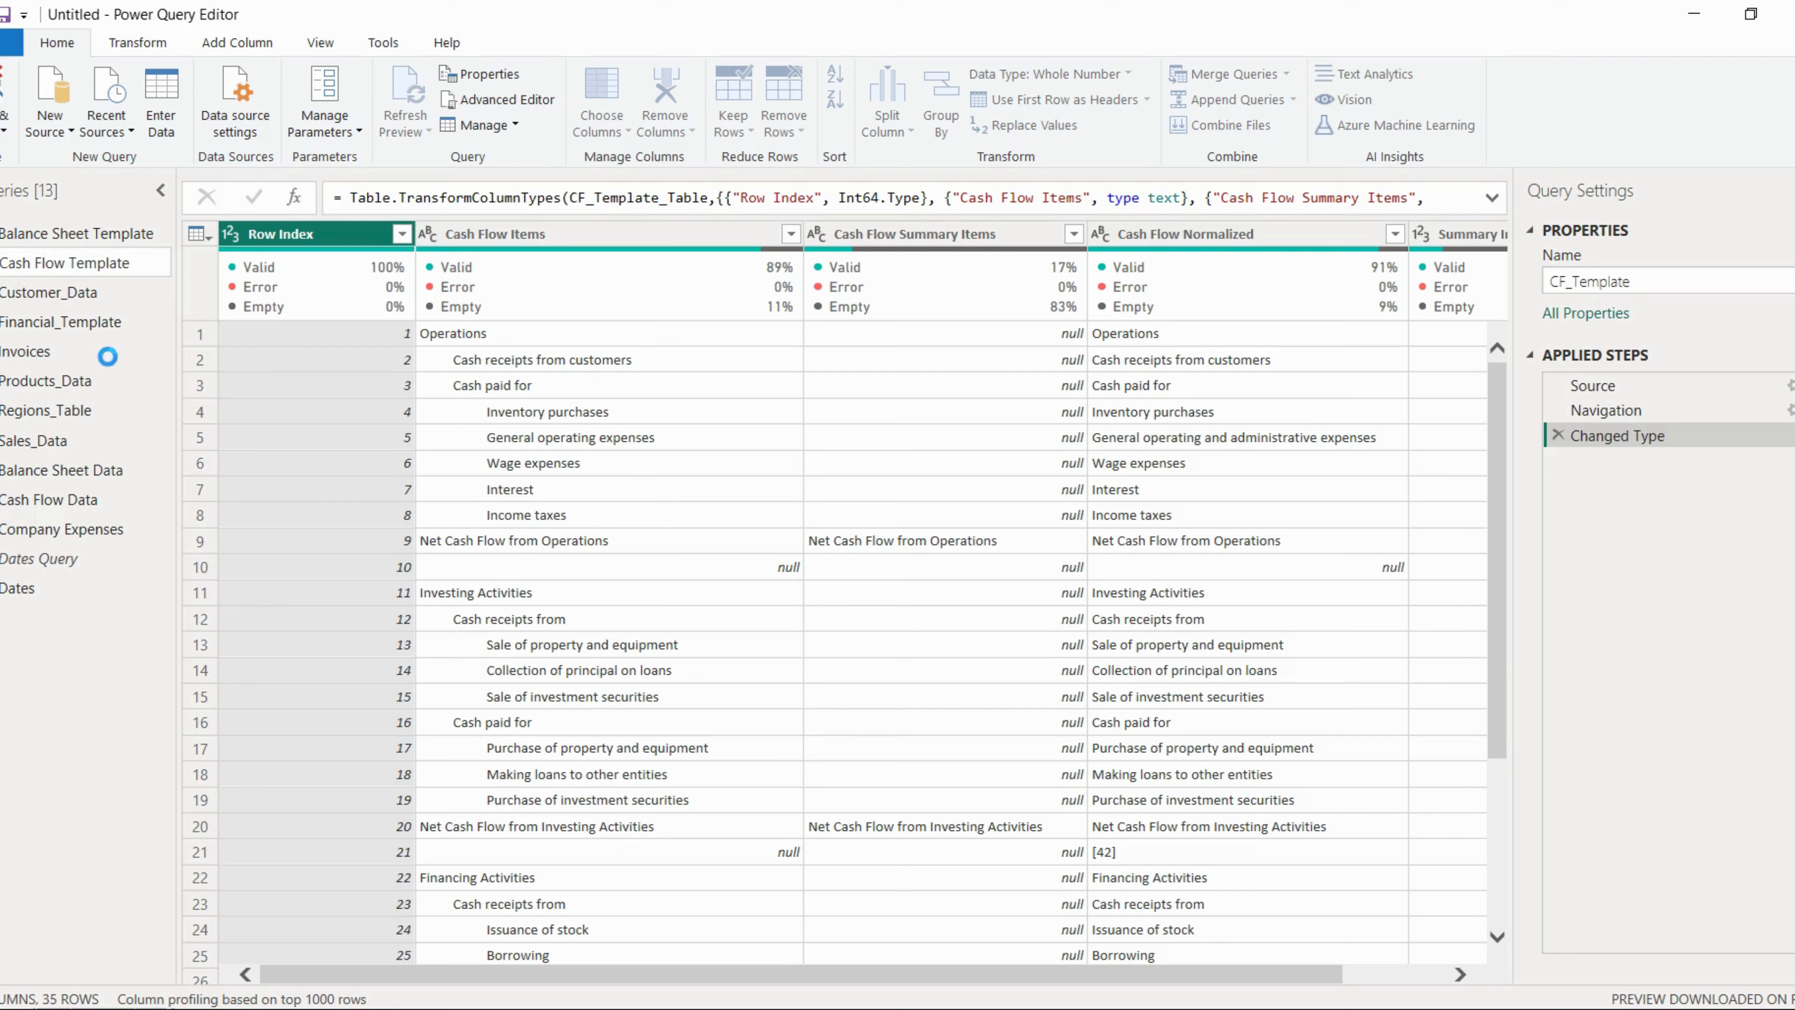
# Rename Customer_Data to Customers and Financial_Template to Income Statement Template.
pyautogui.rightClick(66, 262)
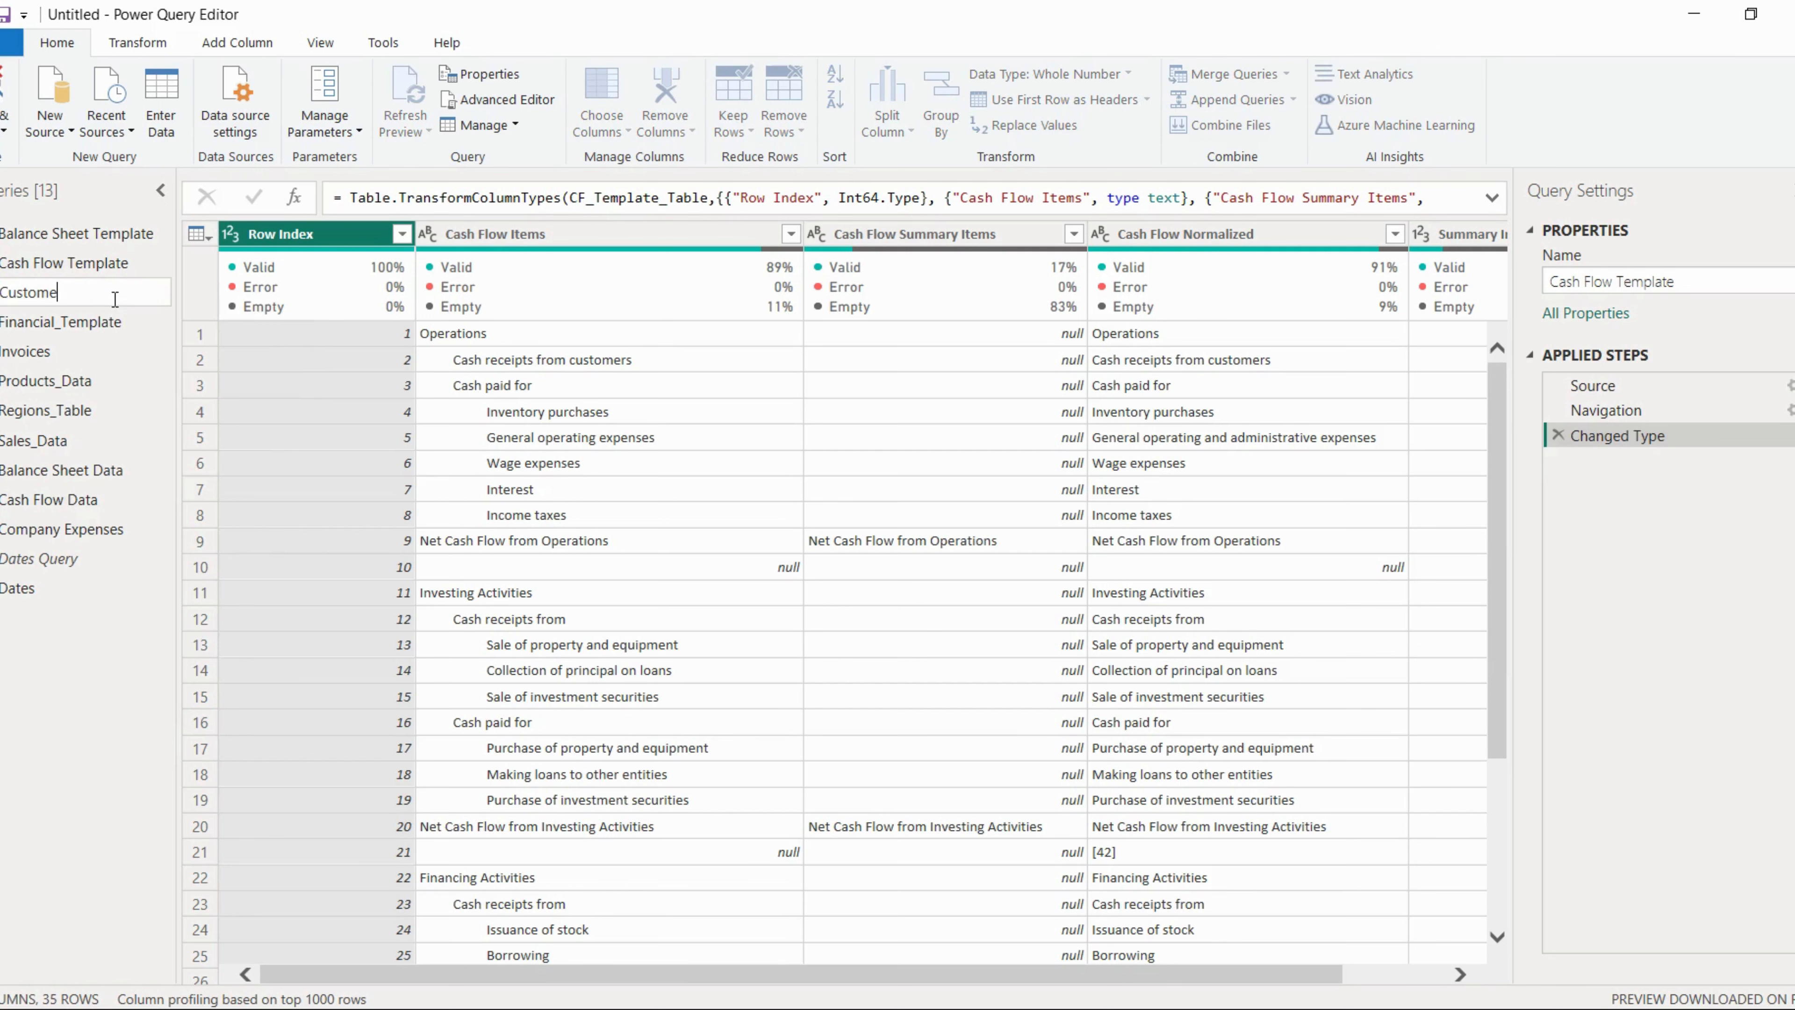
pyautogui.write('s')
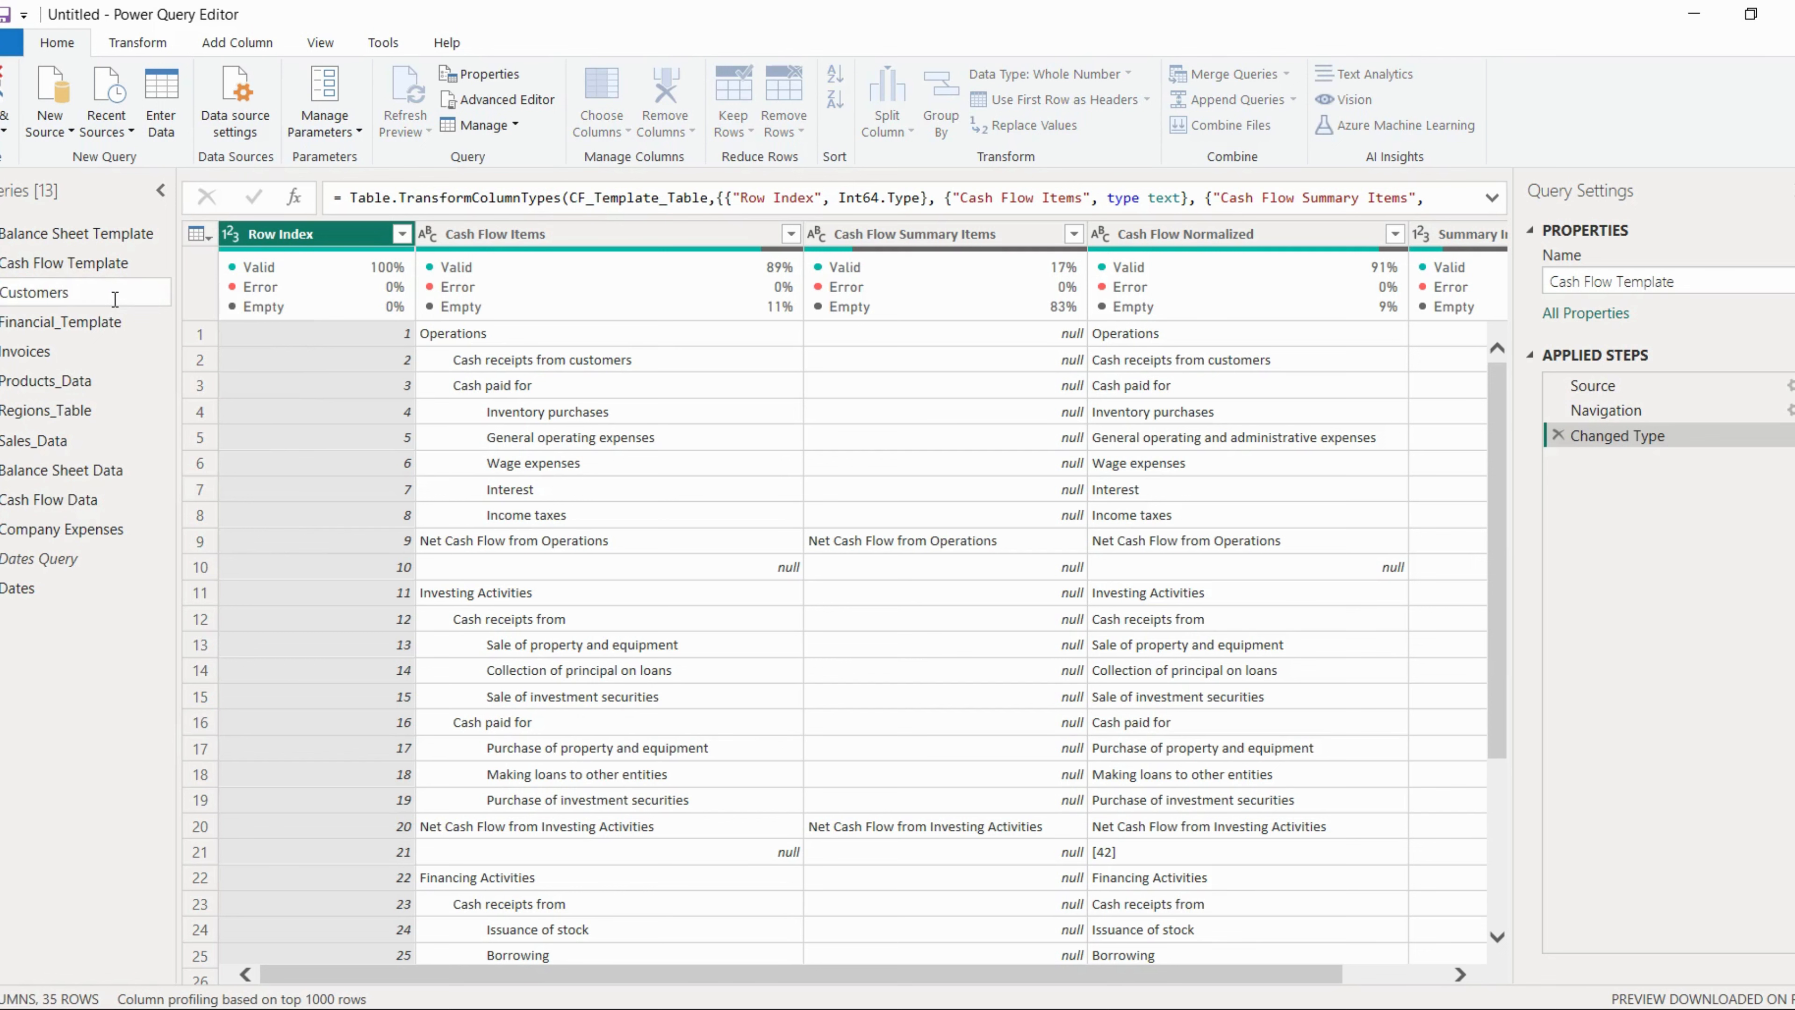
pyautogui.click(61, 322)
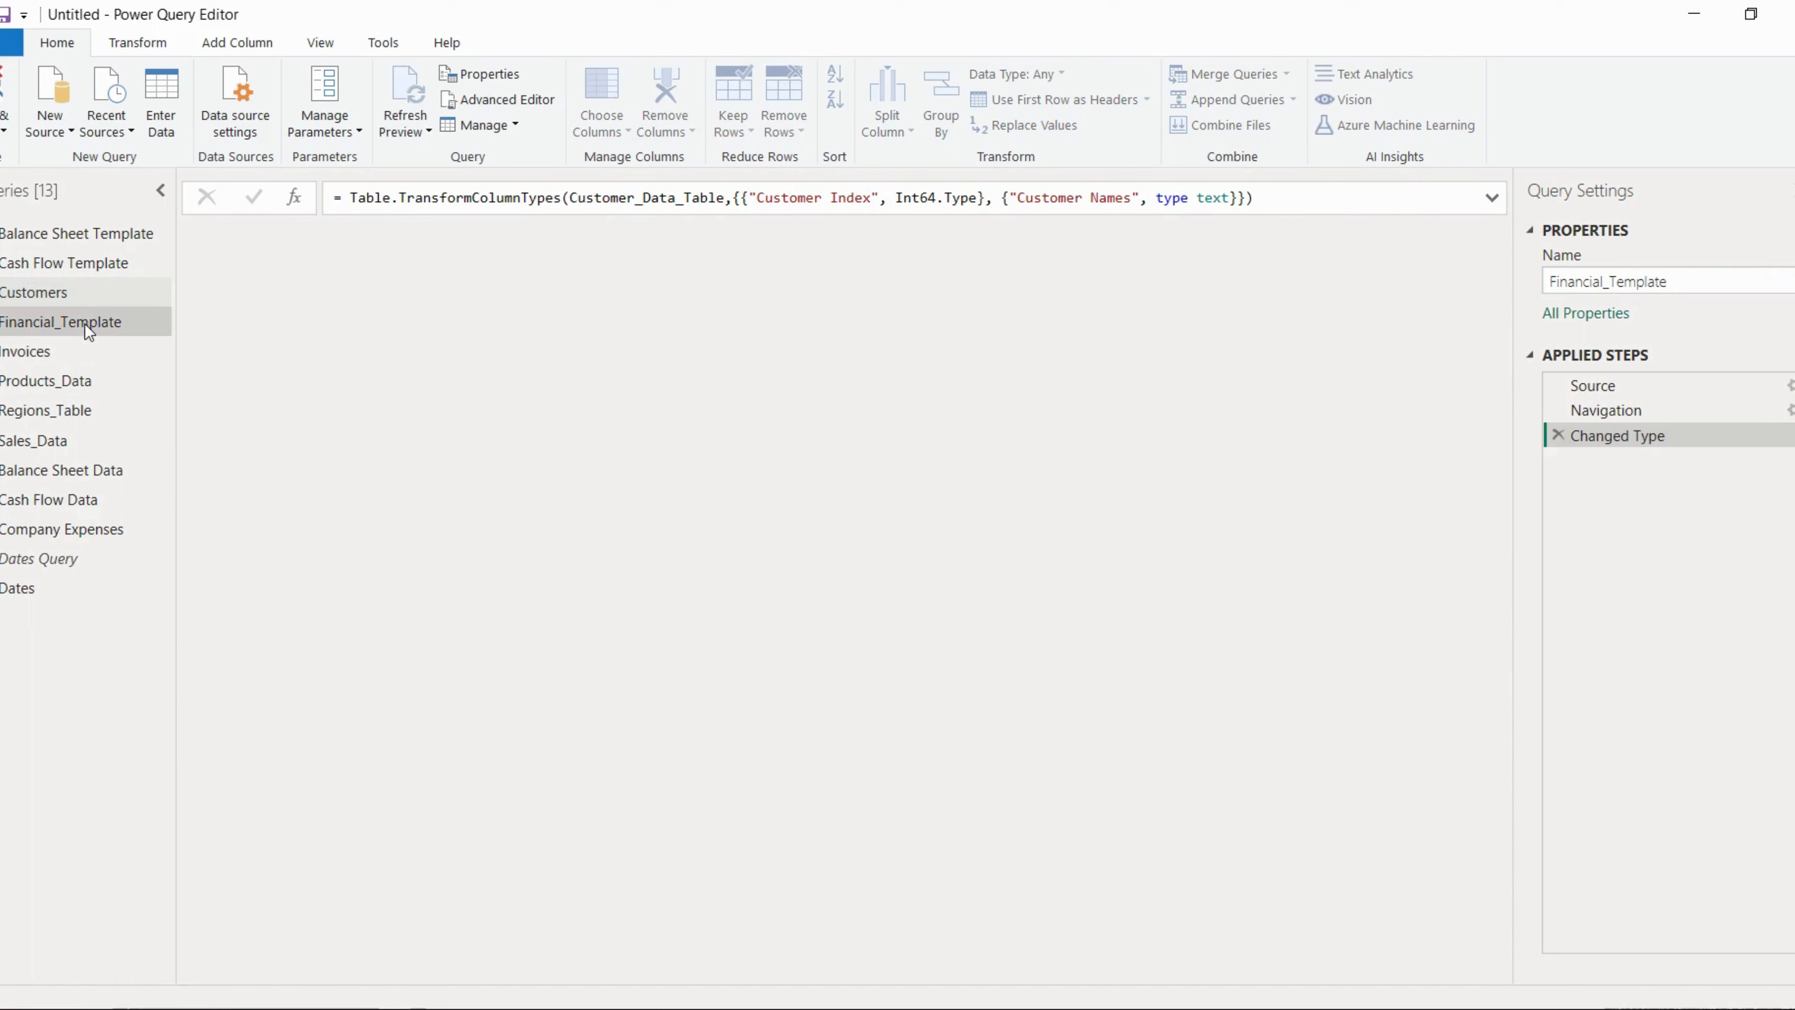
pyautogui.click(61, 322)
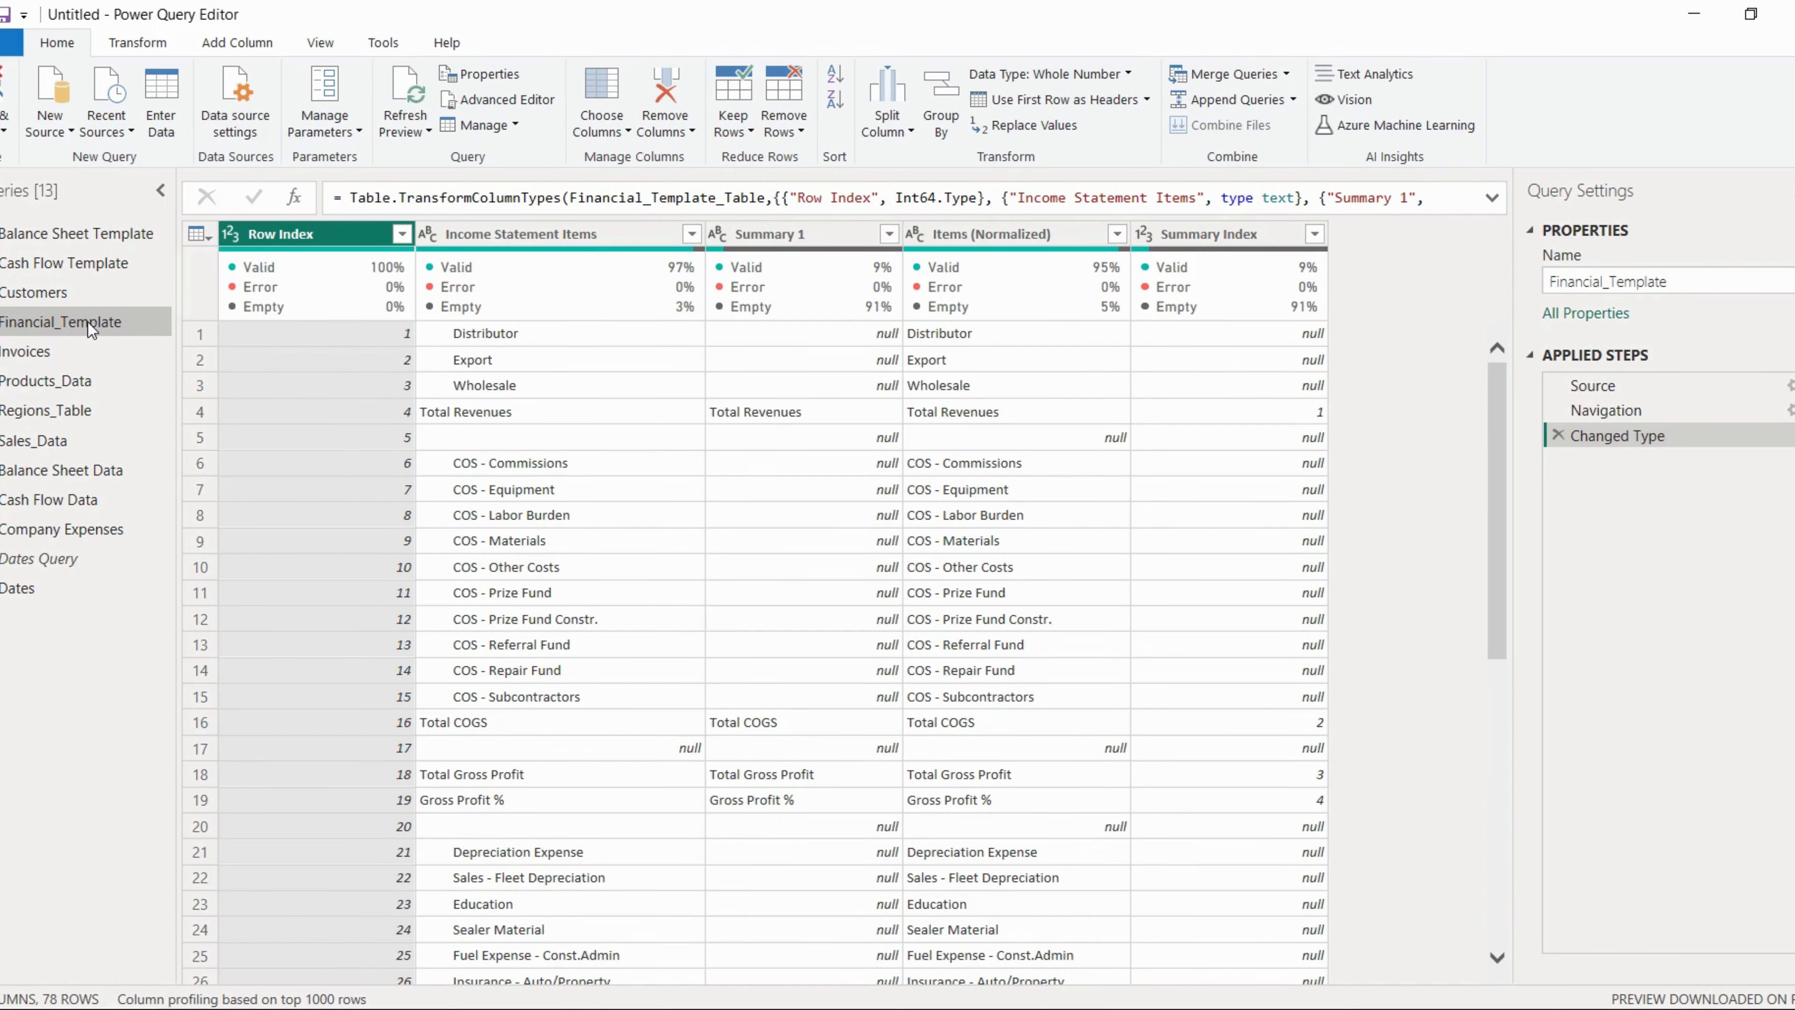
pyautogui.rightClick(62, 321)
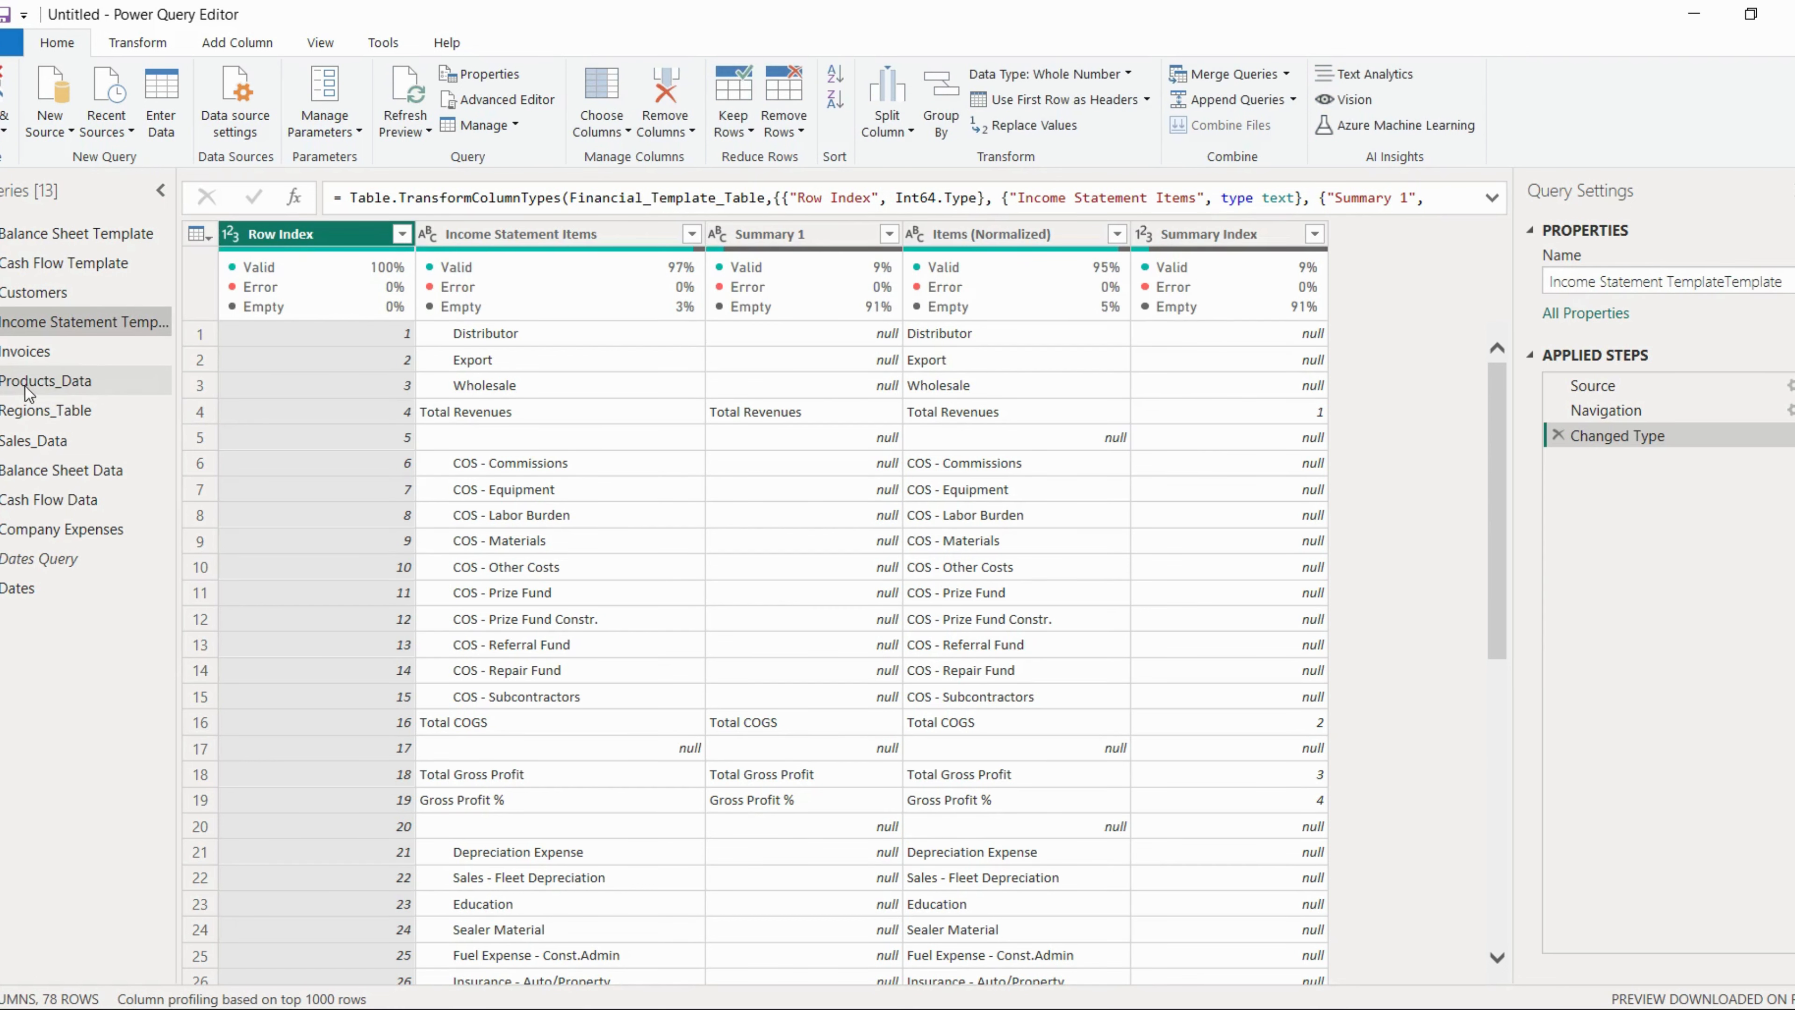
pyautogui.click(46, 381)
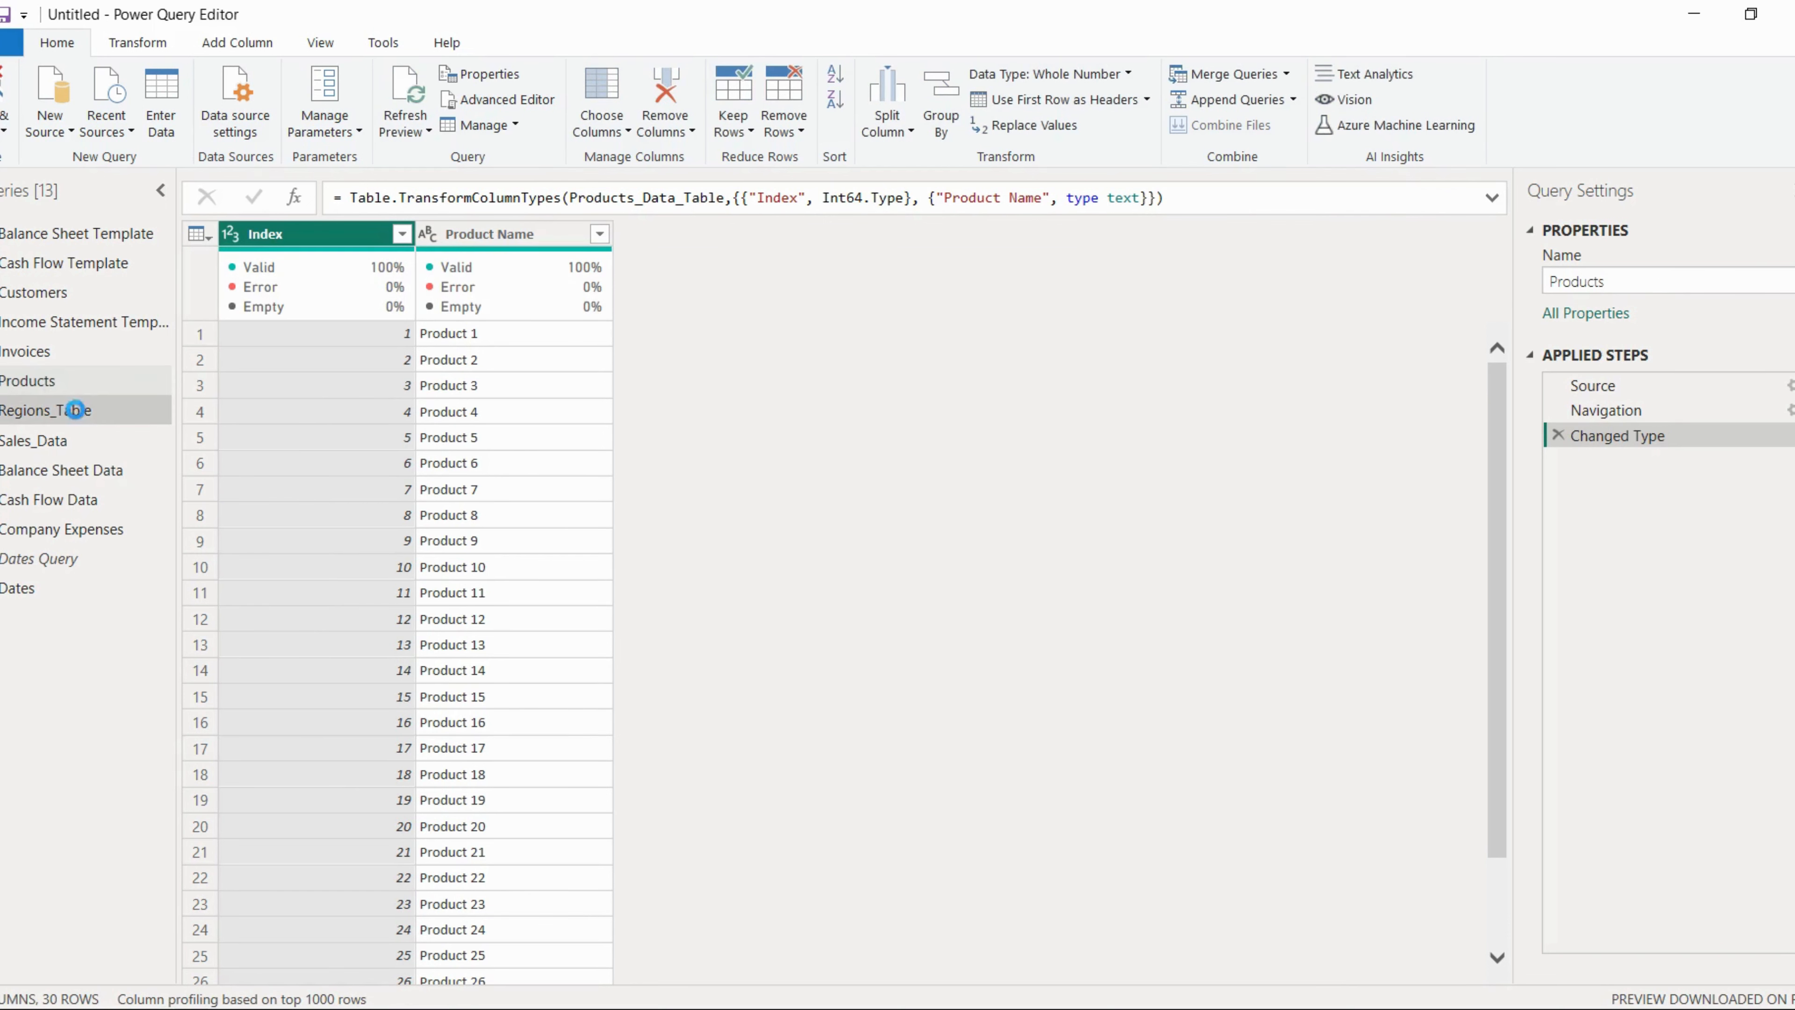
# Rename Regions_Table to Regions and Sales_Data to Sales, then select Company Expenses.
pyautogui.rightClick(46, 410)
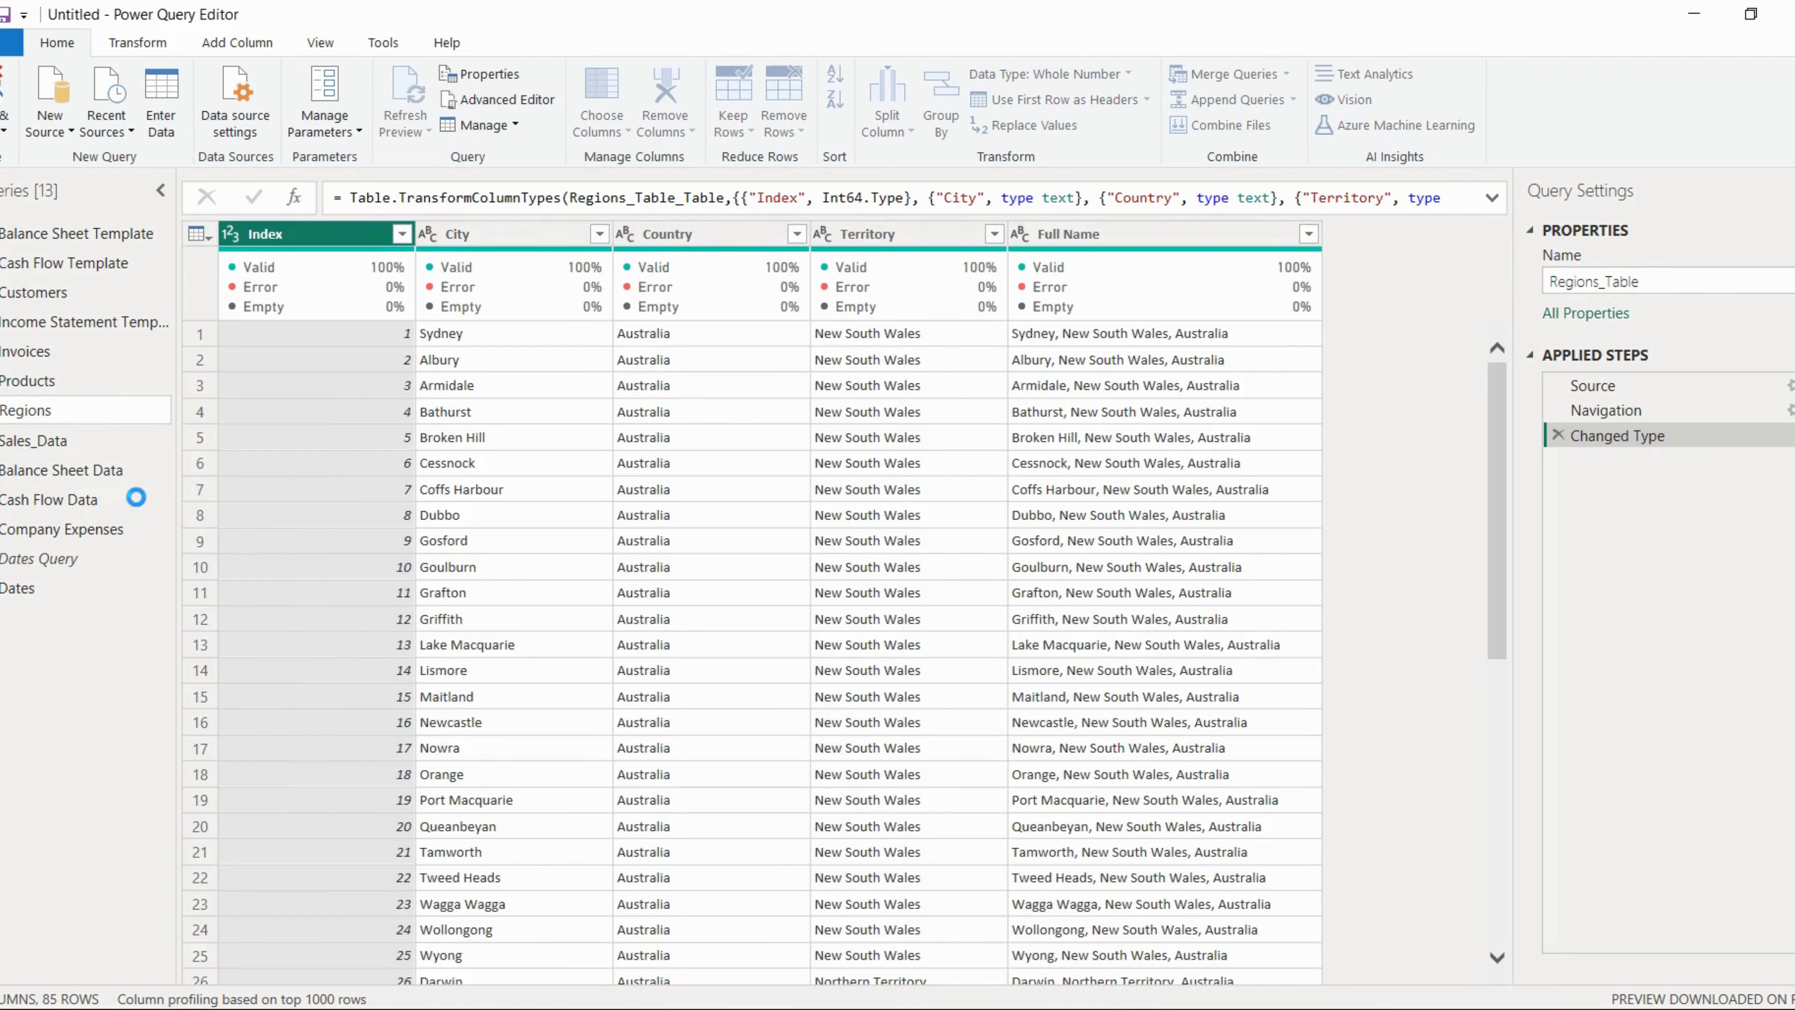
pyautogui.rightClick(60, 469)
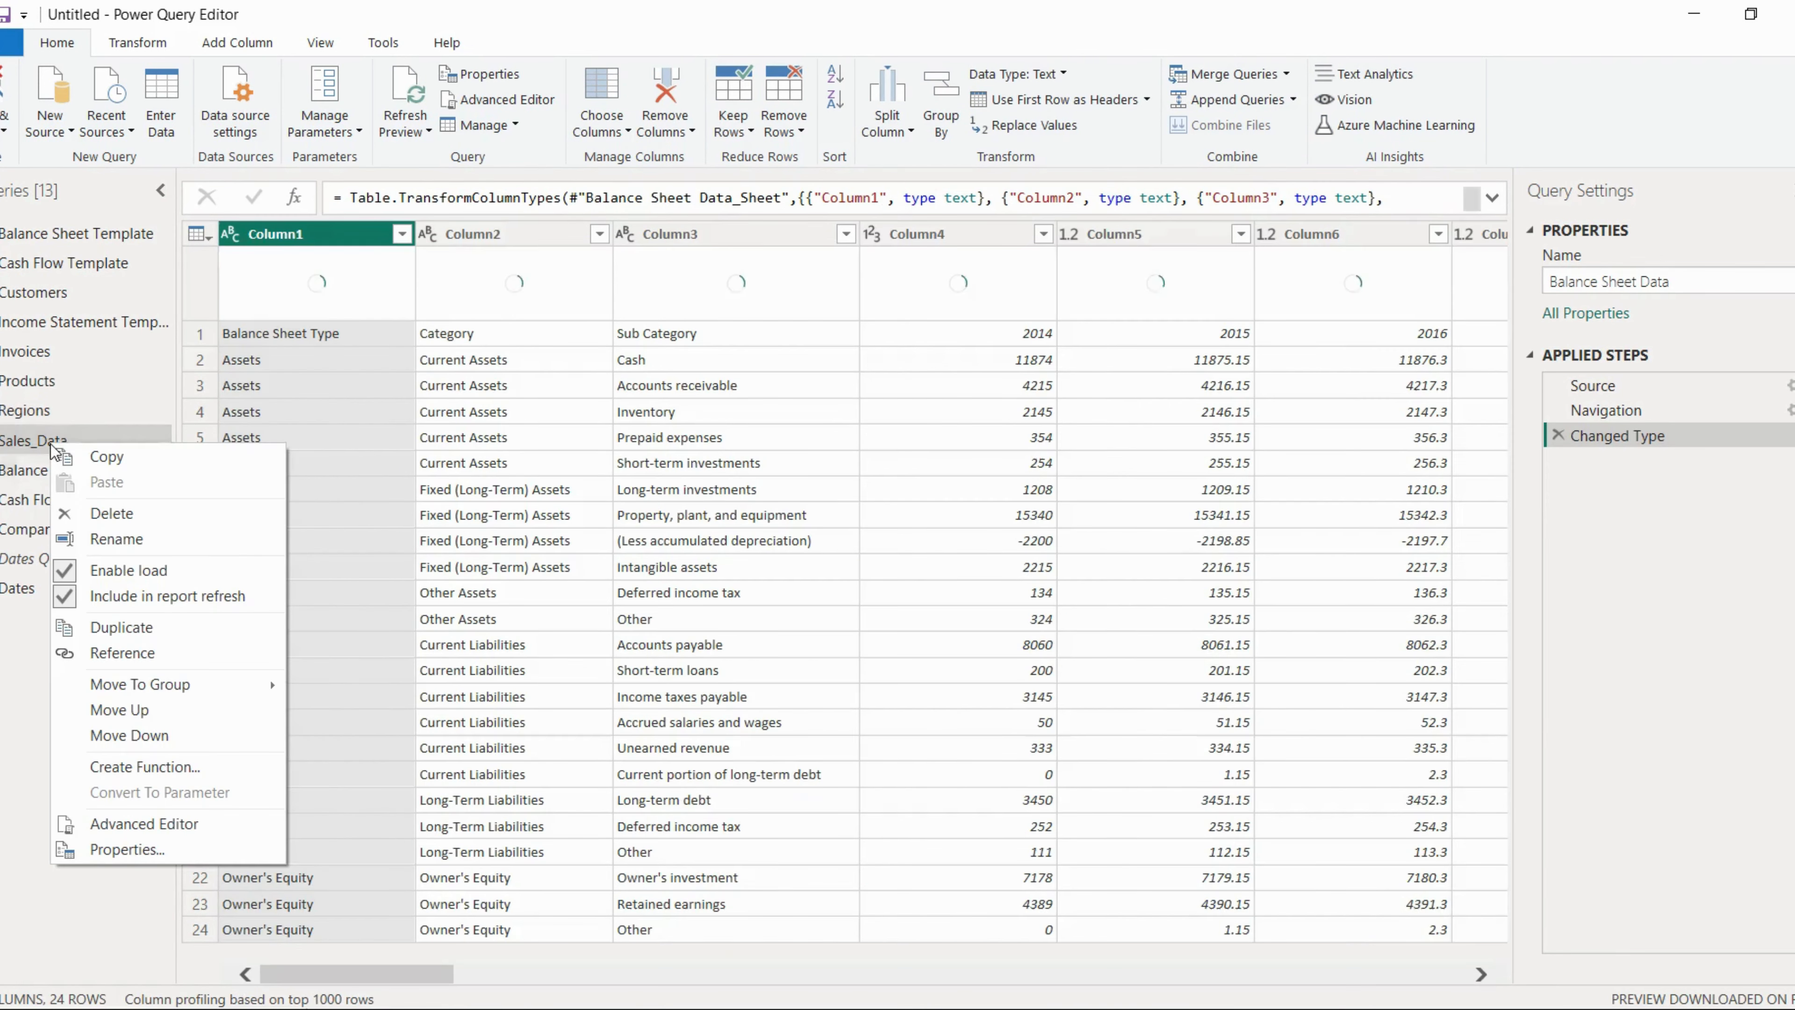
pyautogui.click(34, 439)
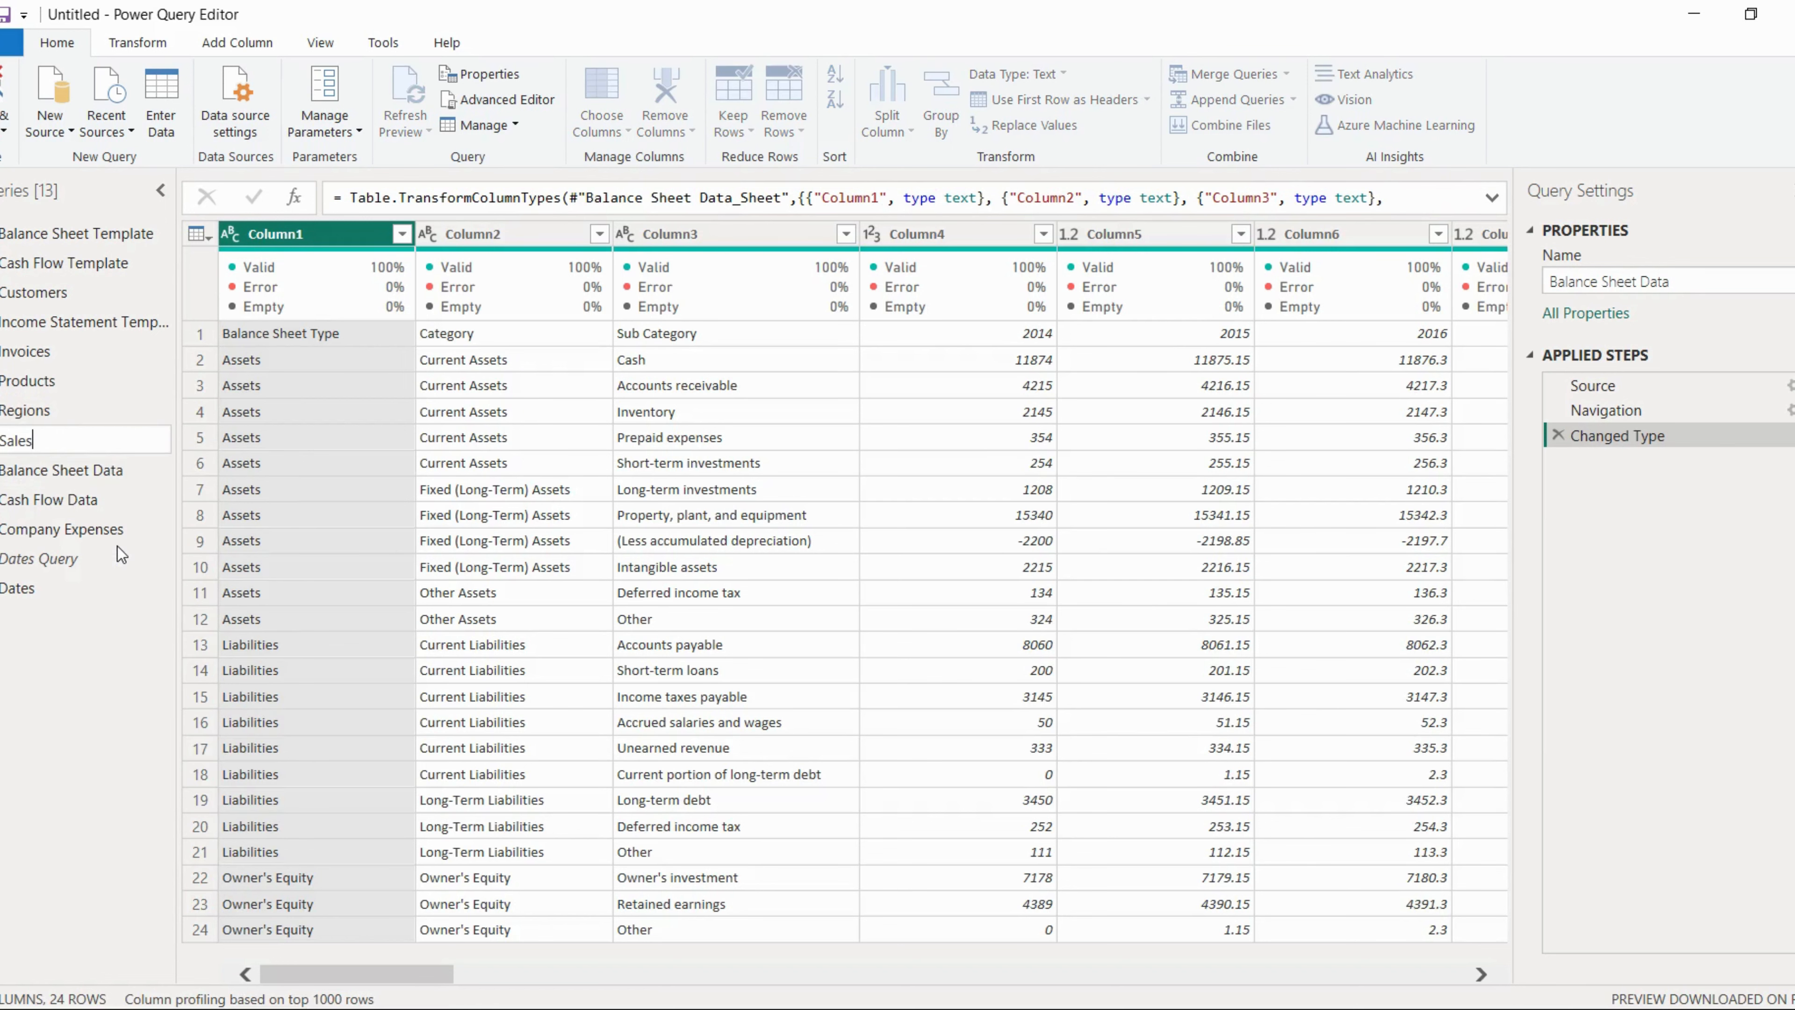
pyautogui.click(15, 440)
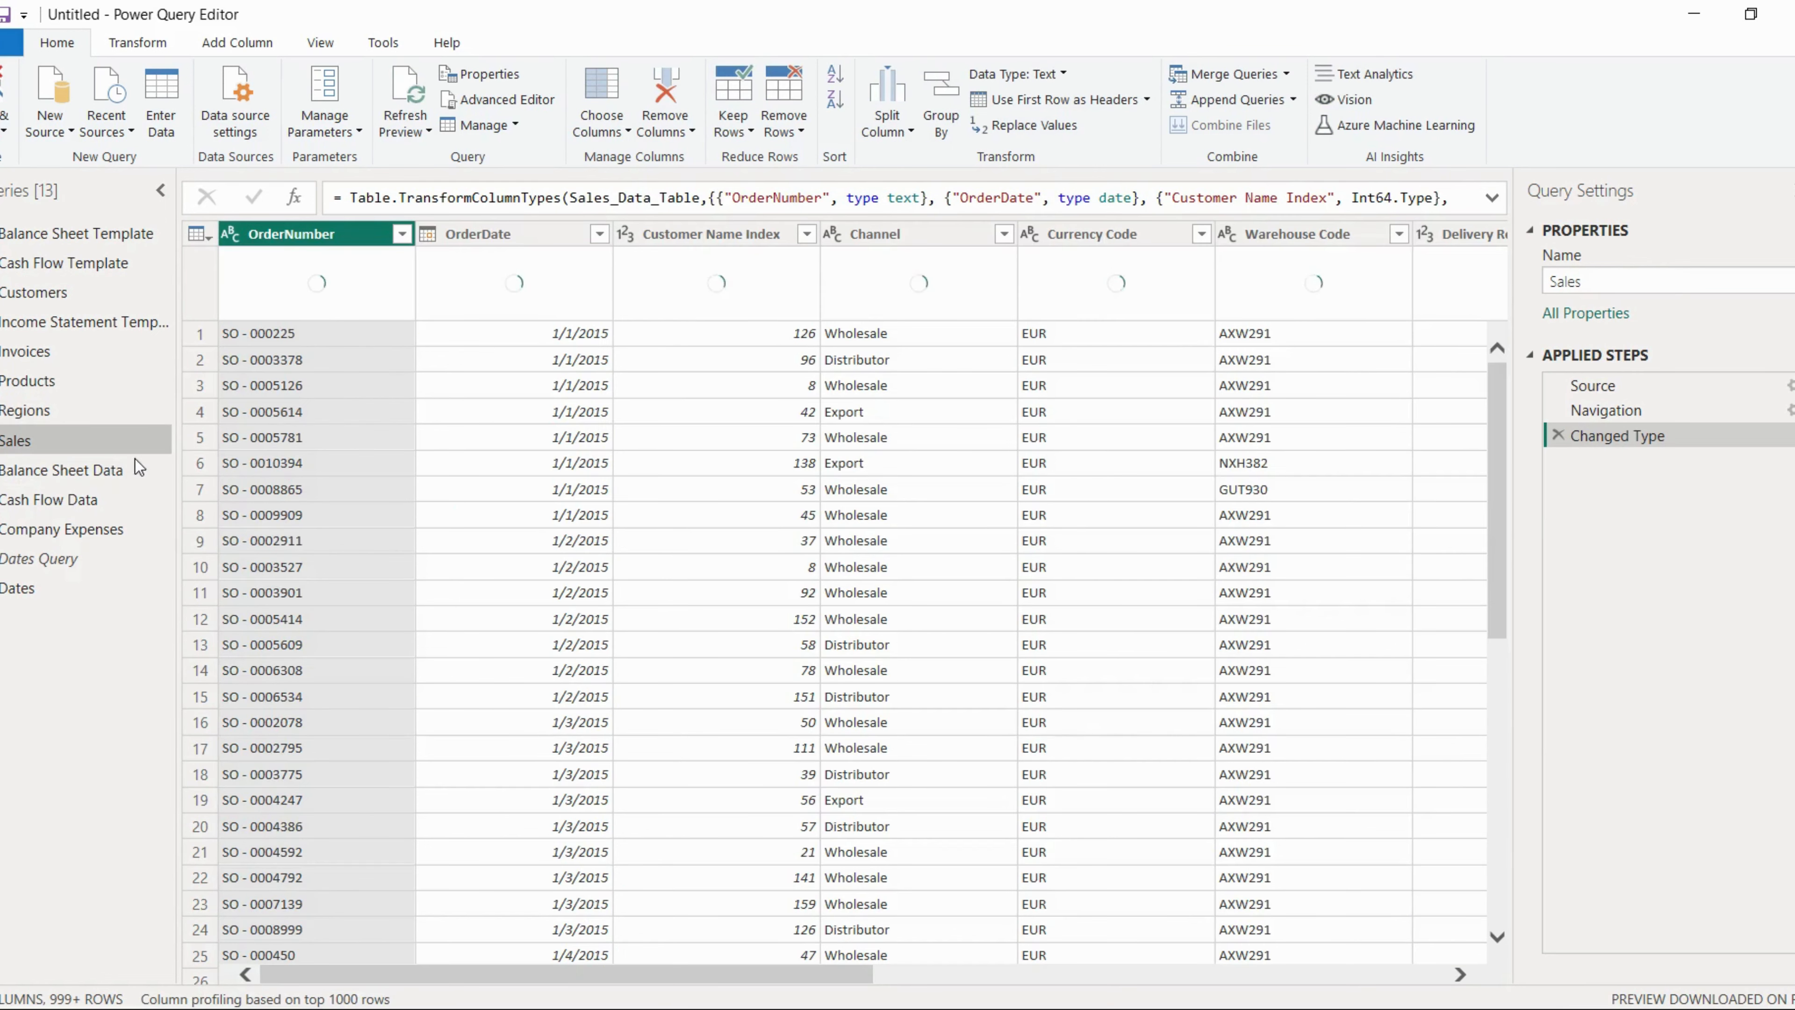
pyautogui.click(62, 528)
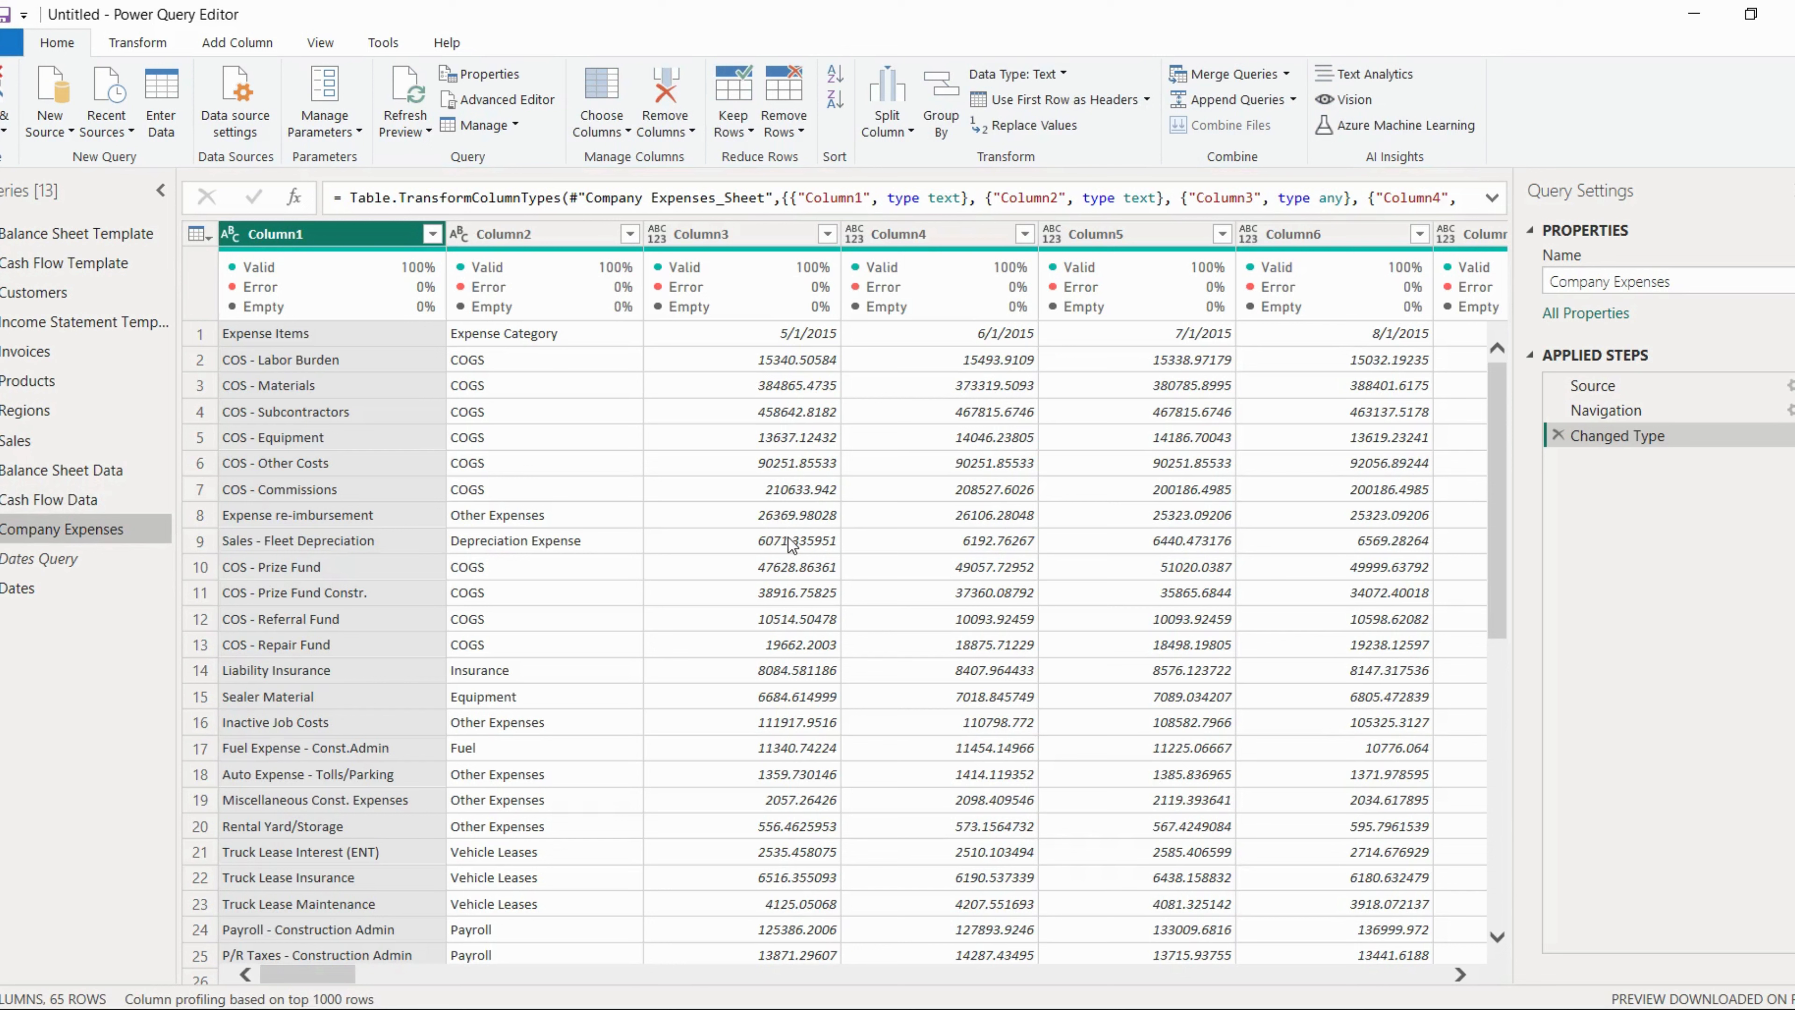
pyautogui.moveTo(791, 359)
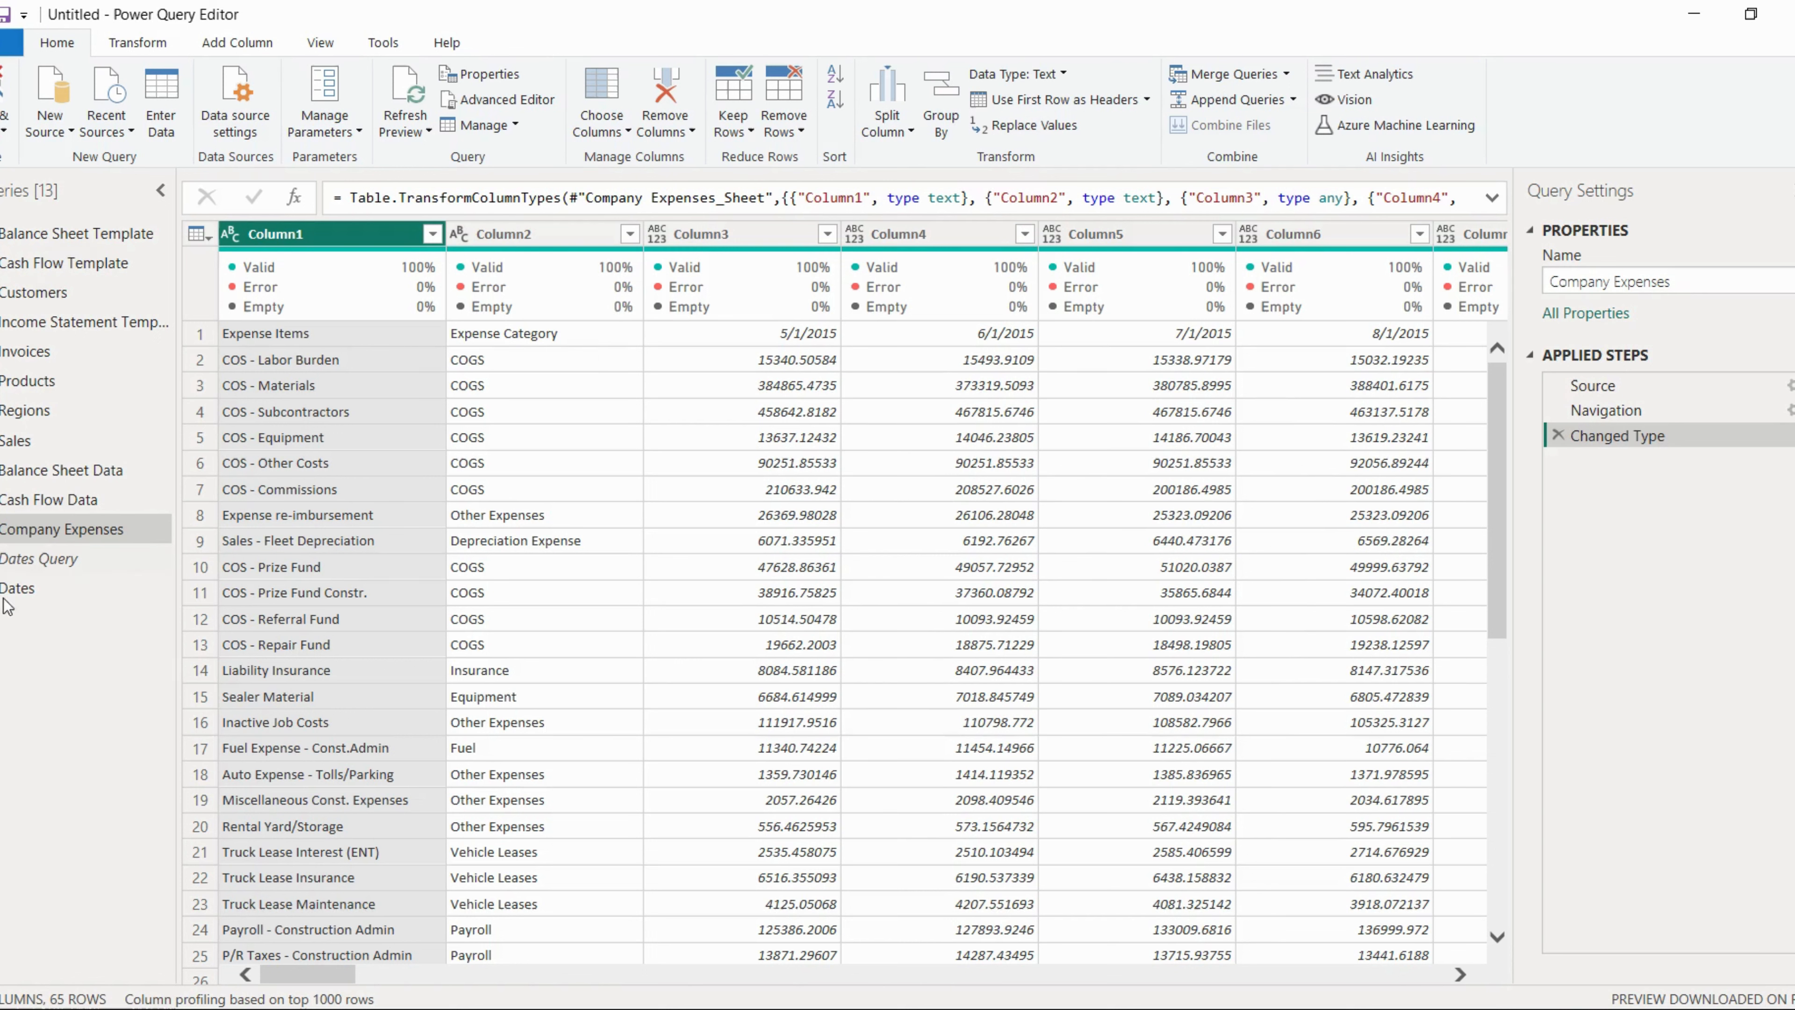
pyautogui.moveTo(11, 647)
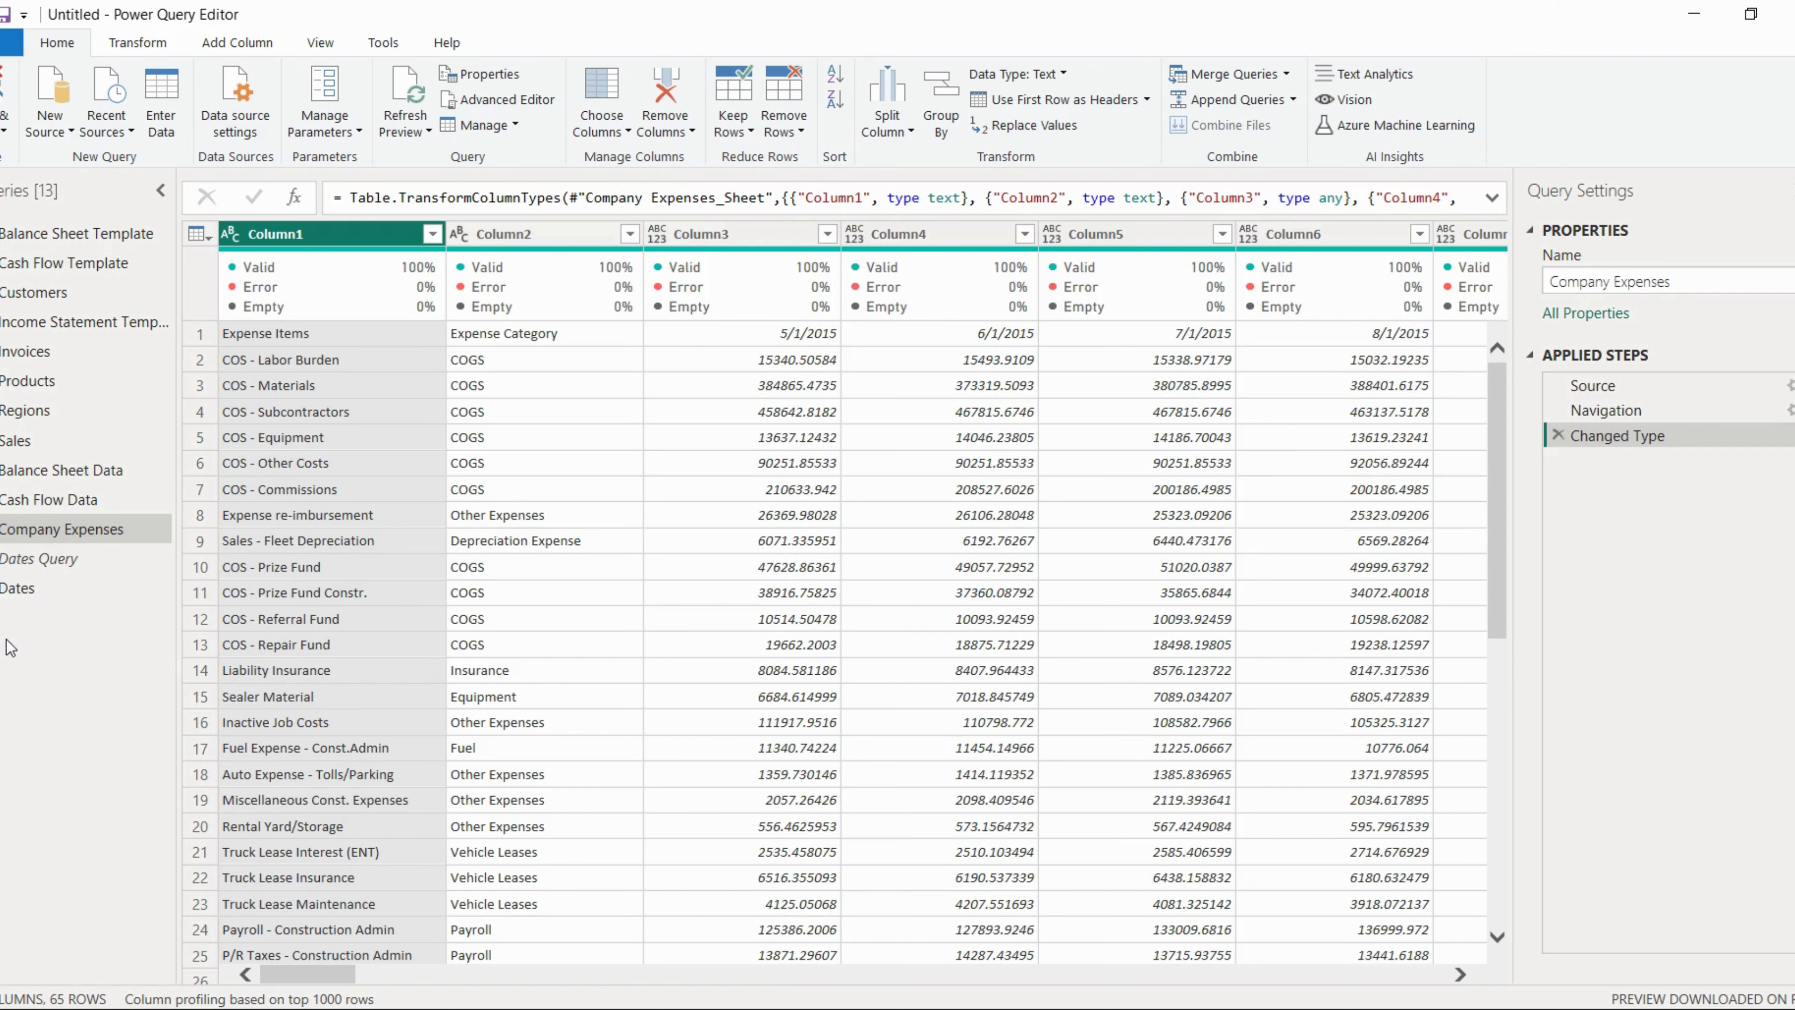
pyautogui.moveTo(66, 752)
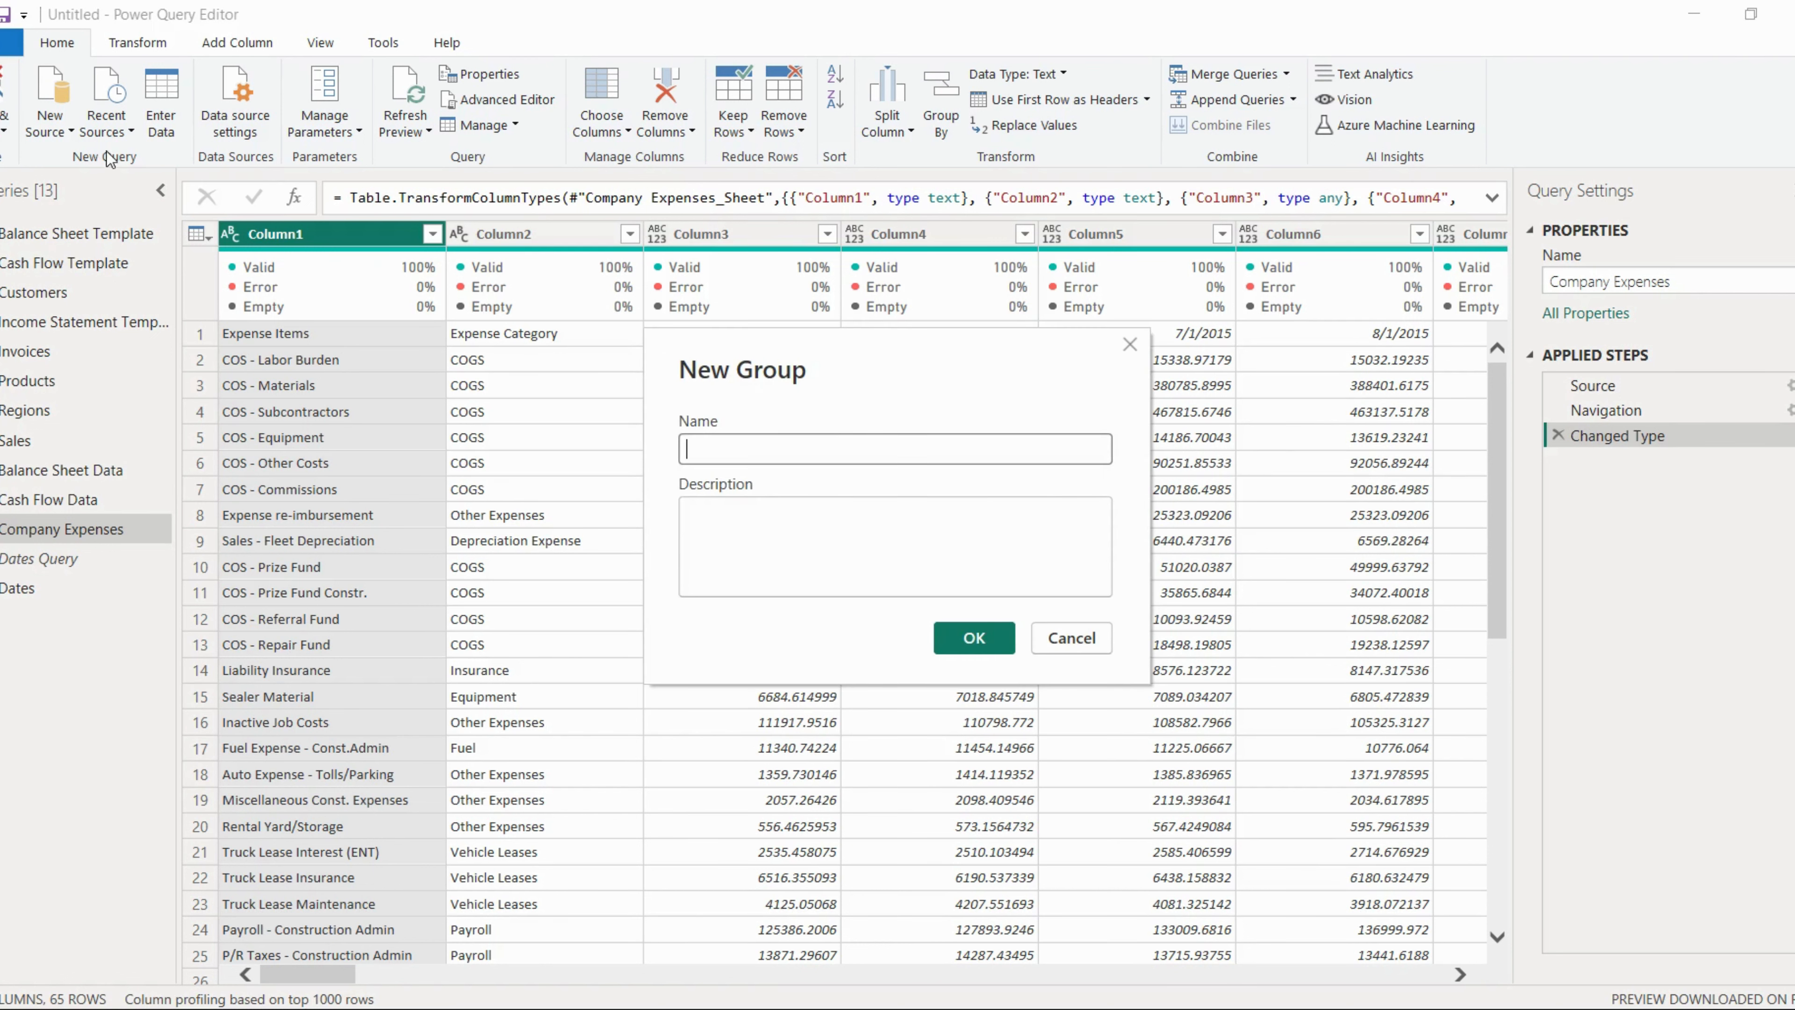
pyautogui.moveTo(44, 693)
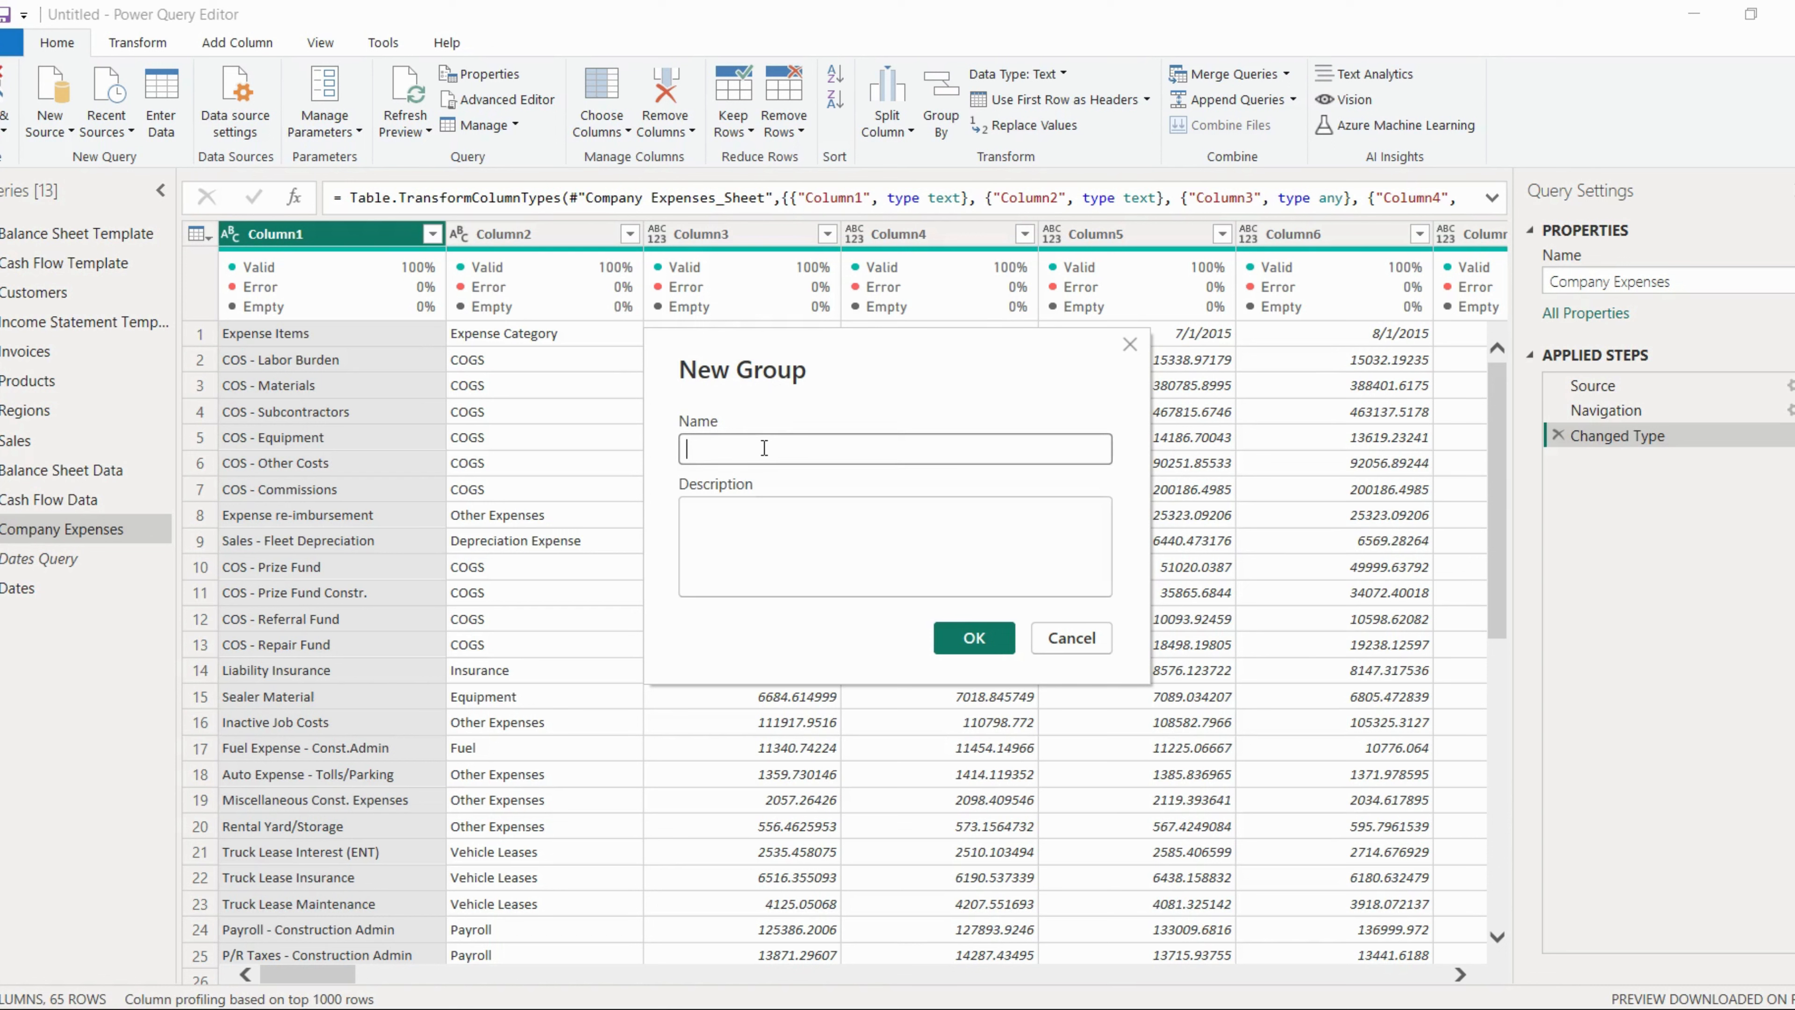
# Move Dates Query into a new Queries group, separate from the other queries.
pyautogui.write('Quer')
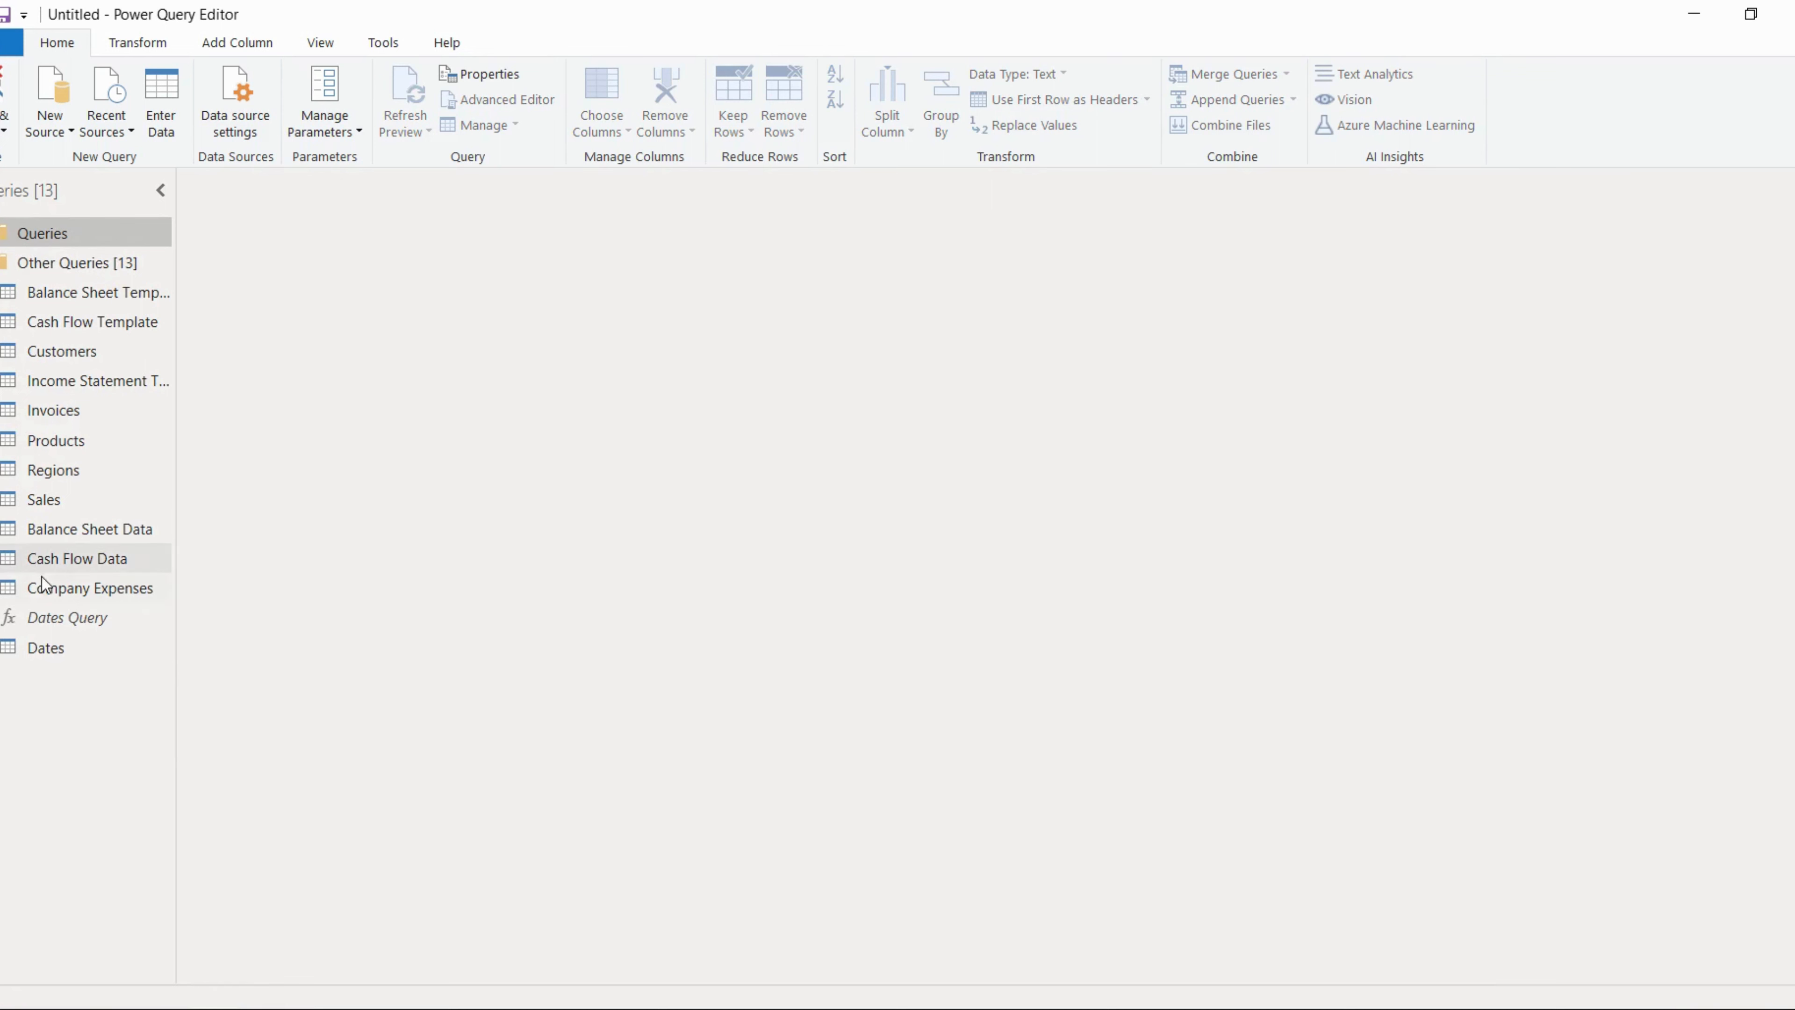
pyautogui.click(66, 618)
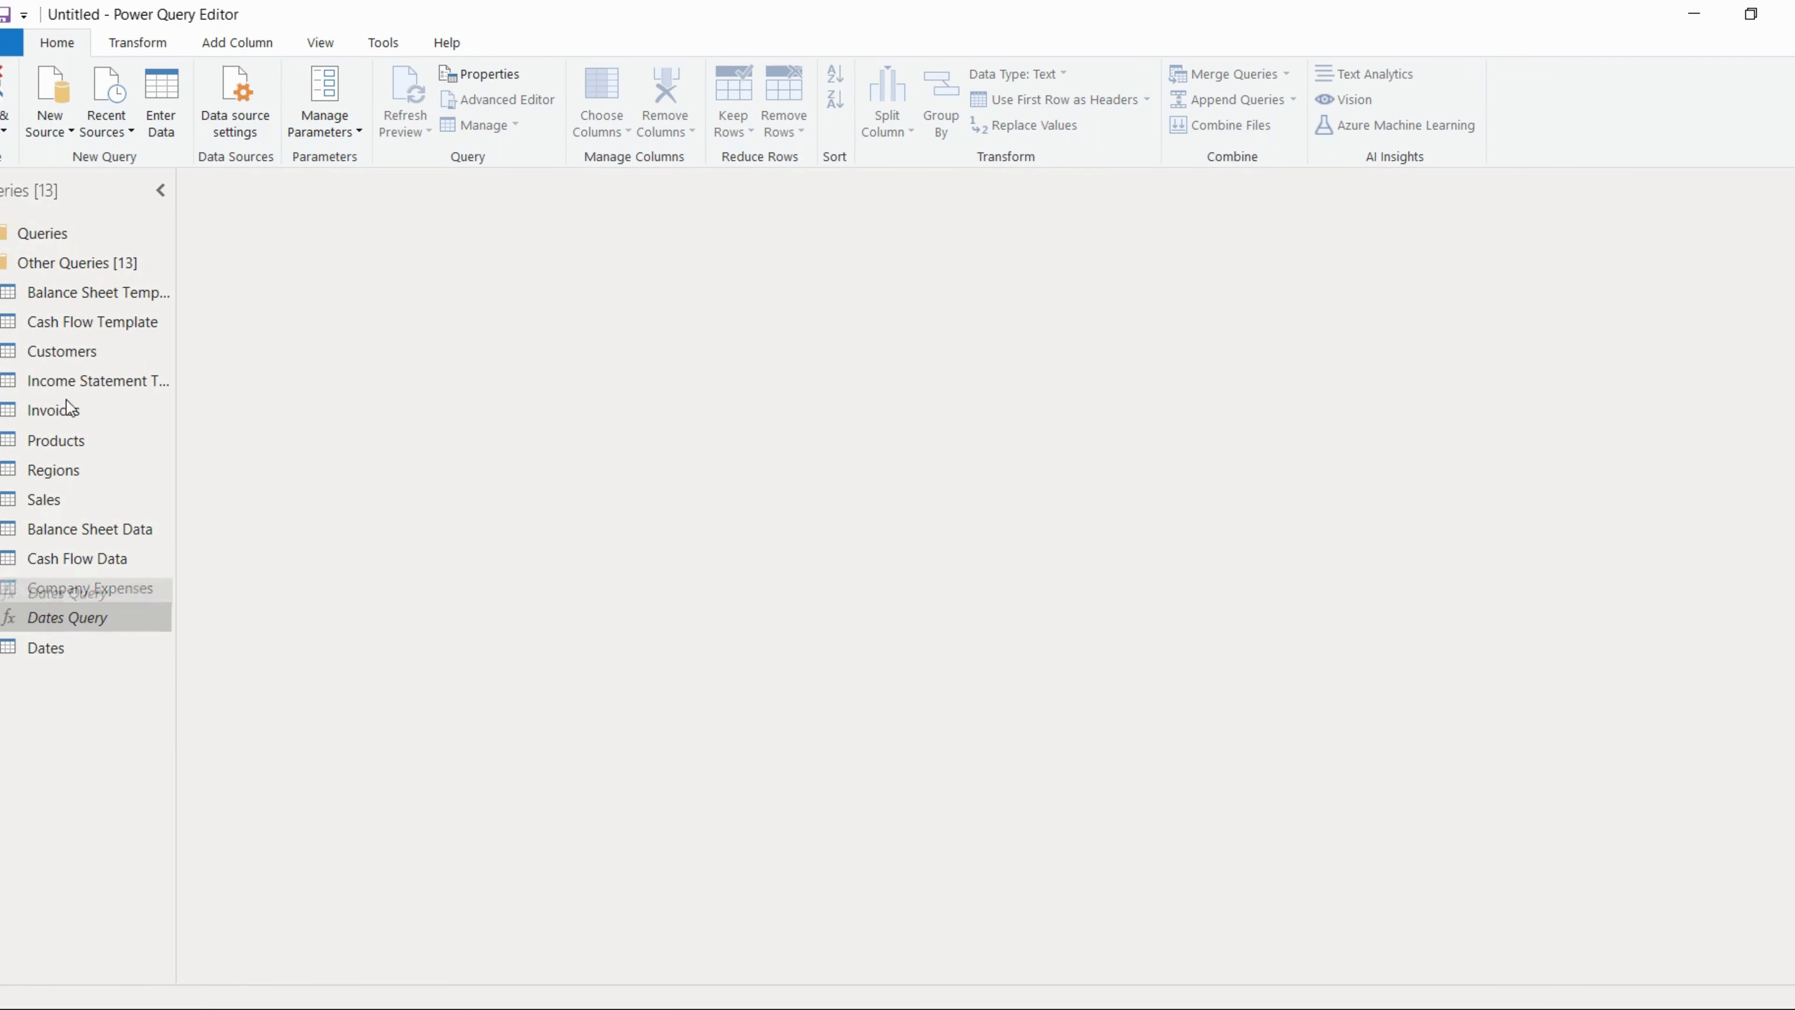
pyautogui.click(66, 618)
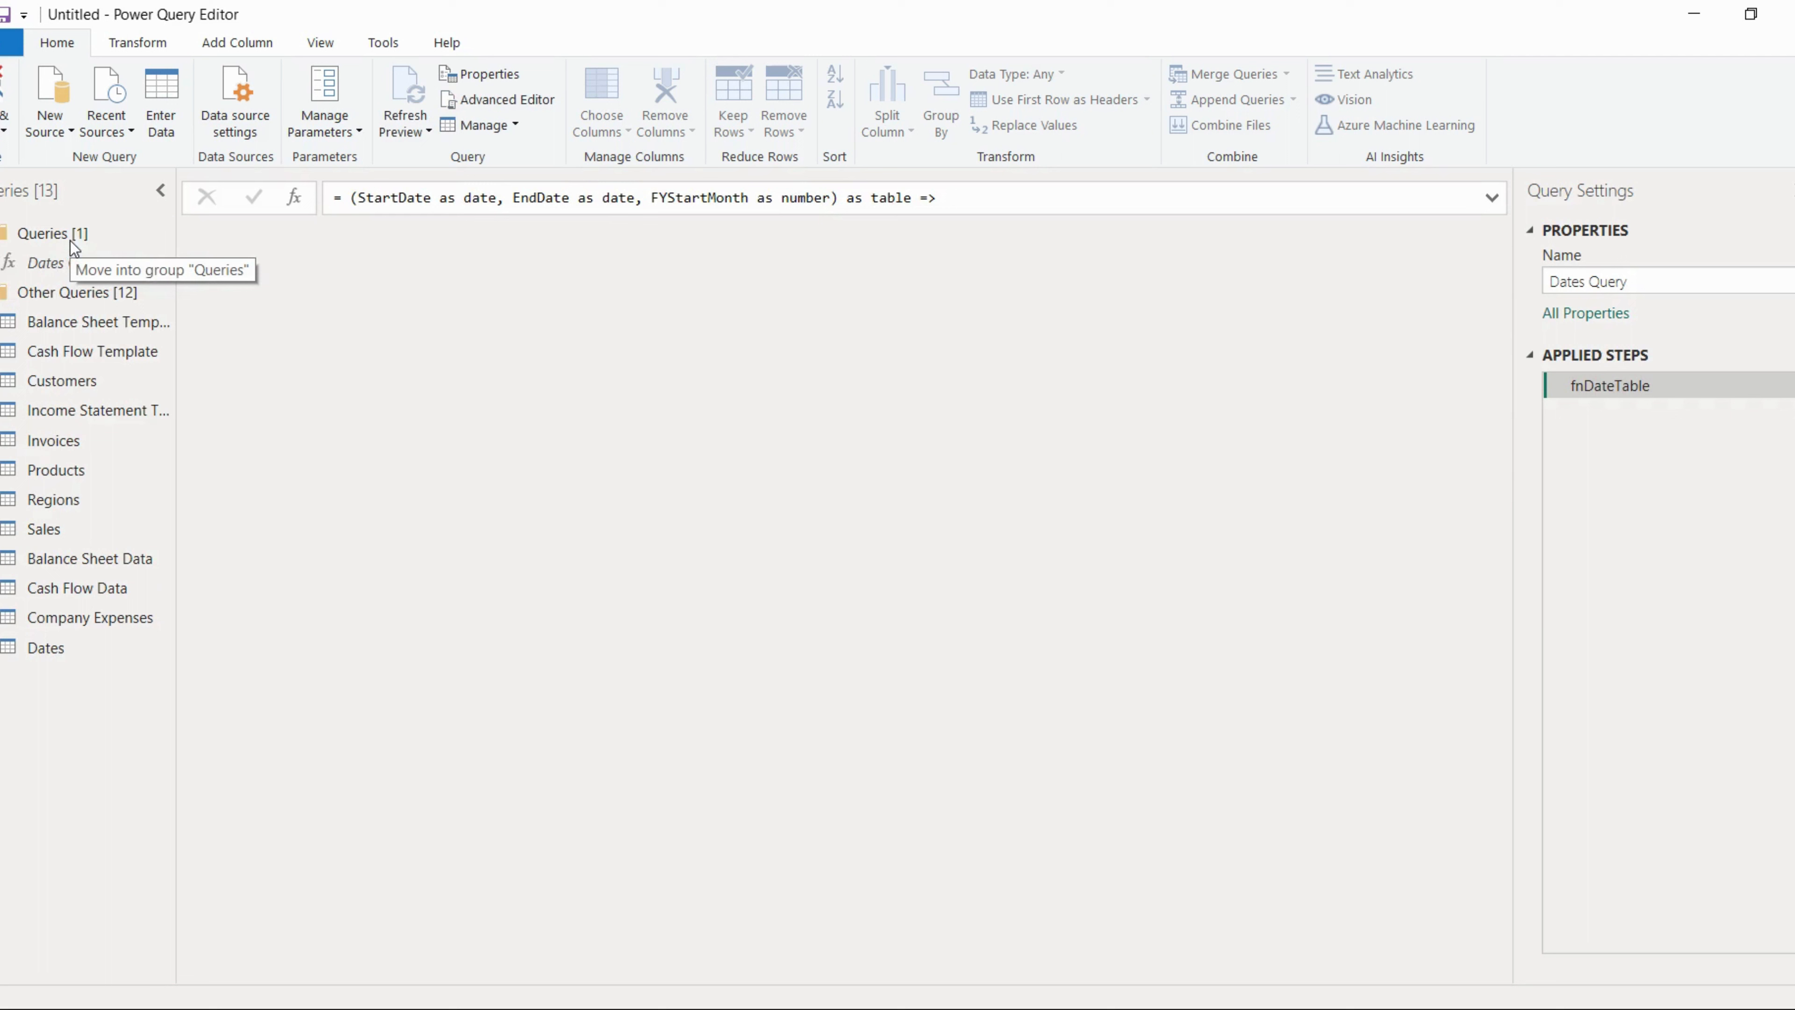
pyautogui.click(67, 262)
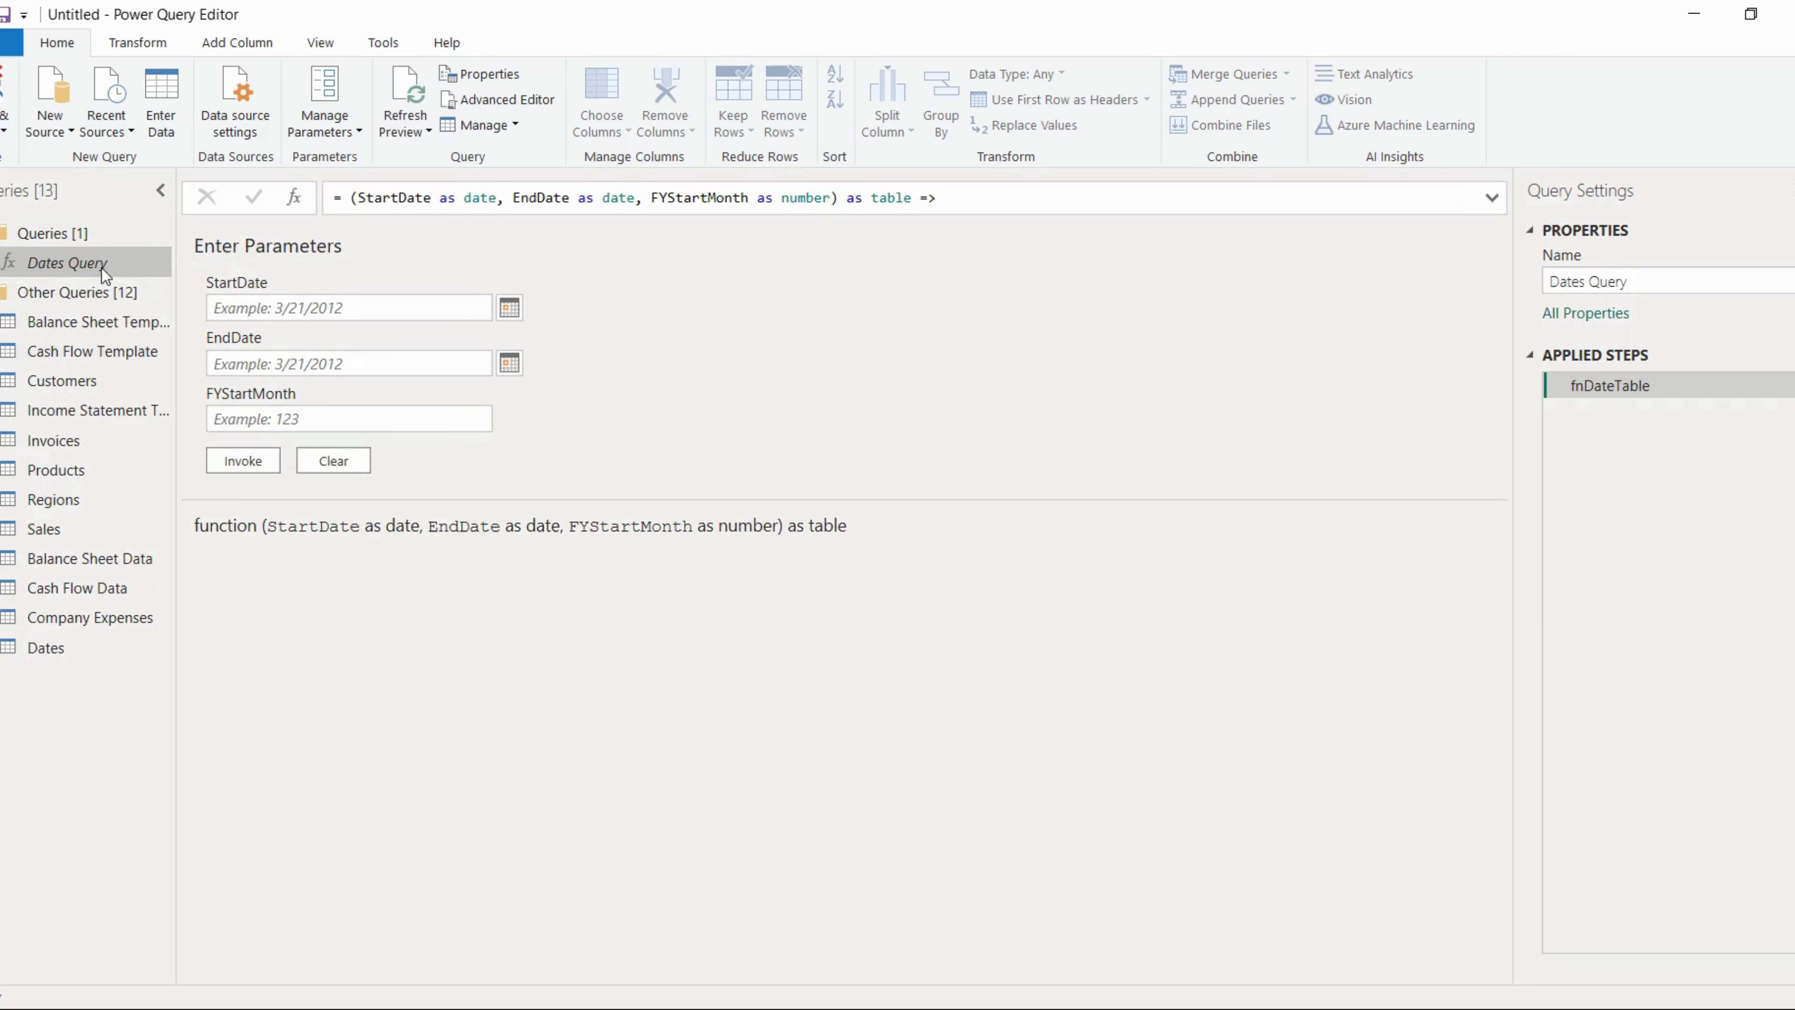
pyautogui.moveTo(118, 314)
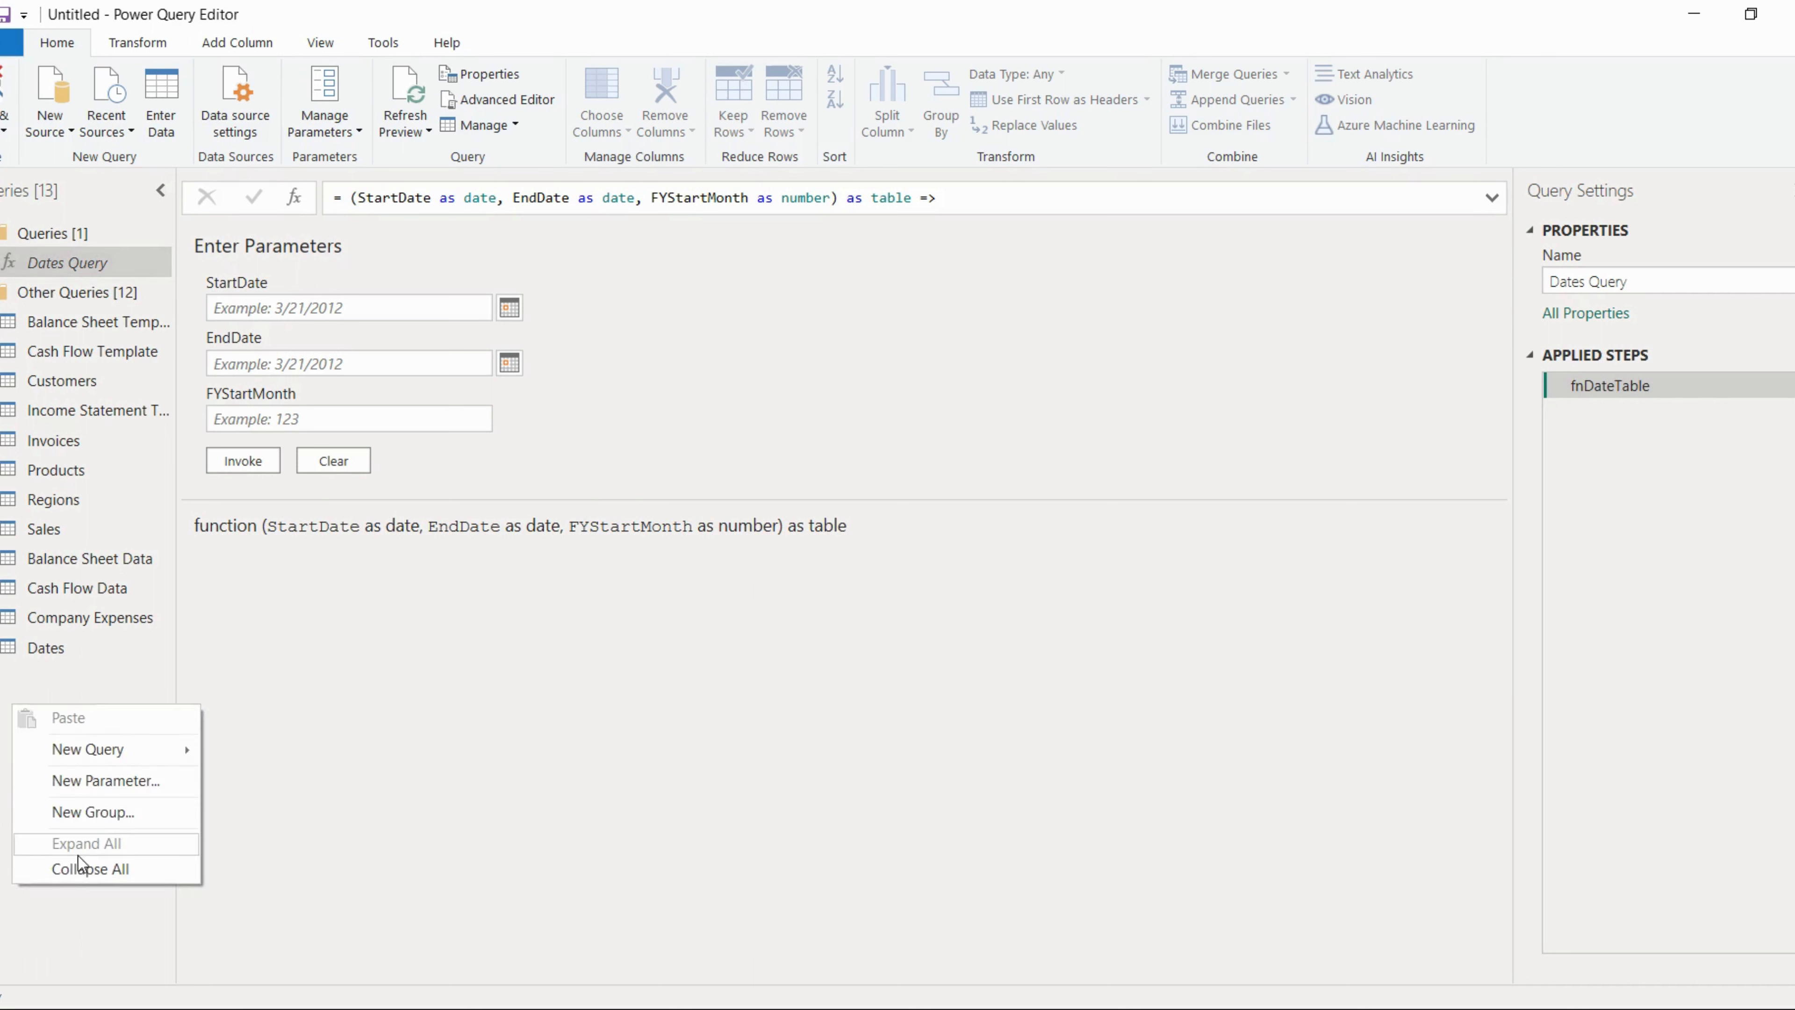
pyautogui.moveTo(93, 812)
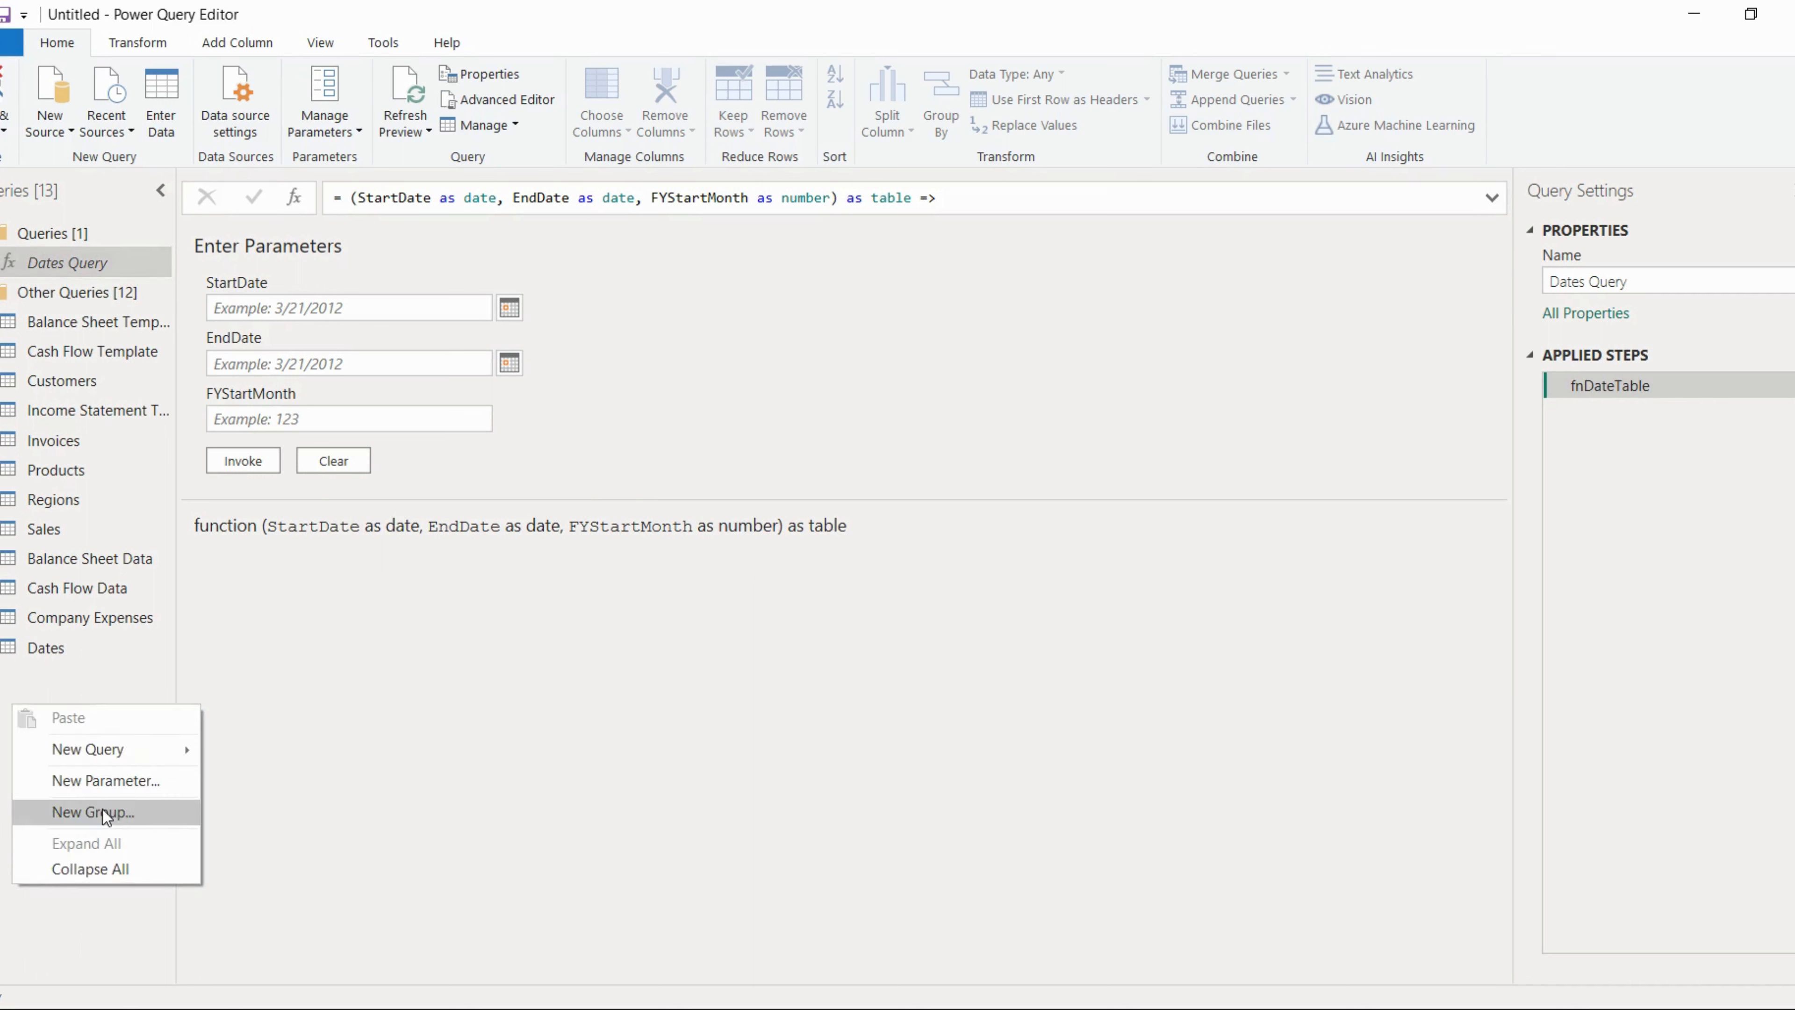
# Create a new query group named Data Model and begin moving Customers into it.
pyautogui.click(93, 812)
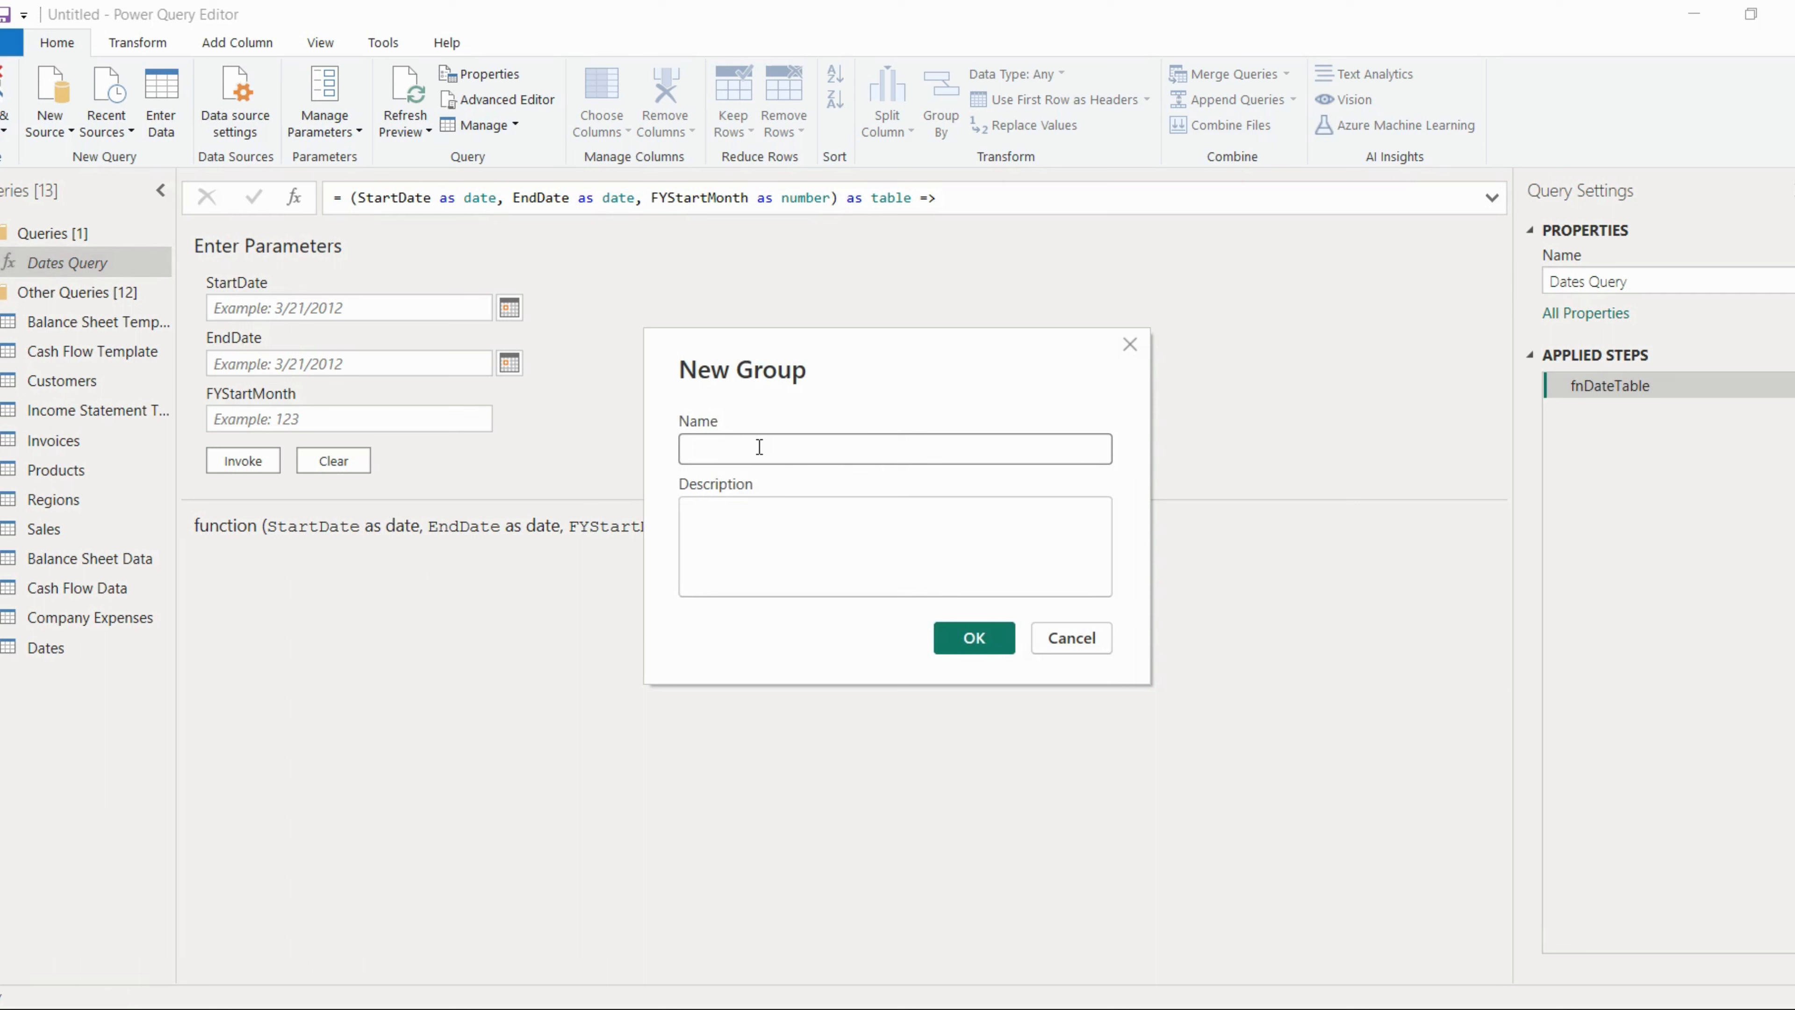
pyautogui.write('Data')
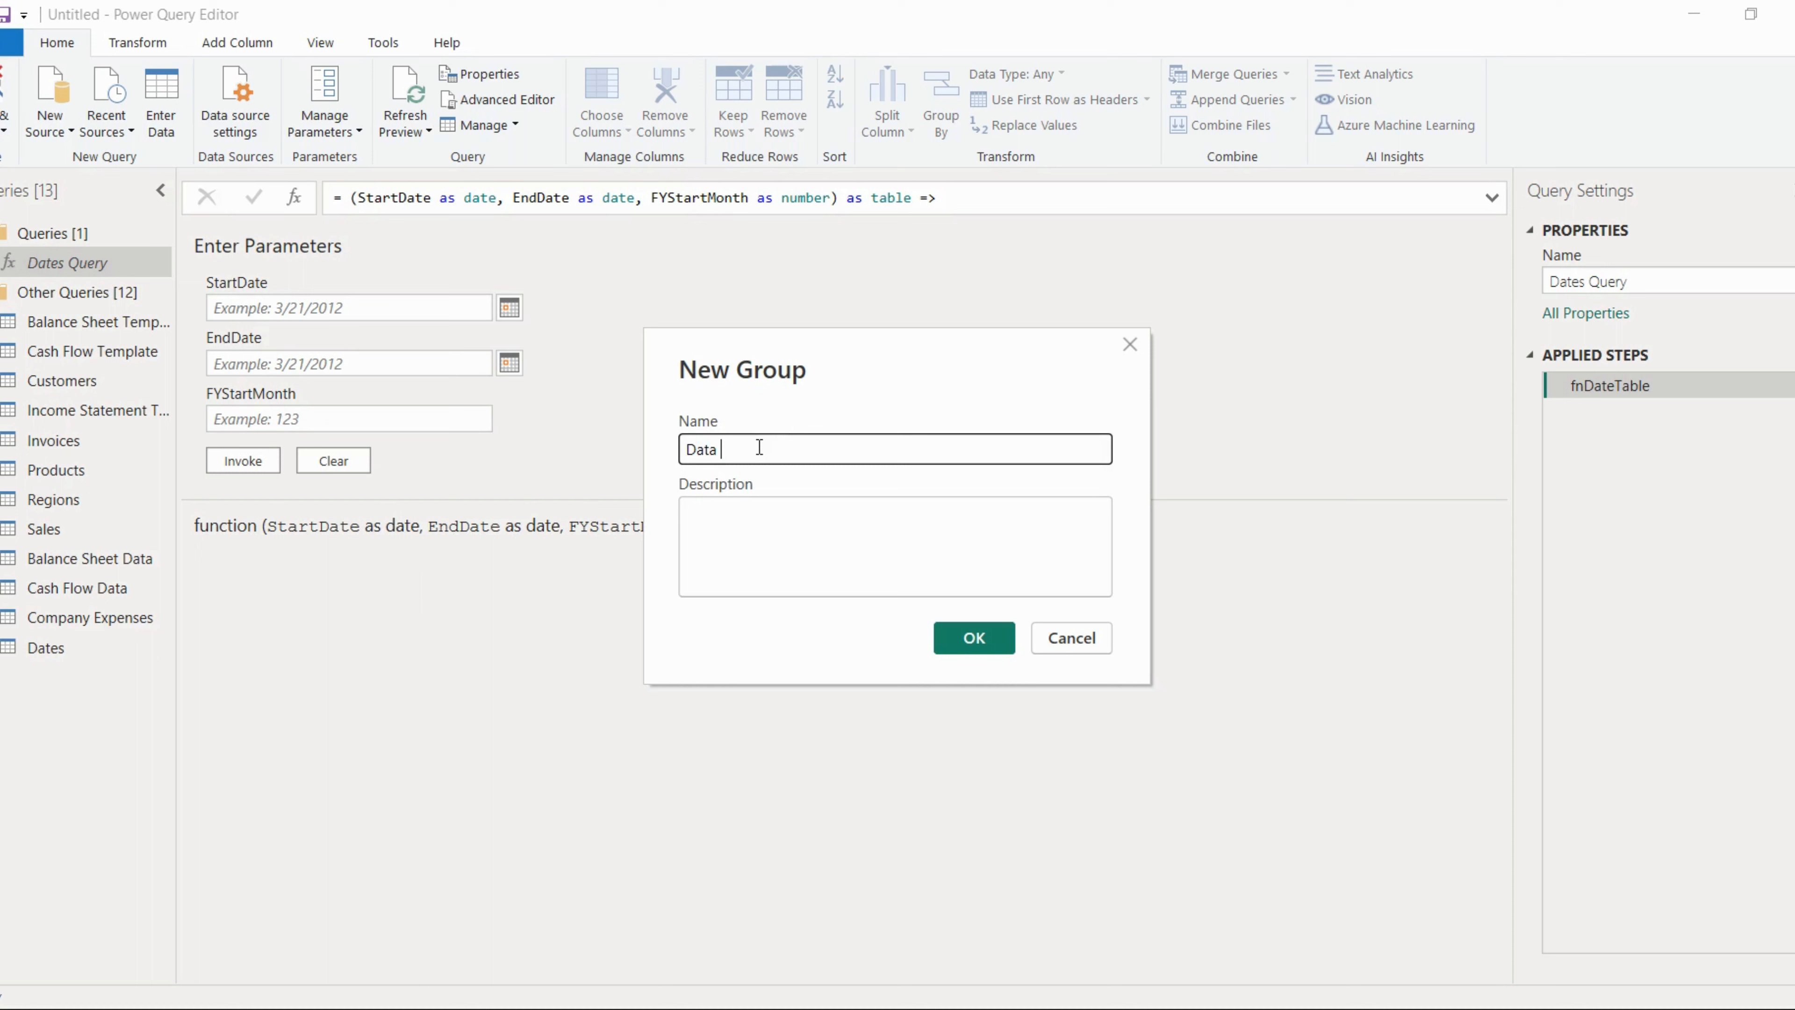
pyautogui.write('Model')
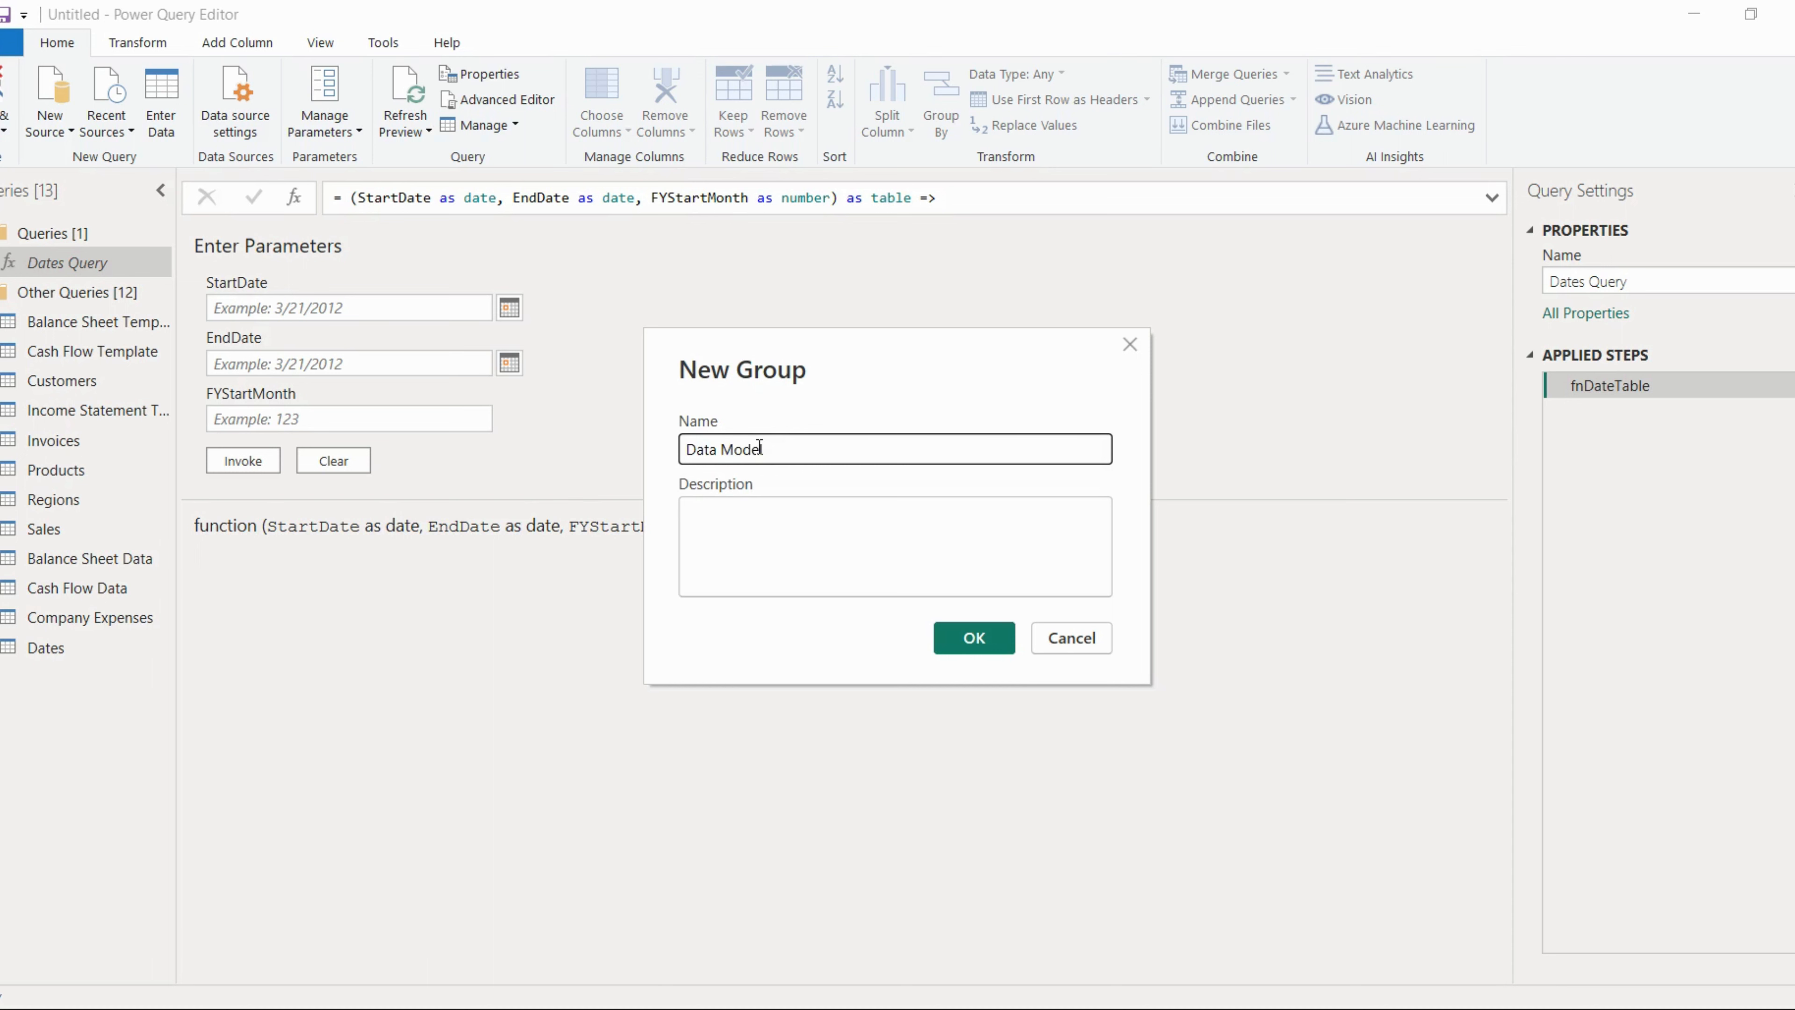
pyautogui.click(973, 637)
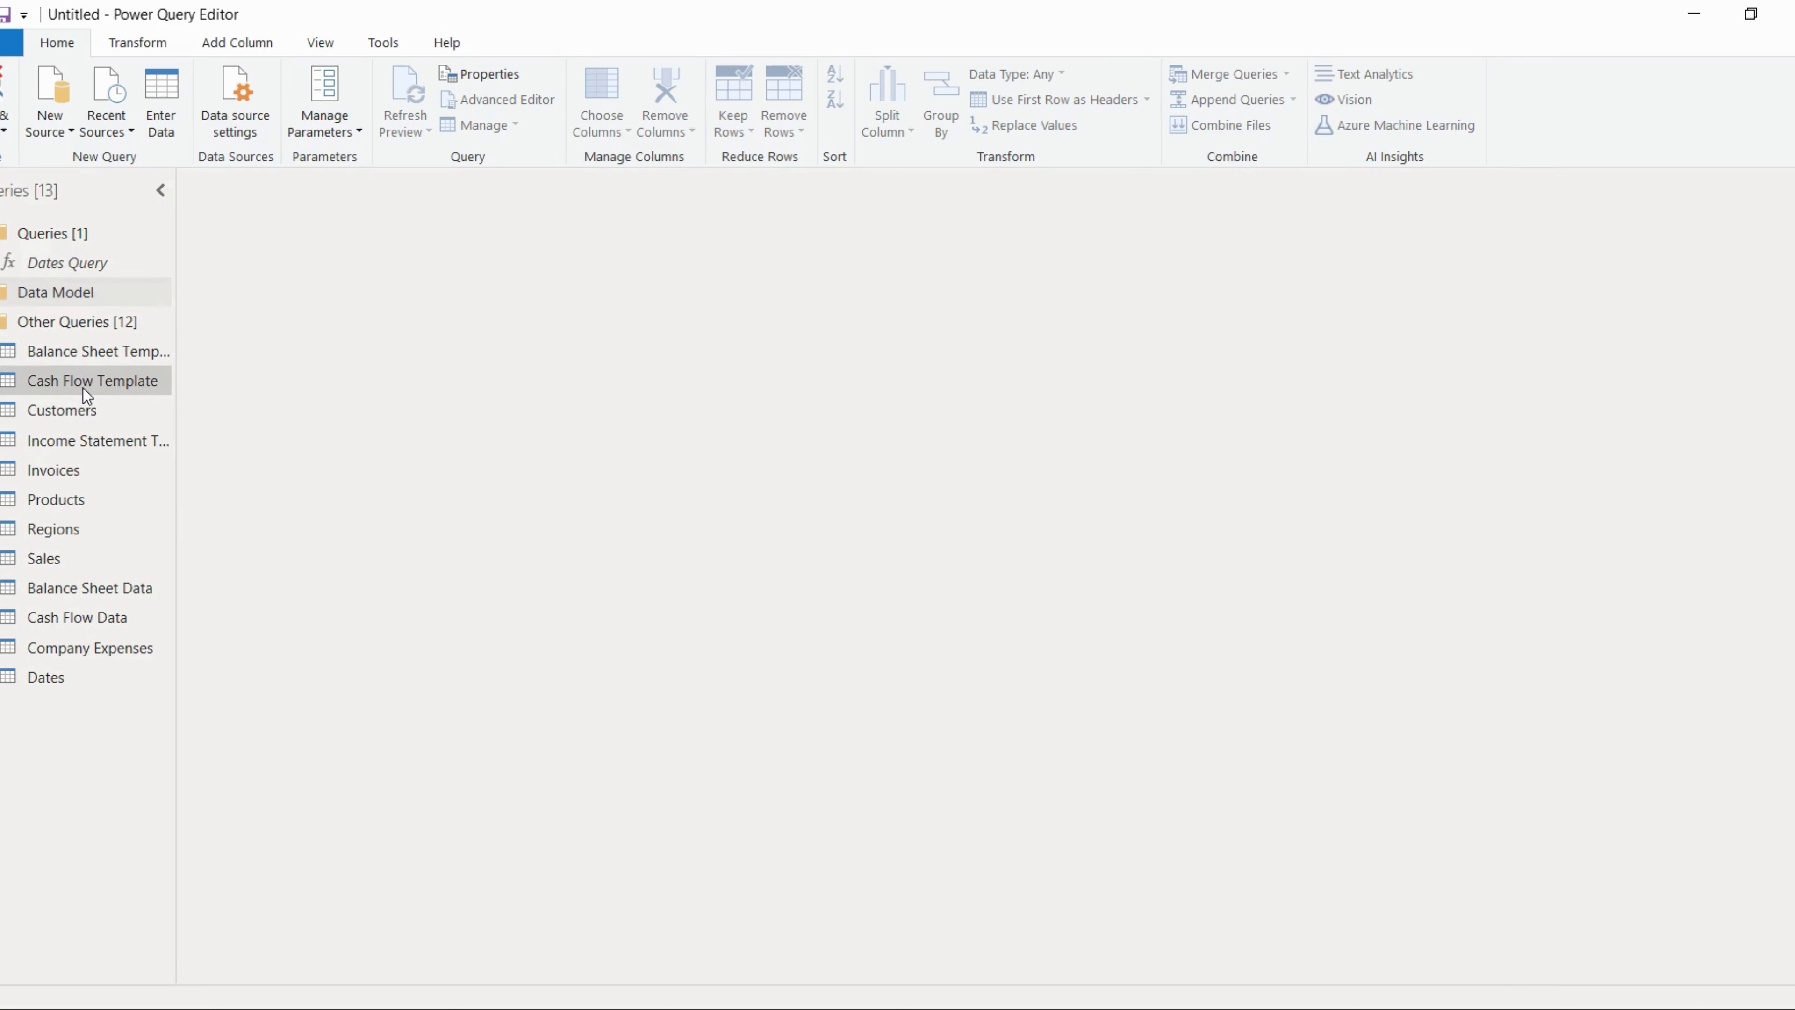
pyautogui.click(92, 381)
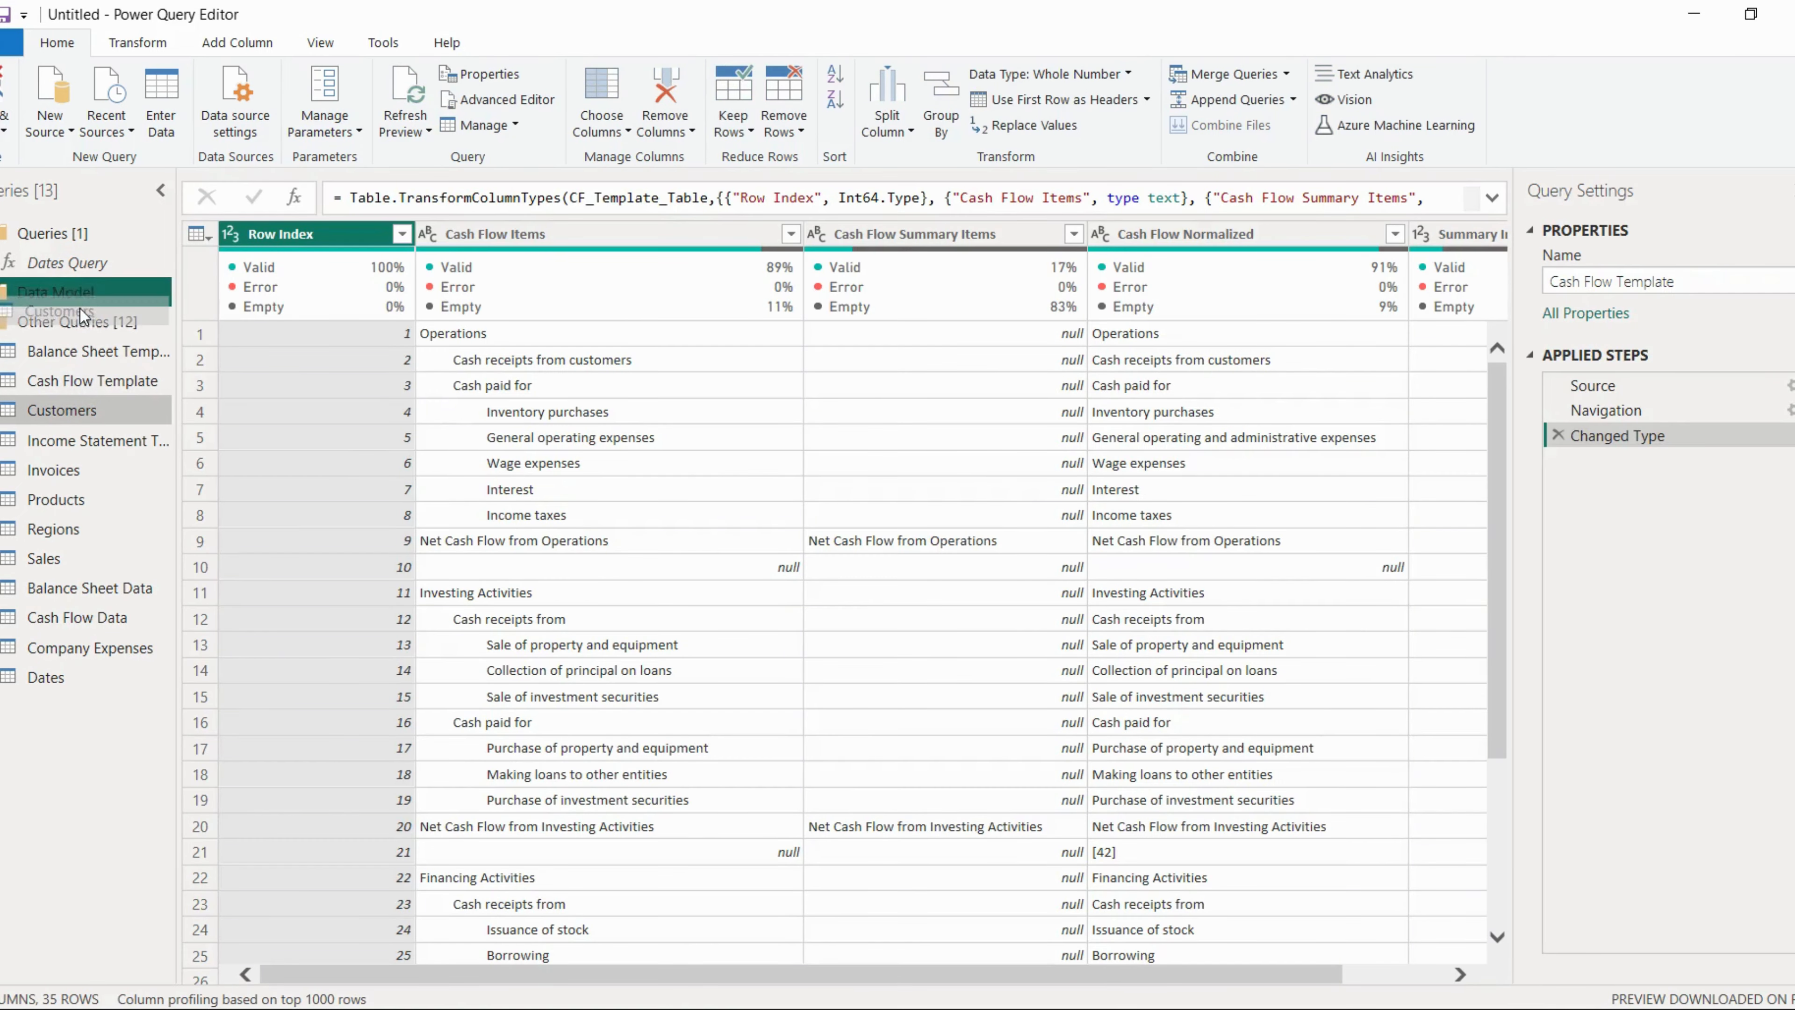
# Move Customers, Invoices and Regions into the Data Model group.
pyautogui.click(63, 410)
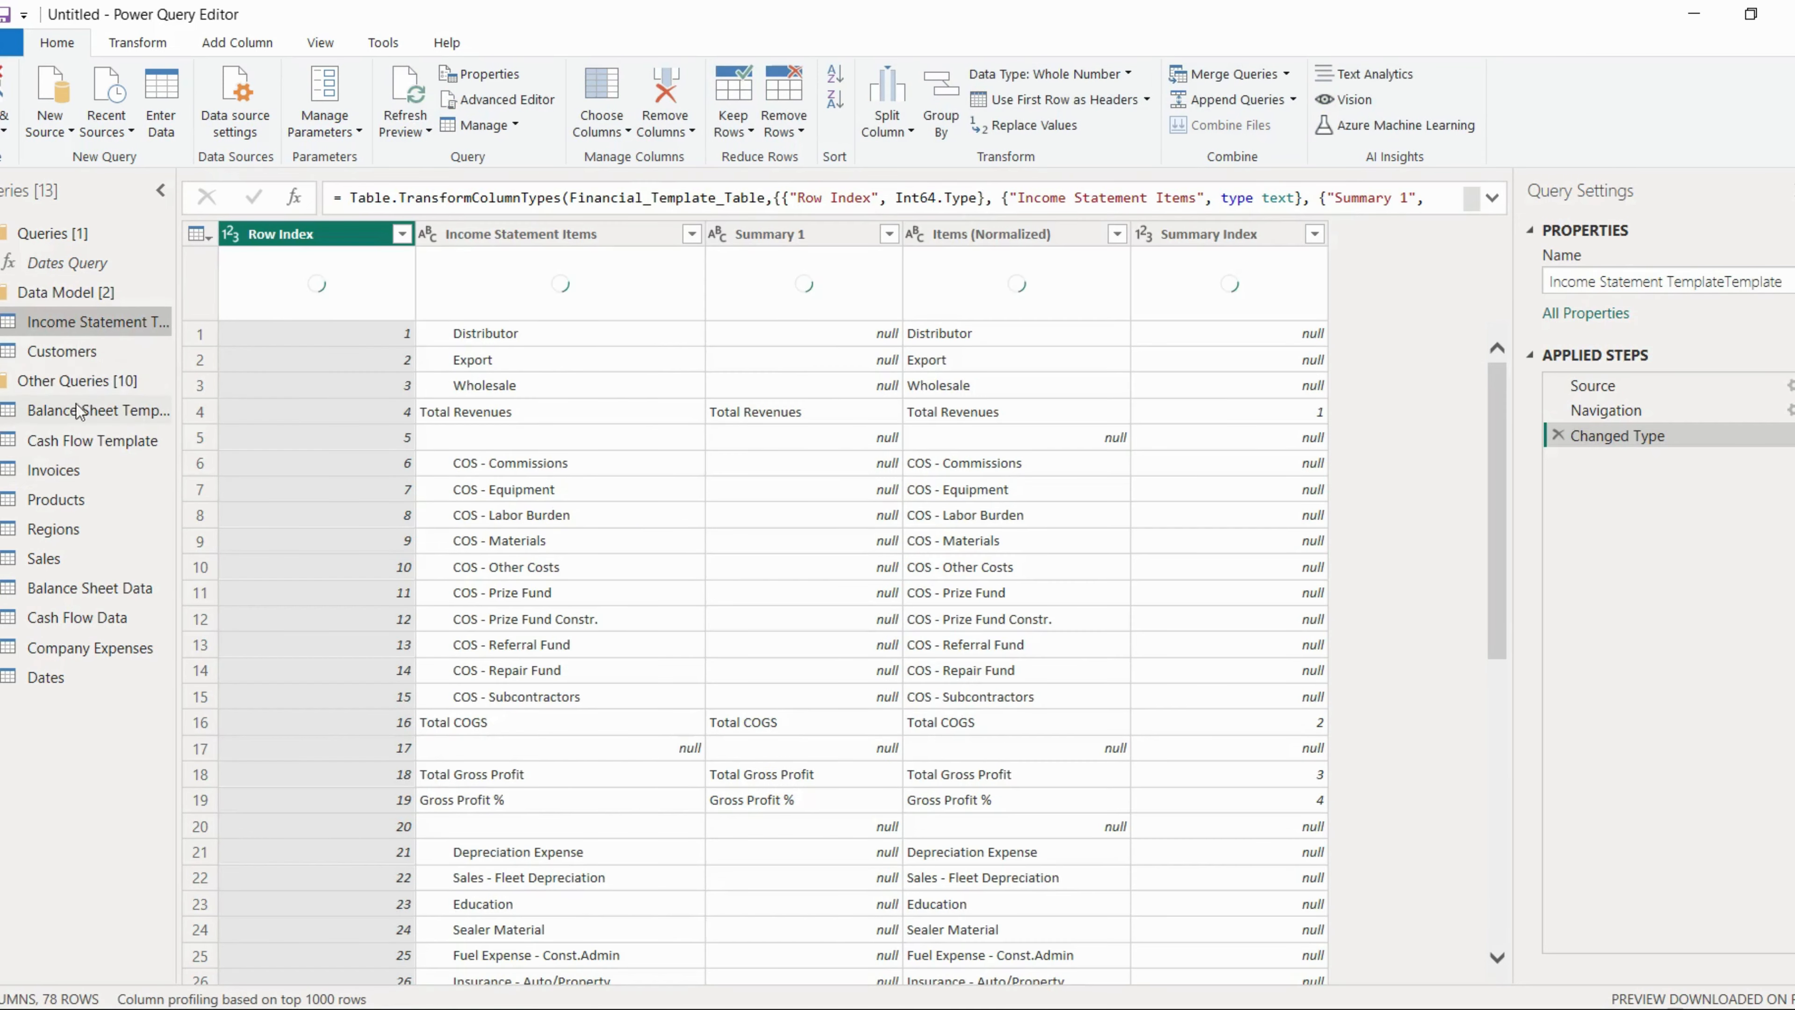
pyautogui.click(69, 292)
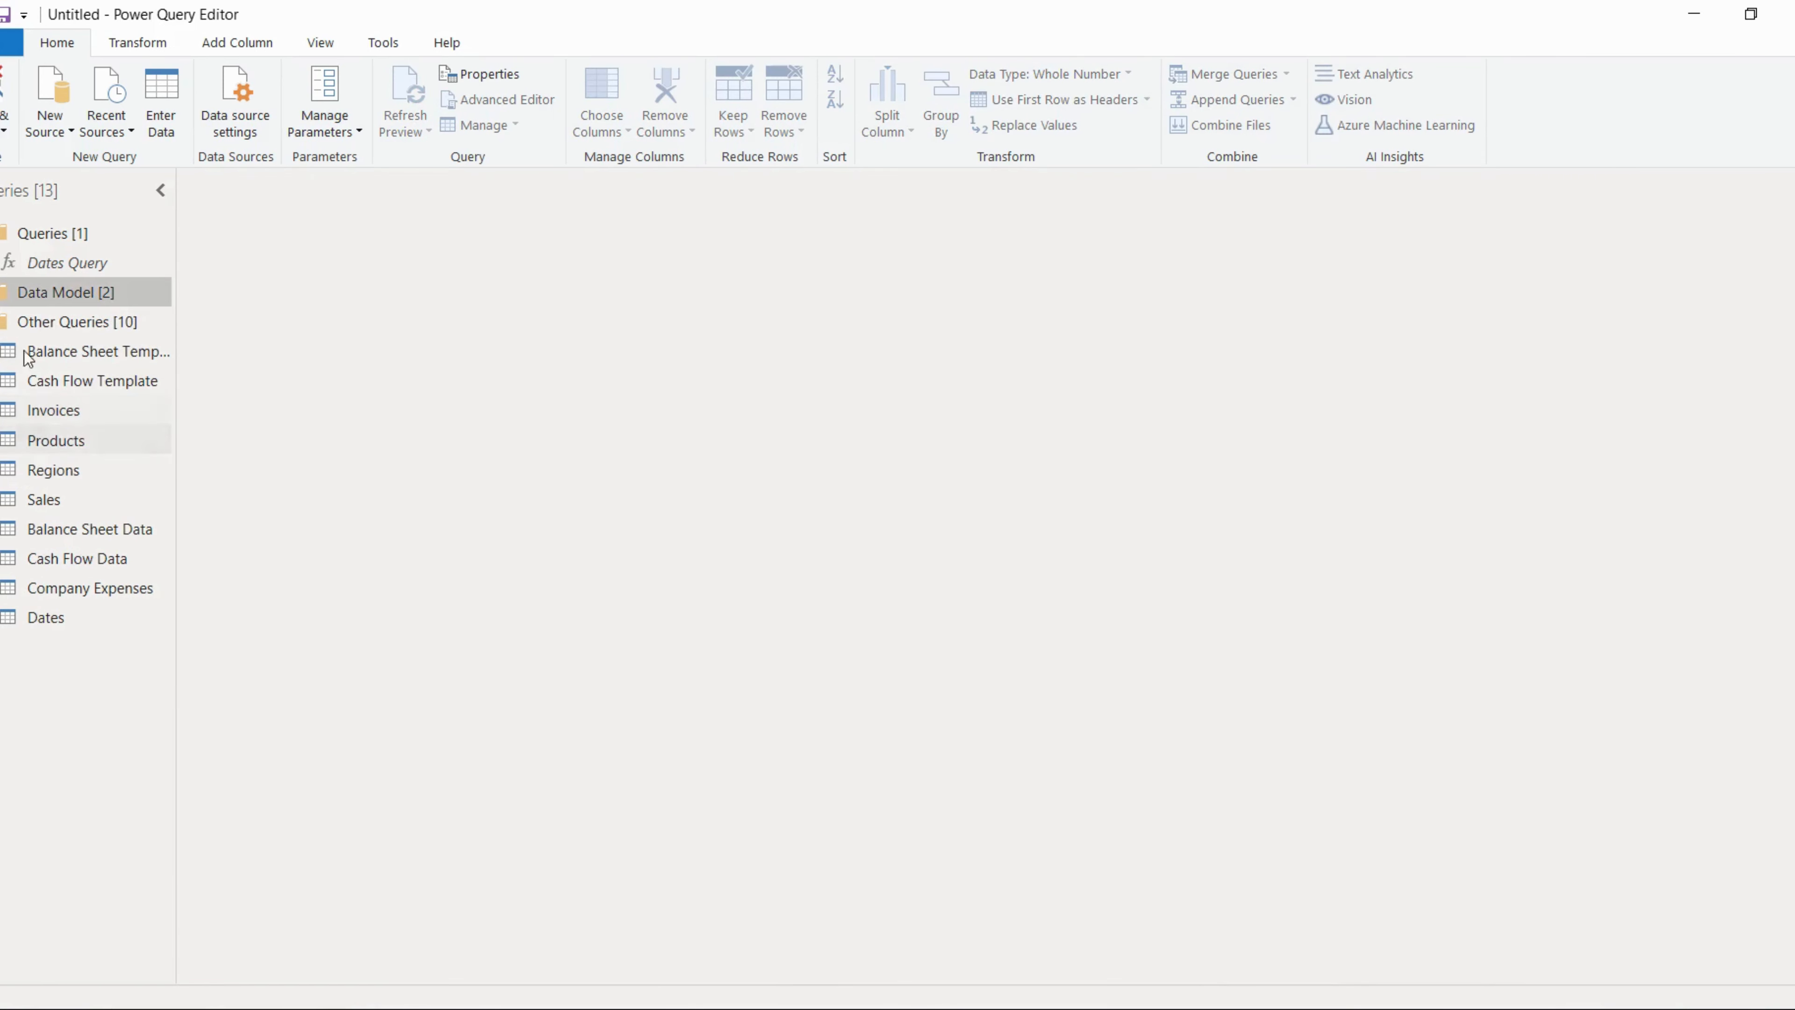
pyautogui.click(64, 291)
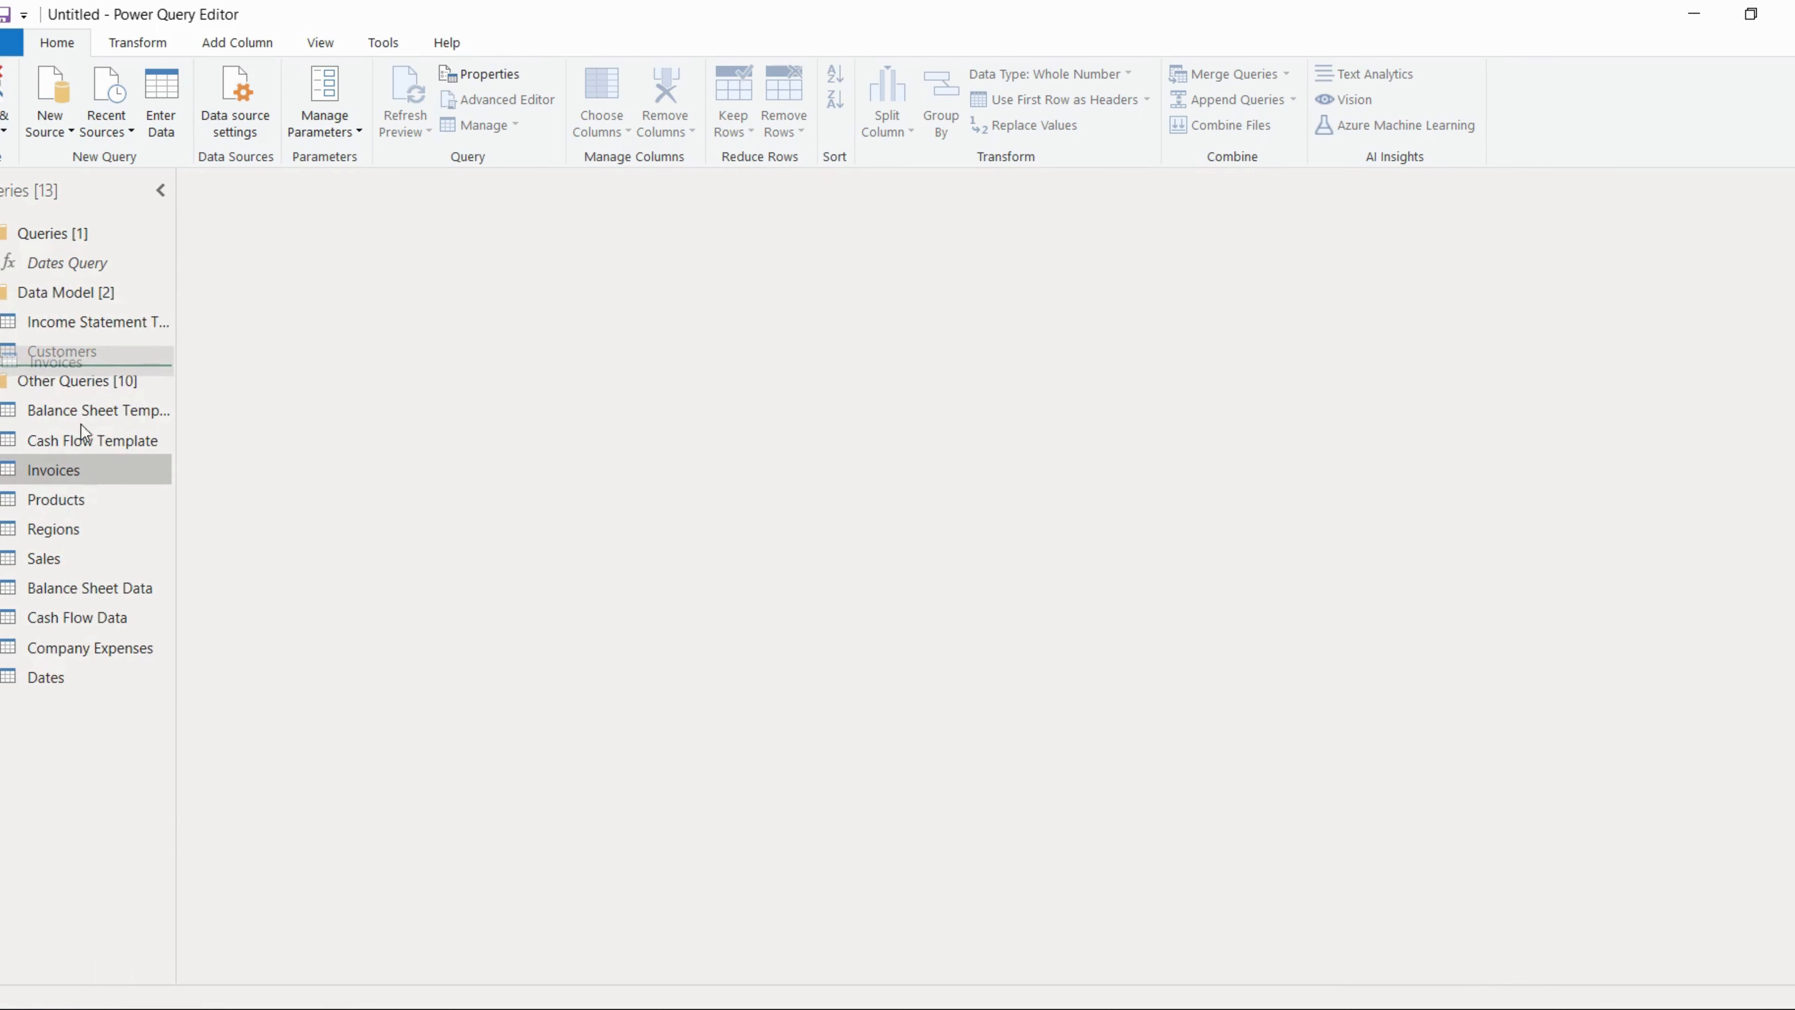
pyautogui.click(52, 470)
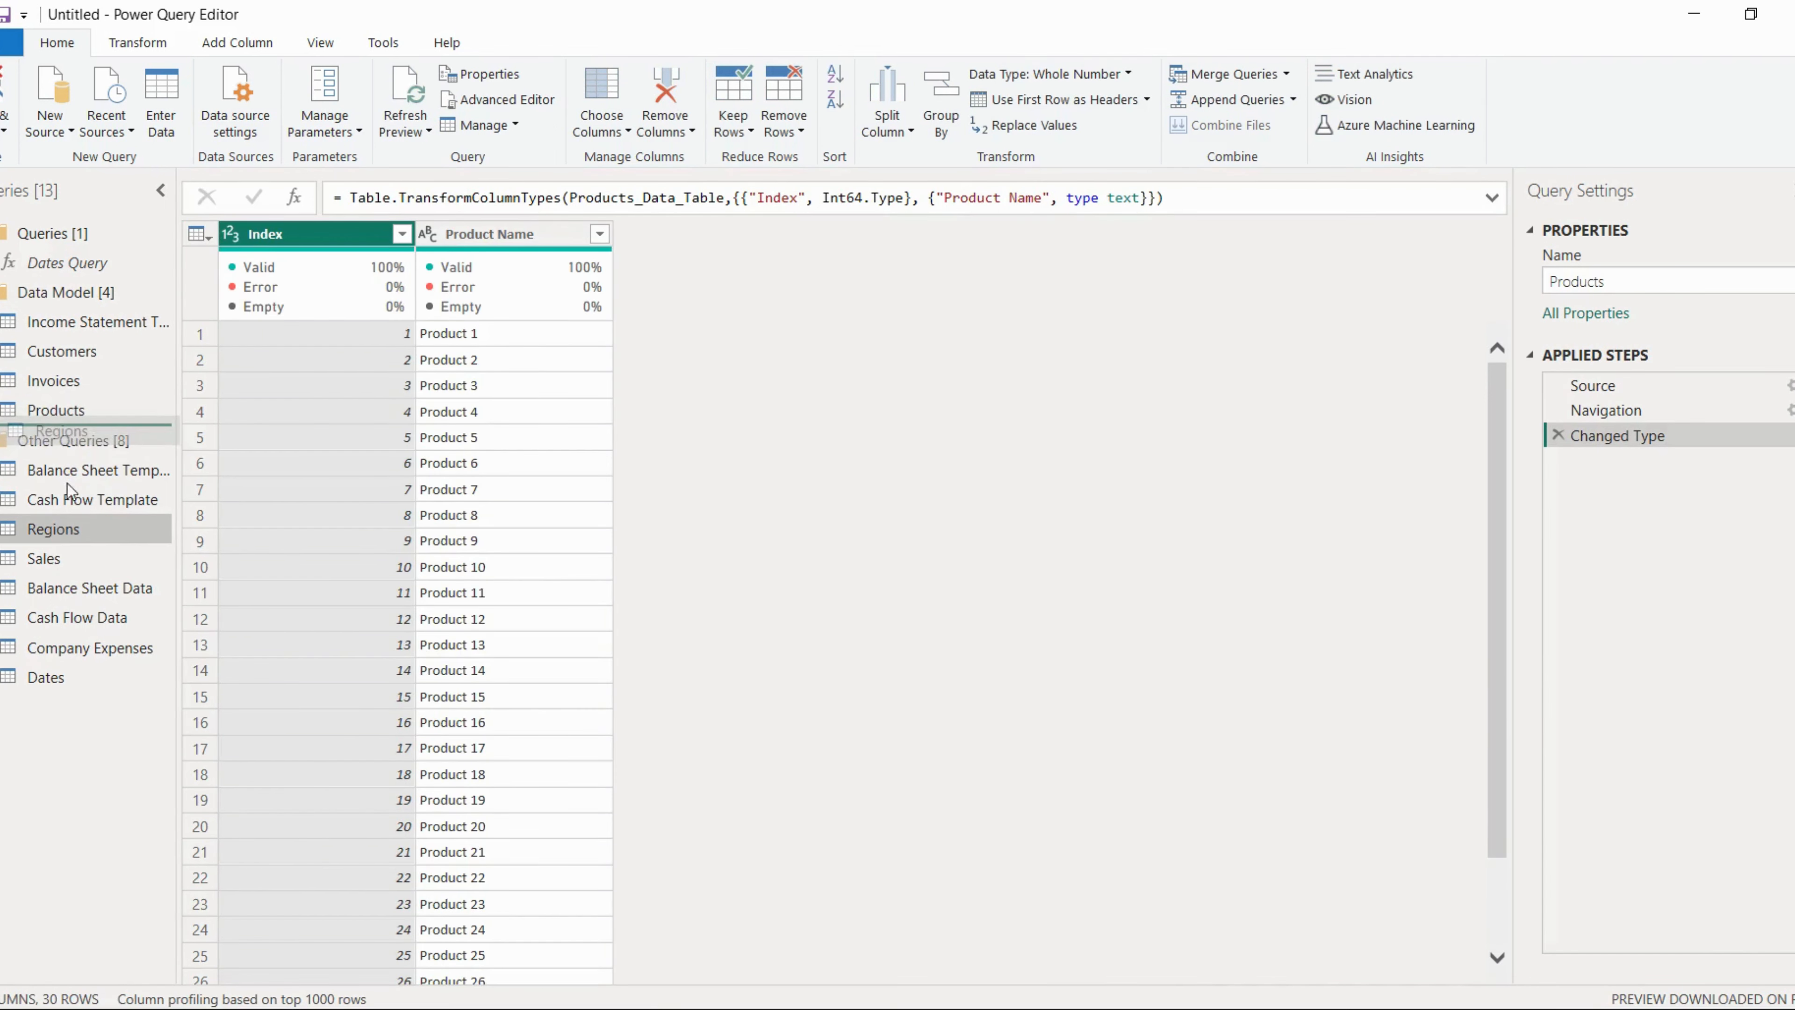
pyautogui.click(52, 528)
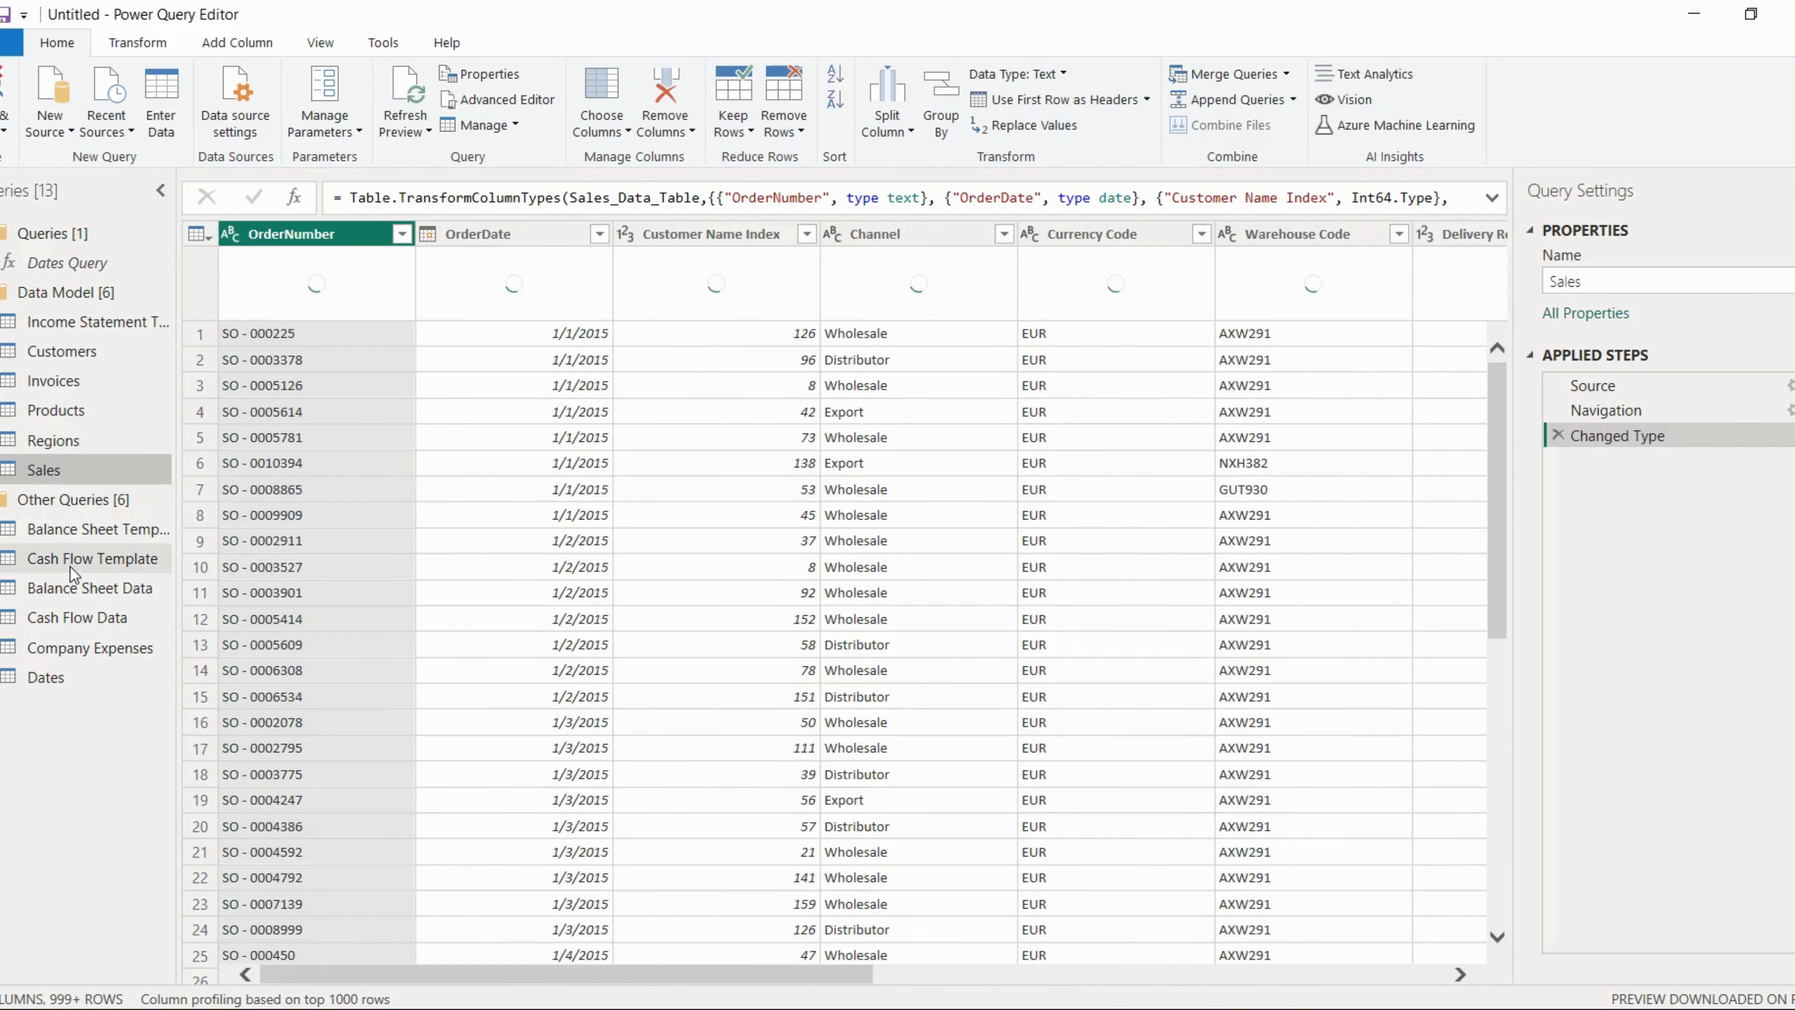
pyautogui.moveTo(90, 587)
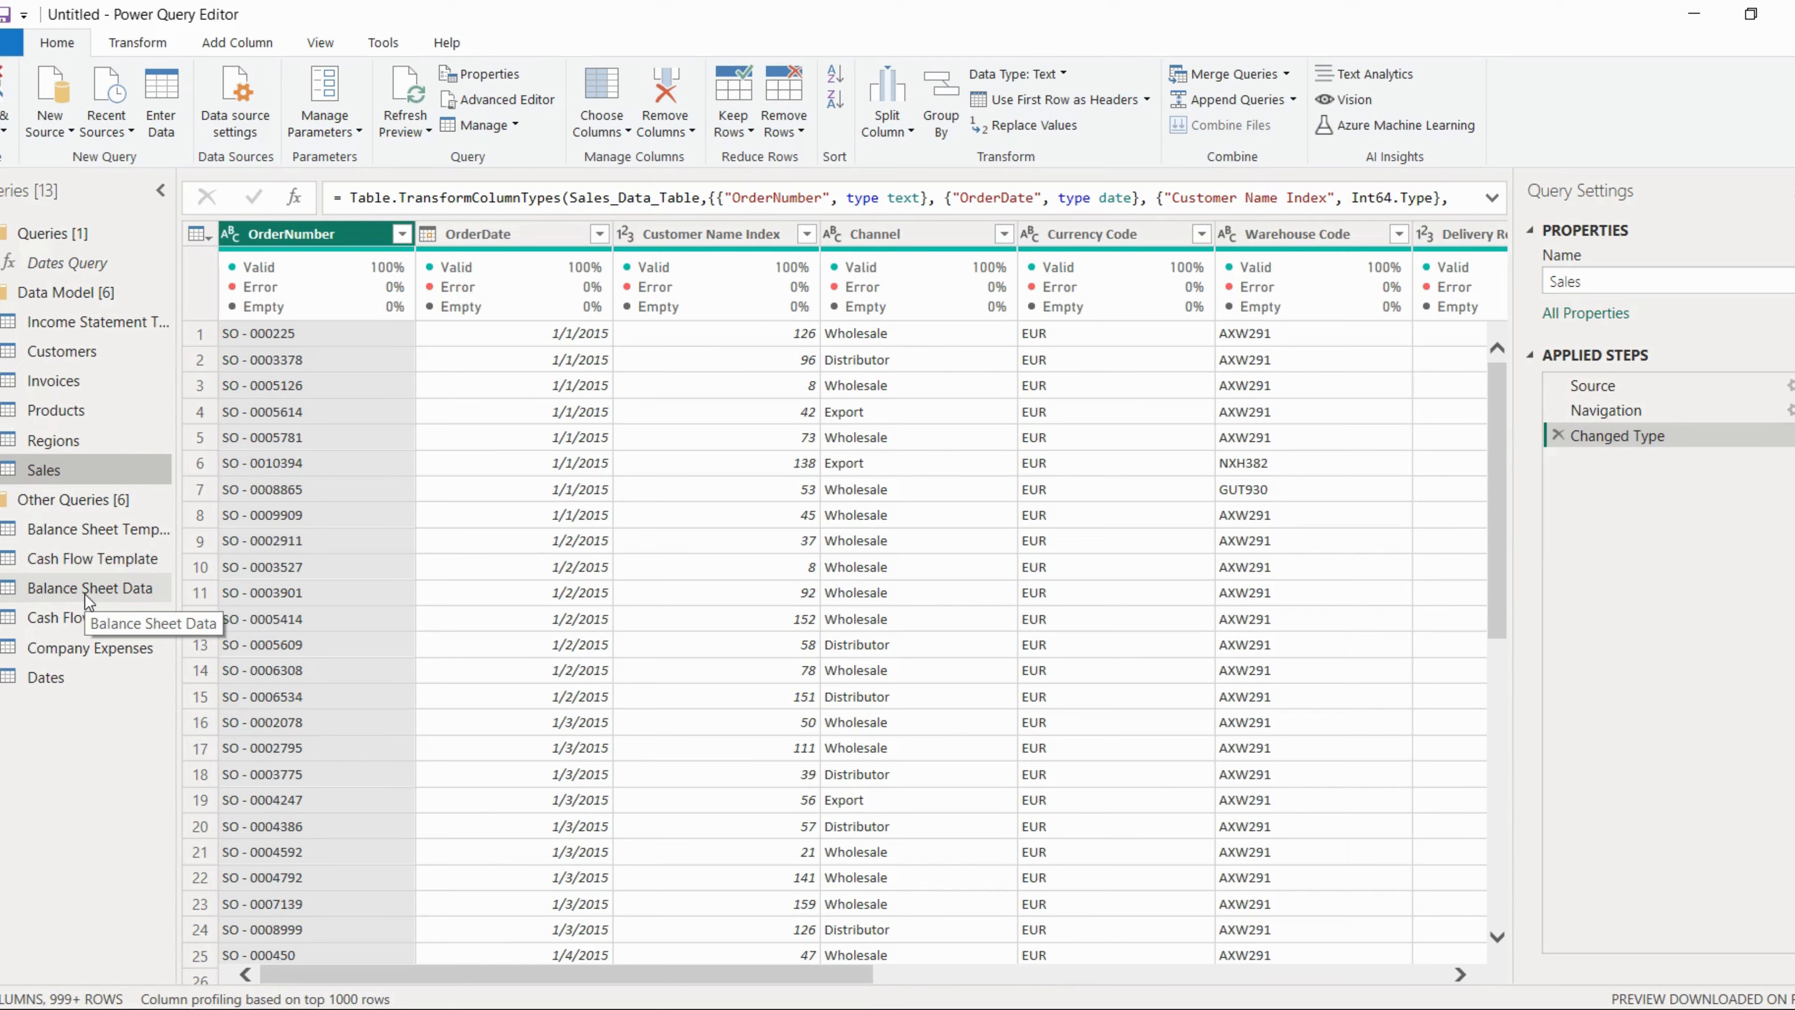
# Move Balance Sheet Data and Company Expenses into Data Model; return Income Statement Template to Other Queries.
pyautogui.click(90, 587)
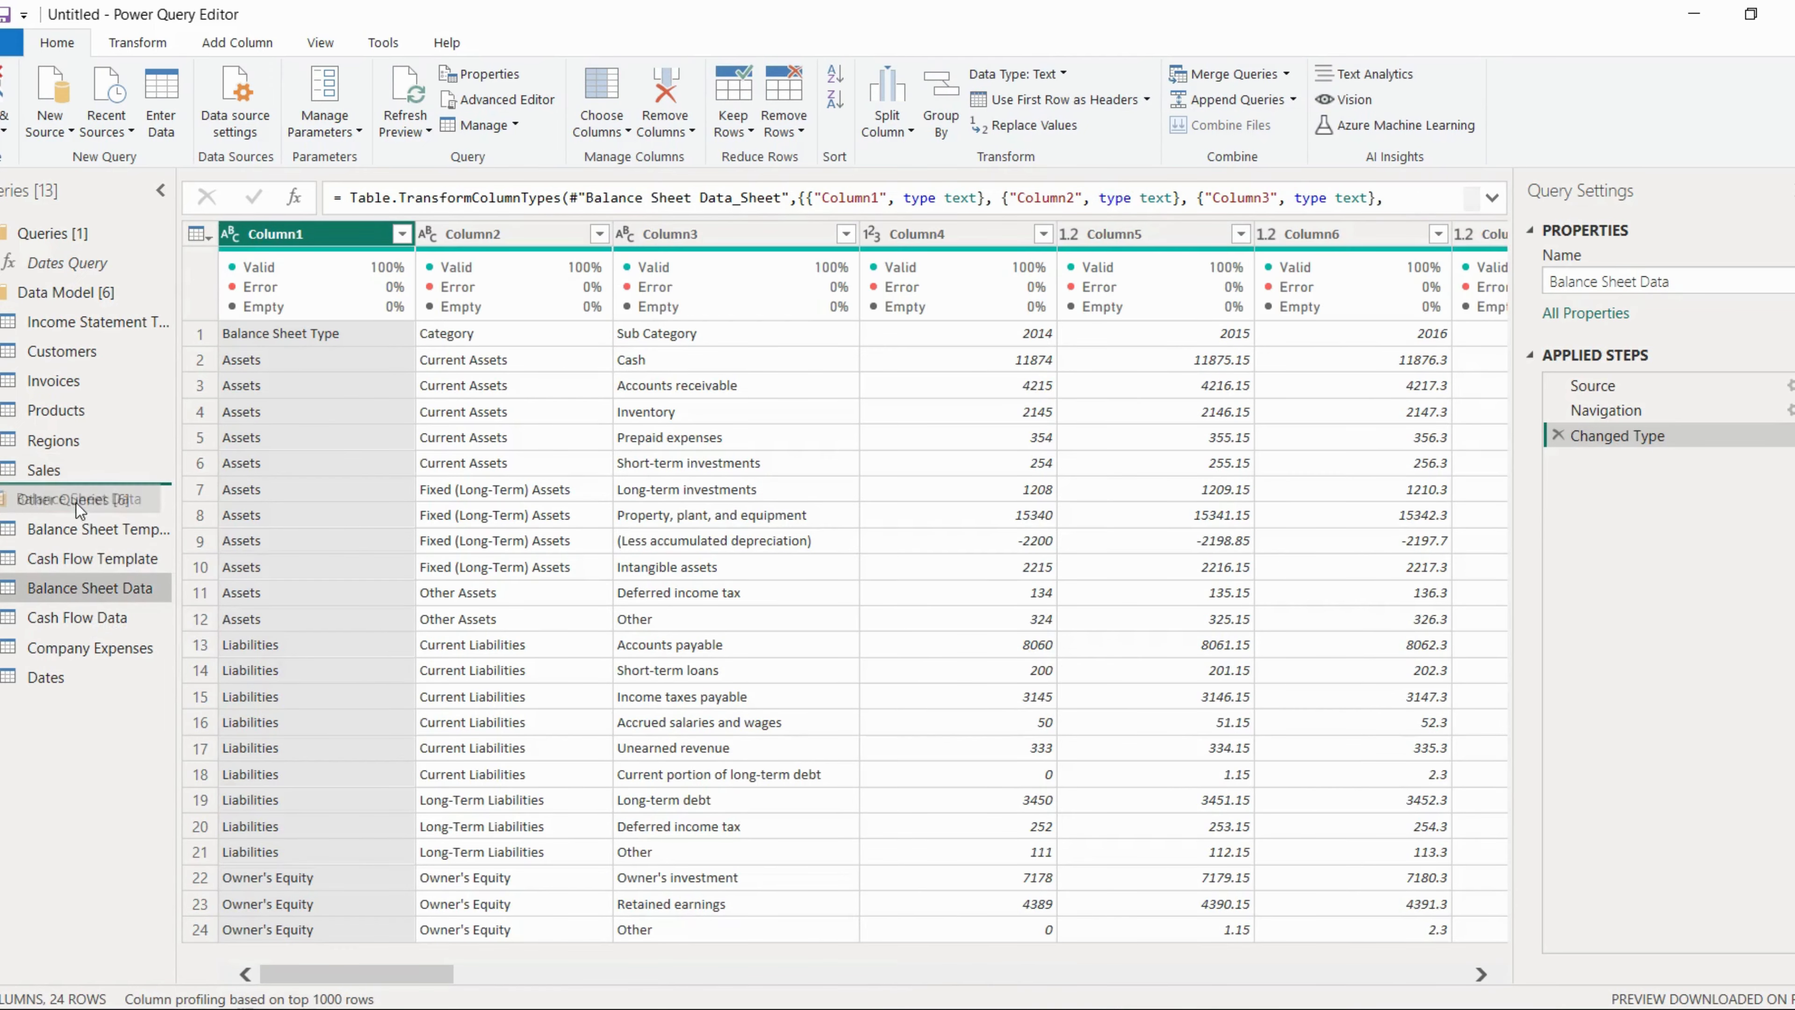
pyautogui.click(87, 648)
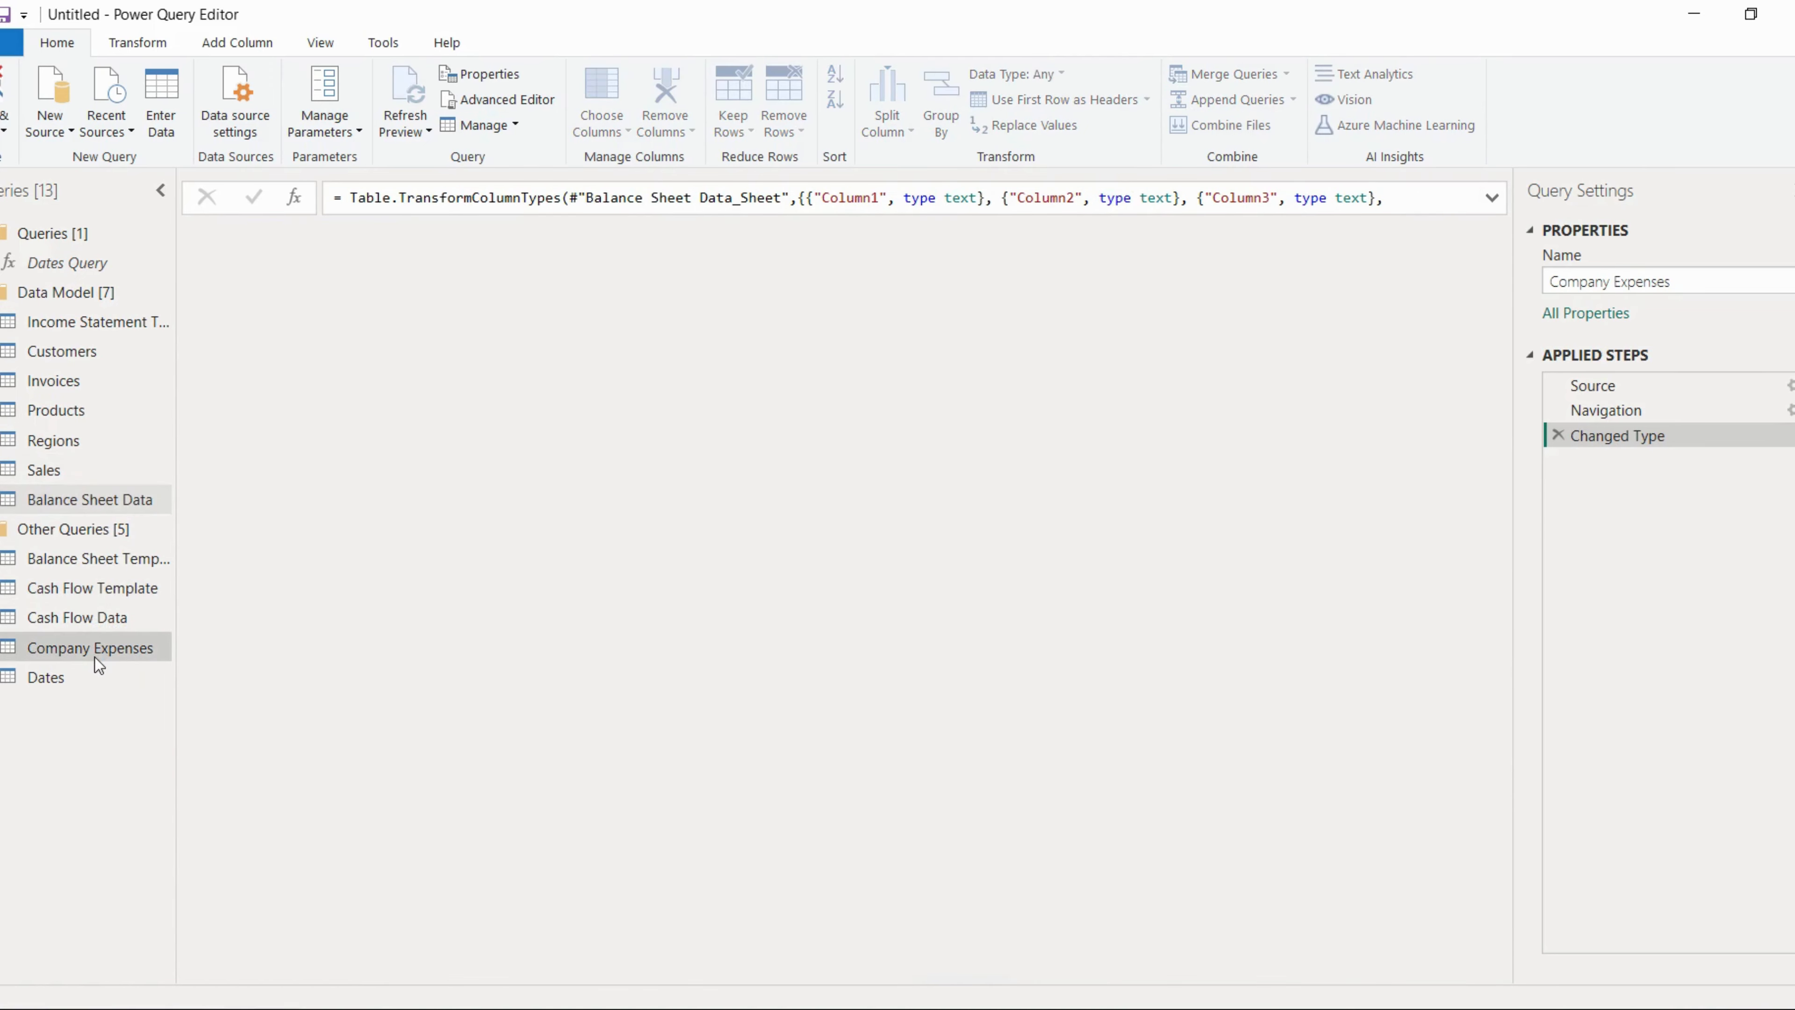
pyautogui.click(87, 648)
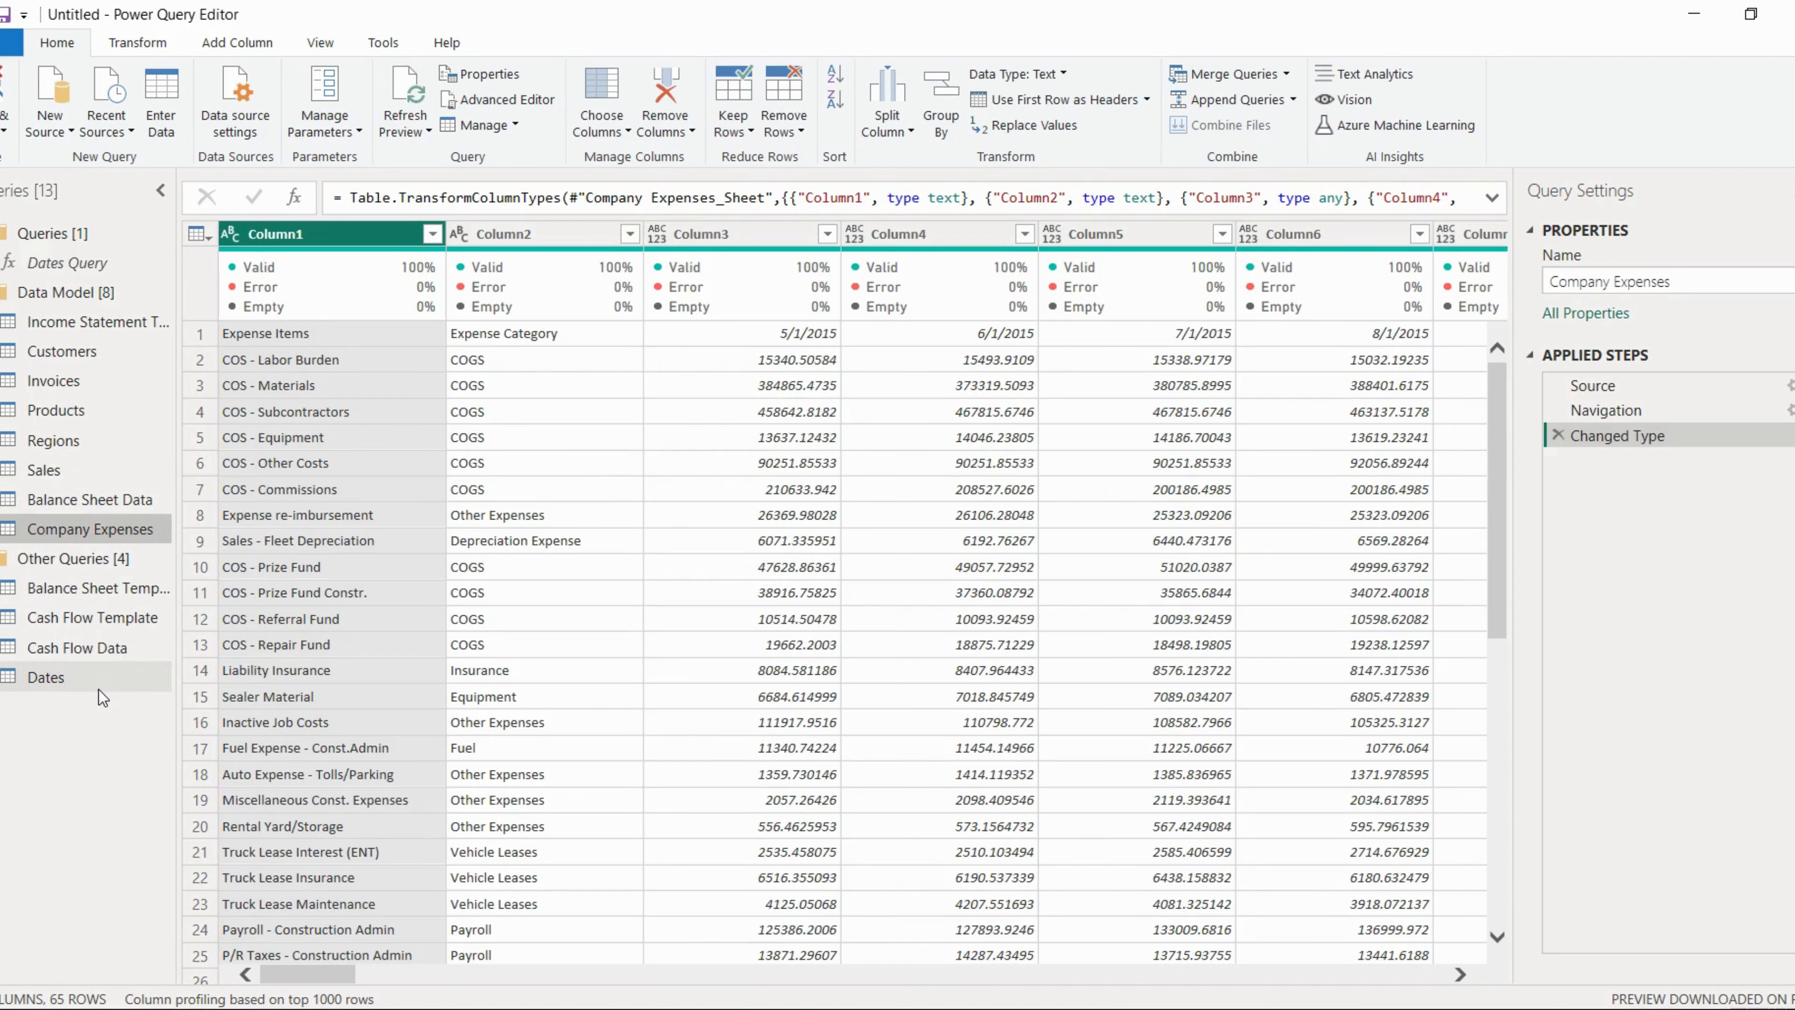
pyautogui.moveTo(102, 684)
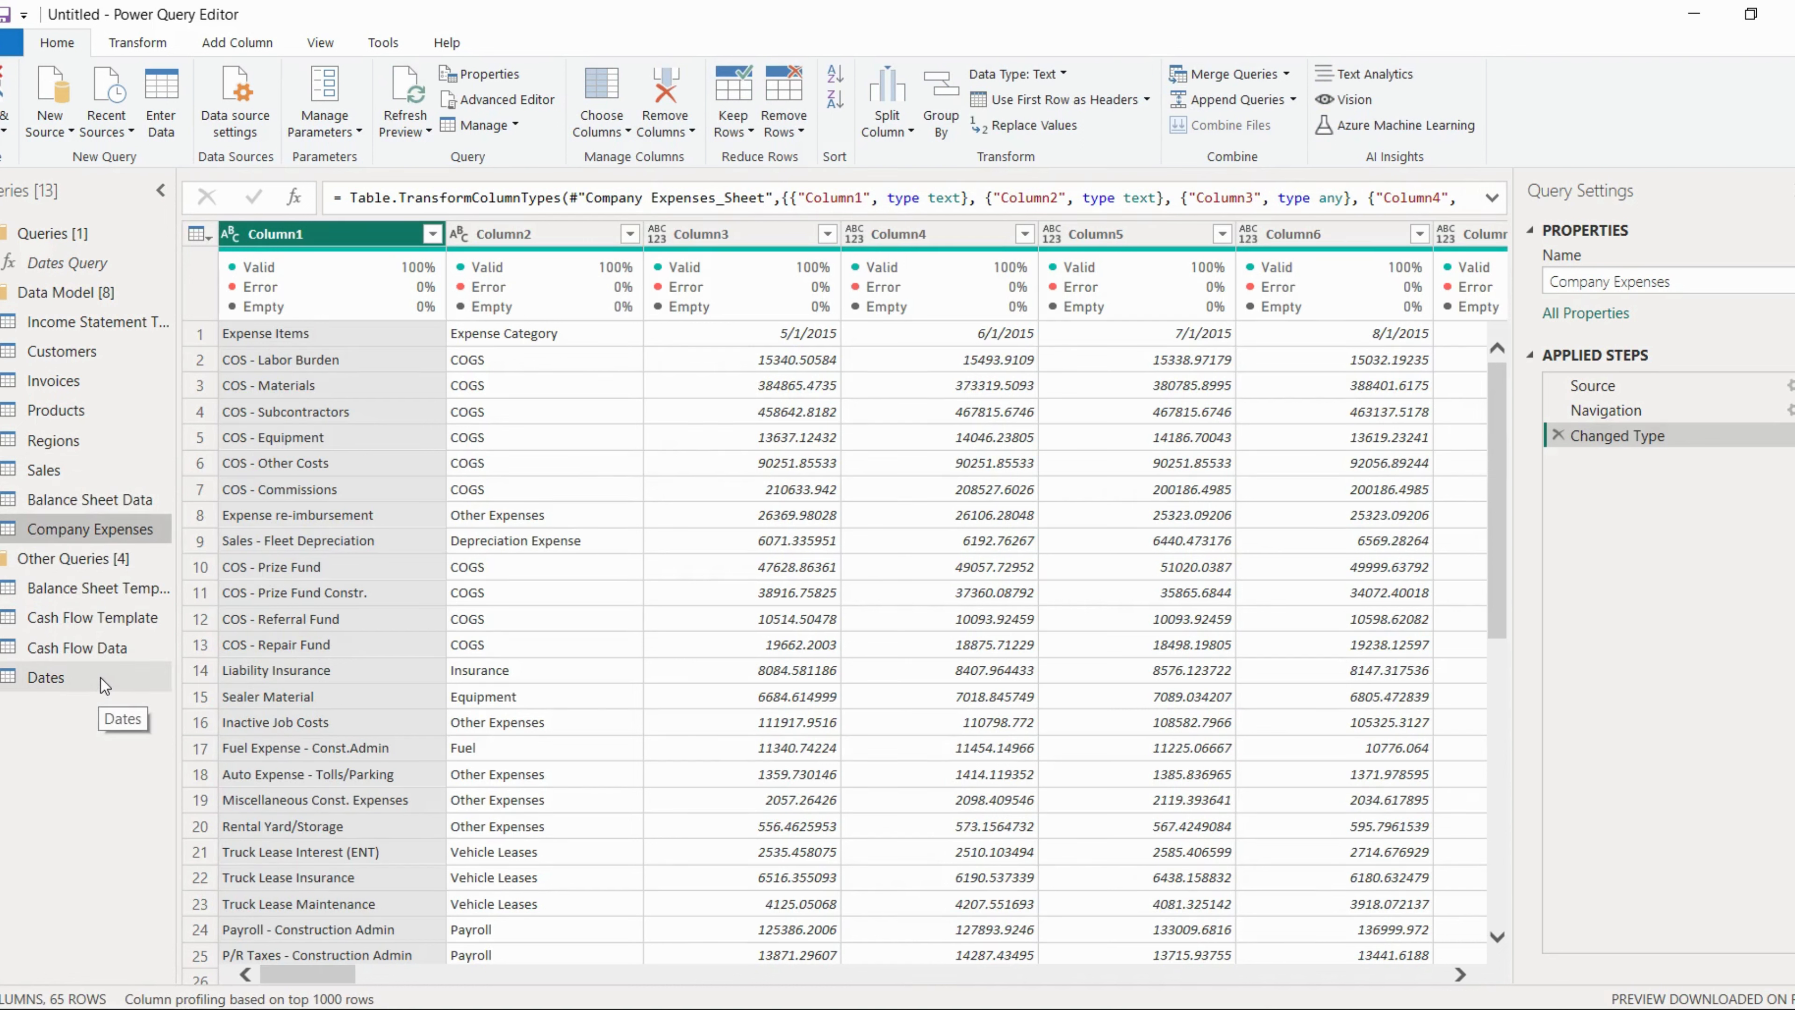
pyautogui.moveTo(83, 669)
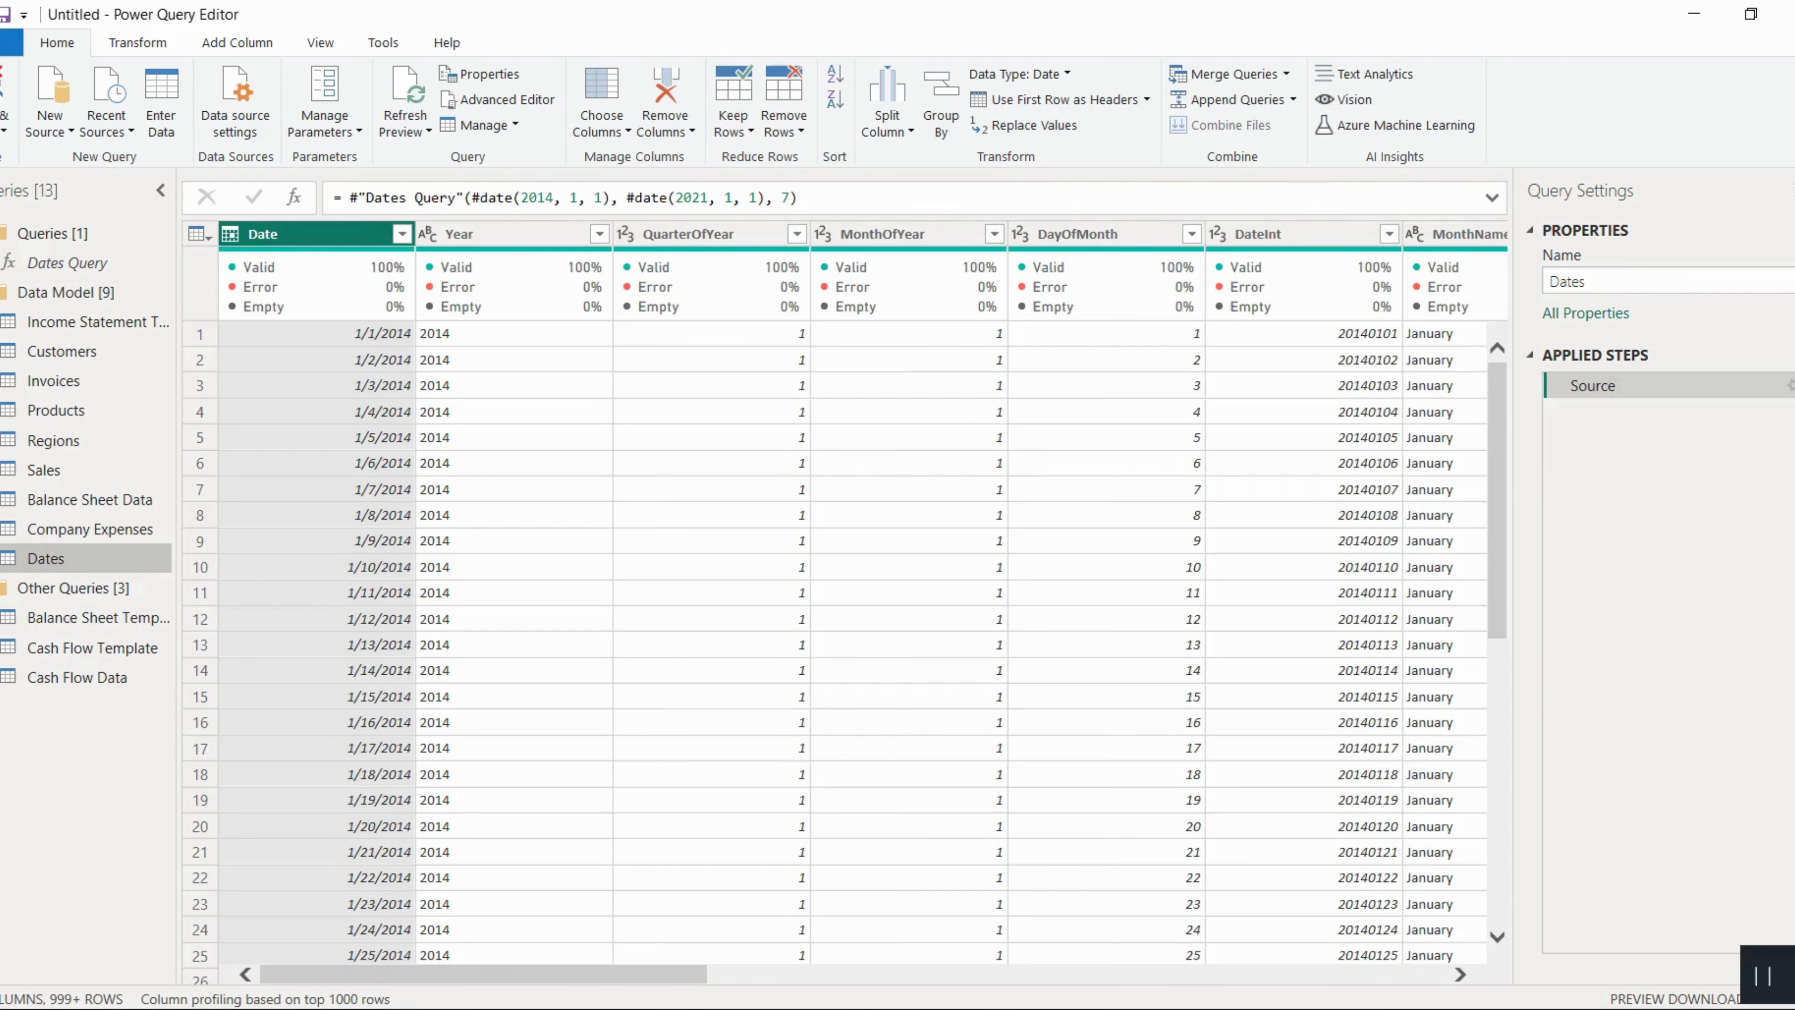
pyautogui.moveTo(1455, 886)
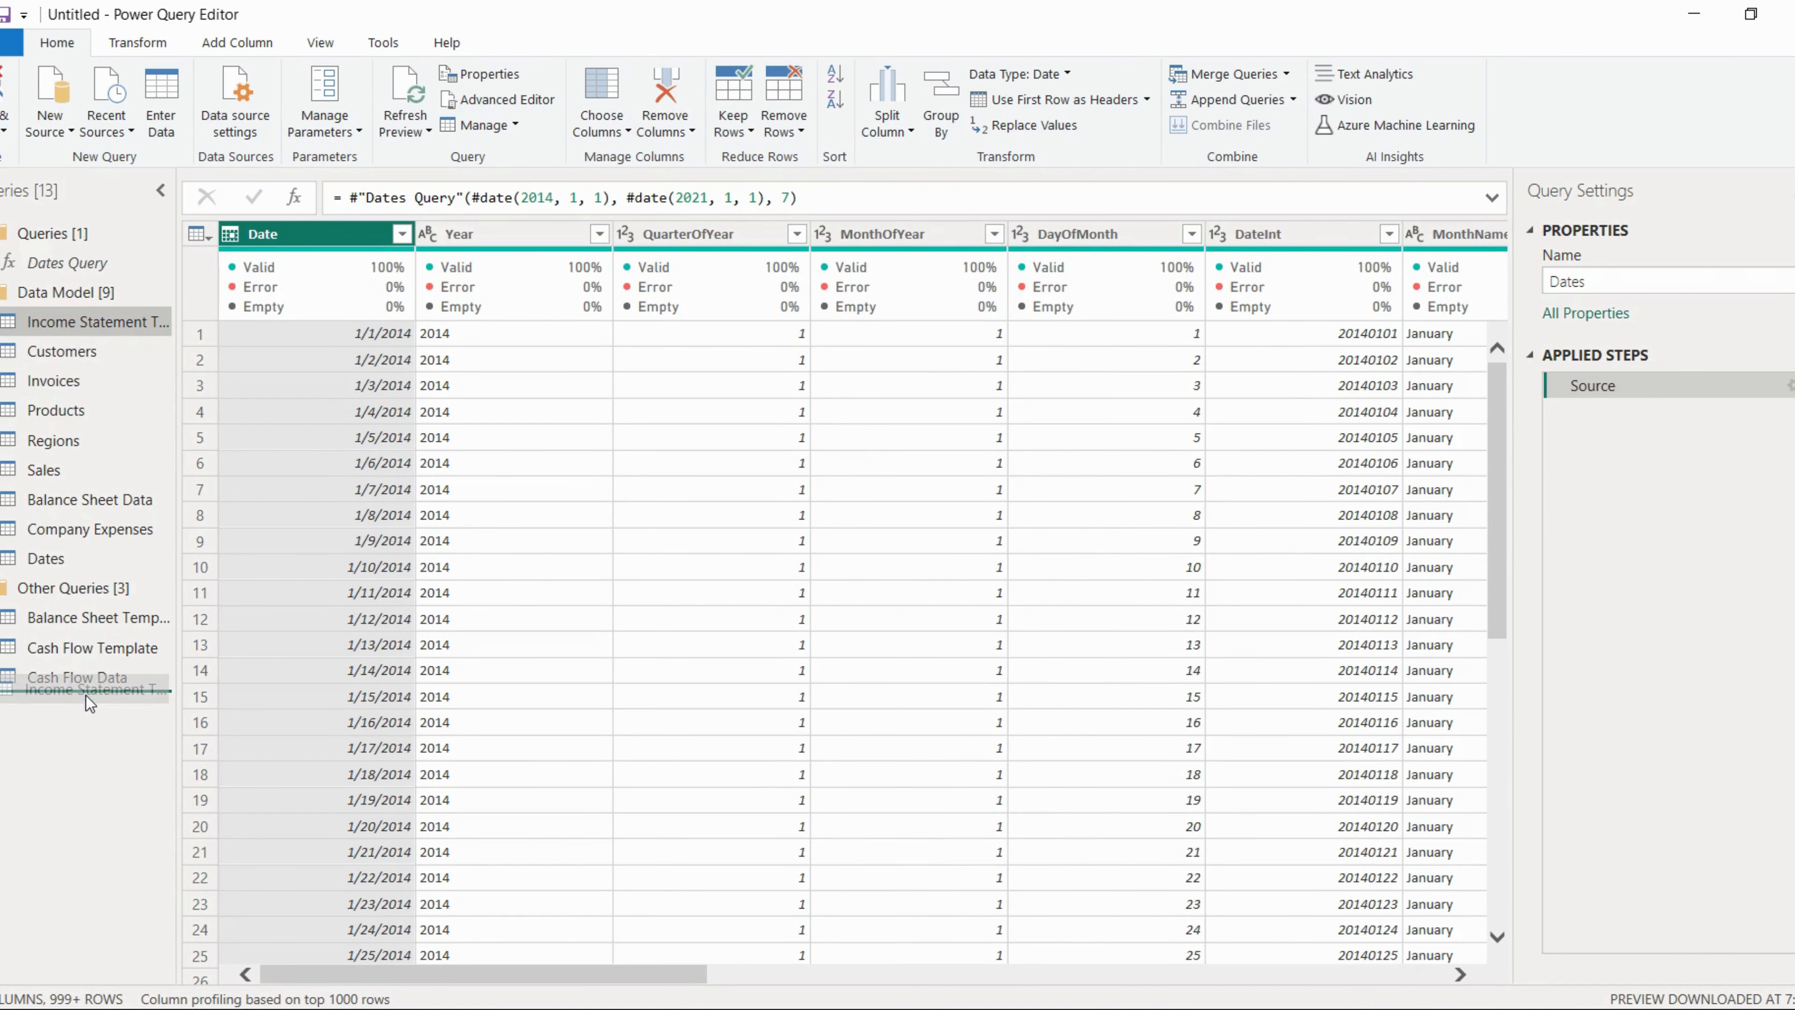
pyautogui.click(97, 677)
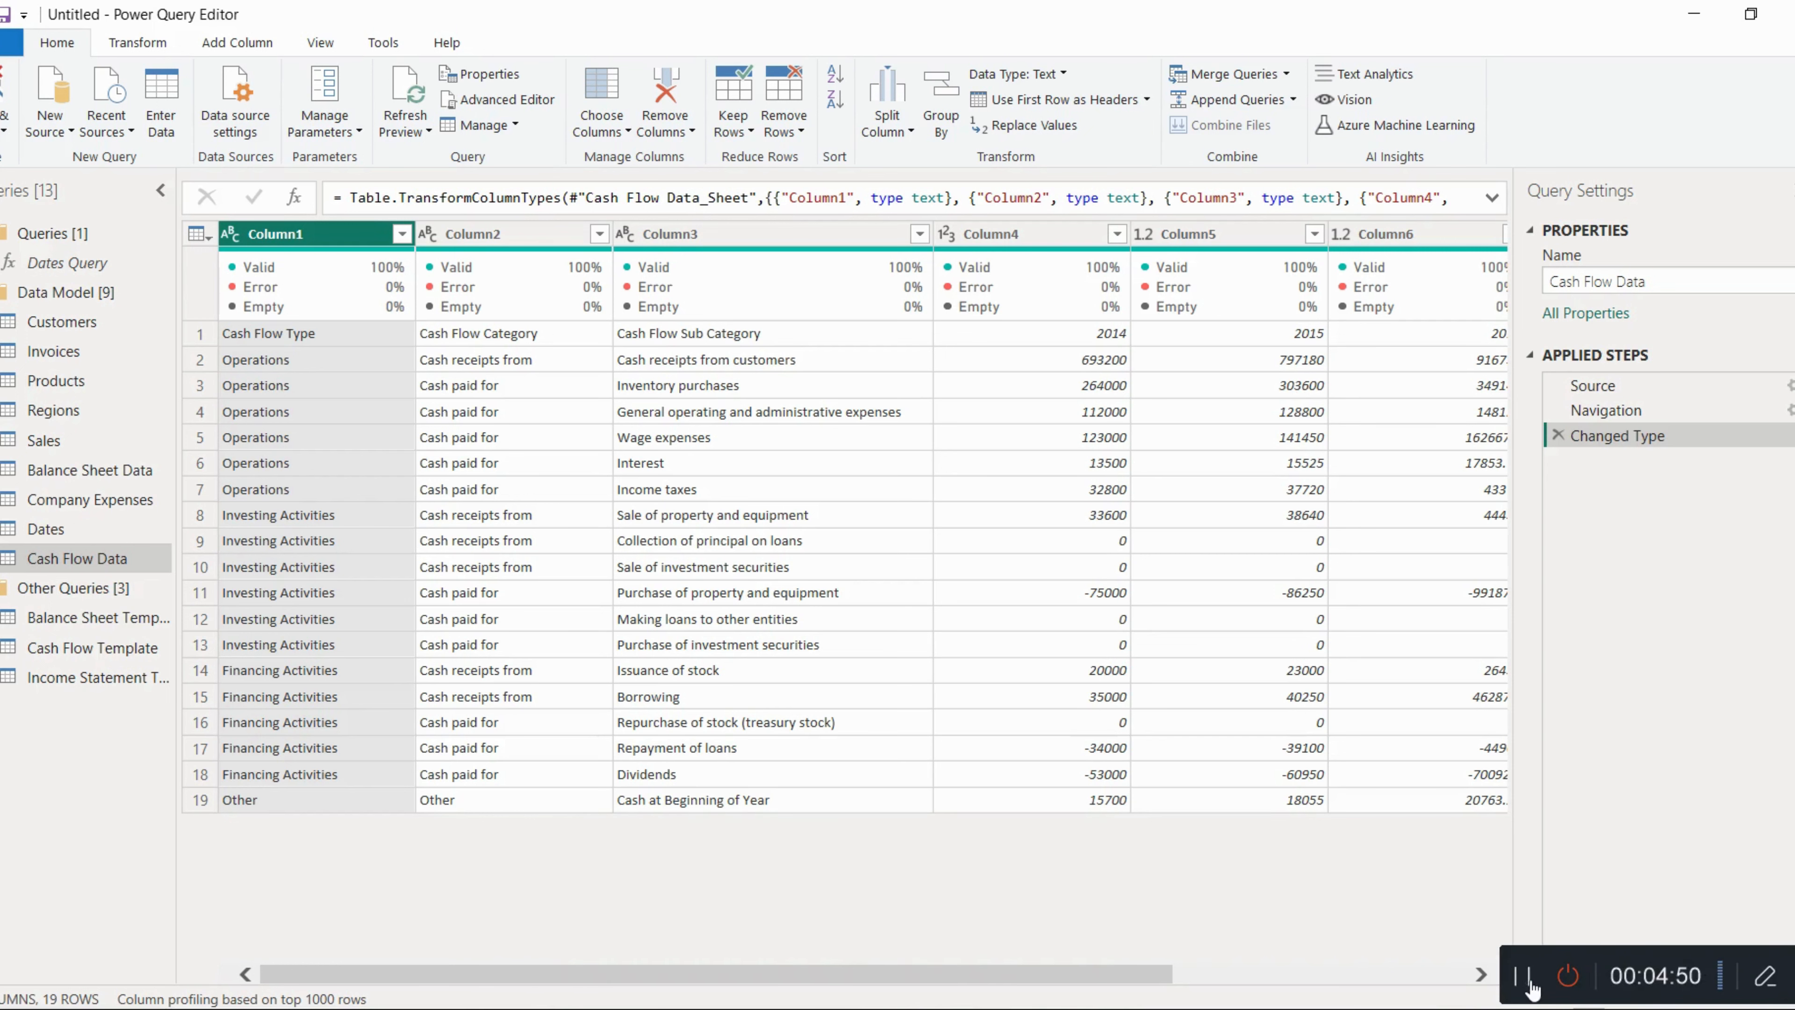
pyautogui.moveTo(873, 849)
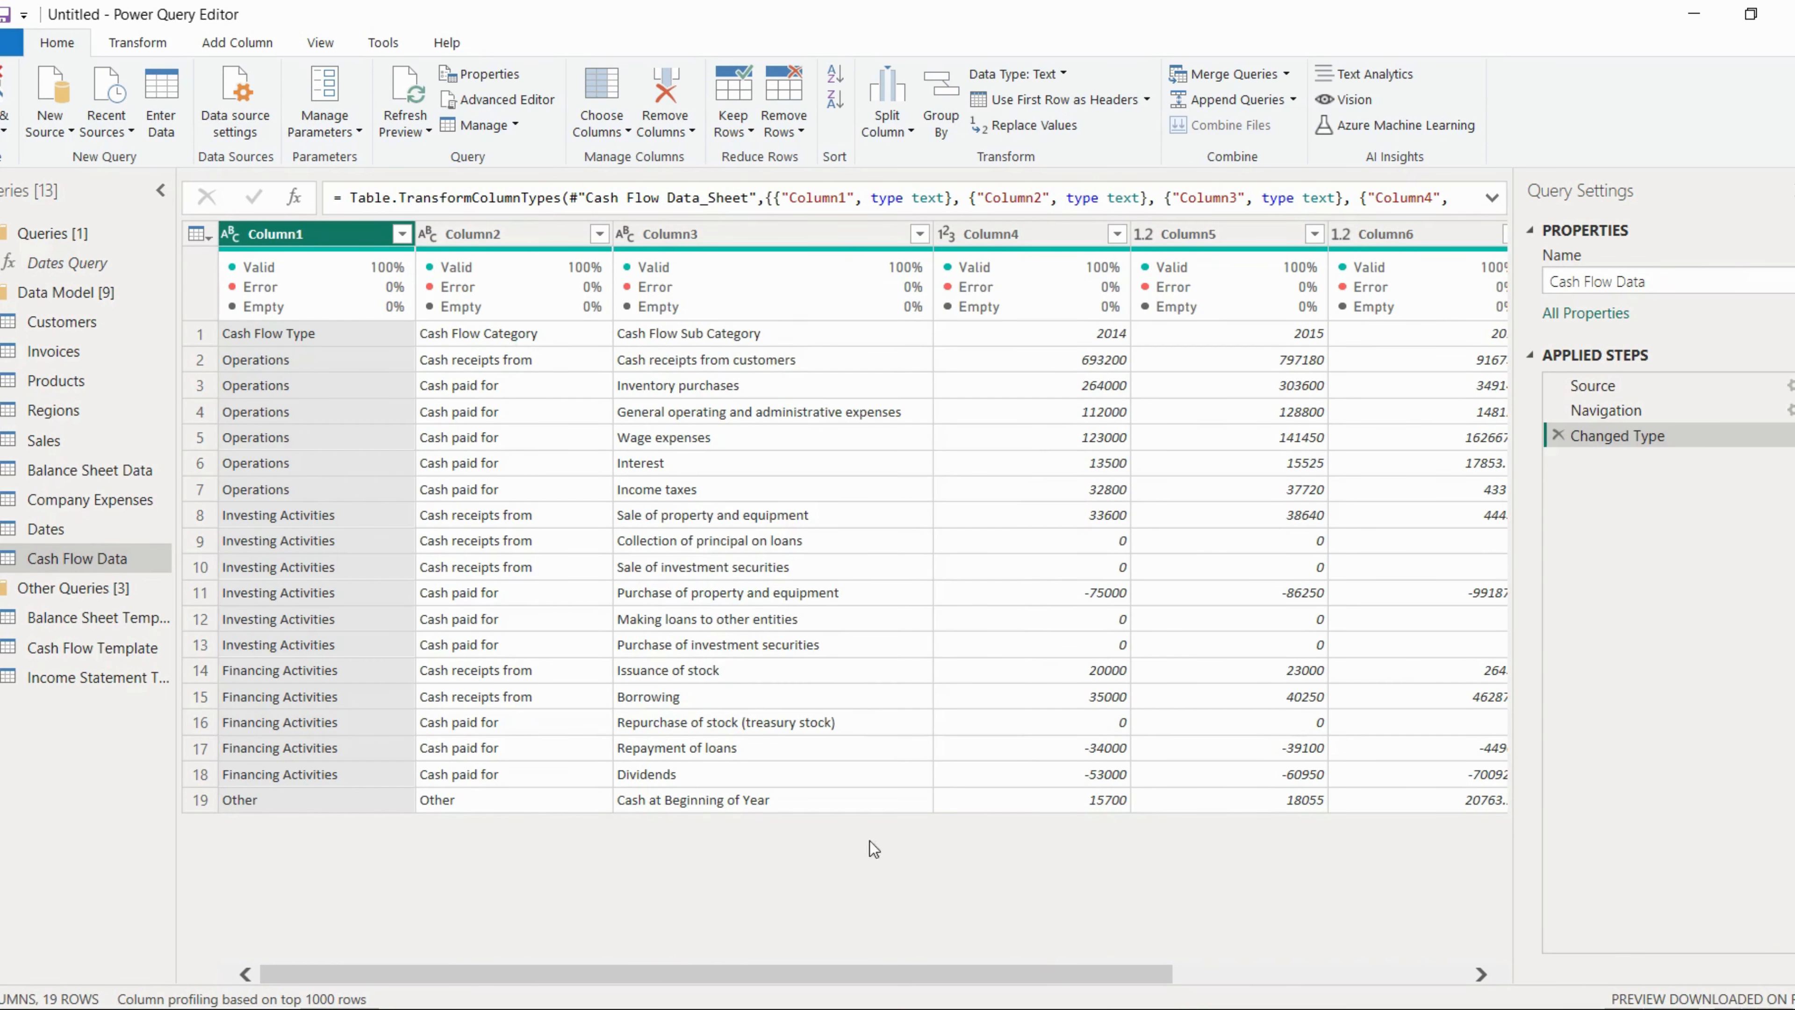
pyautogui.moveTo(56, 500)
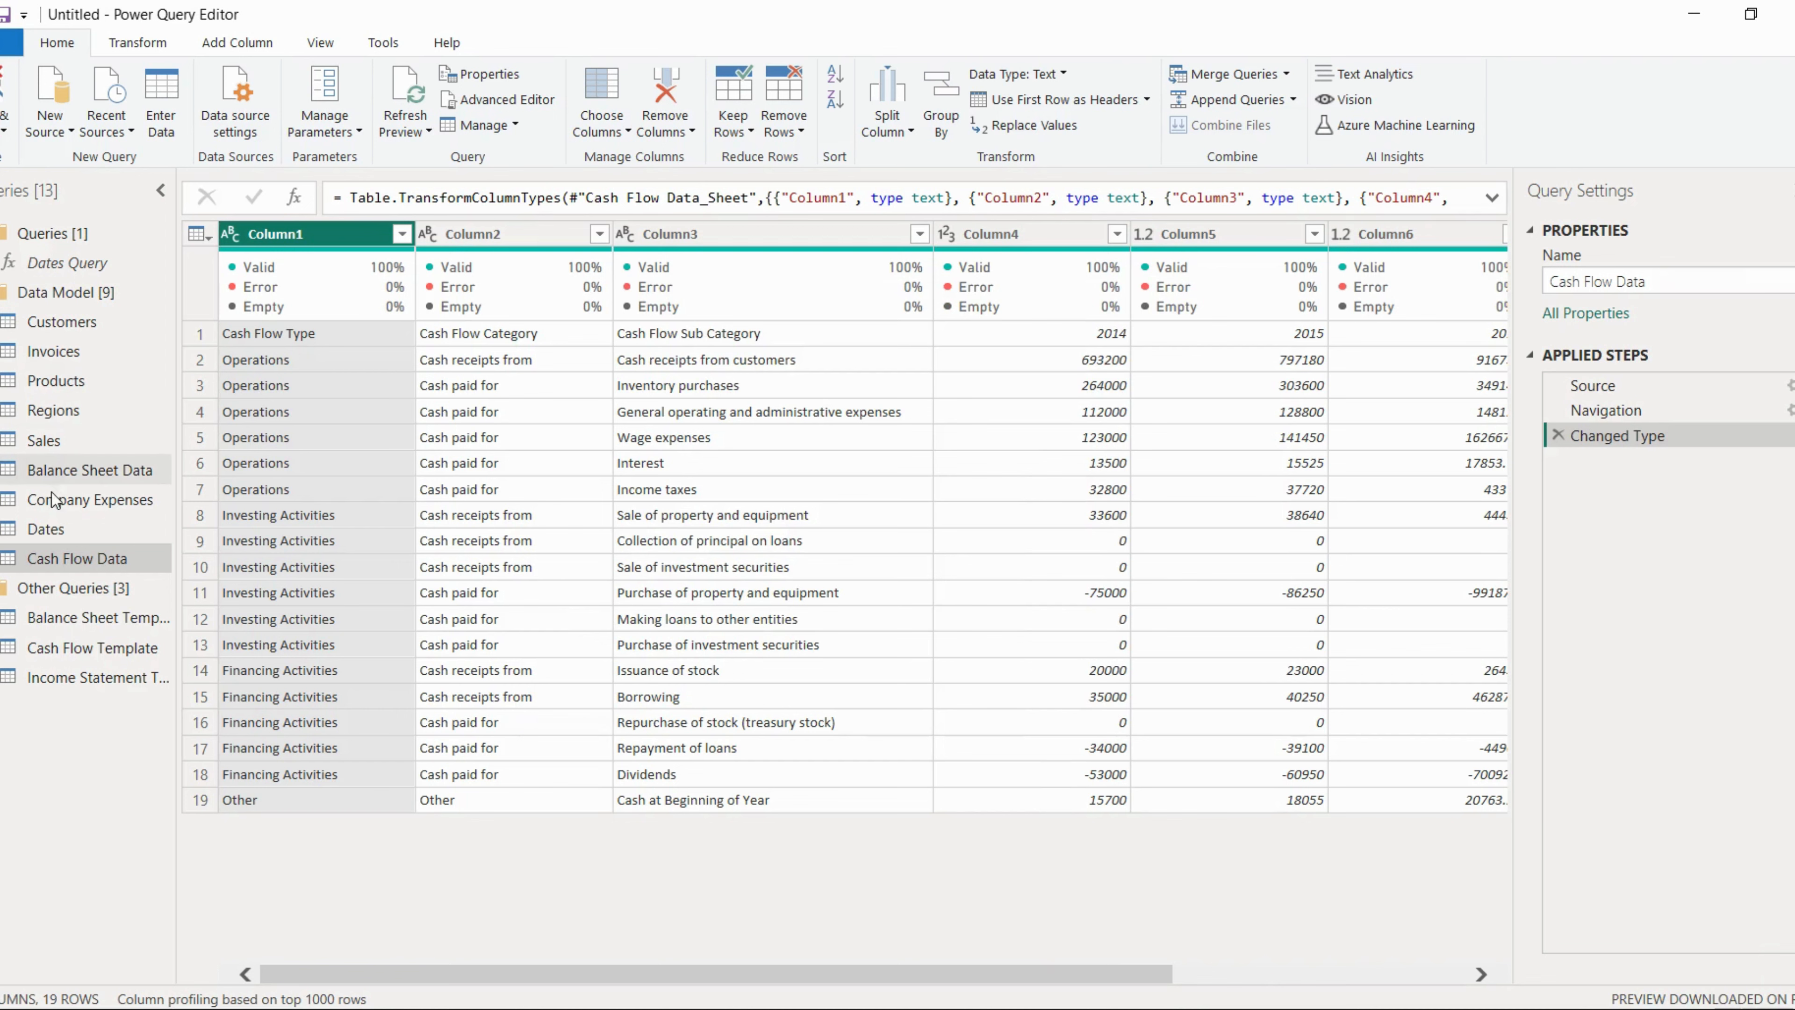
# Remove DateInt, DayInWeek, DayOfWeekName and WeekEnding columns from the Dates query.
pyautogui.click(46, 527)
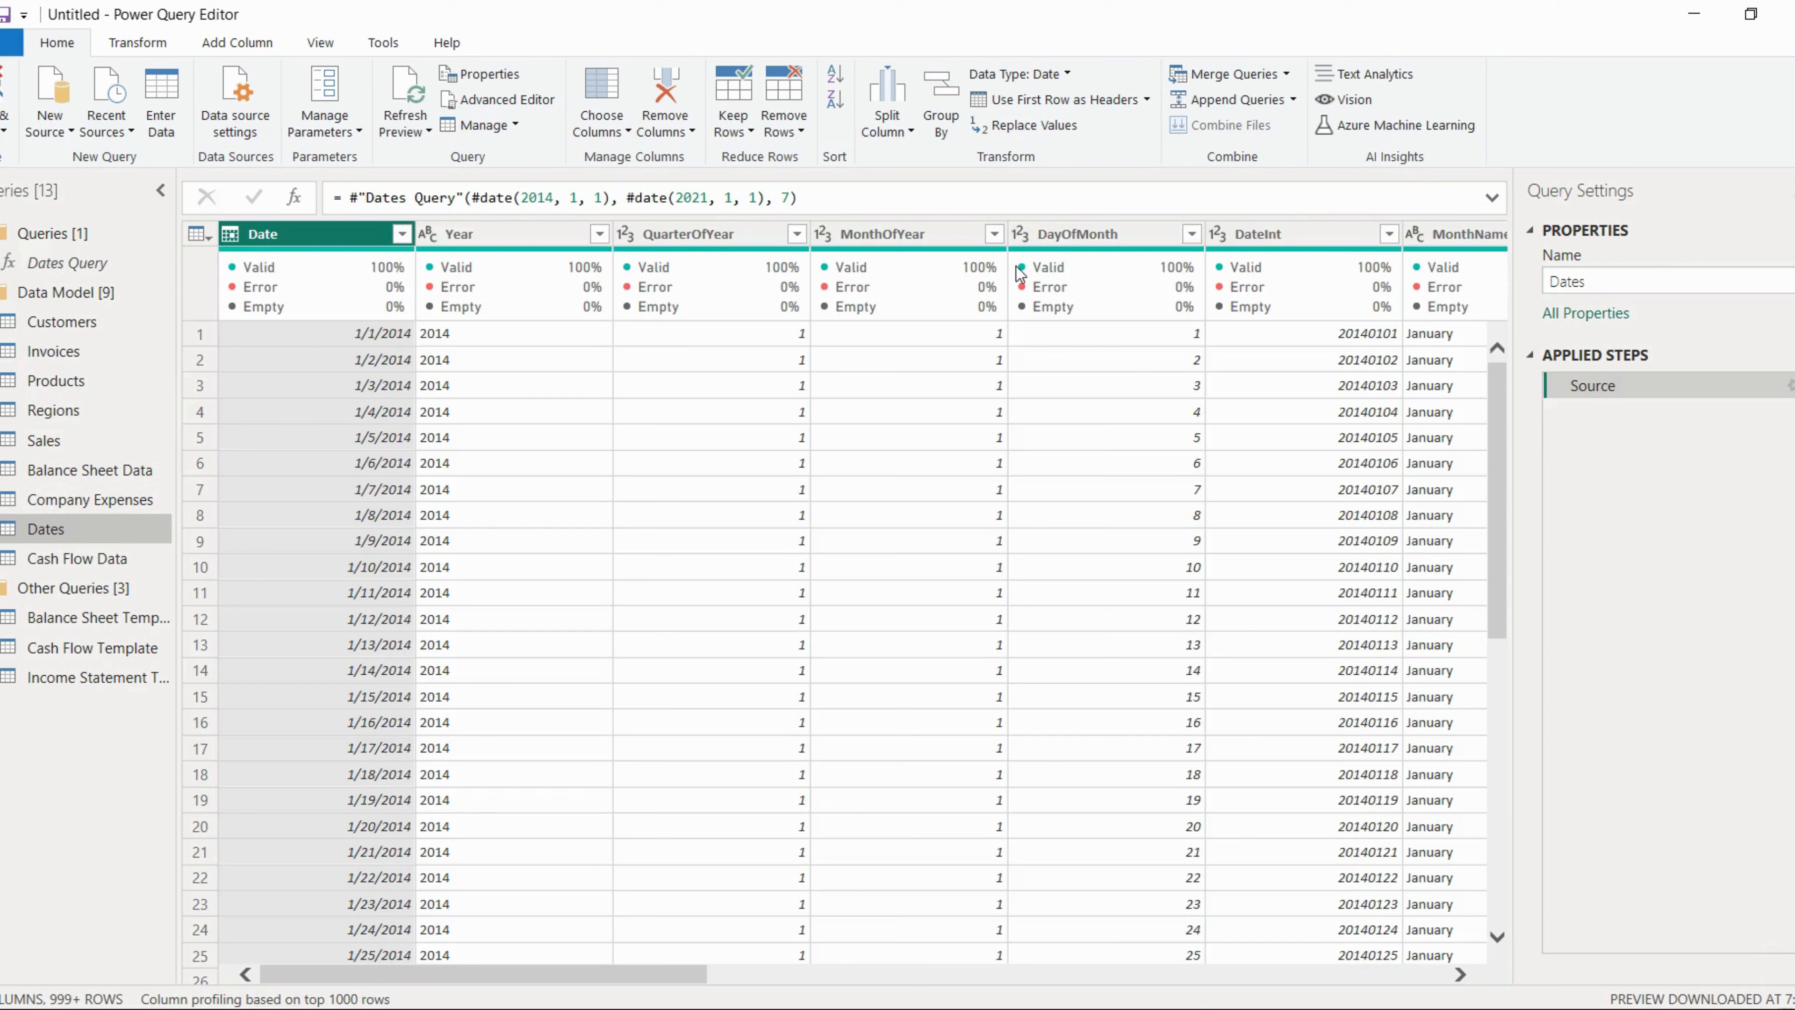
pyautogui.rightClick(1260, 234)
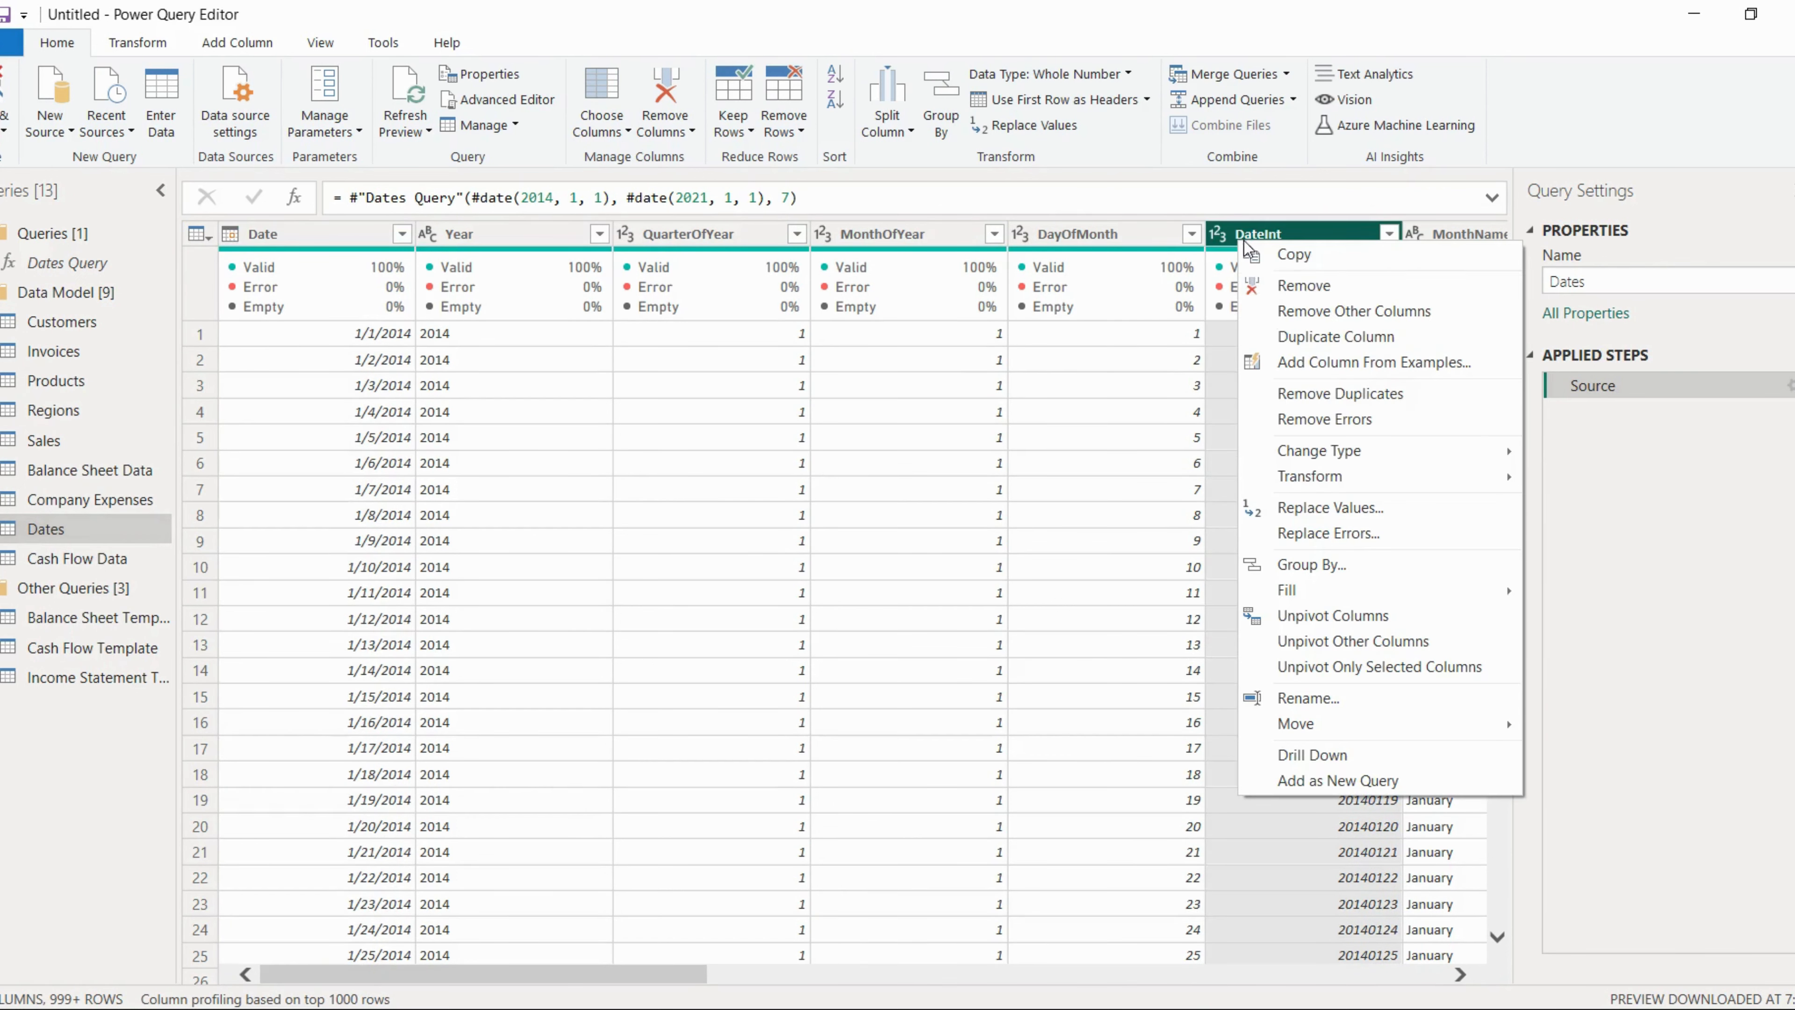
pyautogui.moveTo(1355, 639)
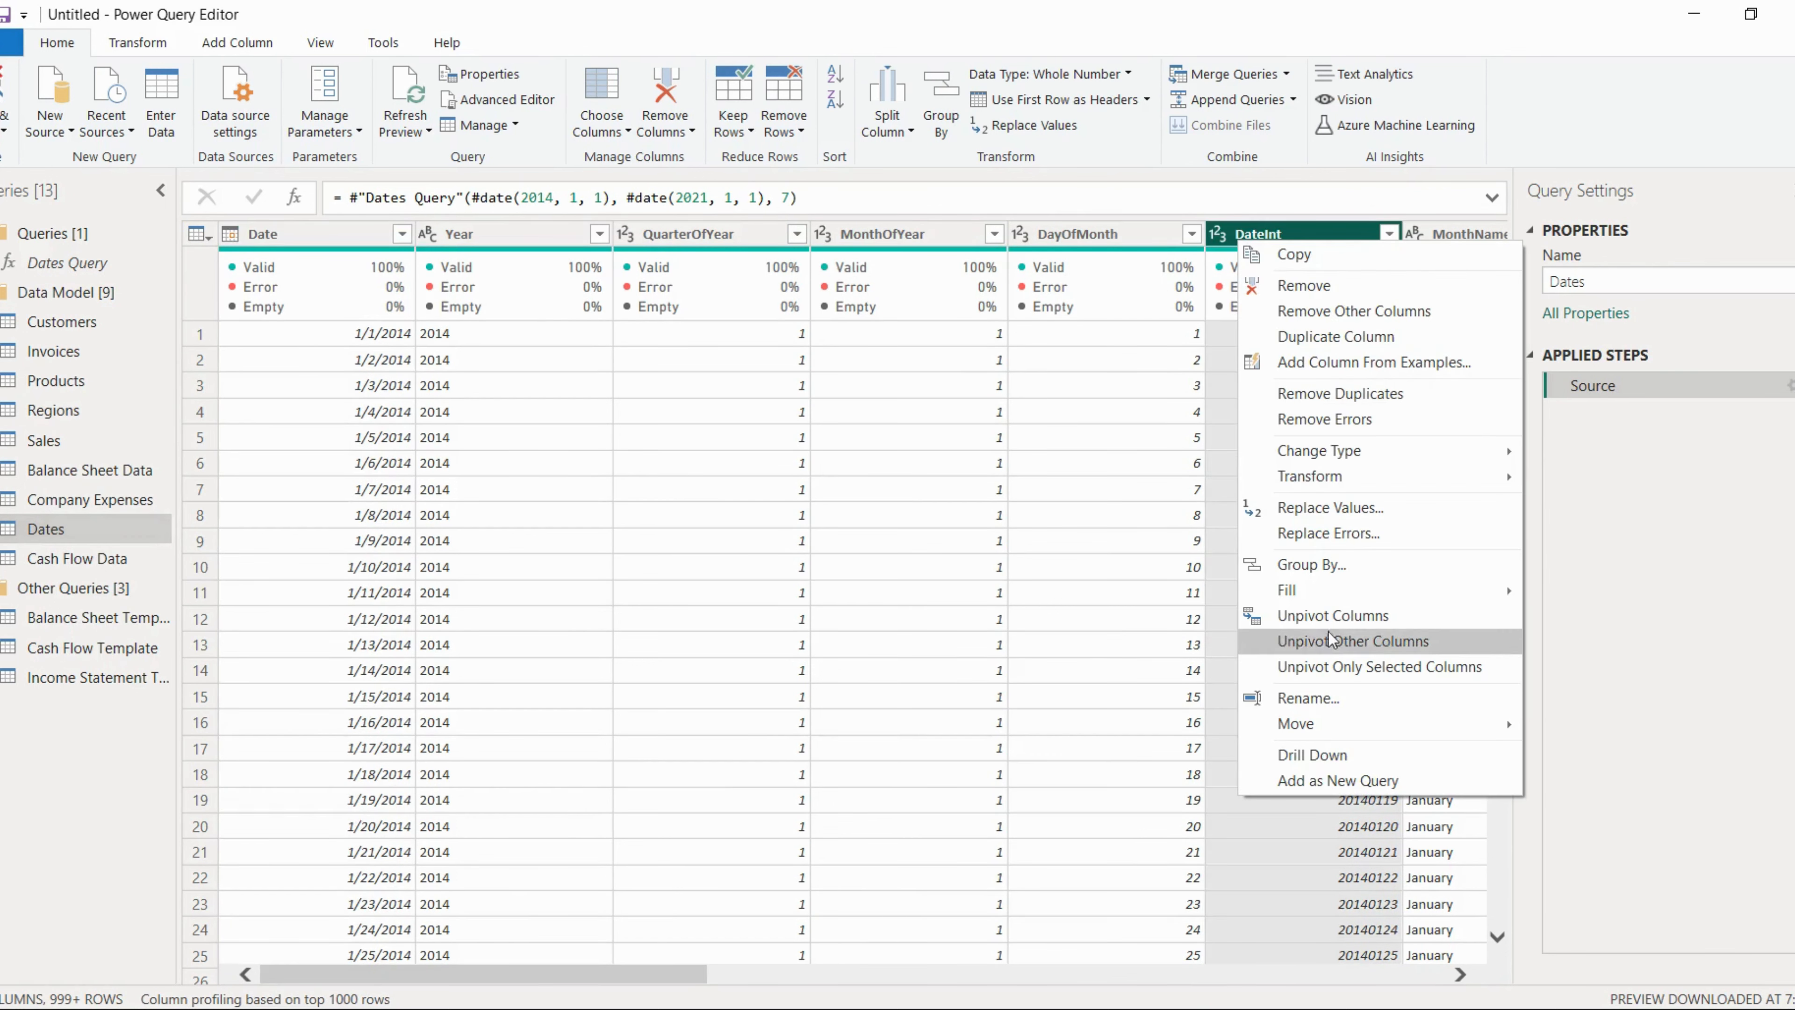
pyautogui.moveTo(1301, 285)
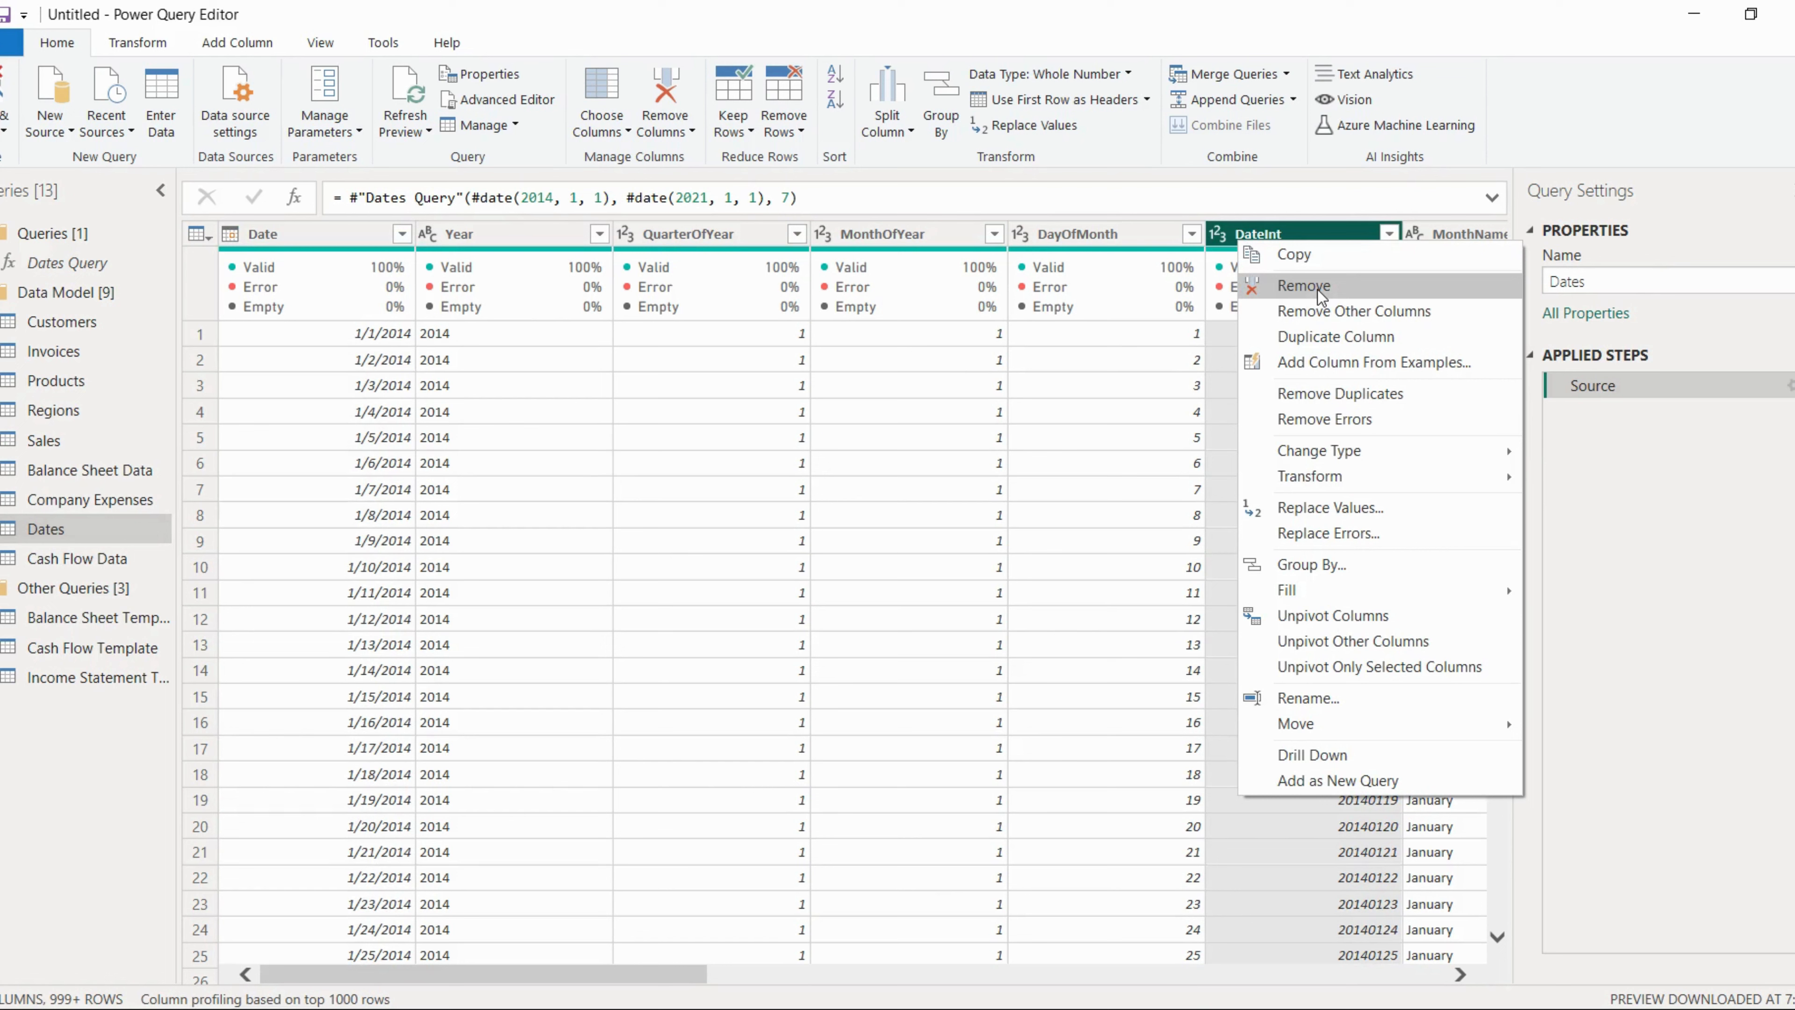
pyautogui.click(1302, 285)
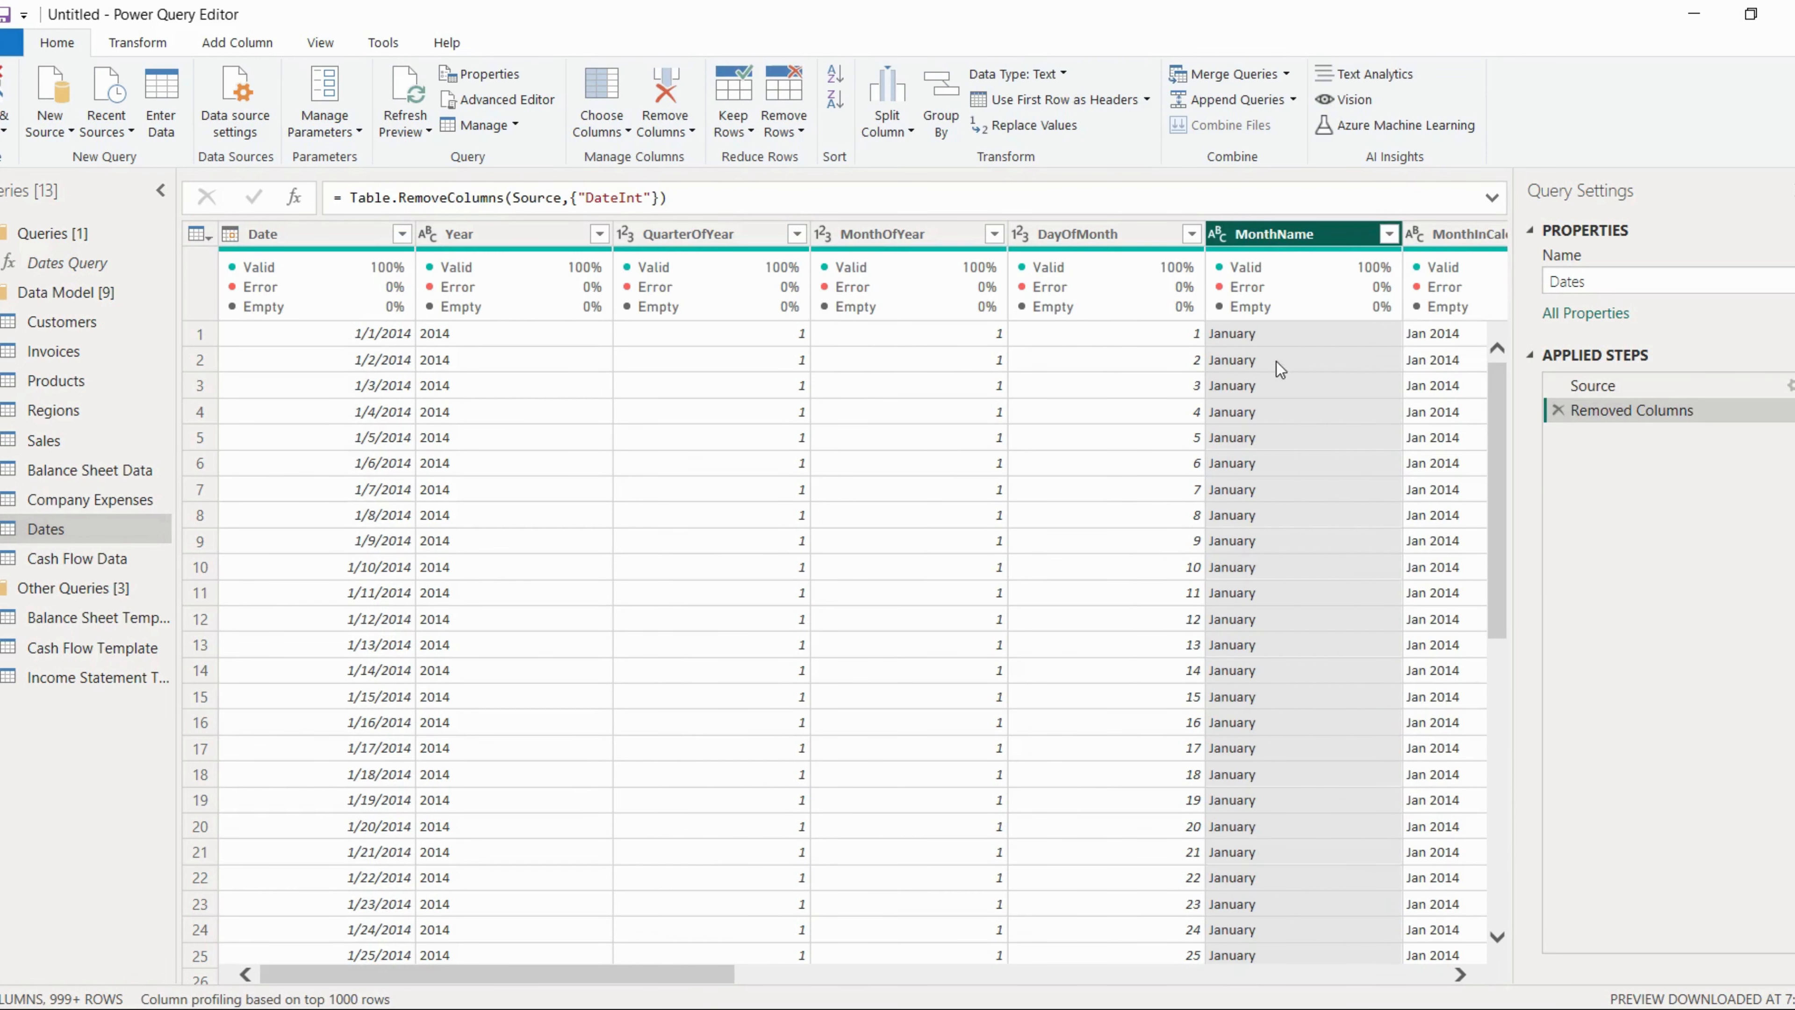
pyautogui.moveTo(1280, 235)
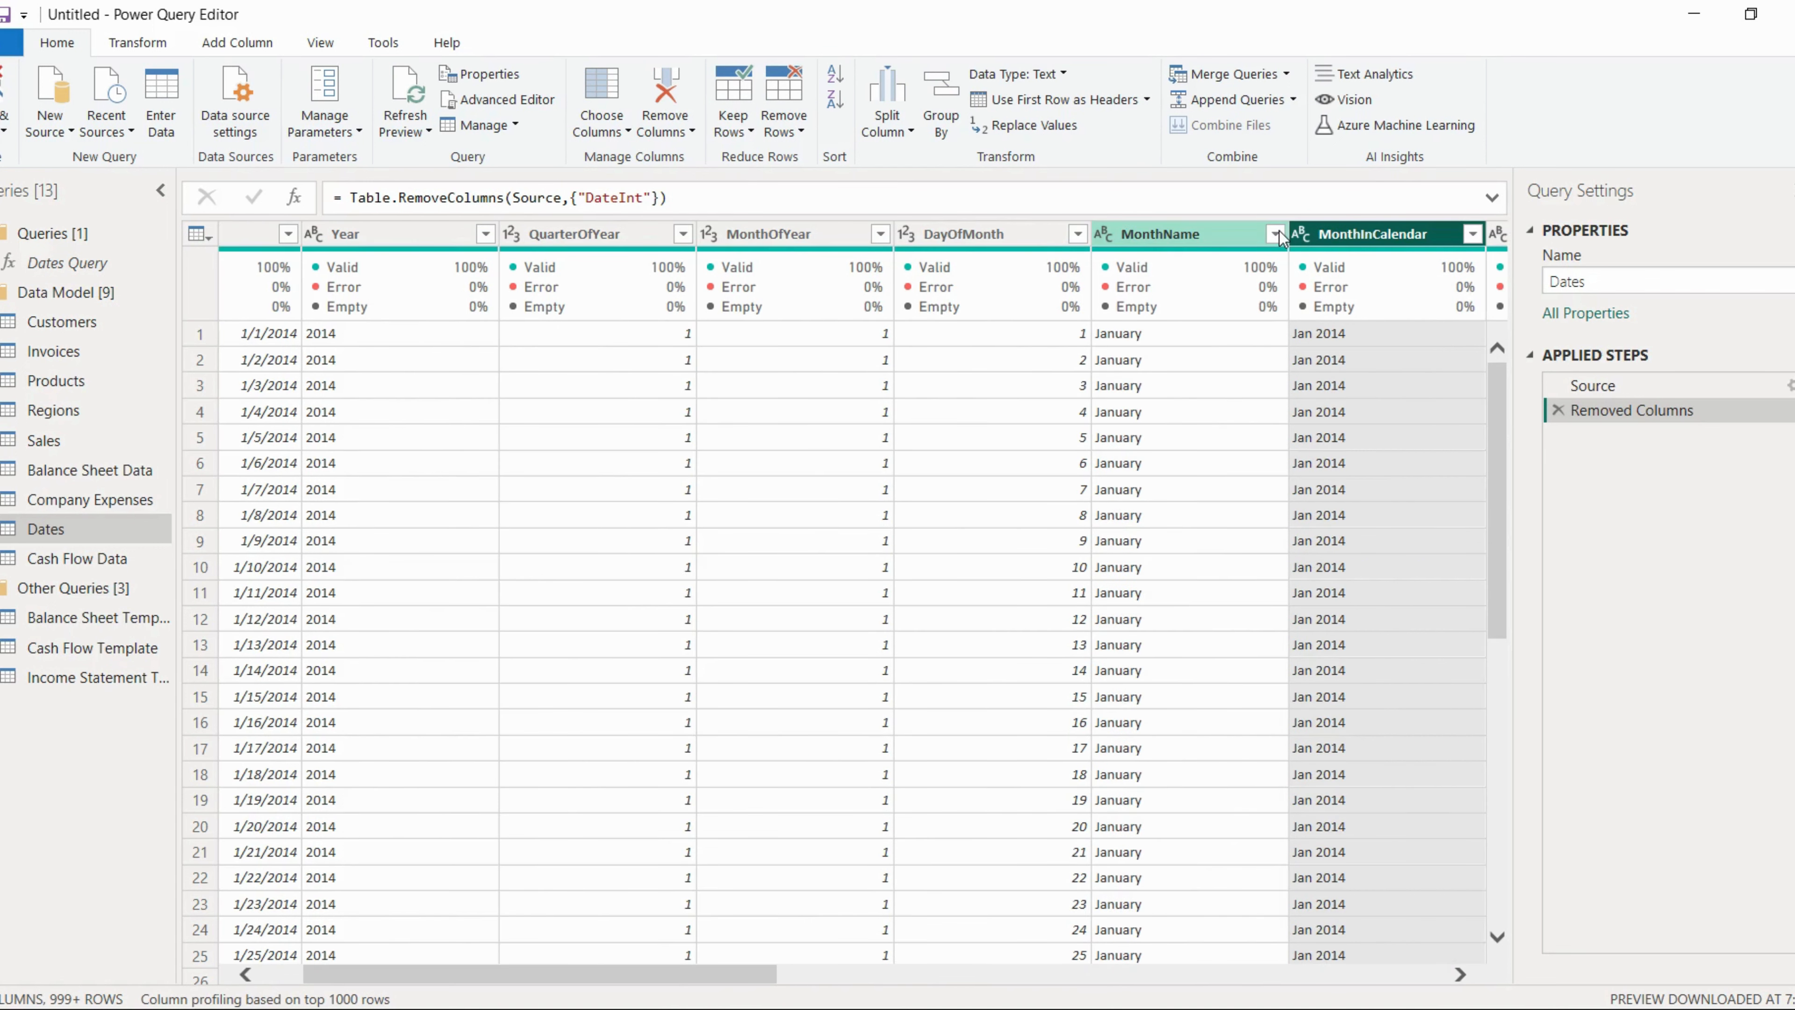
pyautogui.hscroll(3)
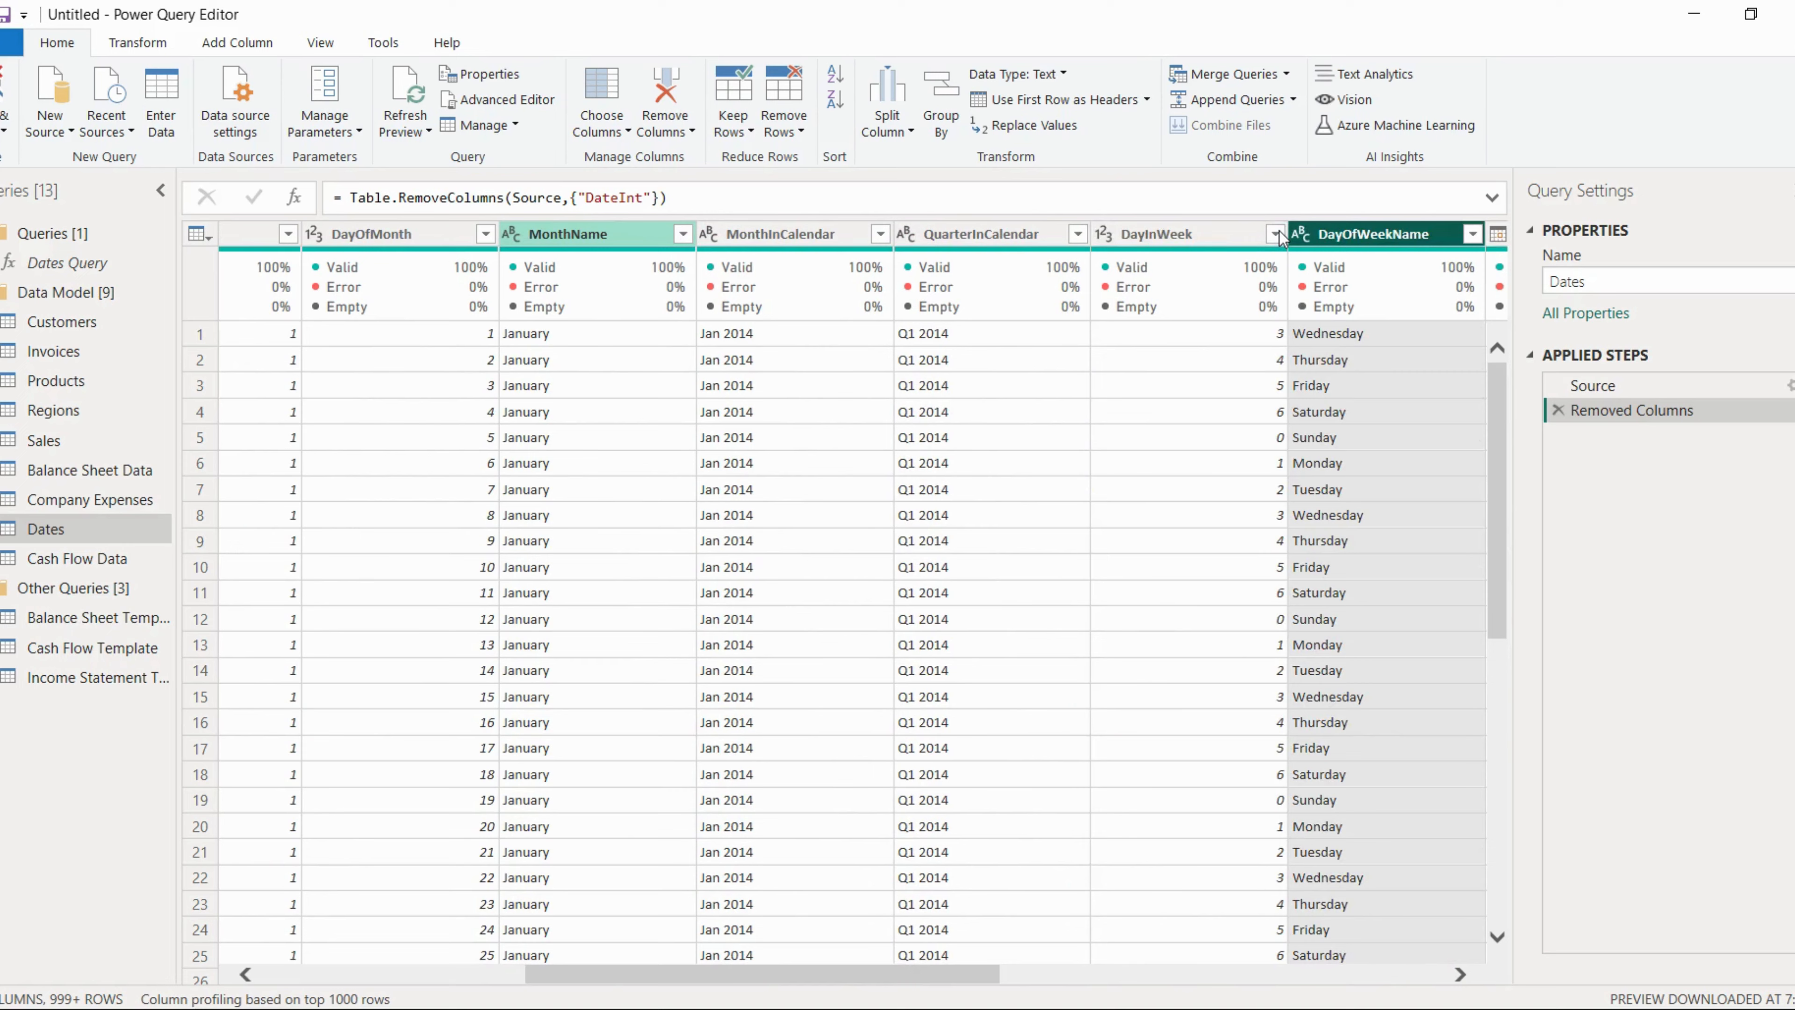
pyautogui.hscroll(3)
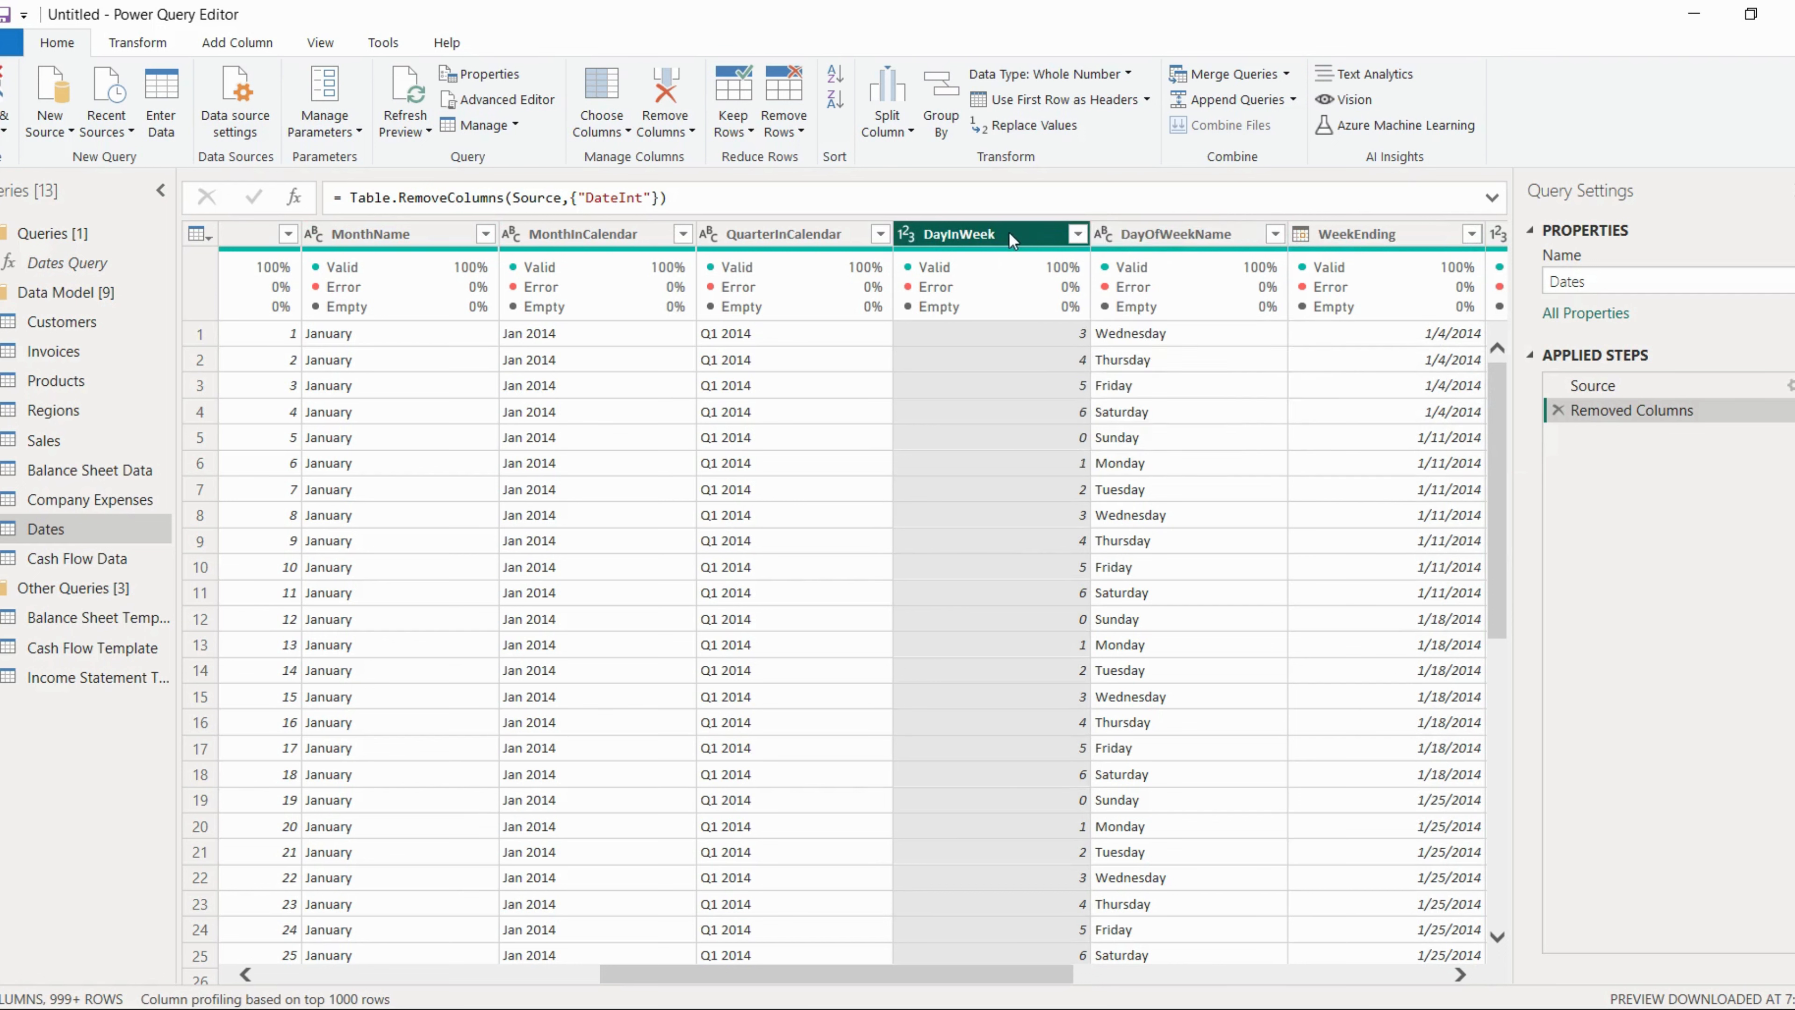
pyautogui.moveTo(1075, 293)
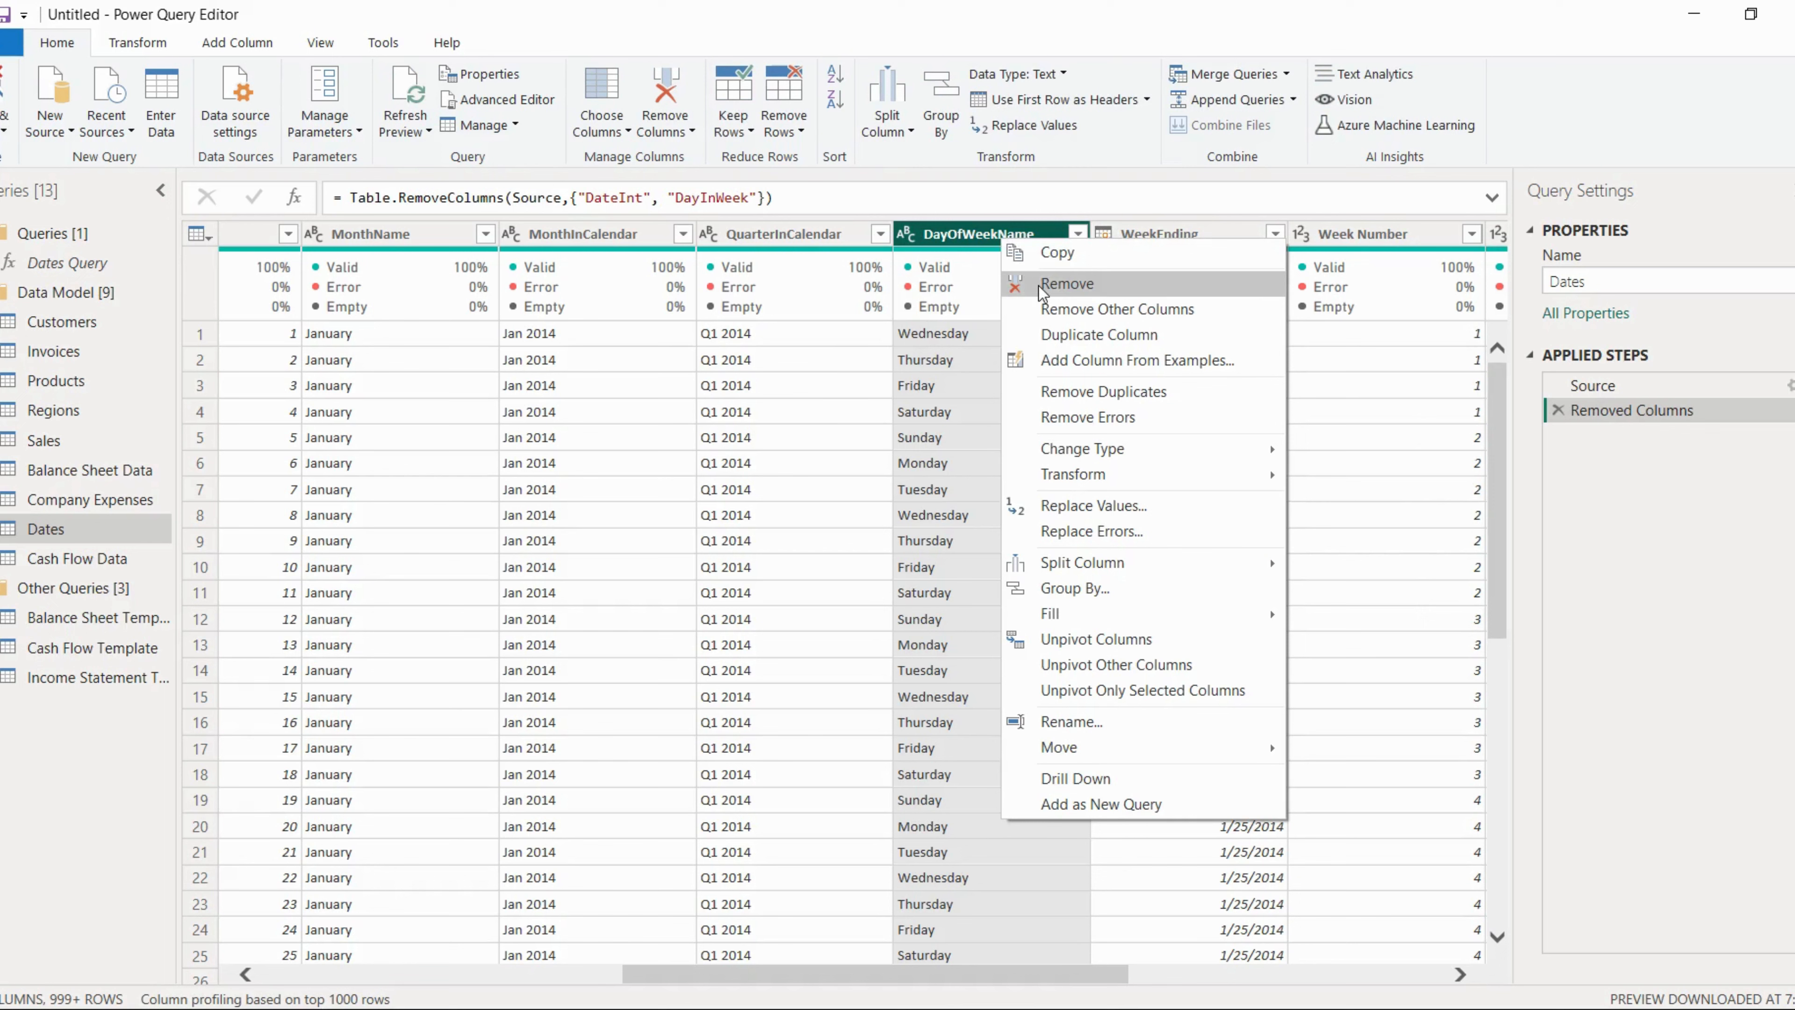
pyautogui.click(1065, 282)
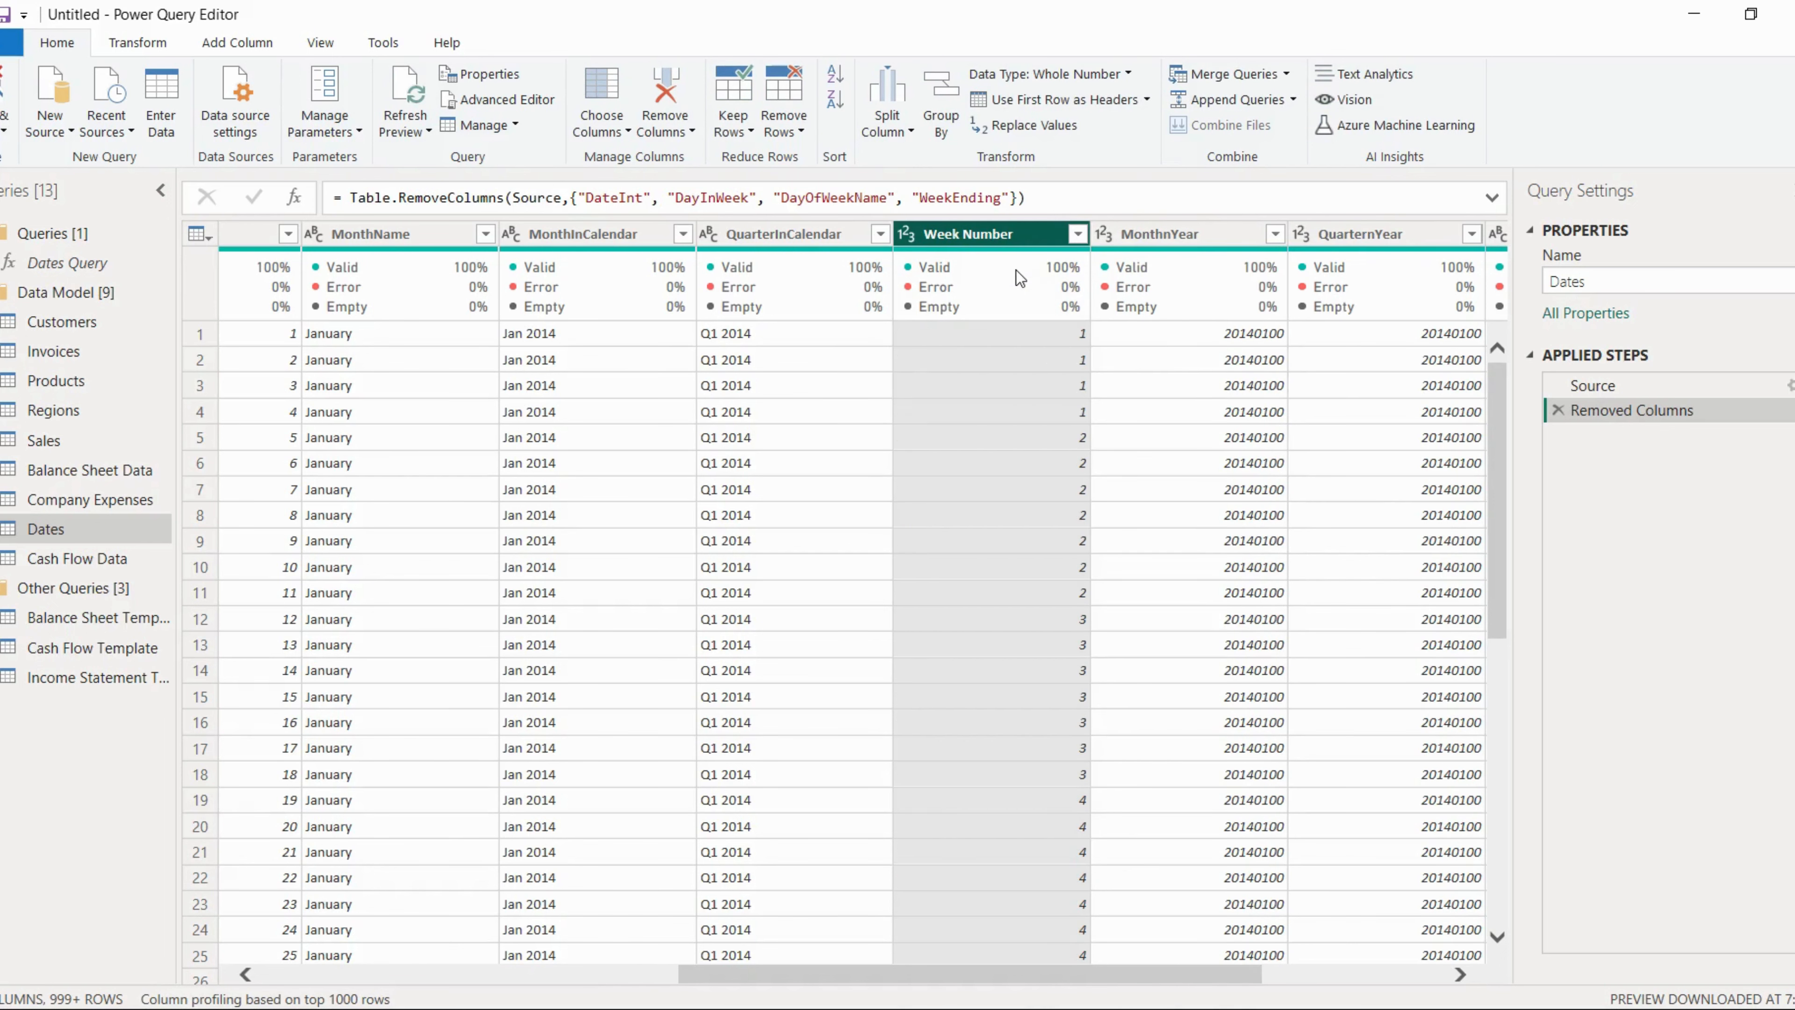
pyautogui.moveTo(853, 301)
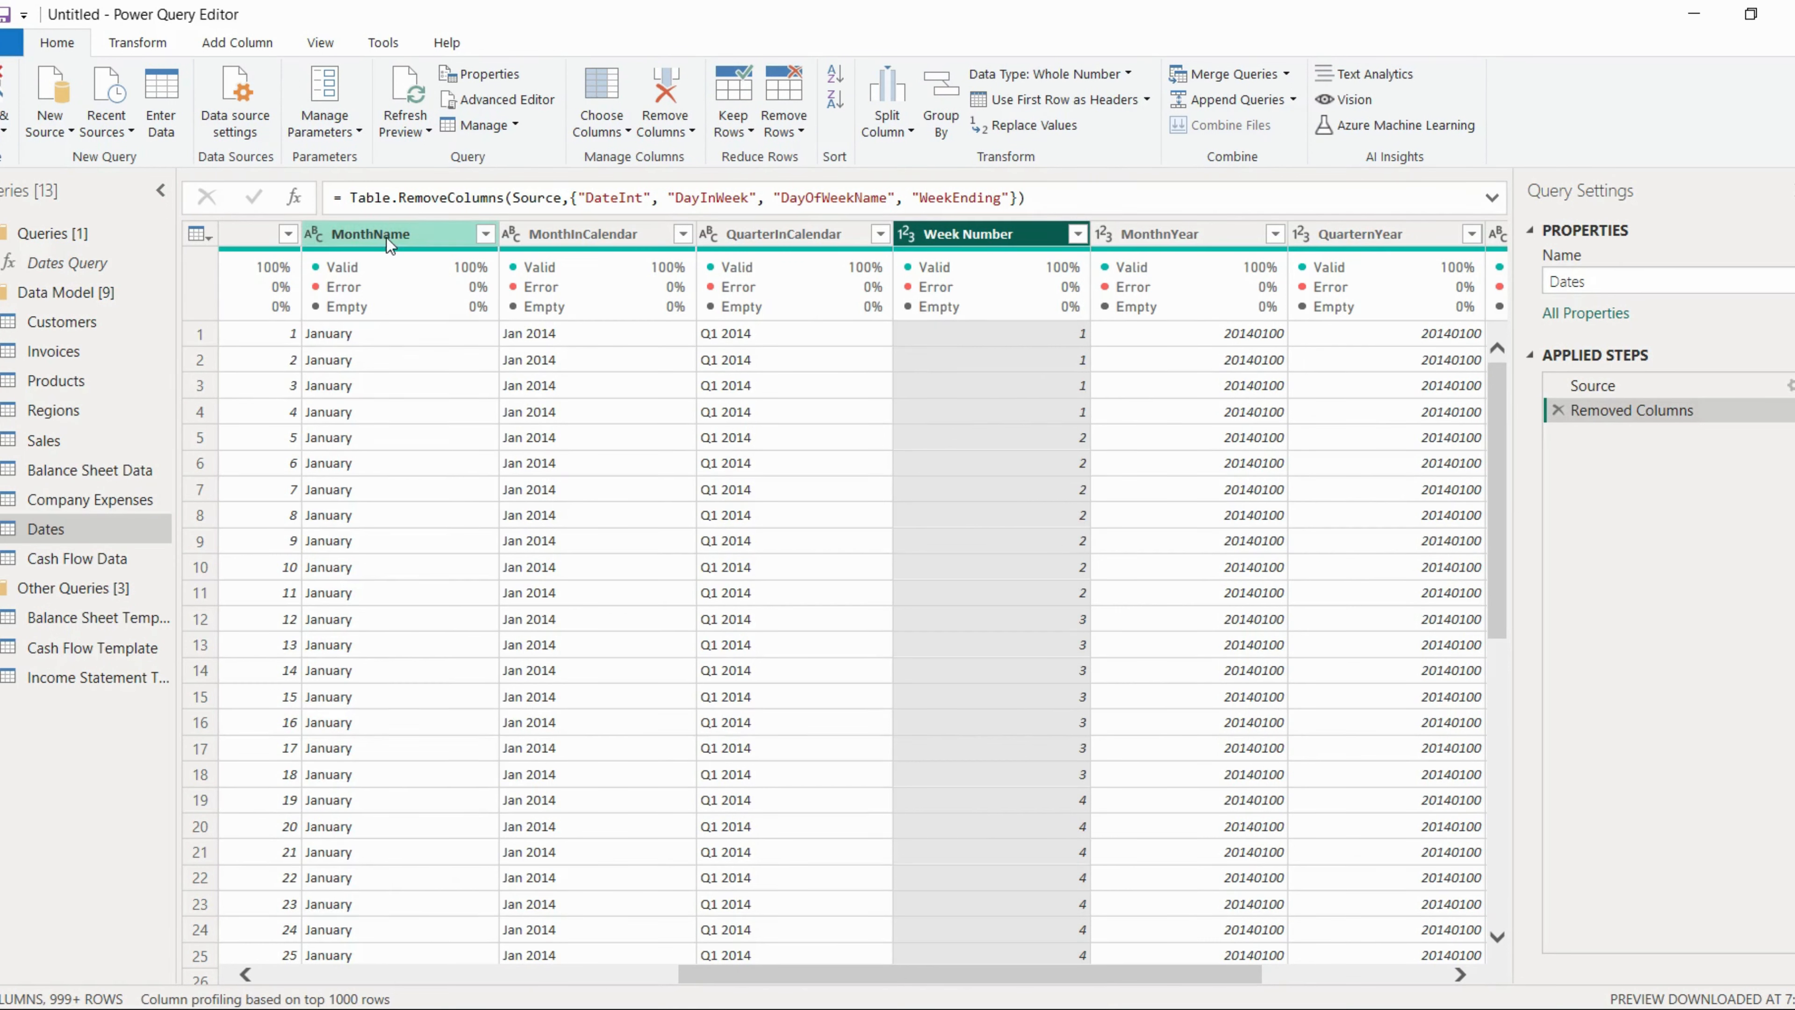
pyautogui.rightClick(370, 234)
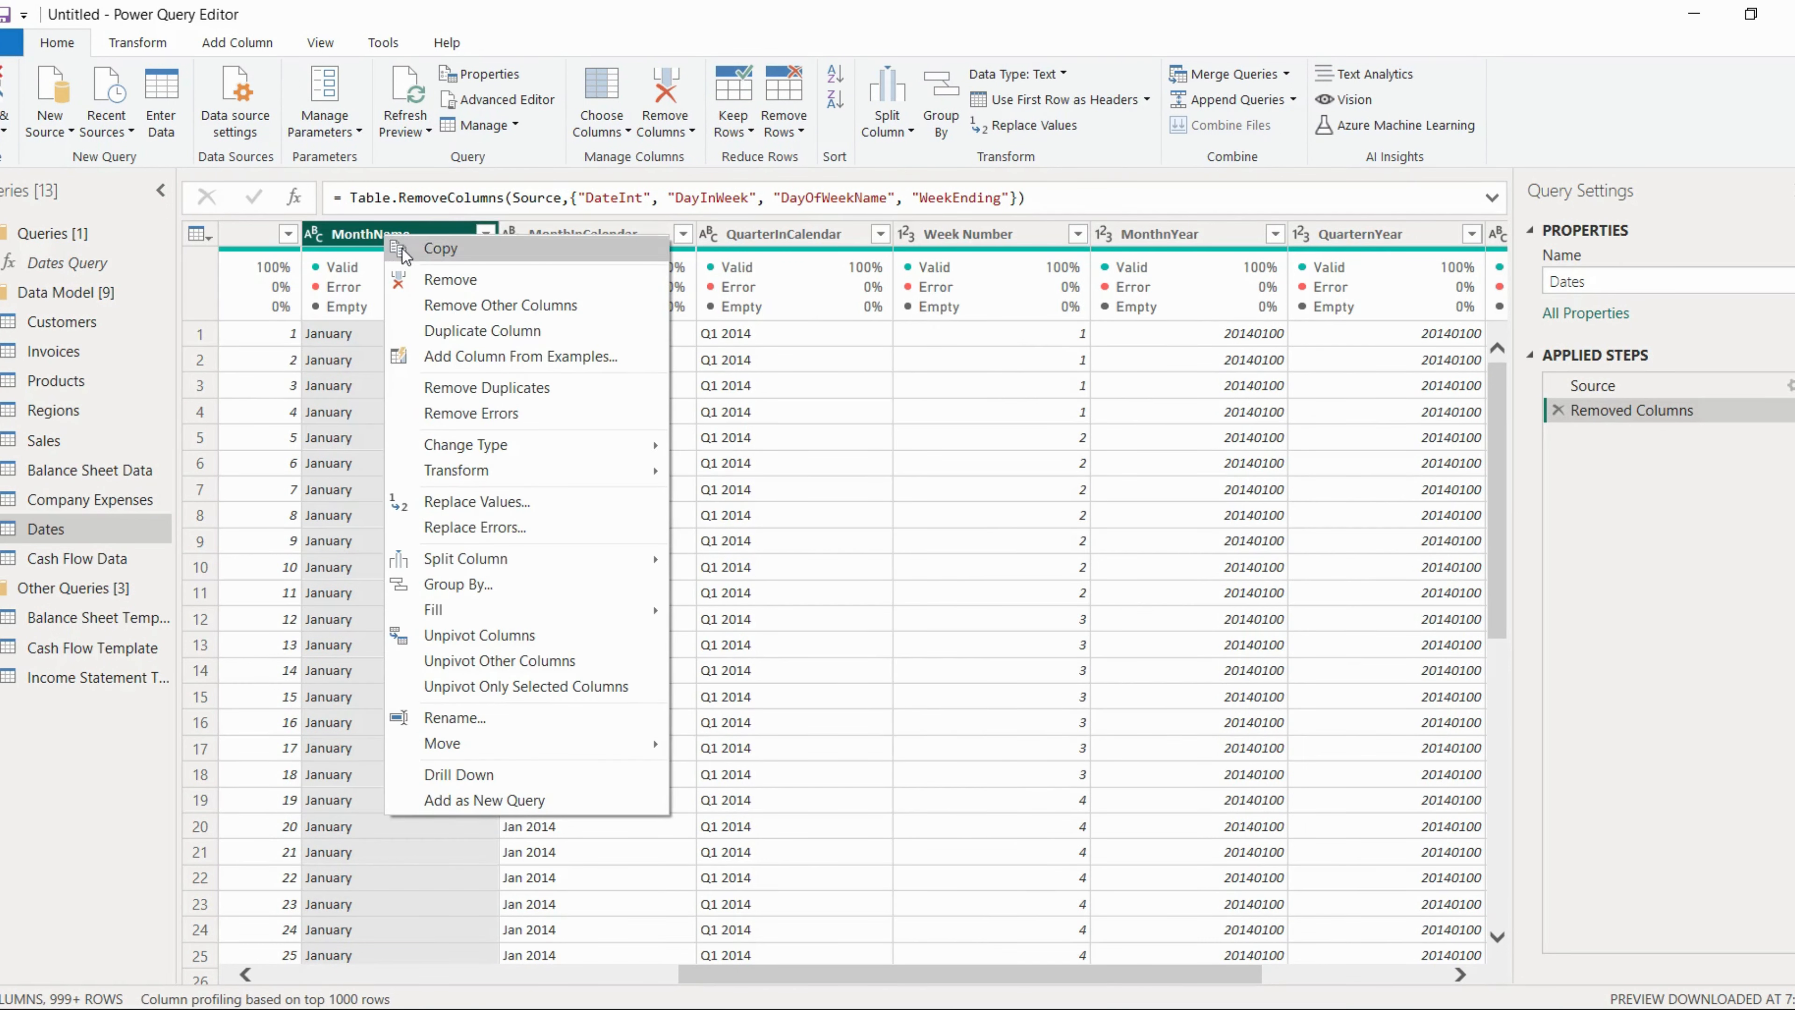
pyautogui.moveTo(464, 559)
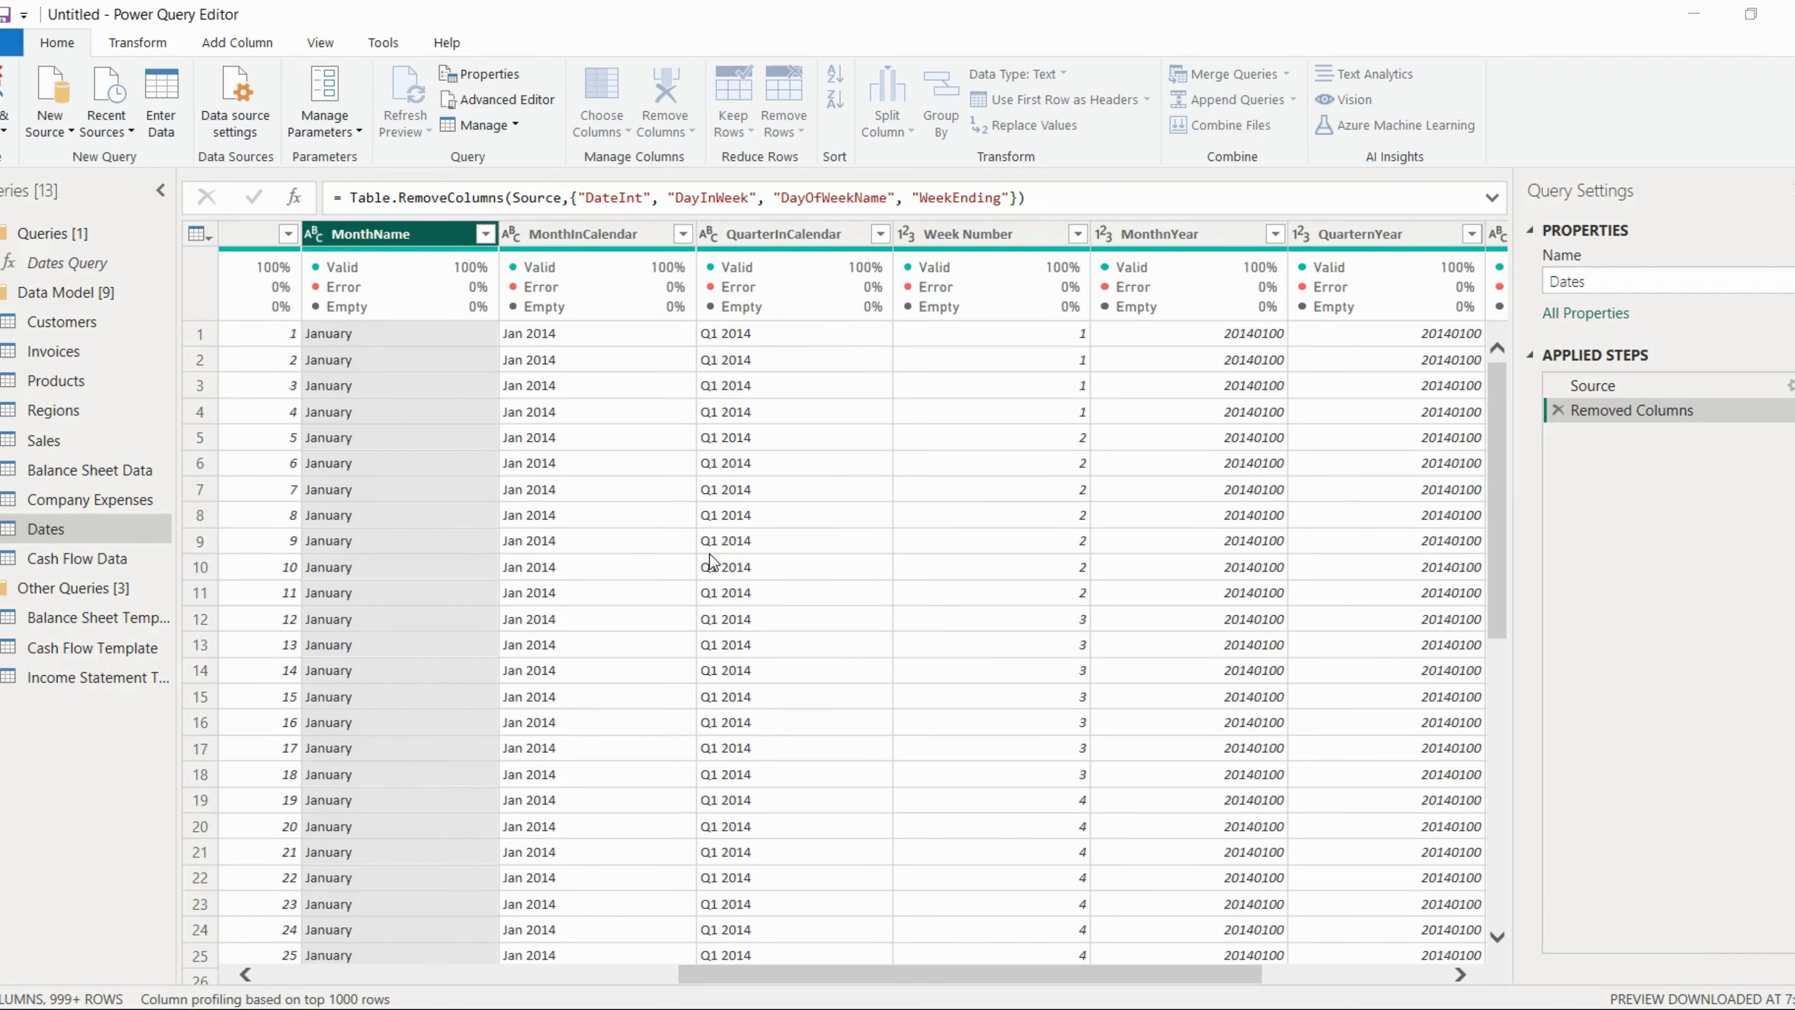
# Split MonthName to 3 characters once from the left, keep it as MonthName, remove MonthName.2.
pyautogui.click(886, 97)
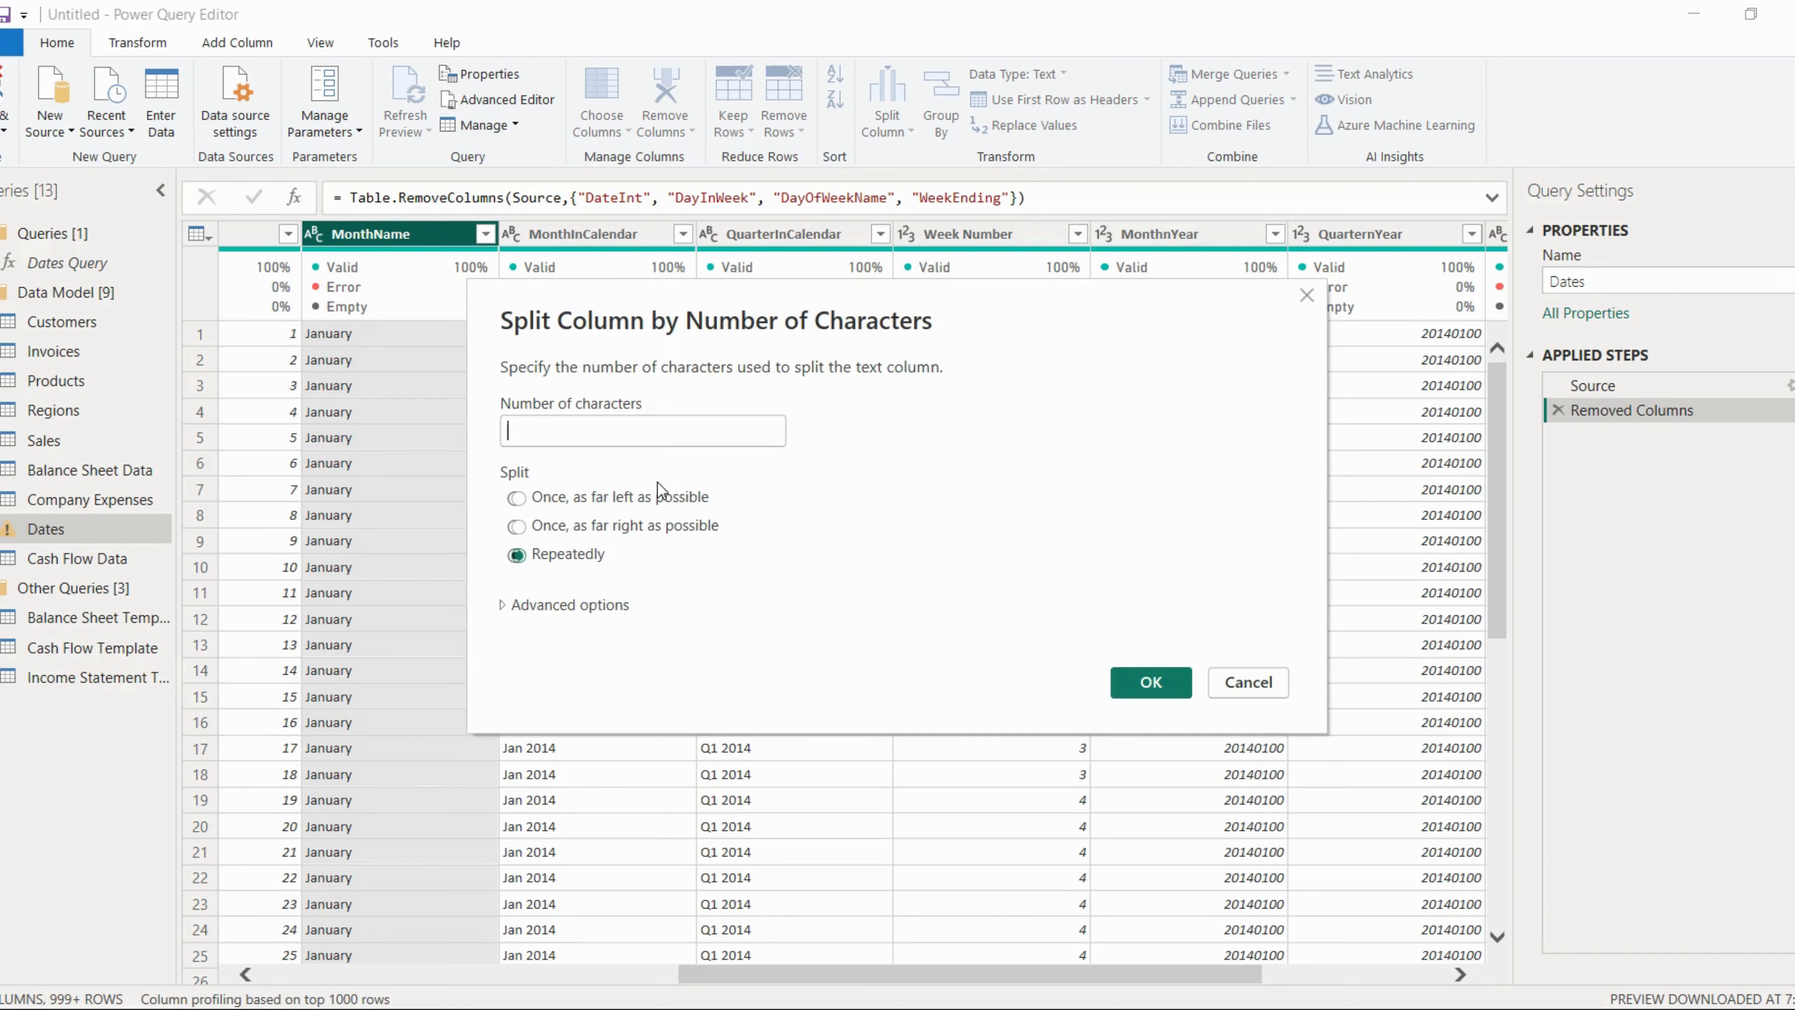
pyautogui.moveTo(655, 429)
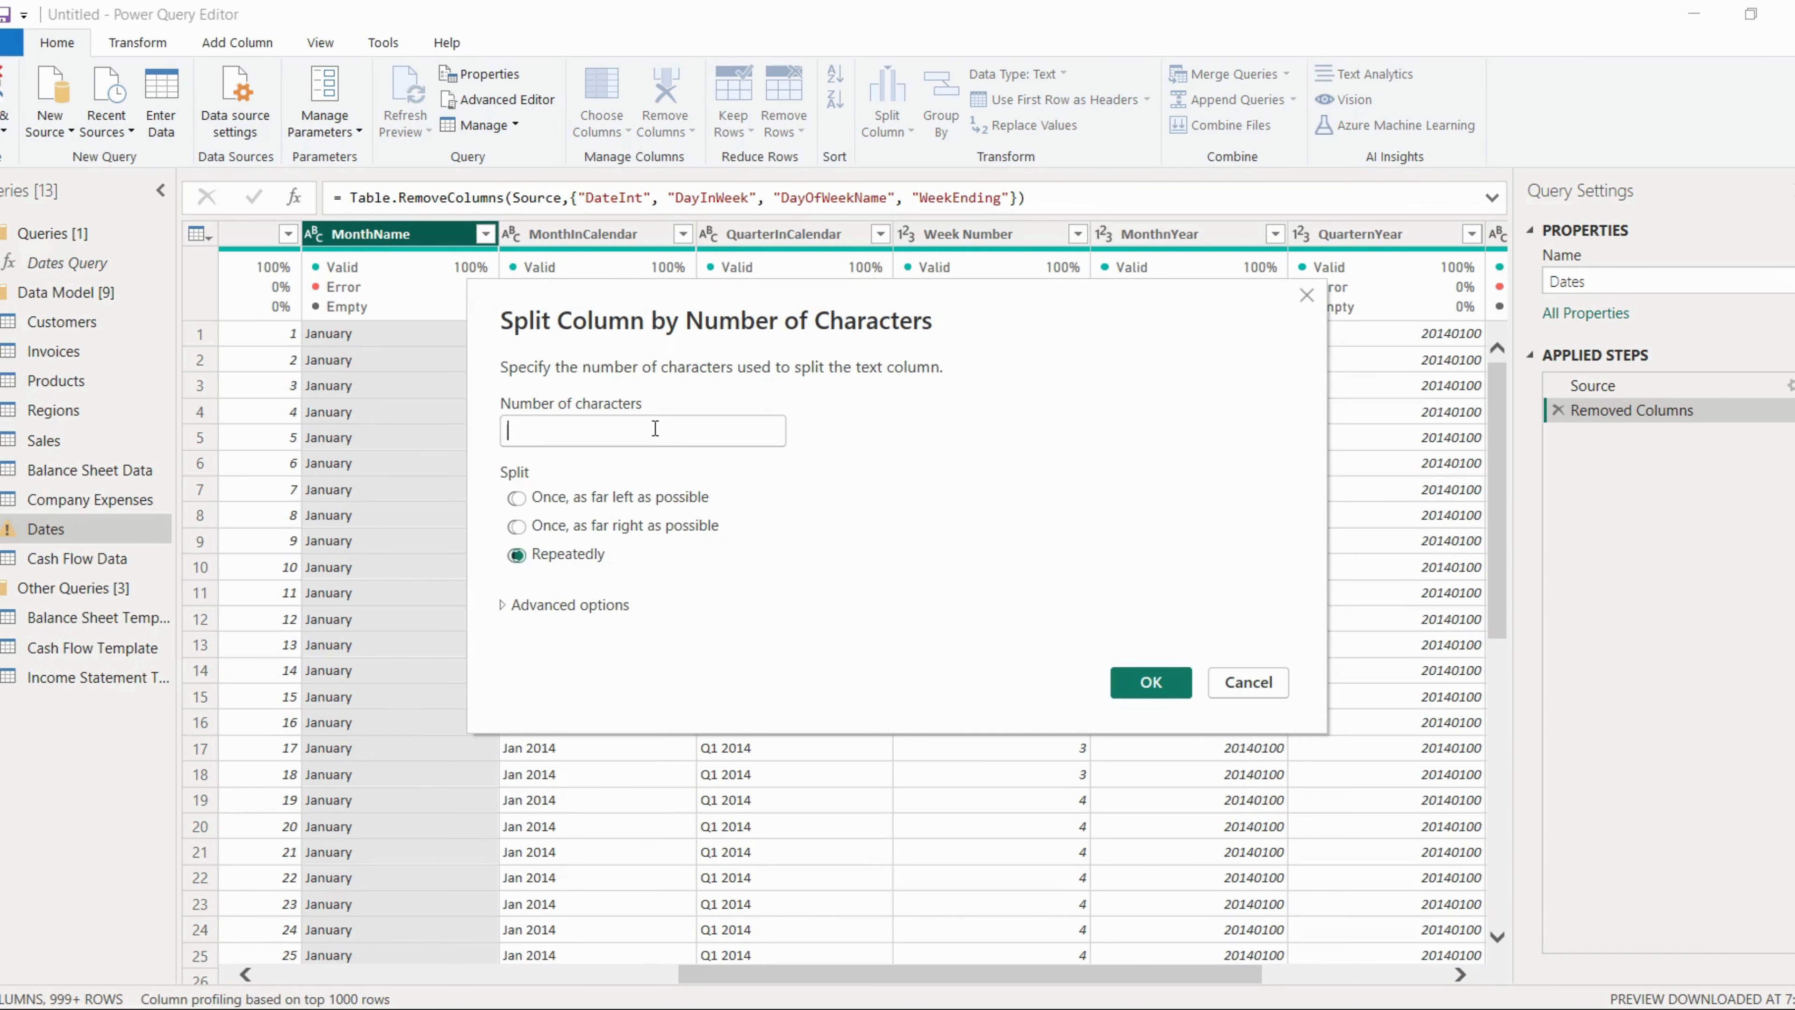
pyautogui.write('3')
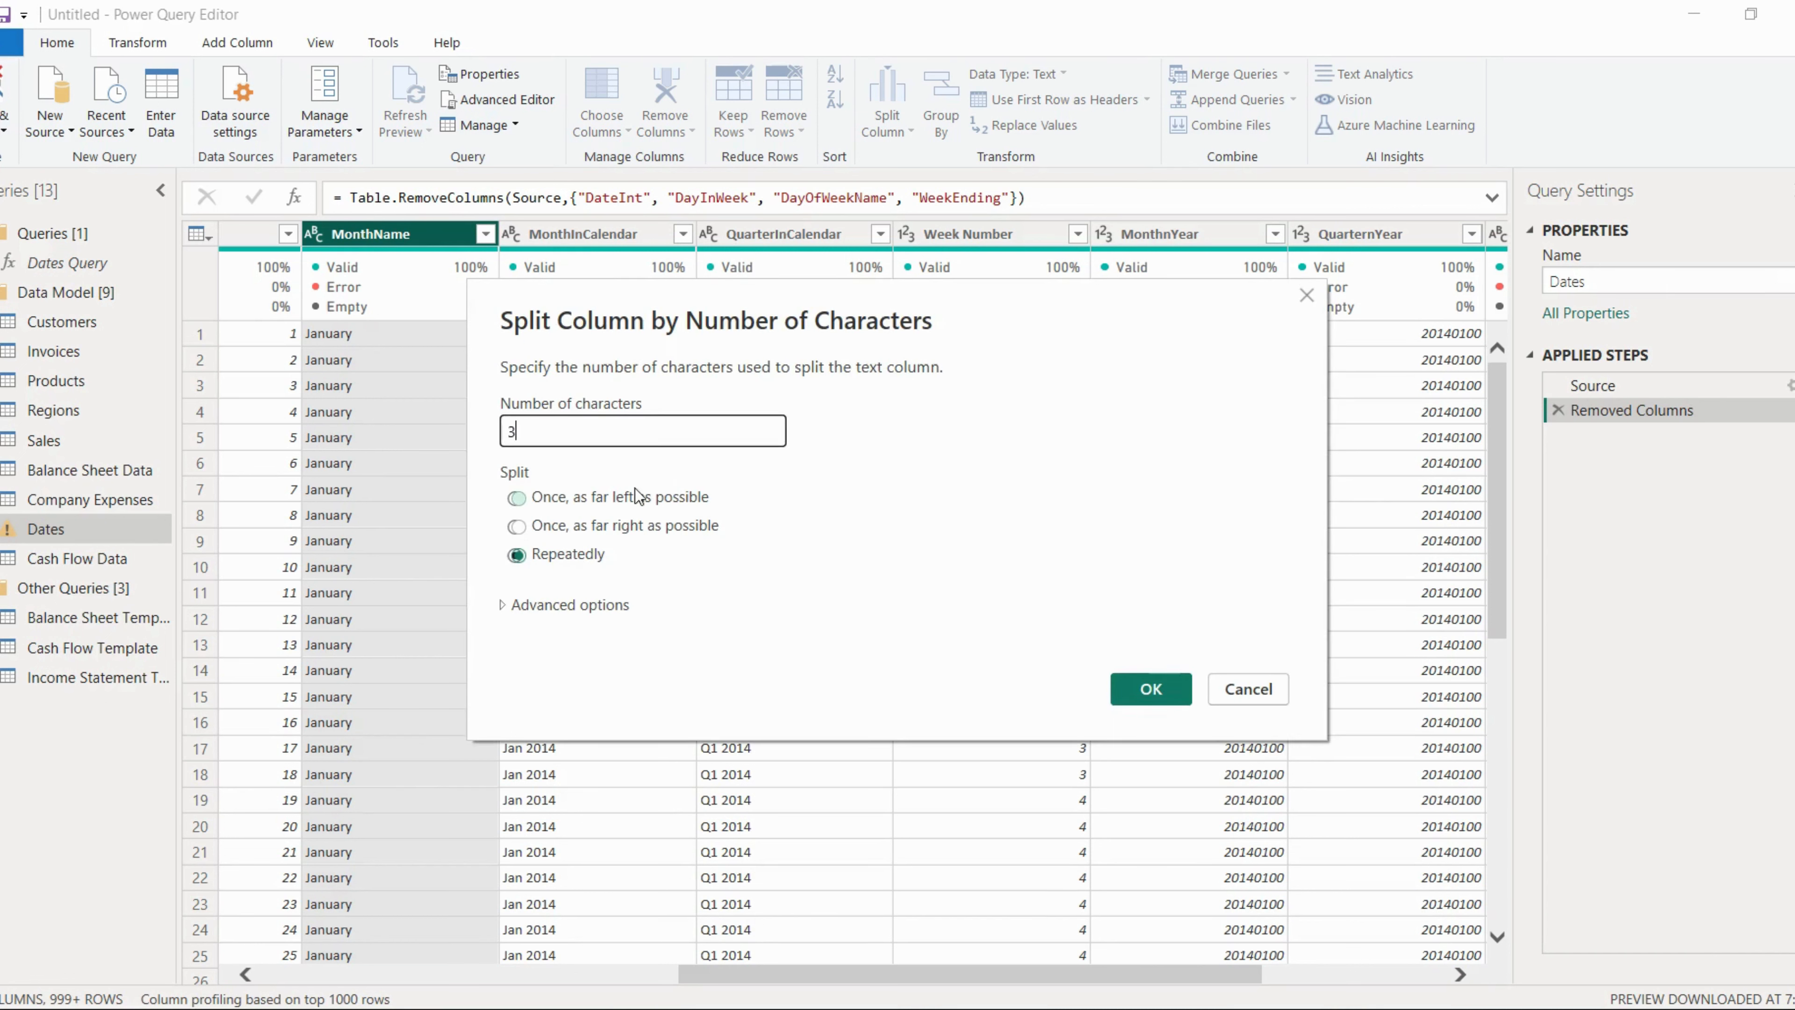
pyautogui.click(516, 495)
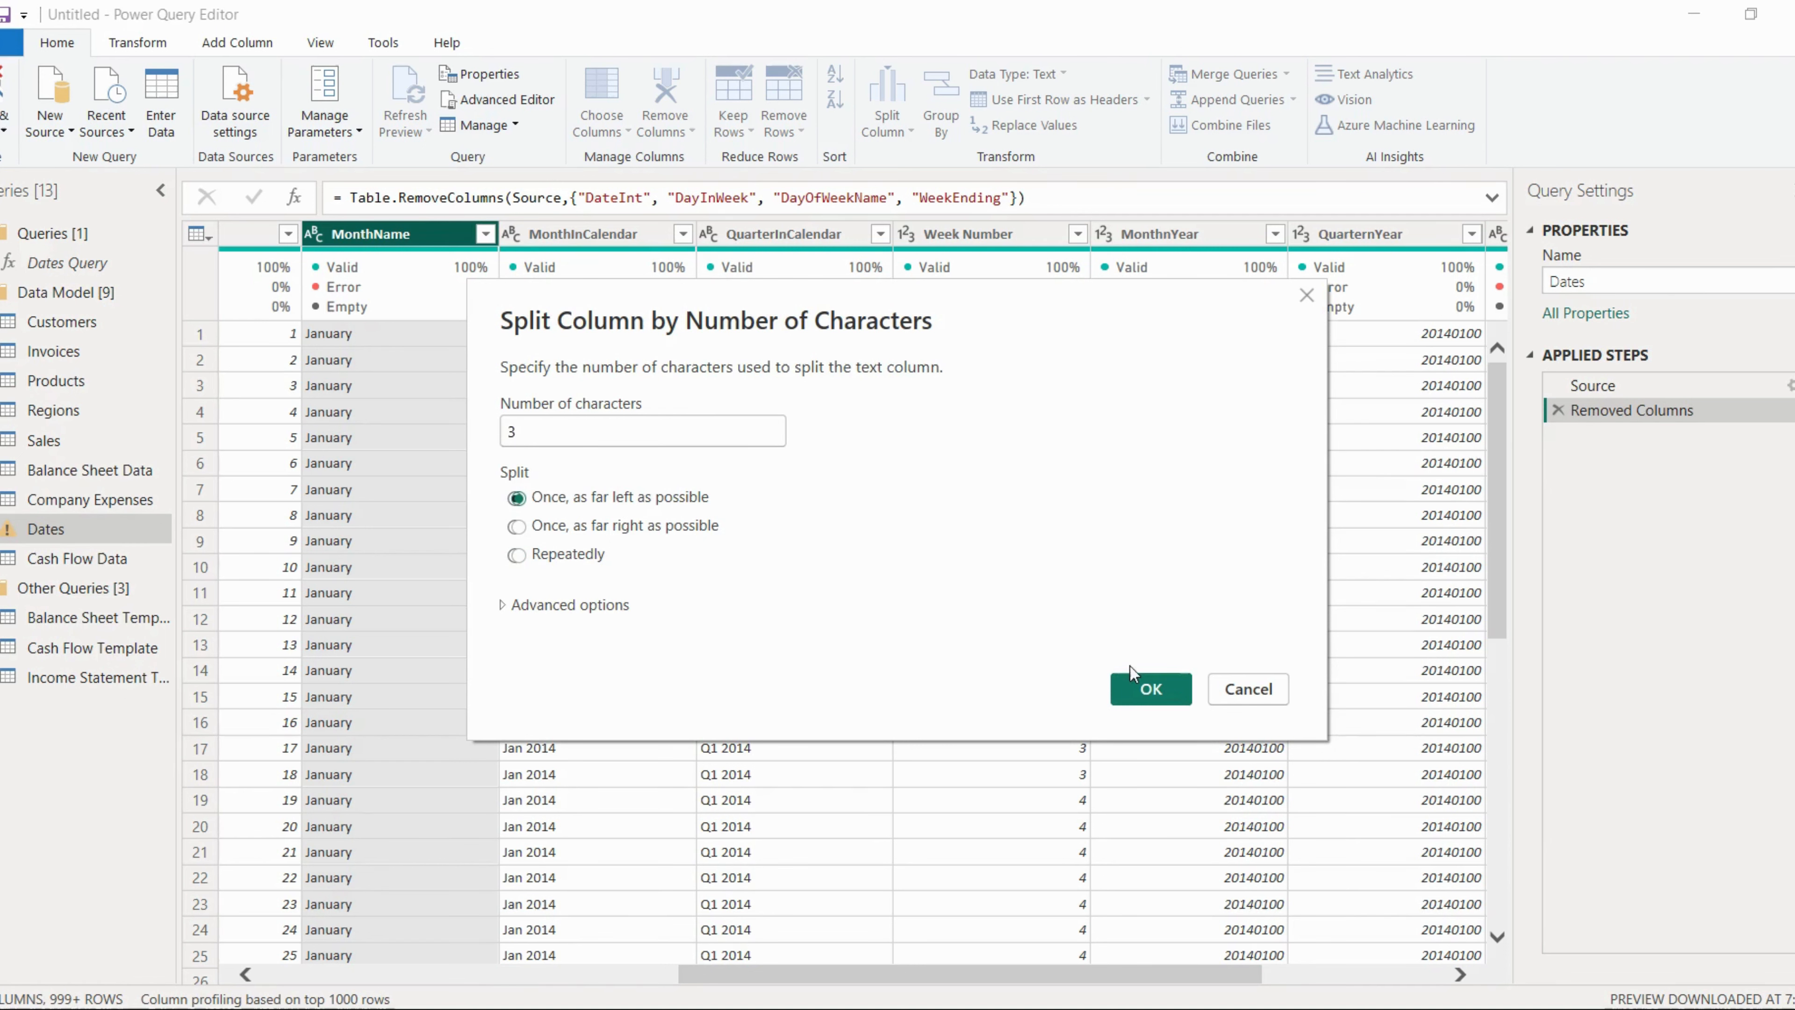
pyautogui.click(1151, 688)
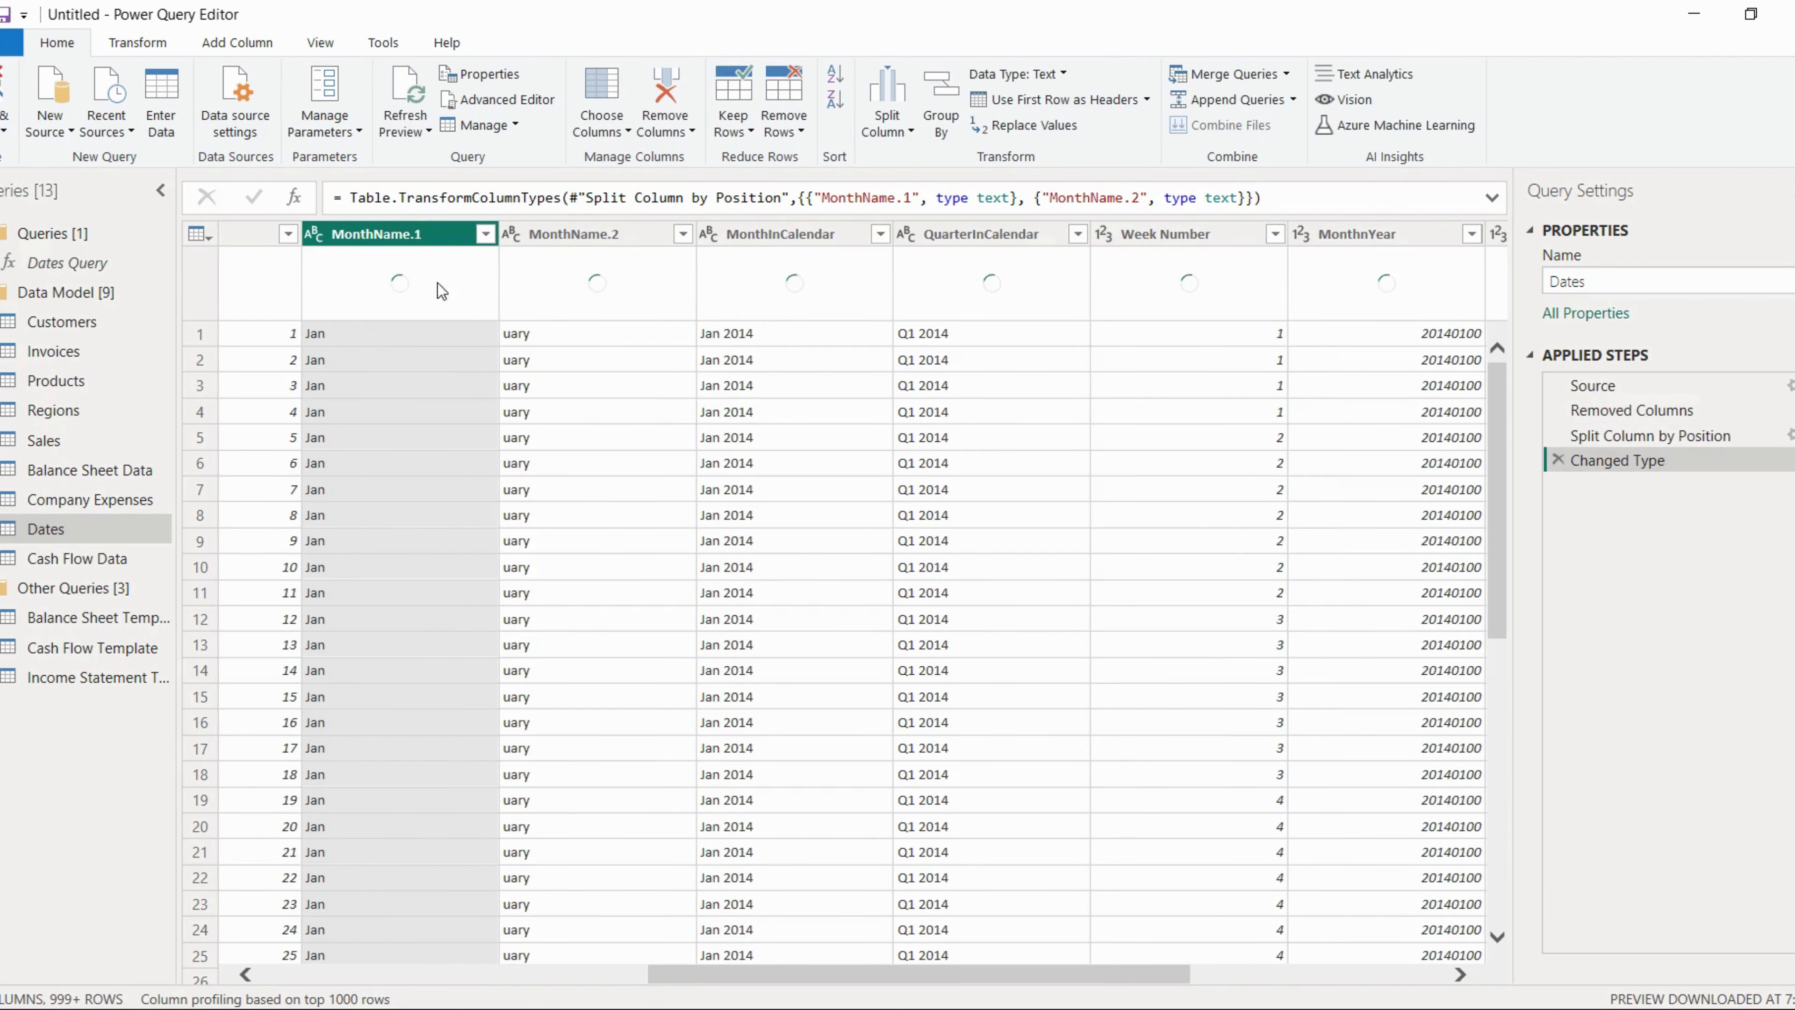
pyautogui.rightClick(378, 234)
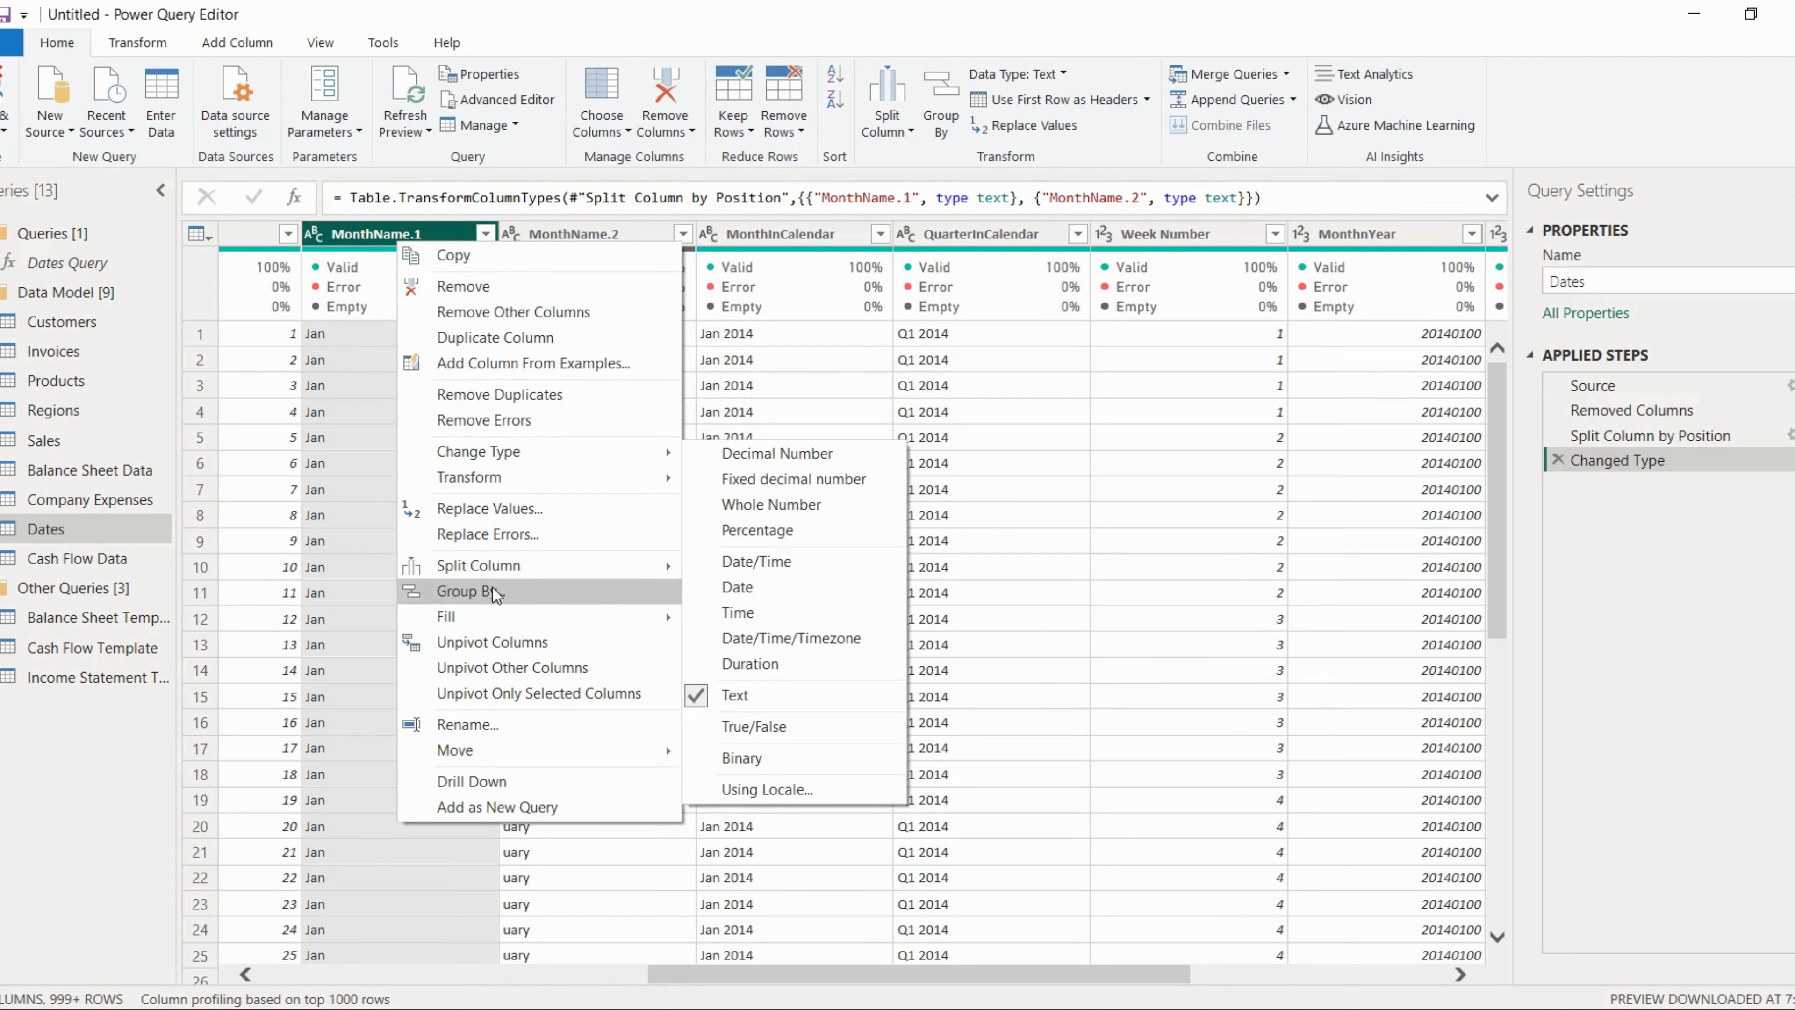
pyautogui.moveTo(466, 724)
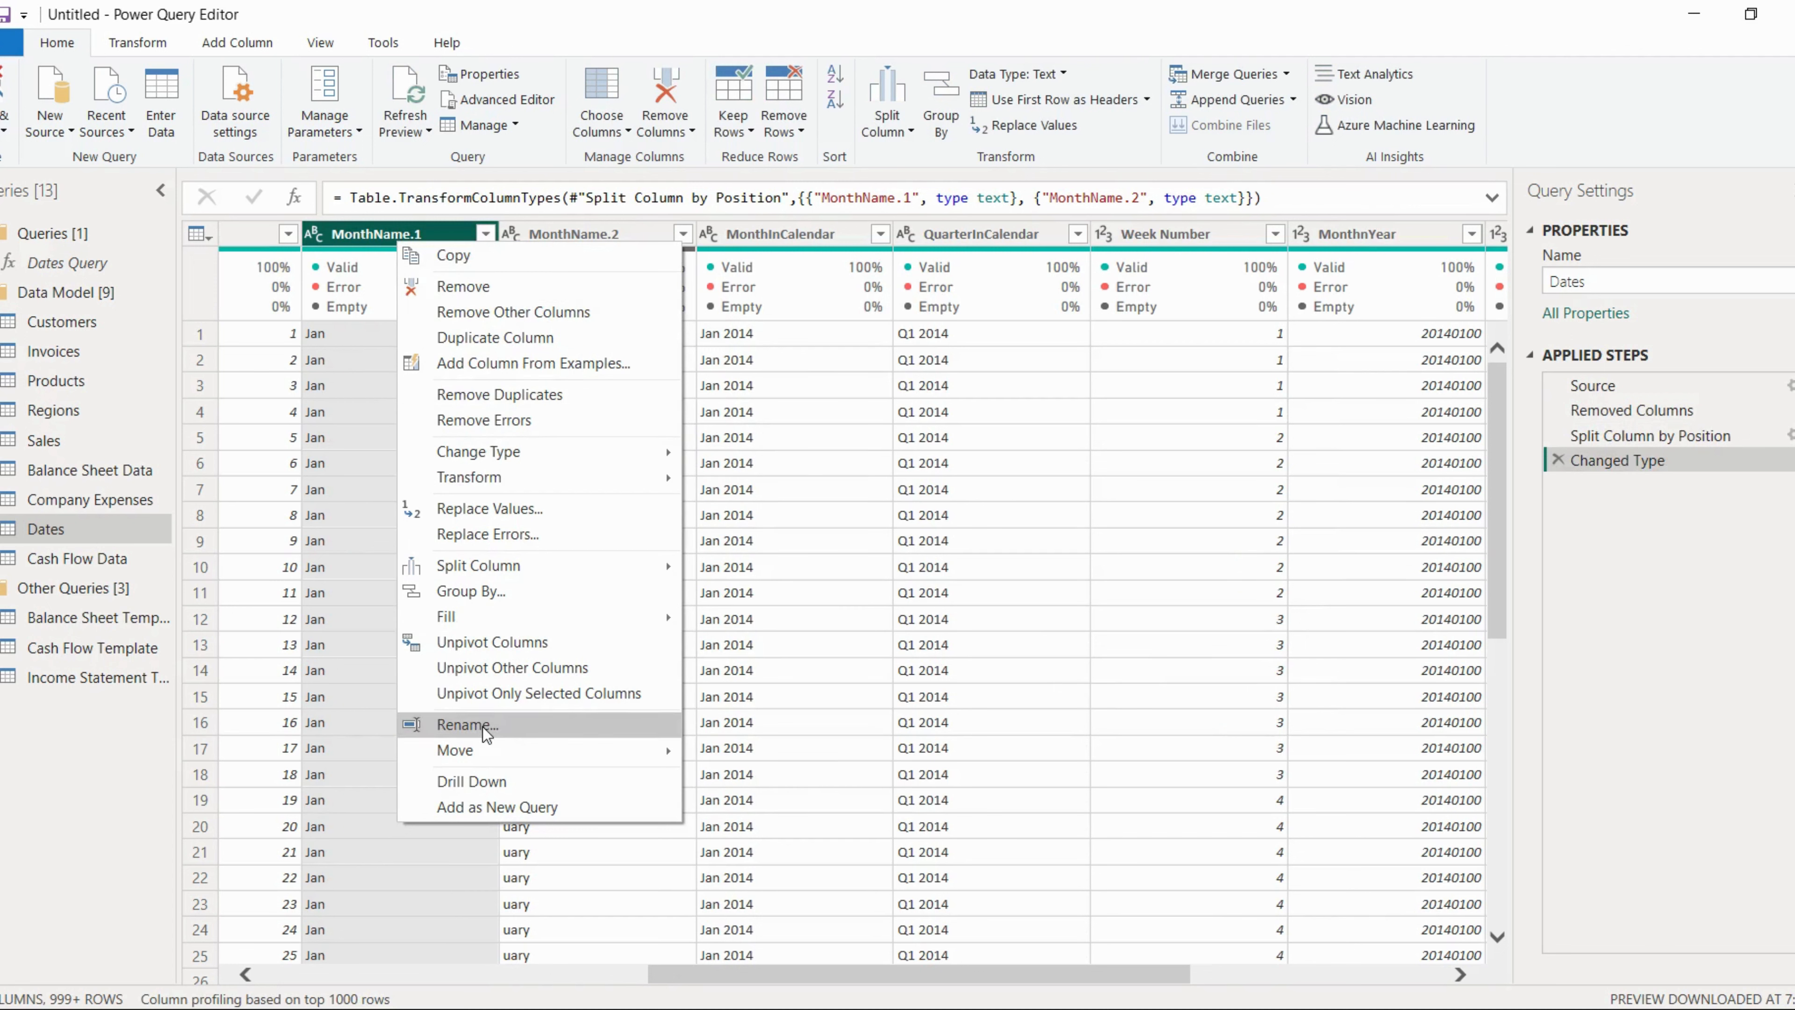
pyautogui.click(466, 724)
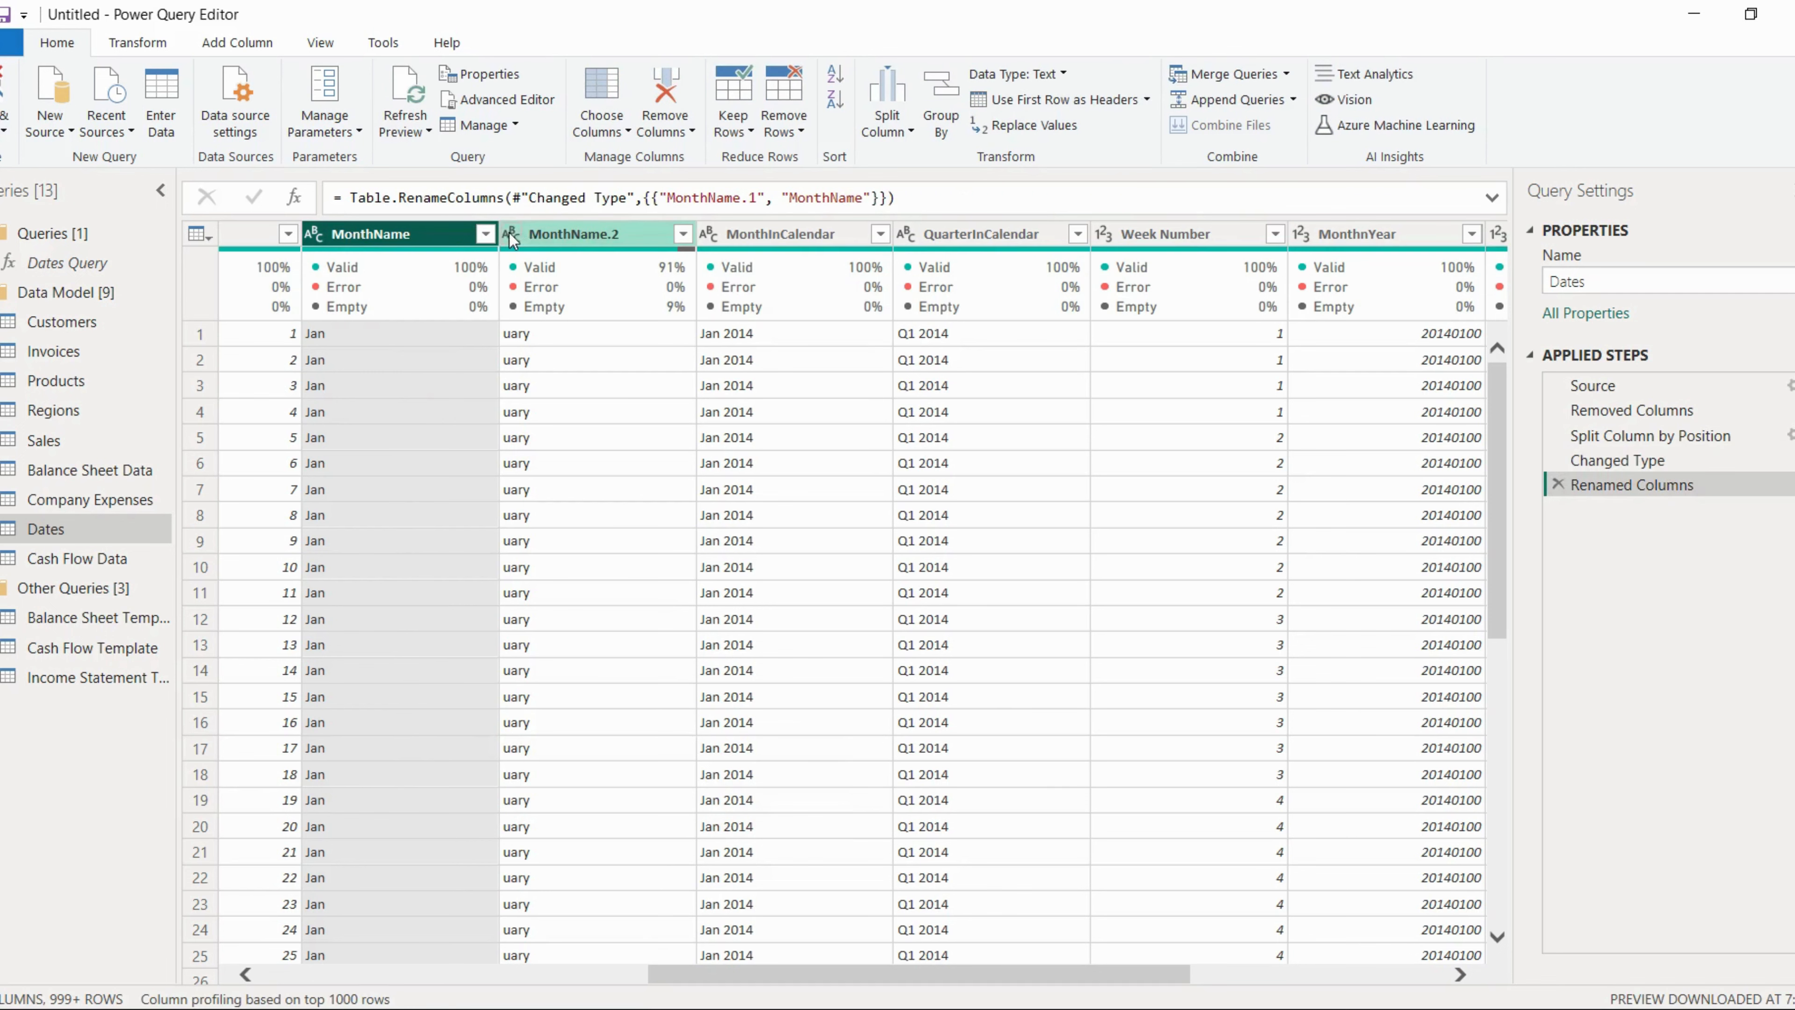
pyautogui.rightClick(596, 234)
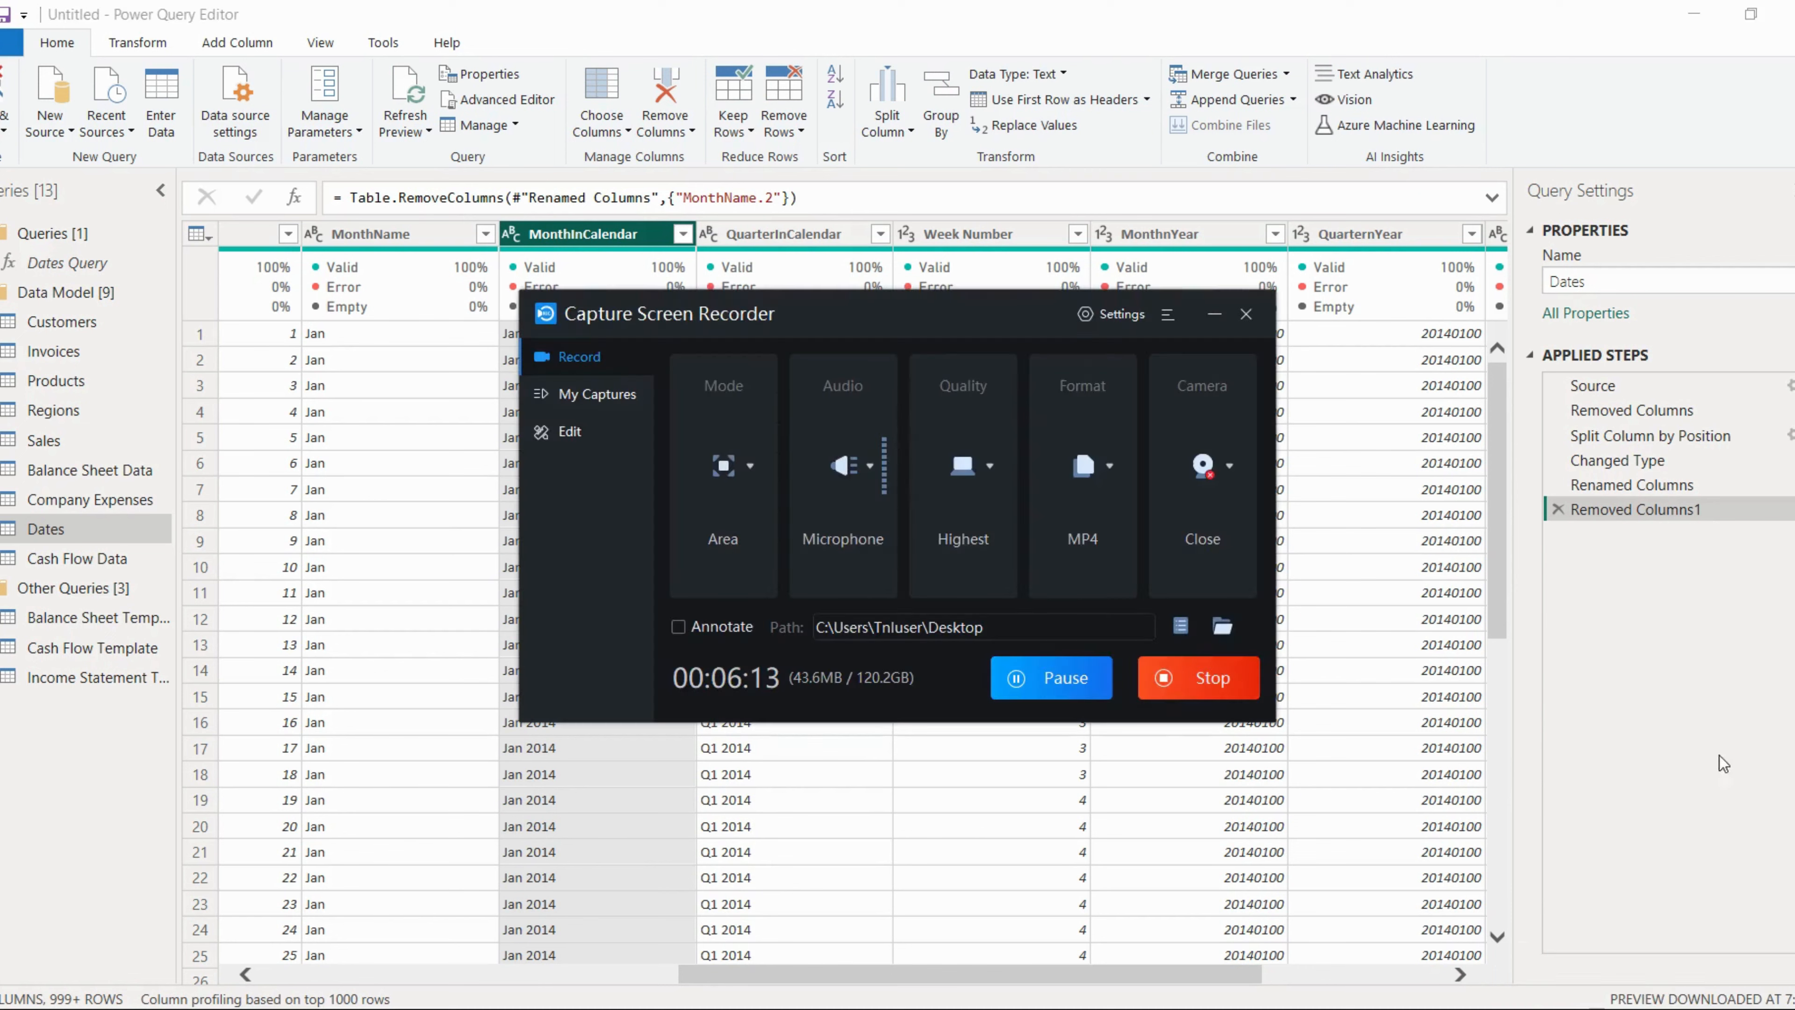
# Remove the Week Number column from the Dates query.
pyautogui.click(1246, 313)
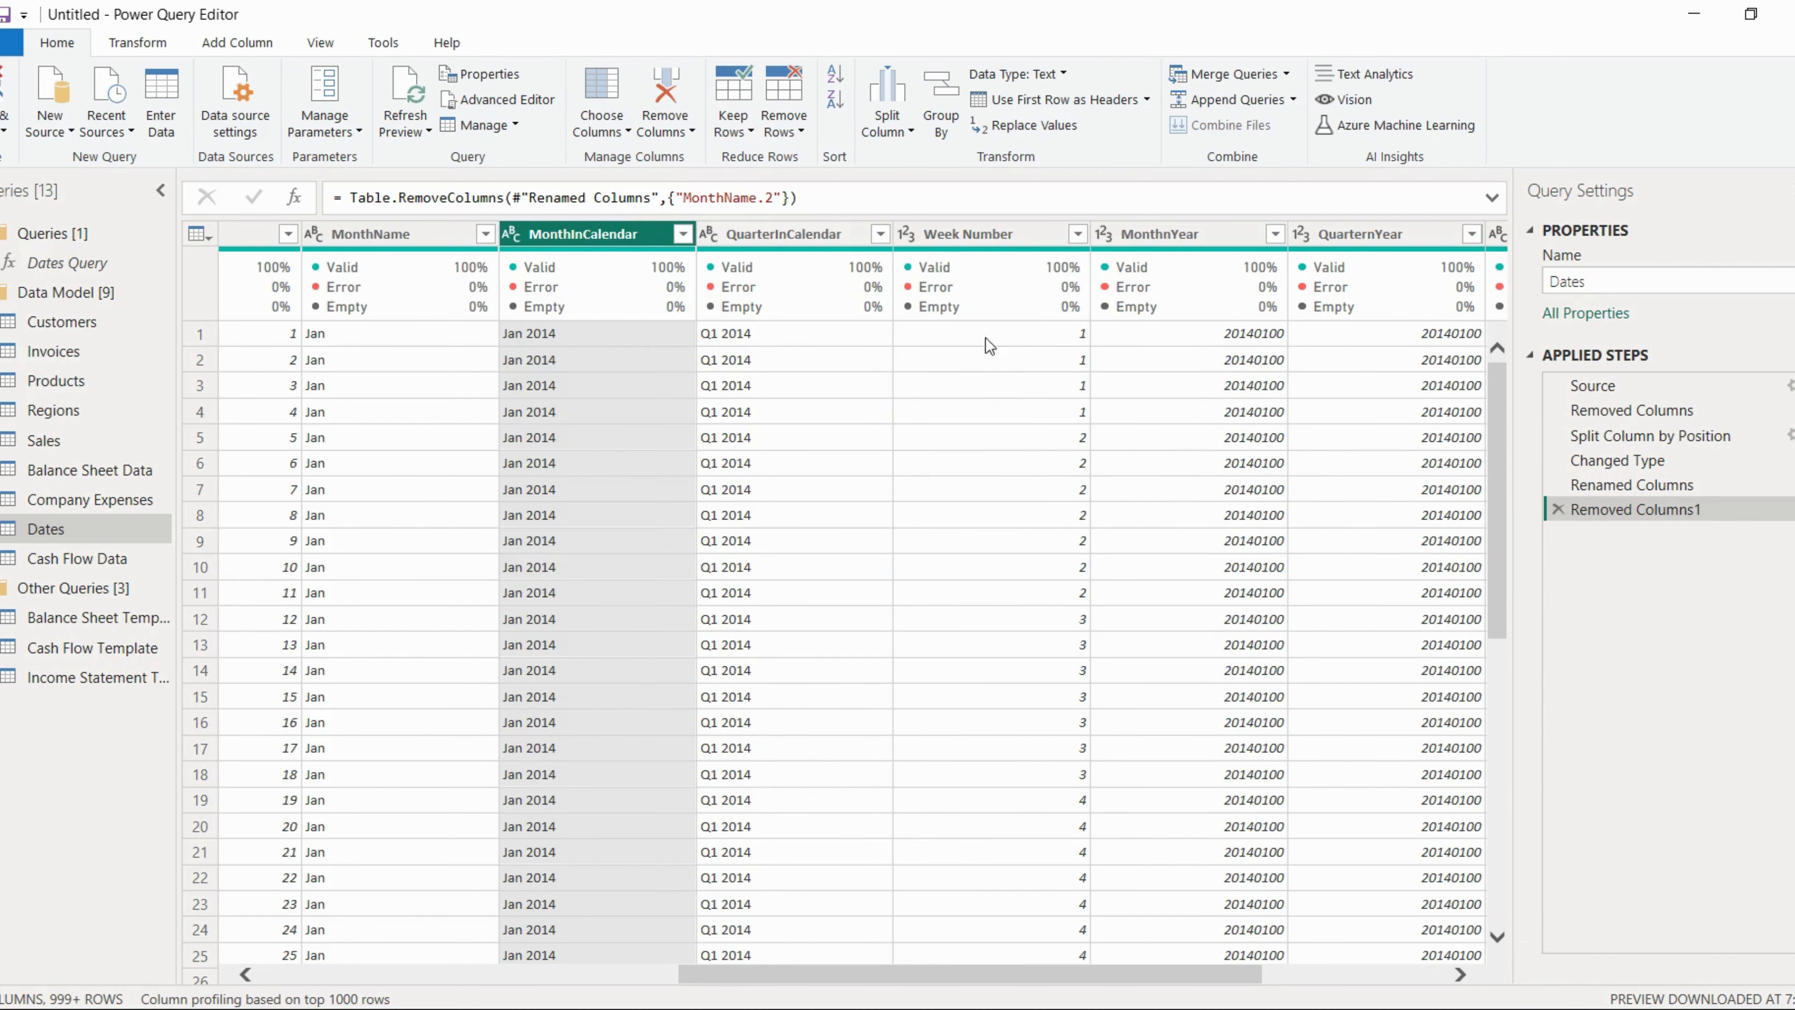
pyautogui.rightClick(965, 233)
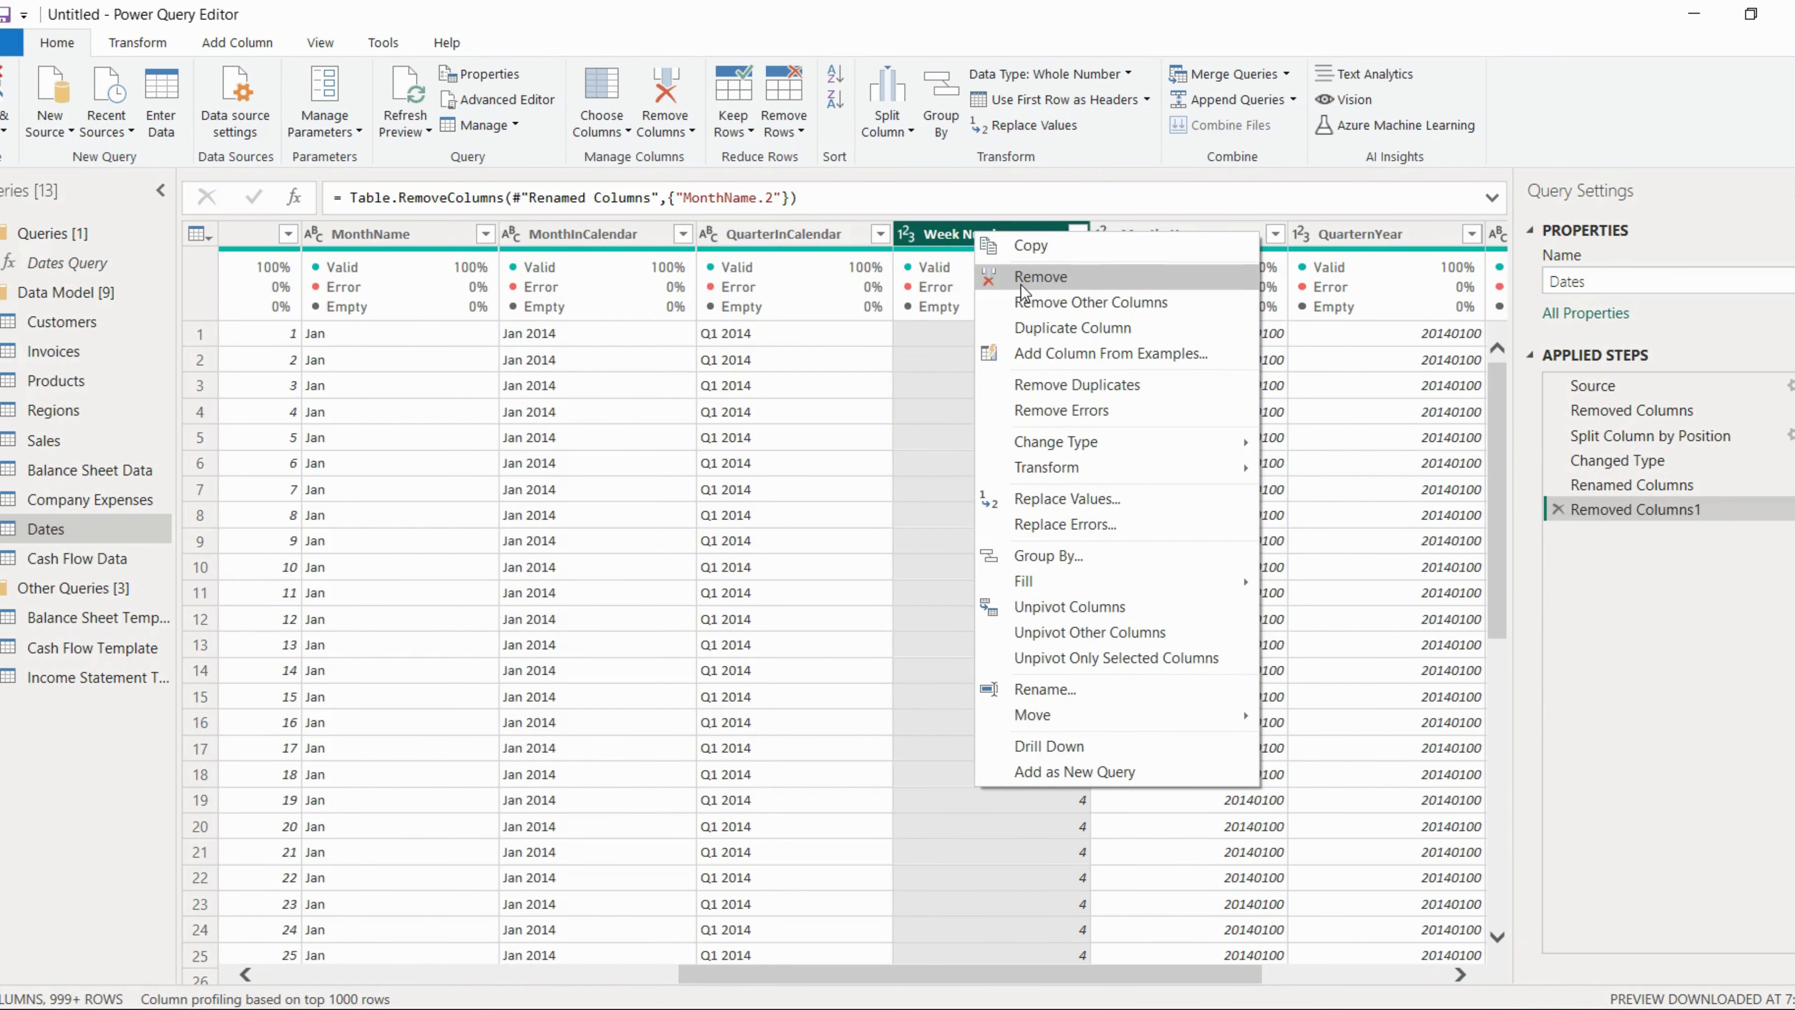
pyautogui.click(1040, 276)
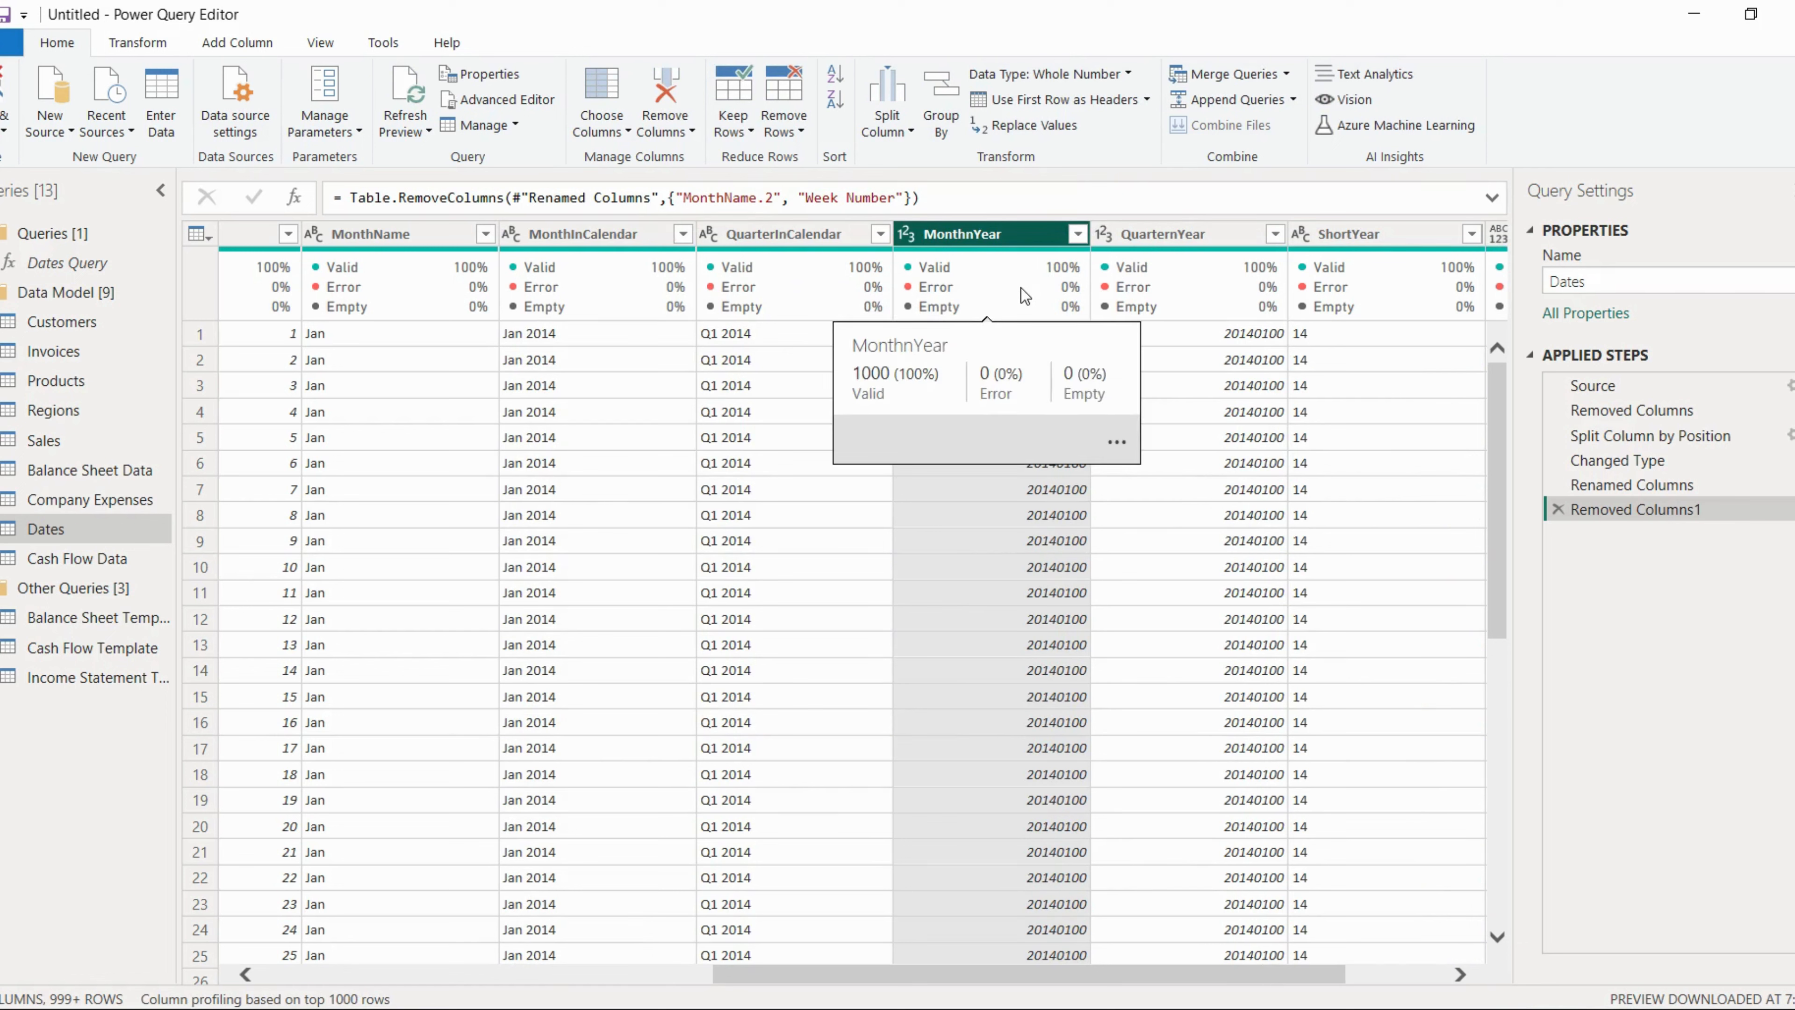
pyautogui.moveTo(1061, 305)
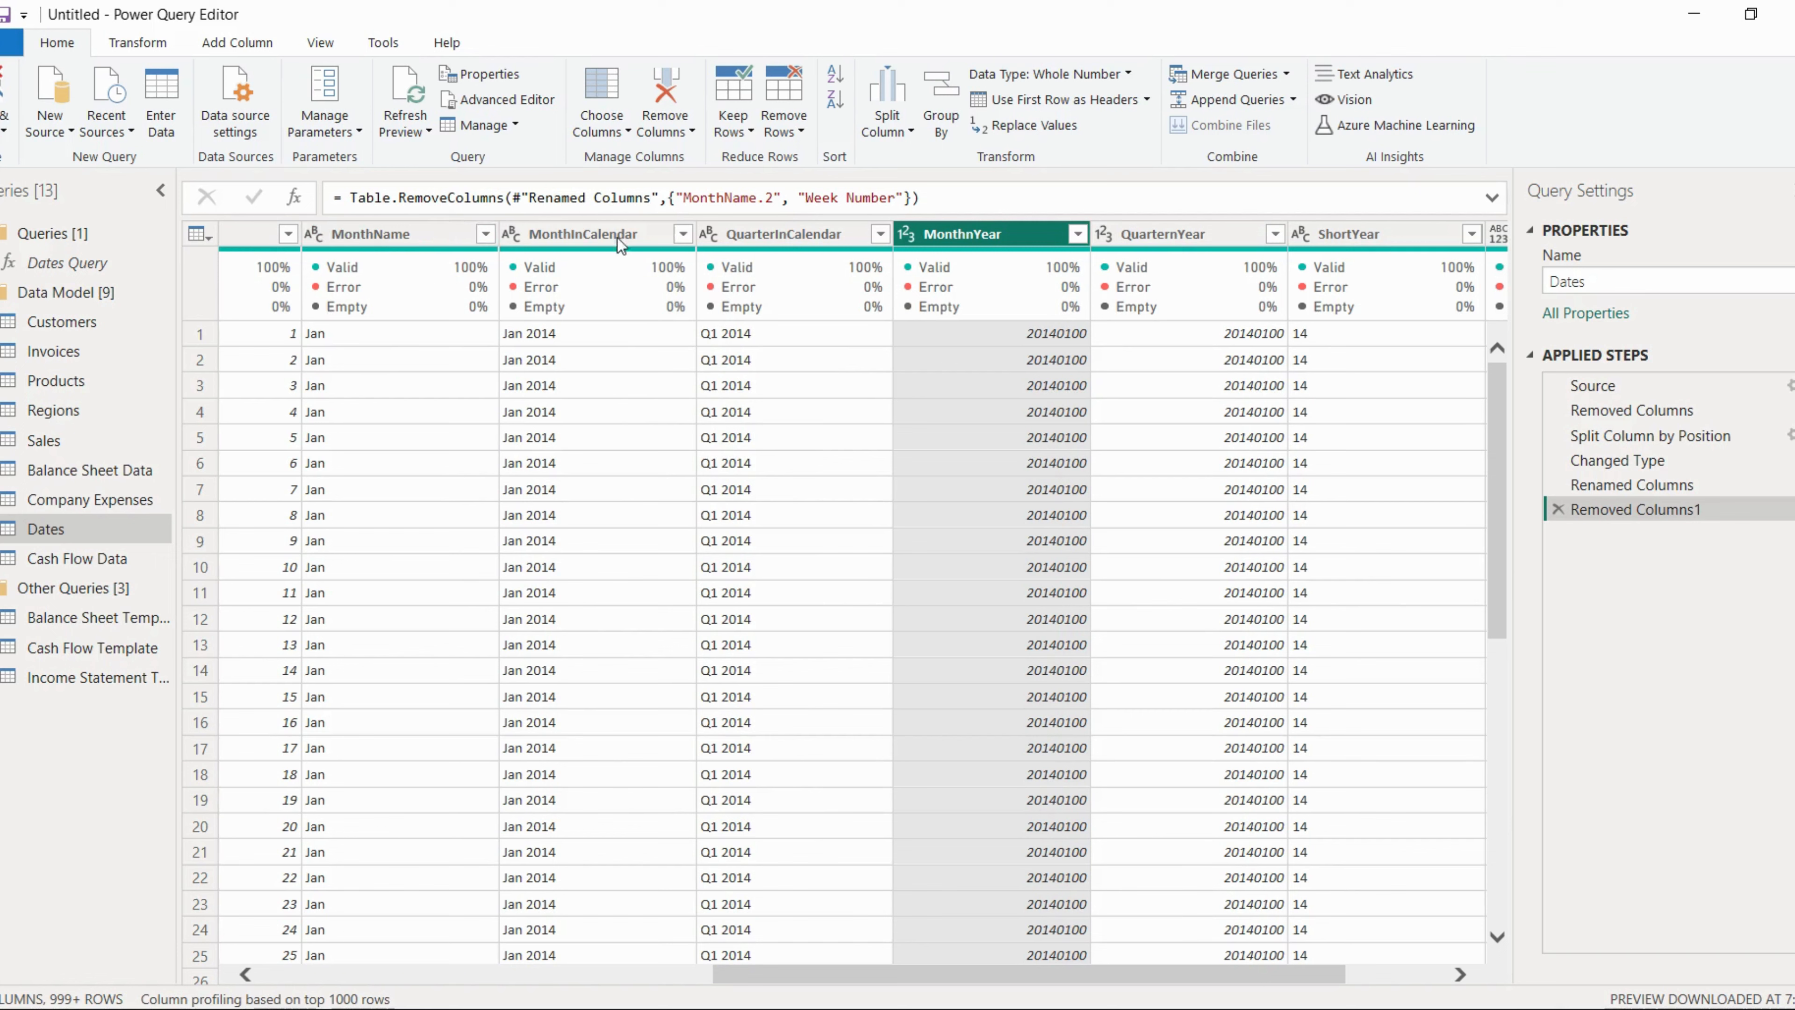
# Rename MonthInCalendar to Month & Year and QuarterInCalendar to Quarter & Year.
pyautogui.rightClick(584, 234)
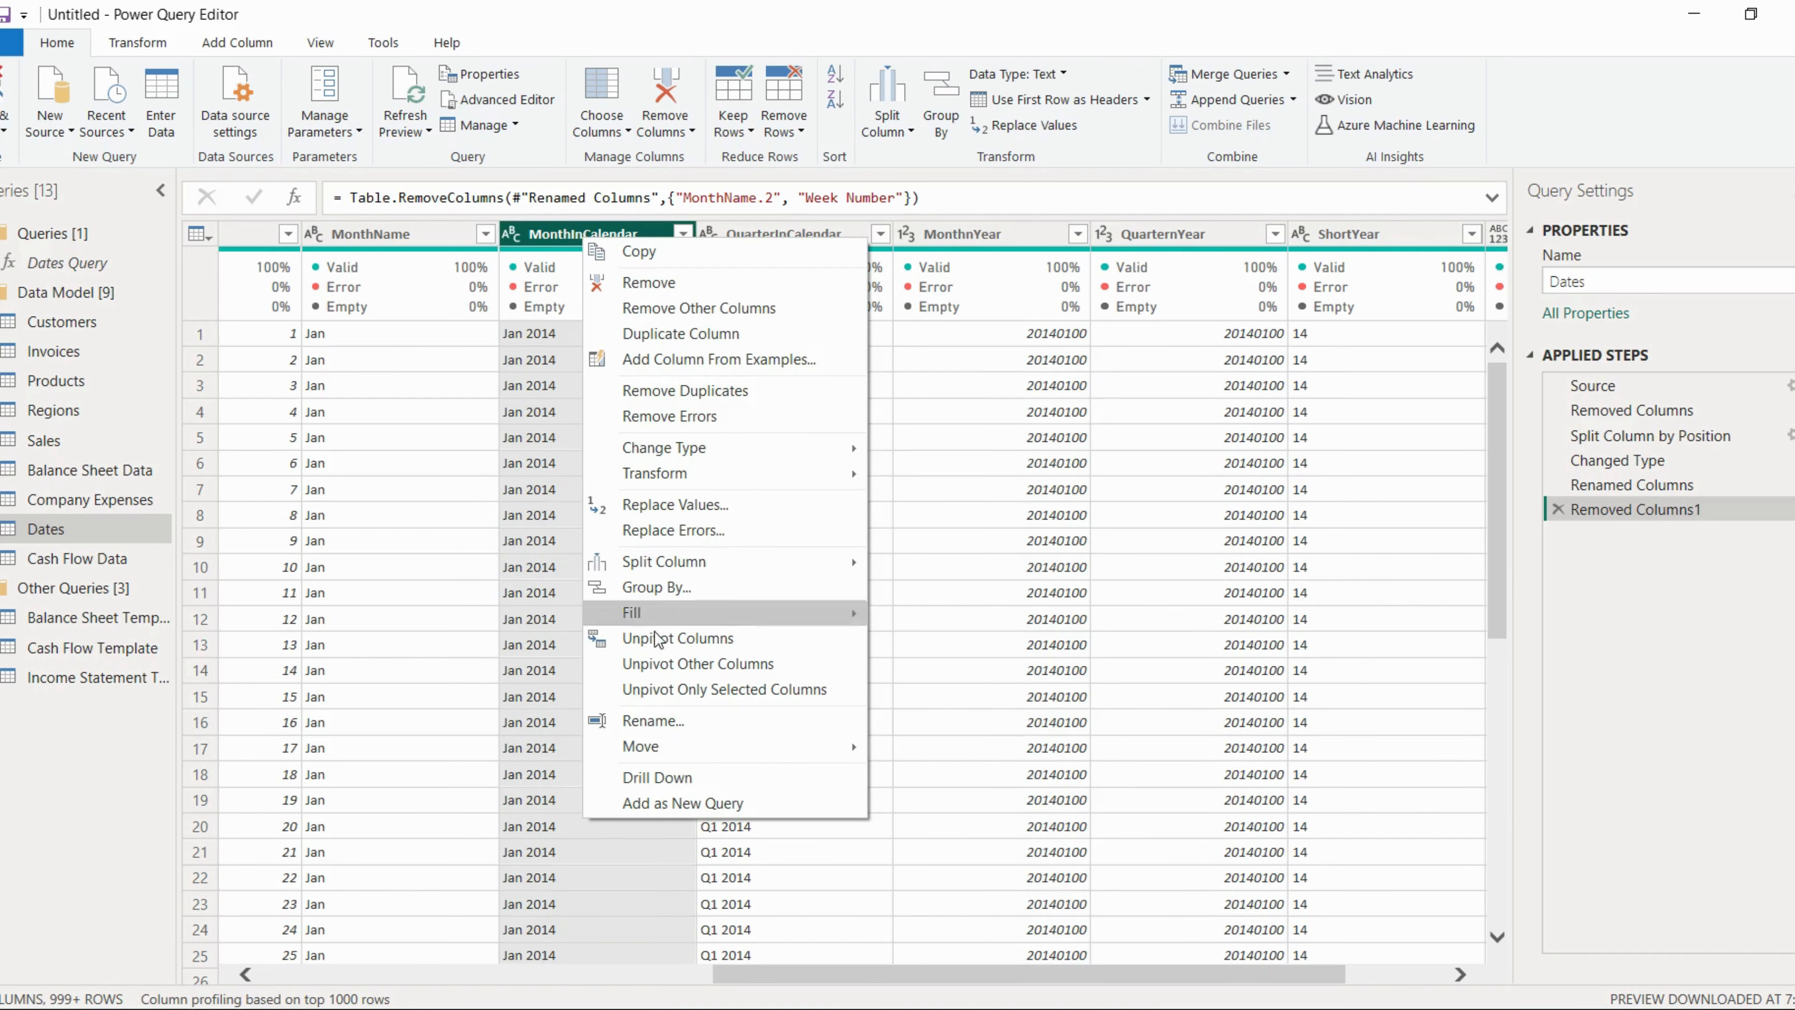
pyautogui.click(652, 720)
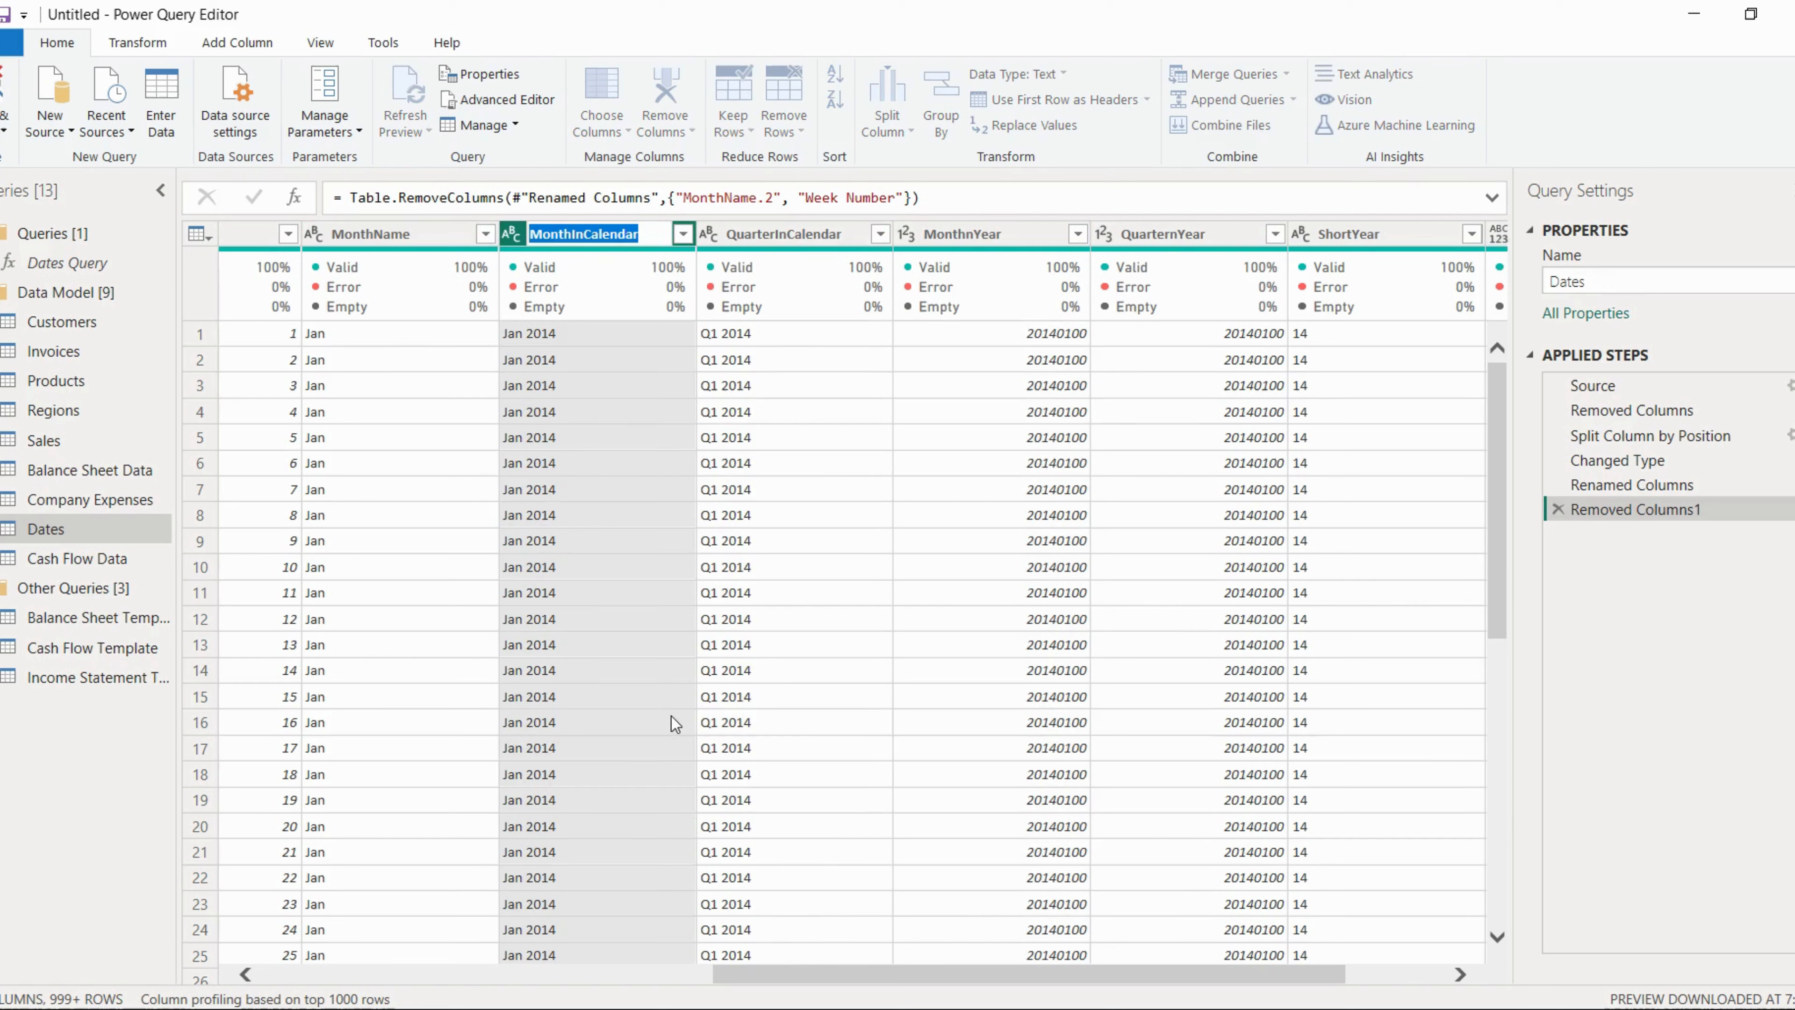
pyautogui.moveTo(734, 581)
pyautogui.write('M')
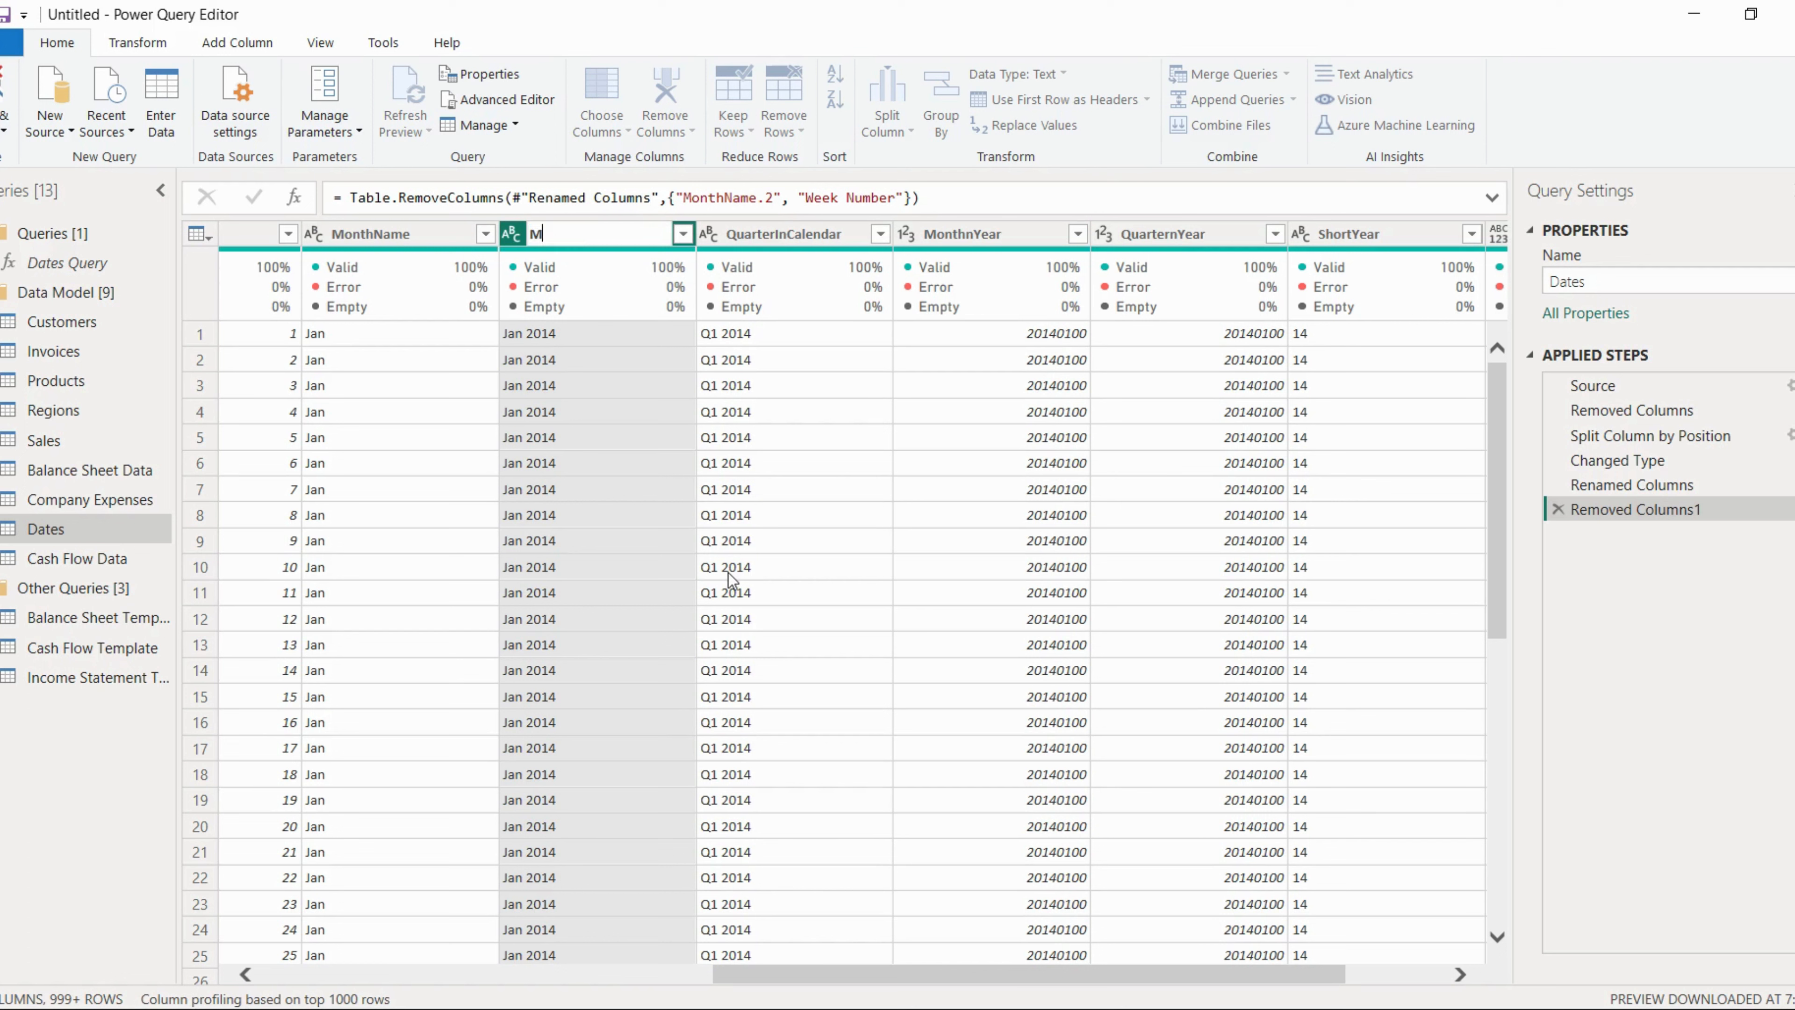
pyautogui.write('onth &')
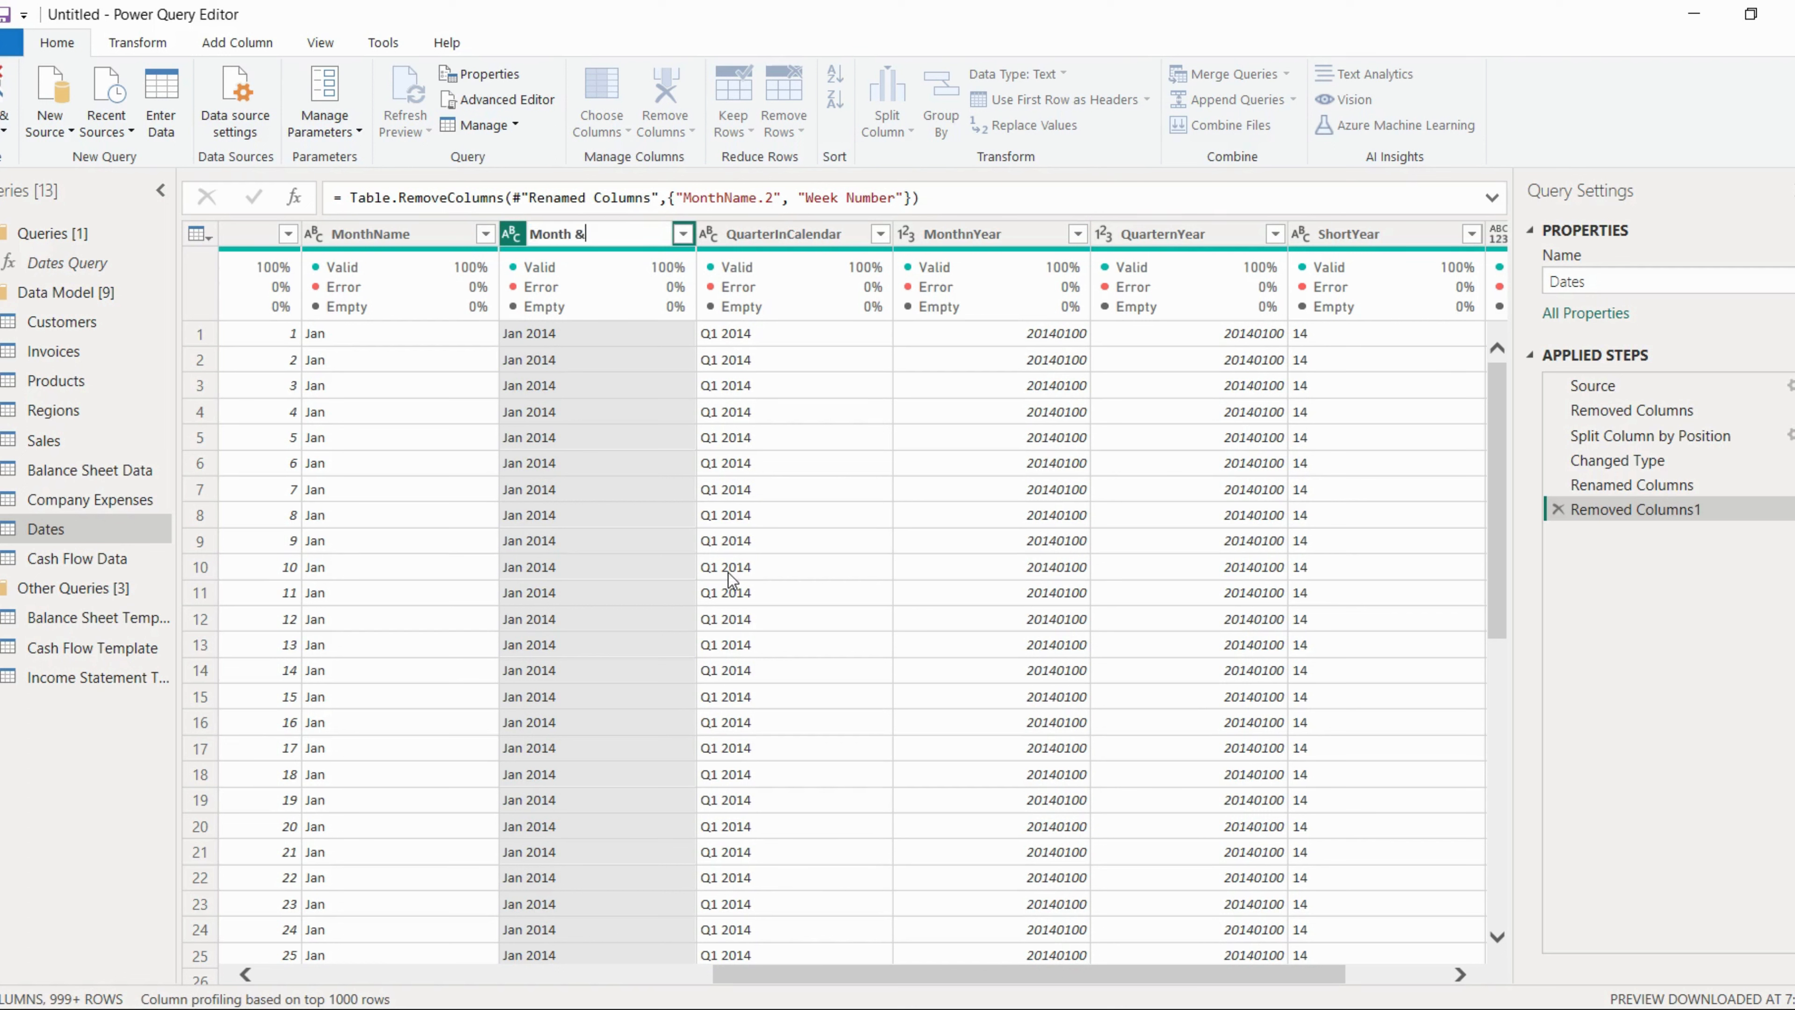
pyautogui.write('Year')
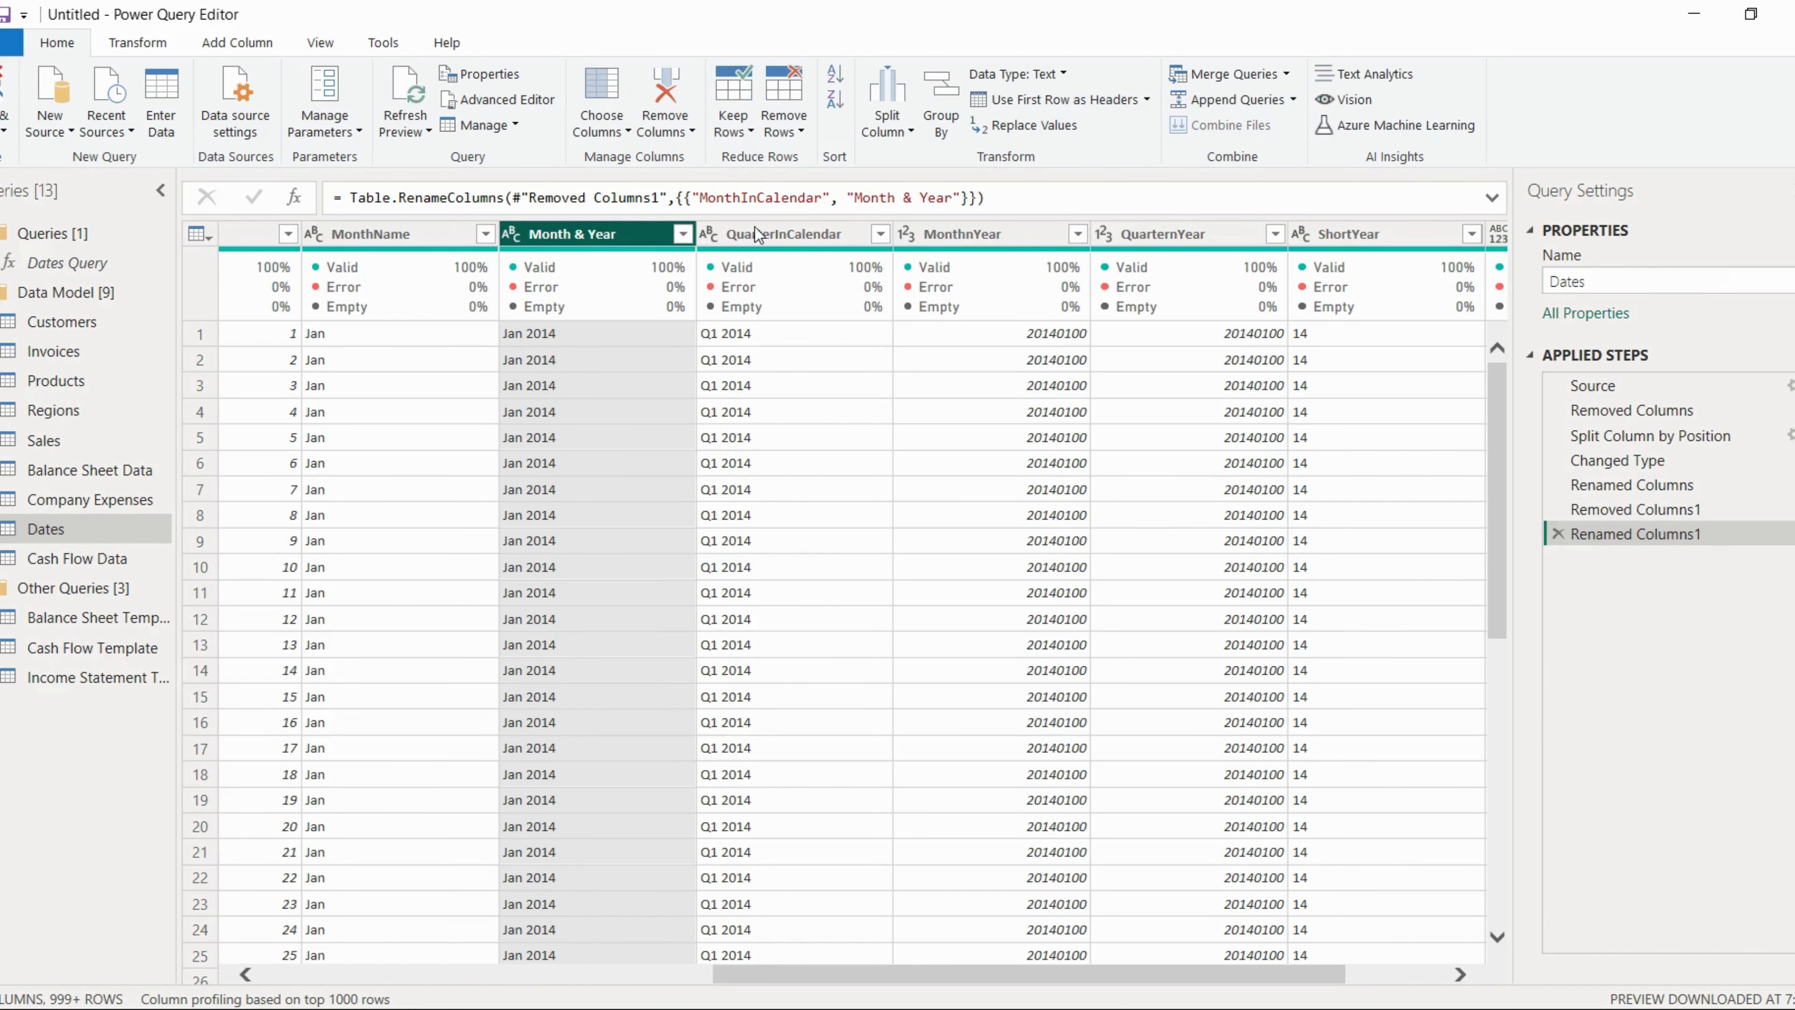
pyautogui.rightClick(790, 234)
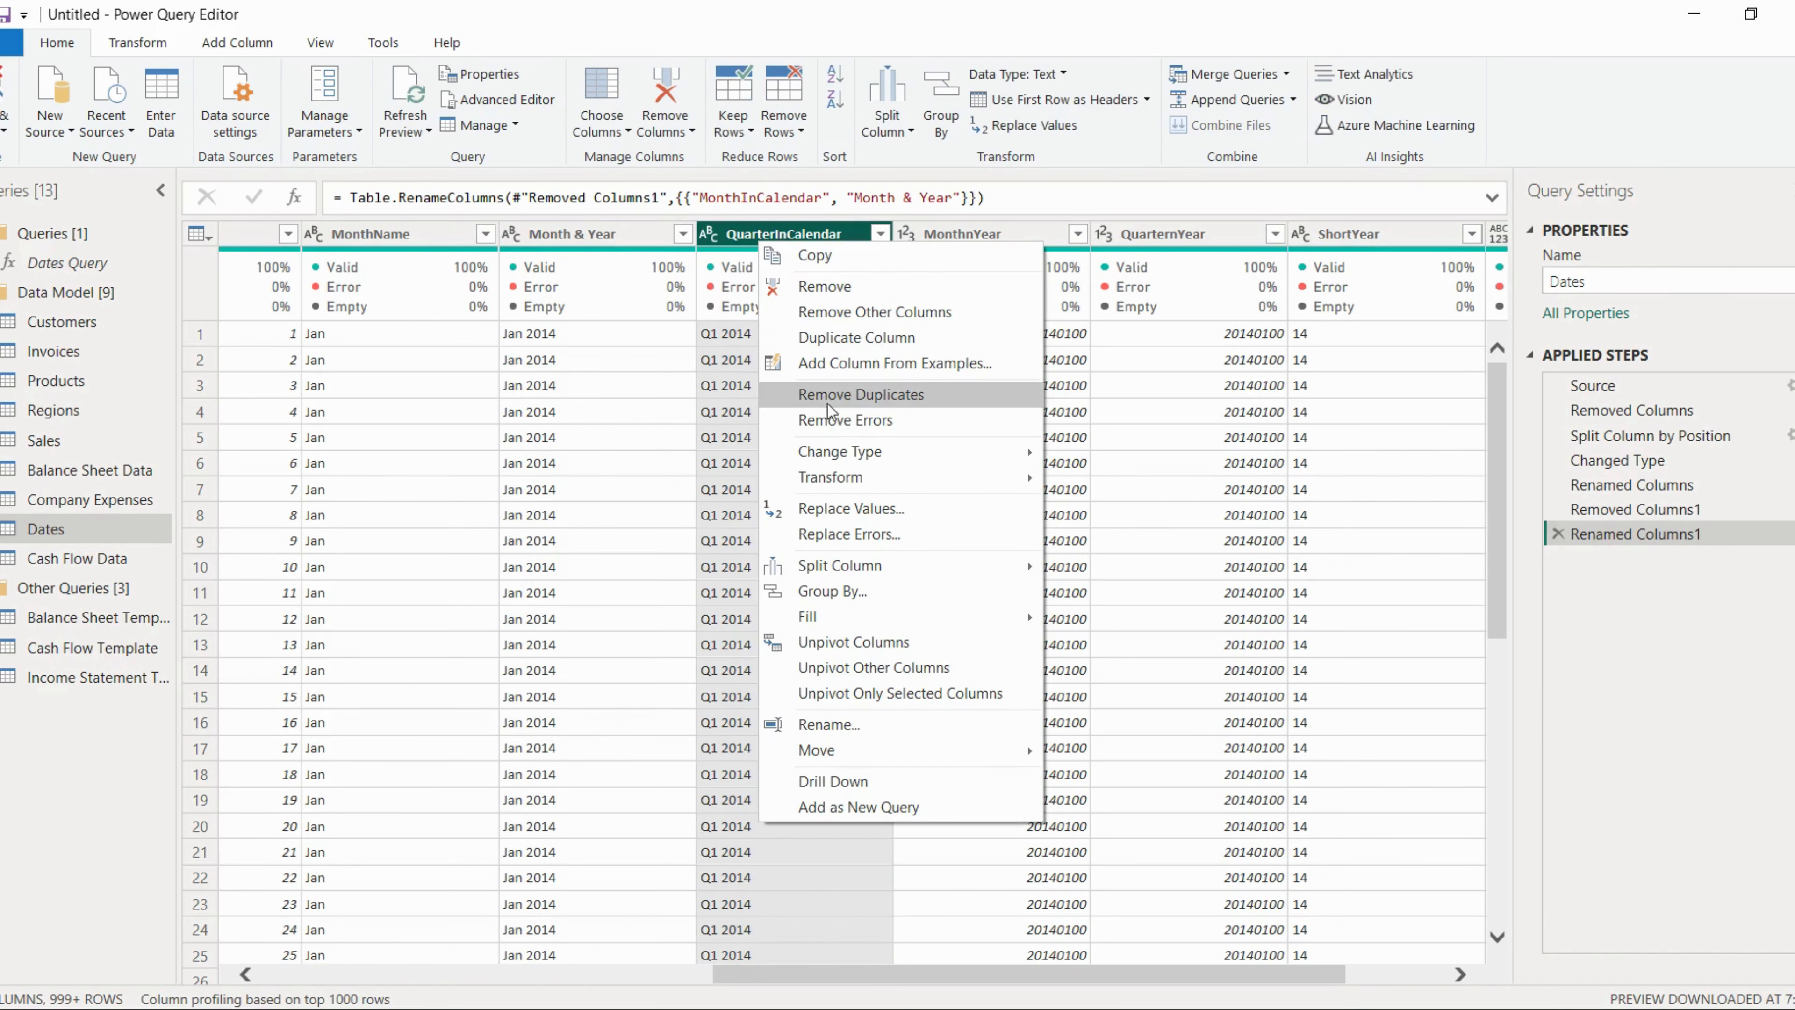
pyautogui.moveTo(868, 765)
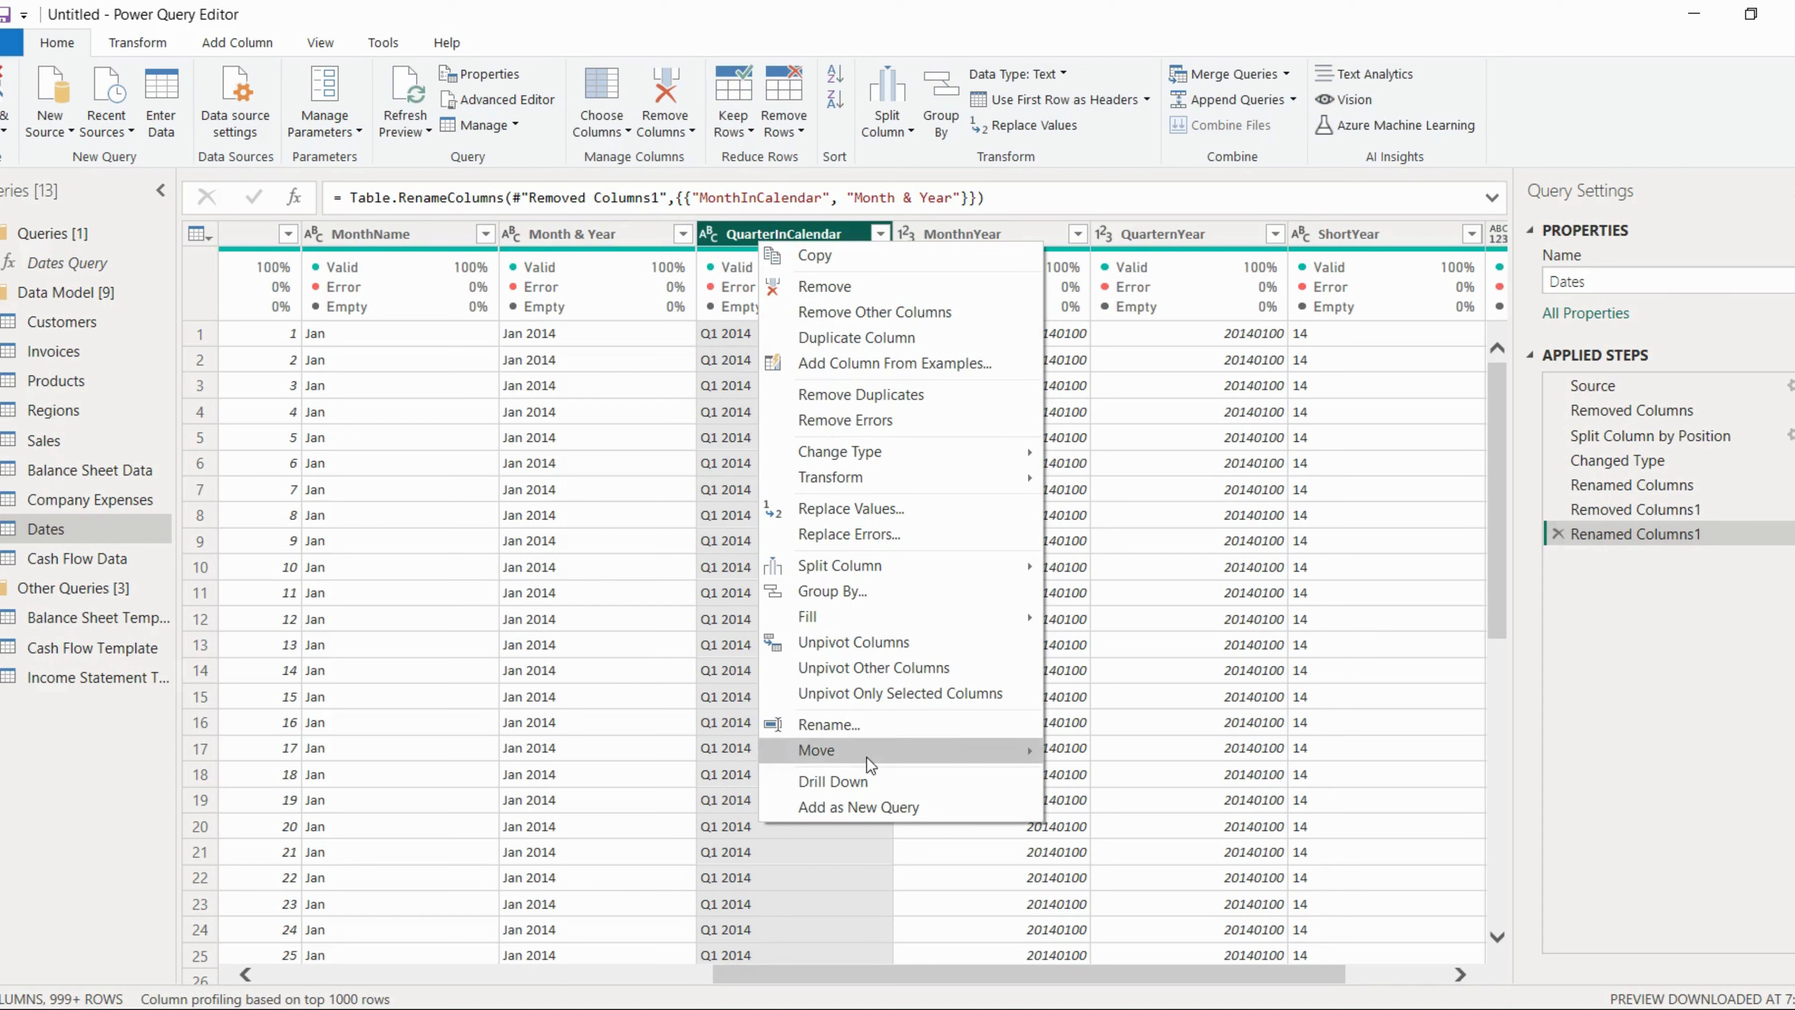
pyautogui.click(867, 729)
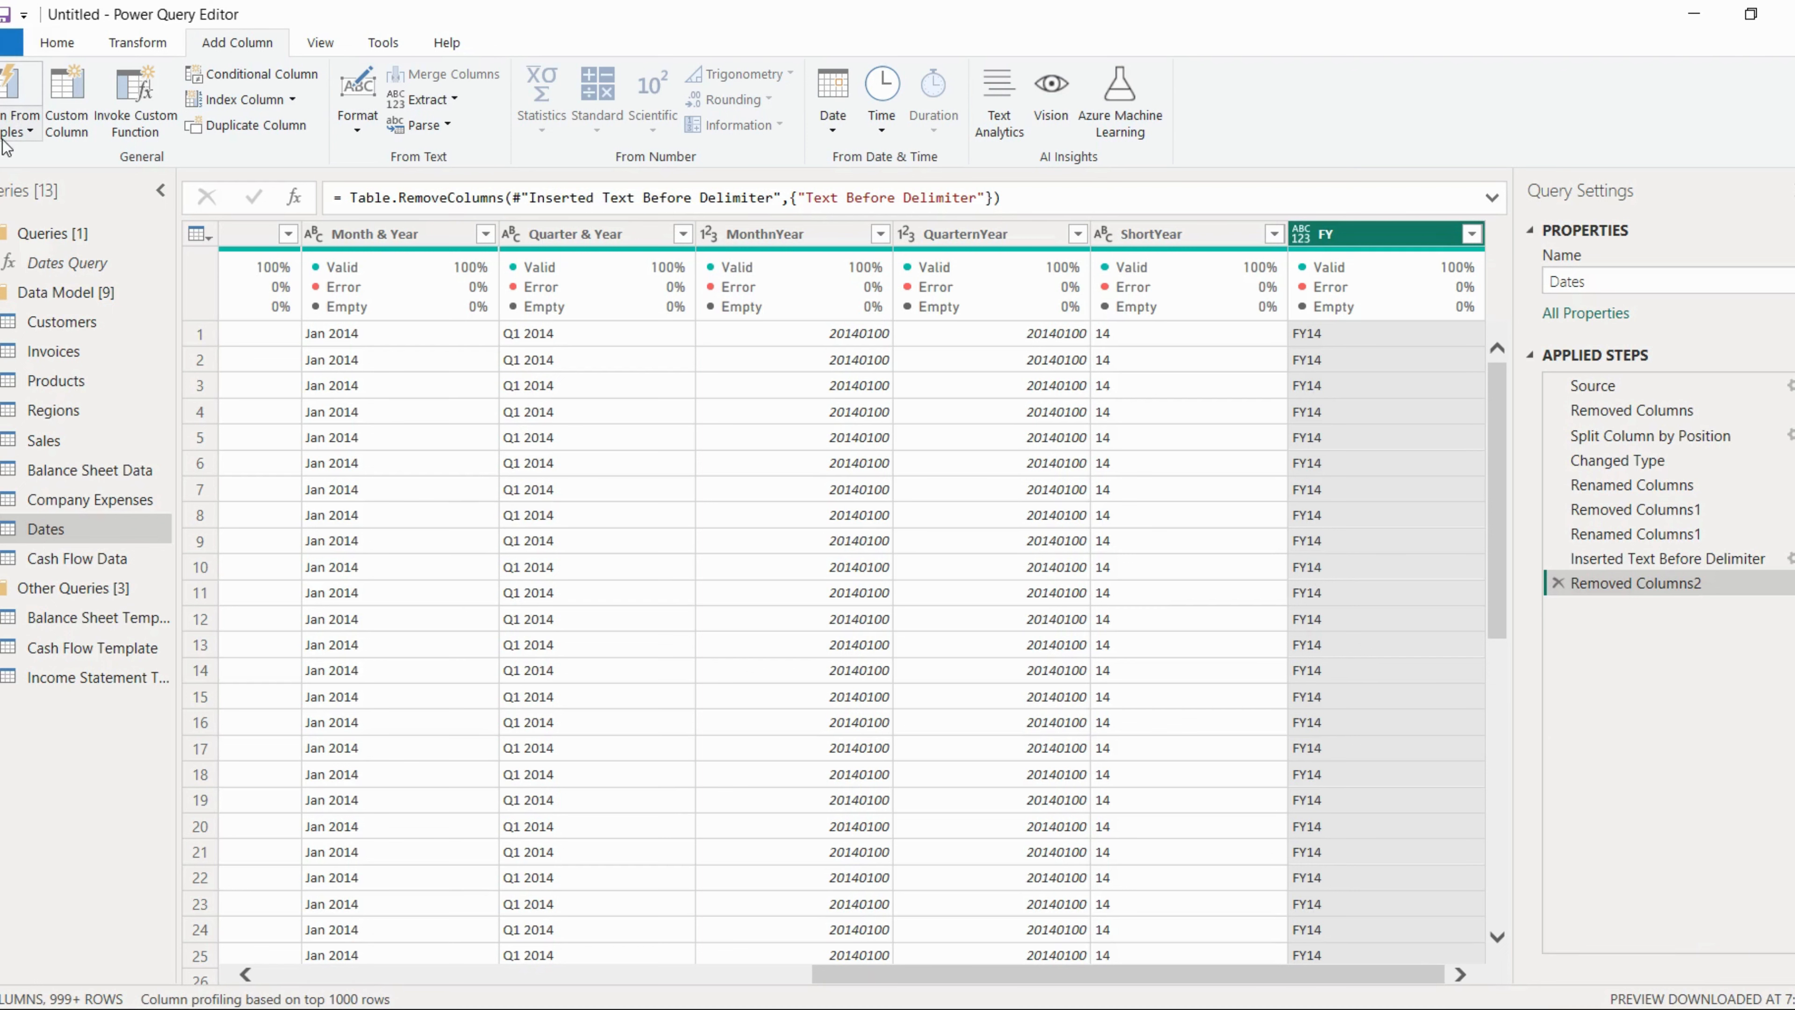
# Add a column from examples giving Q1, using the suggestion derived from Quarter & Year.
pyautogui.click(17, 103)
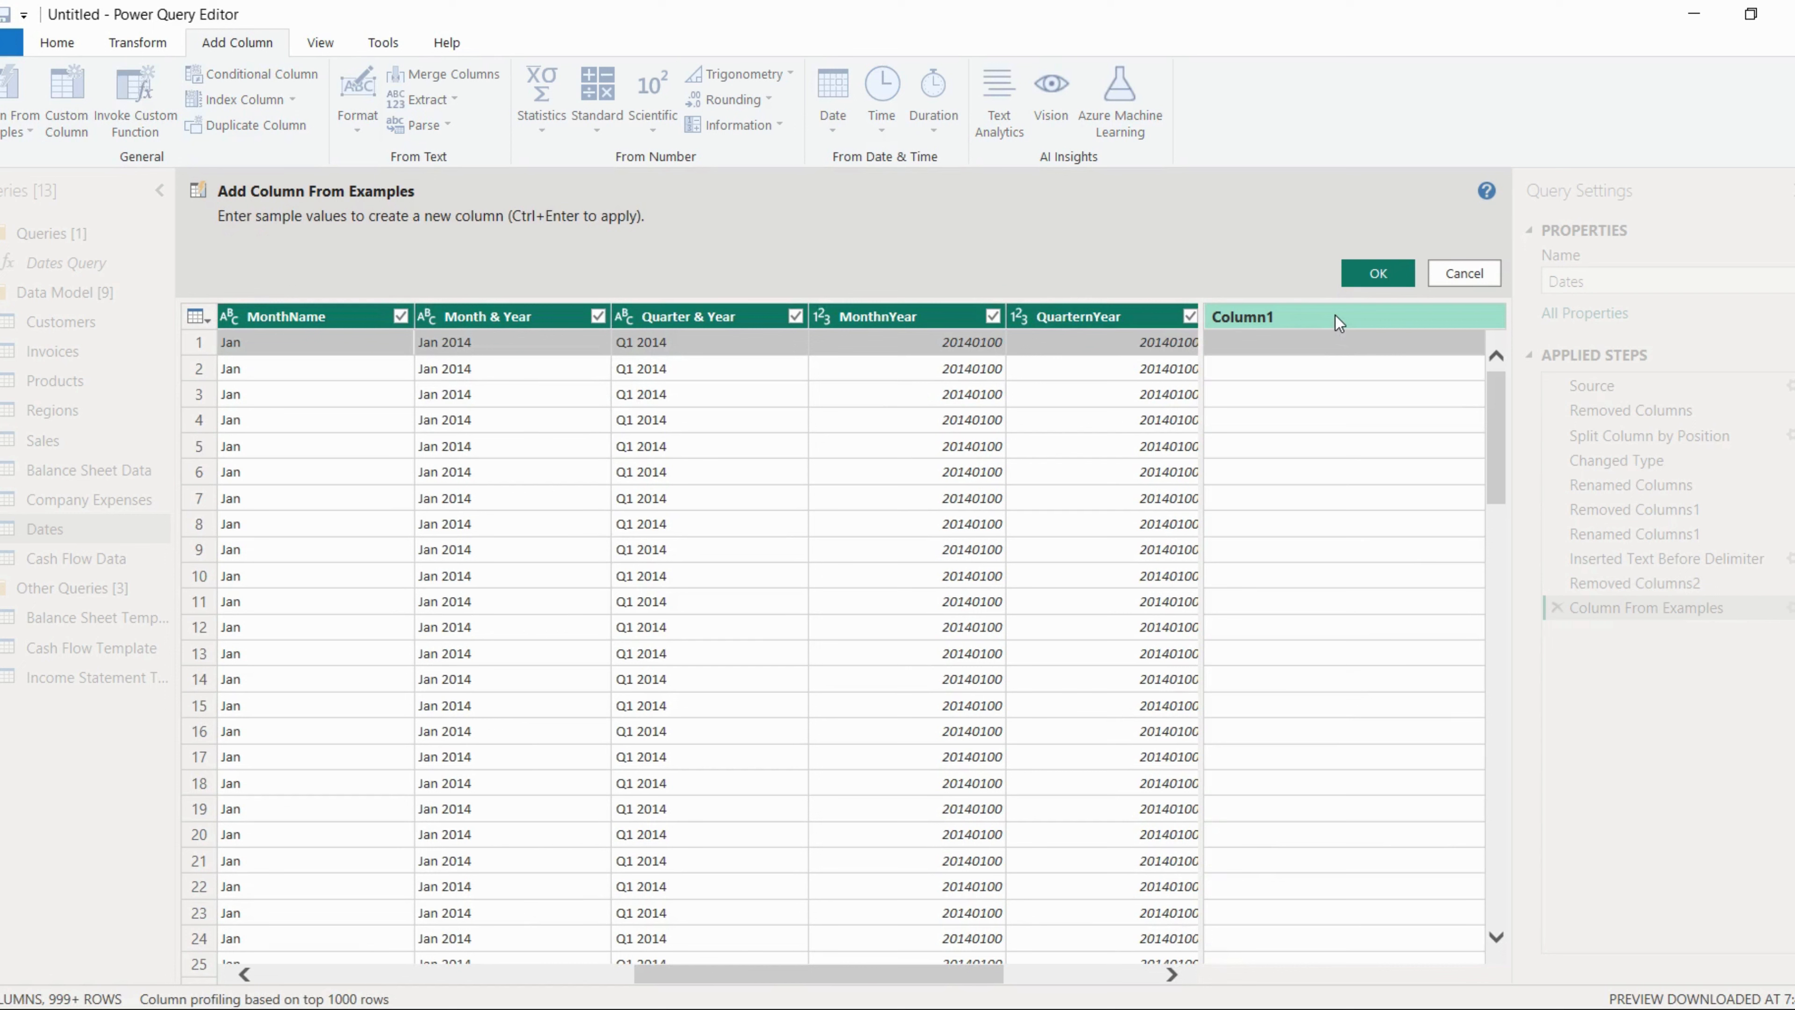
pyautogui.write('Q1')
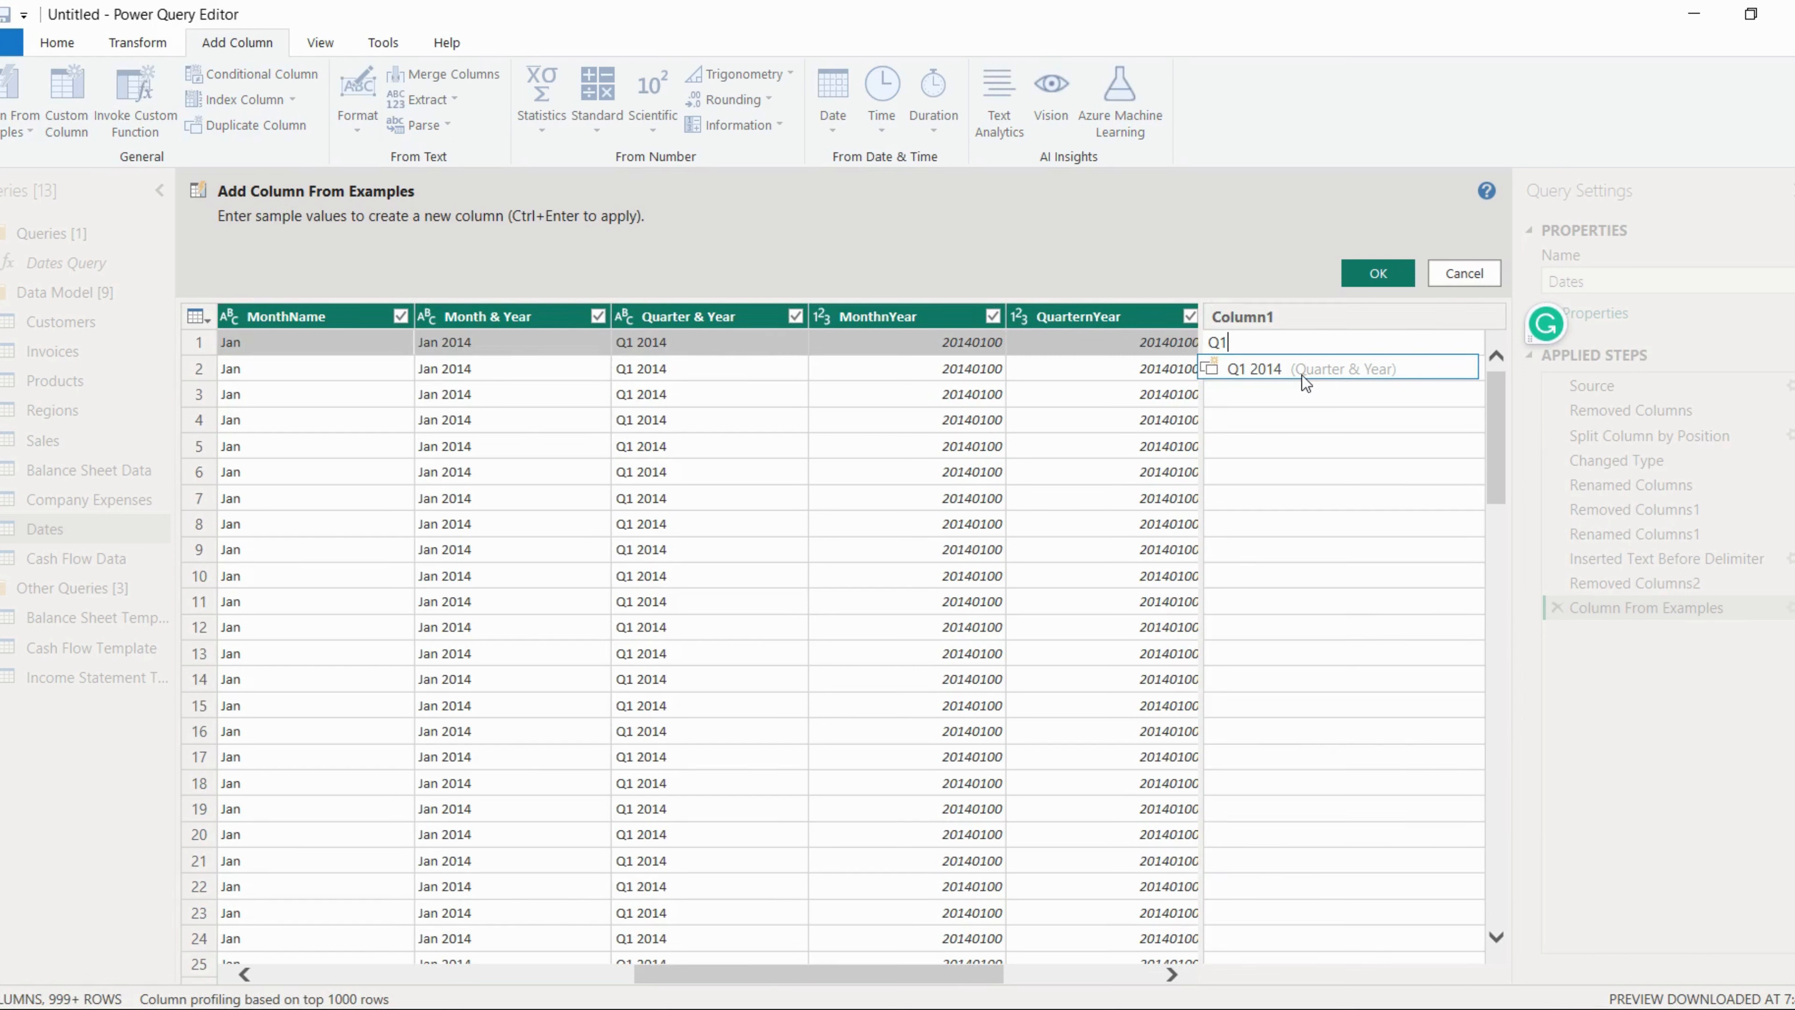
pyautogui.moveTo(1281, 376)
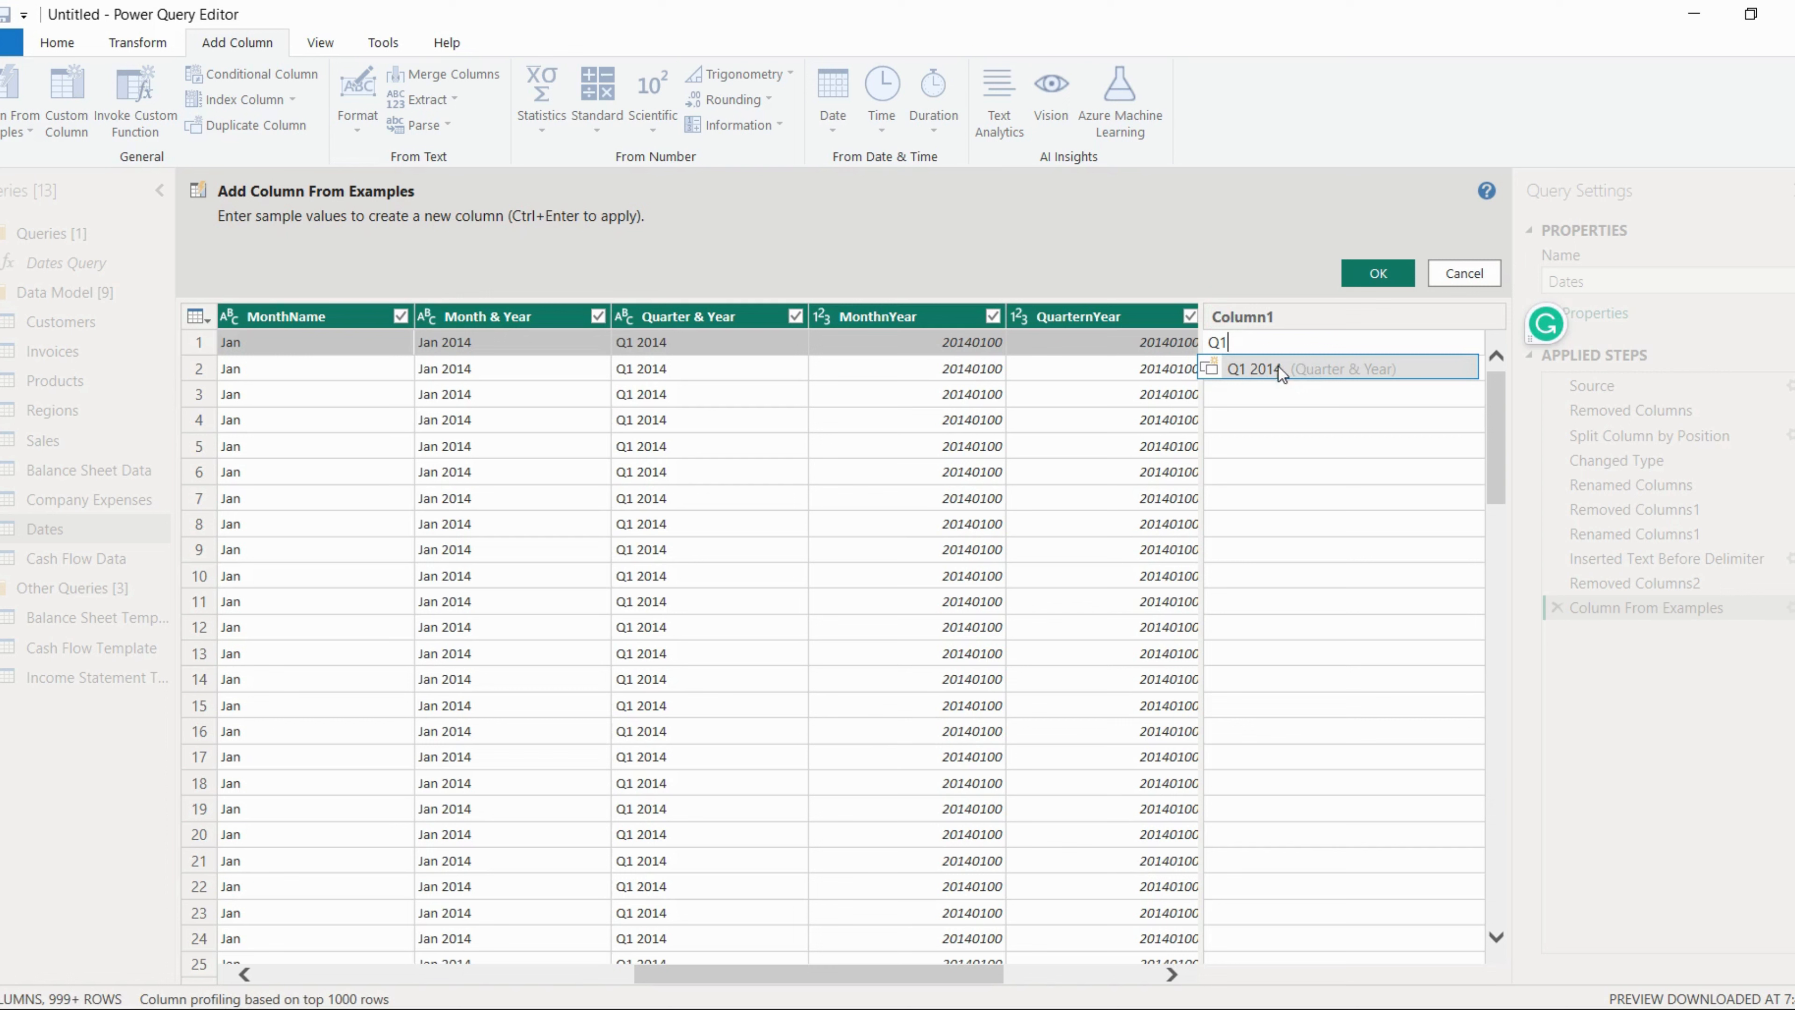
pyautogui.moveTo(1263, 381)
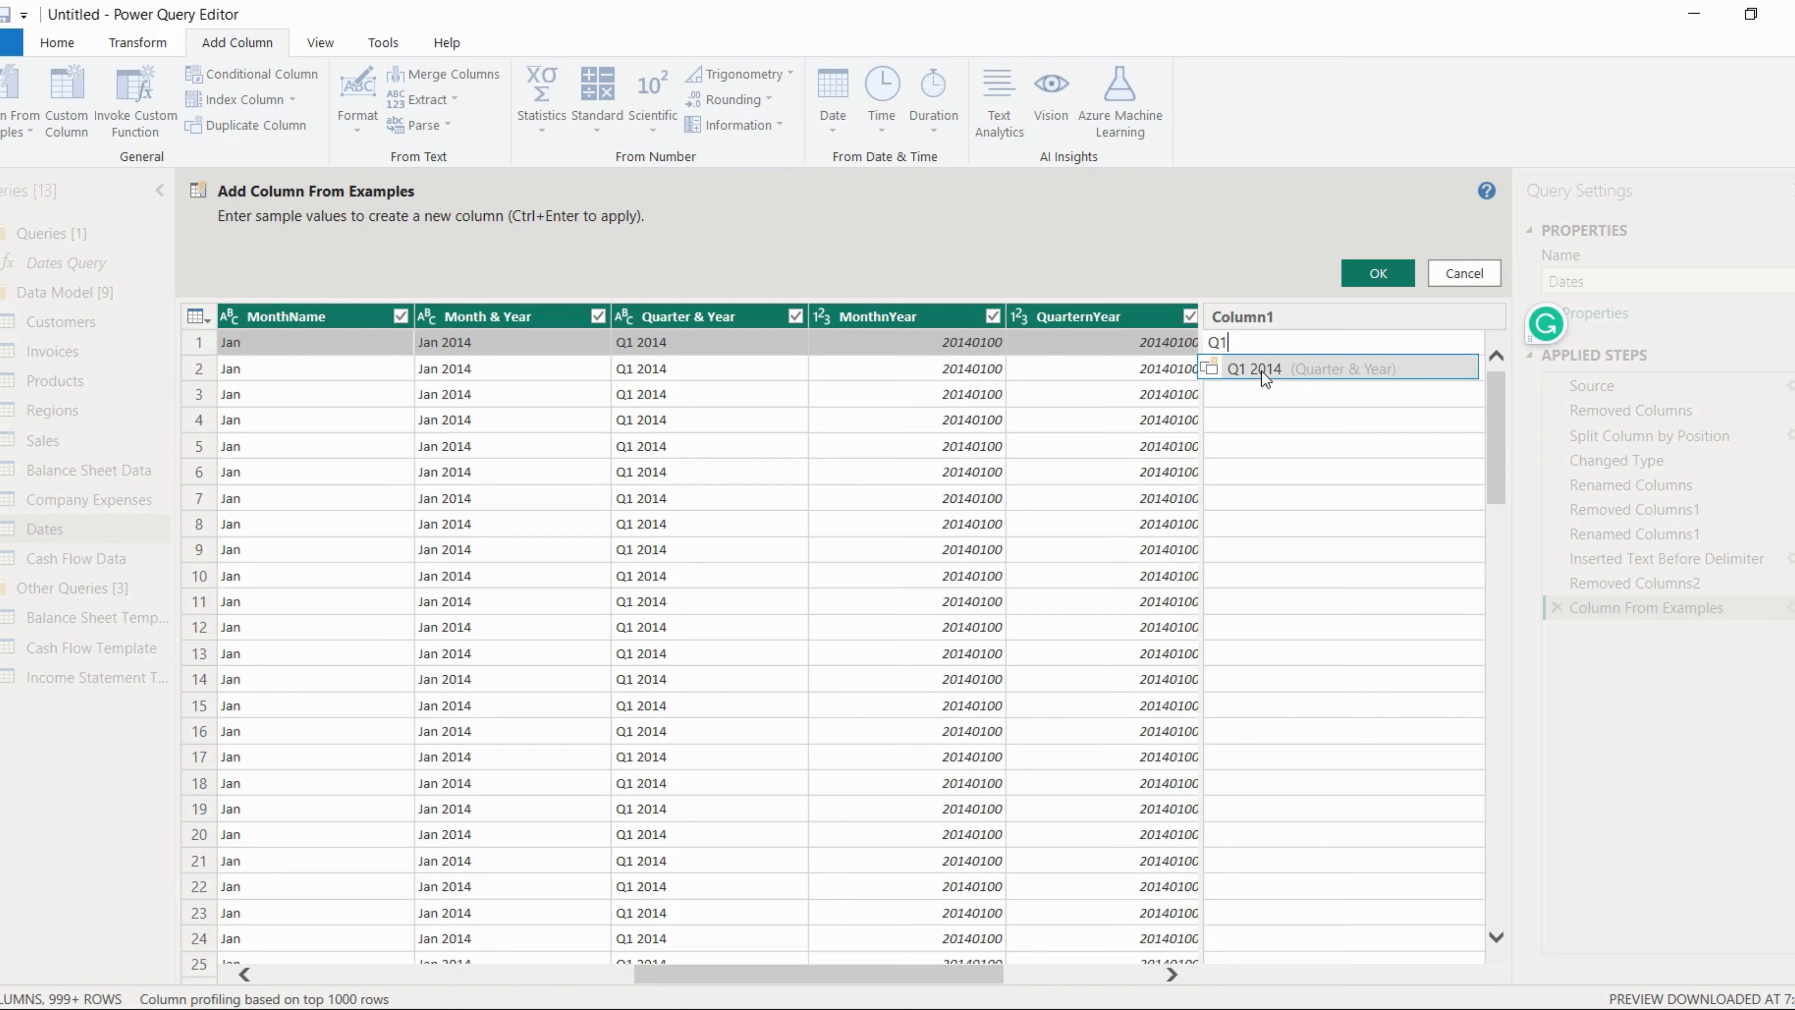
pyautogui.click(1270, 367)
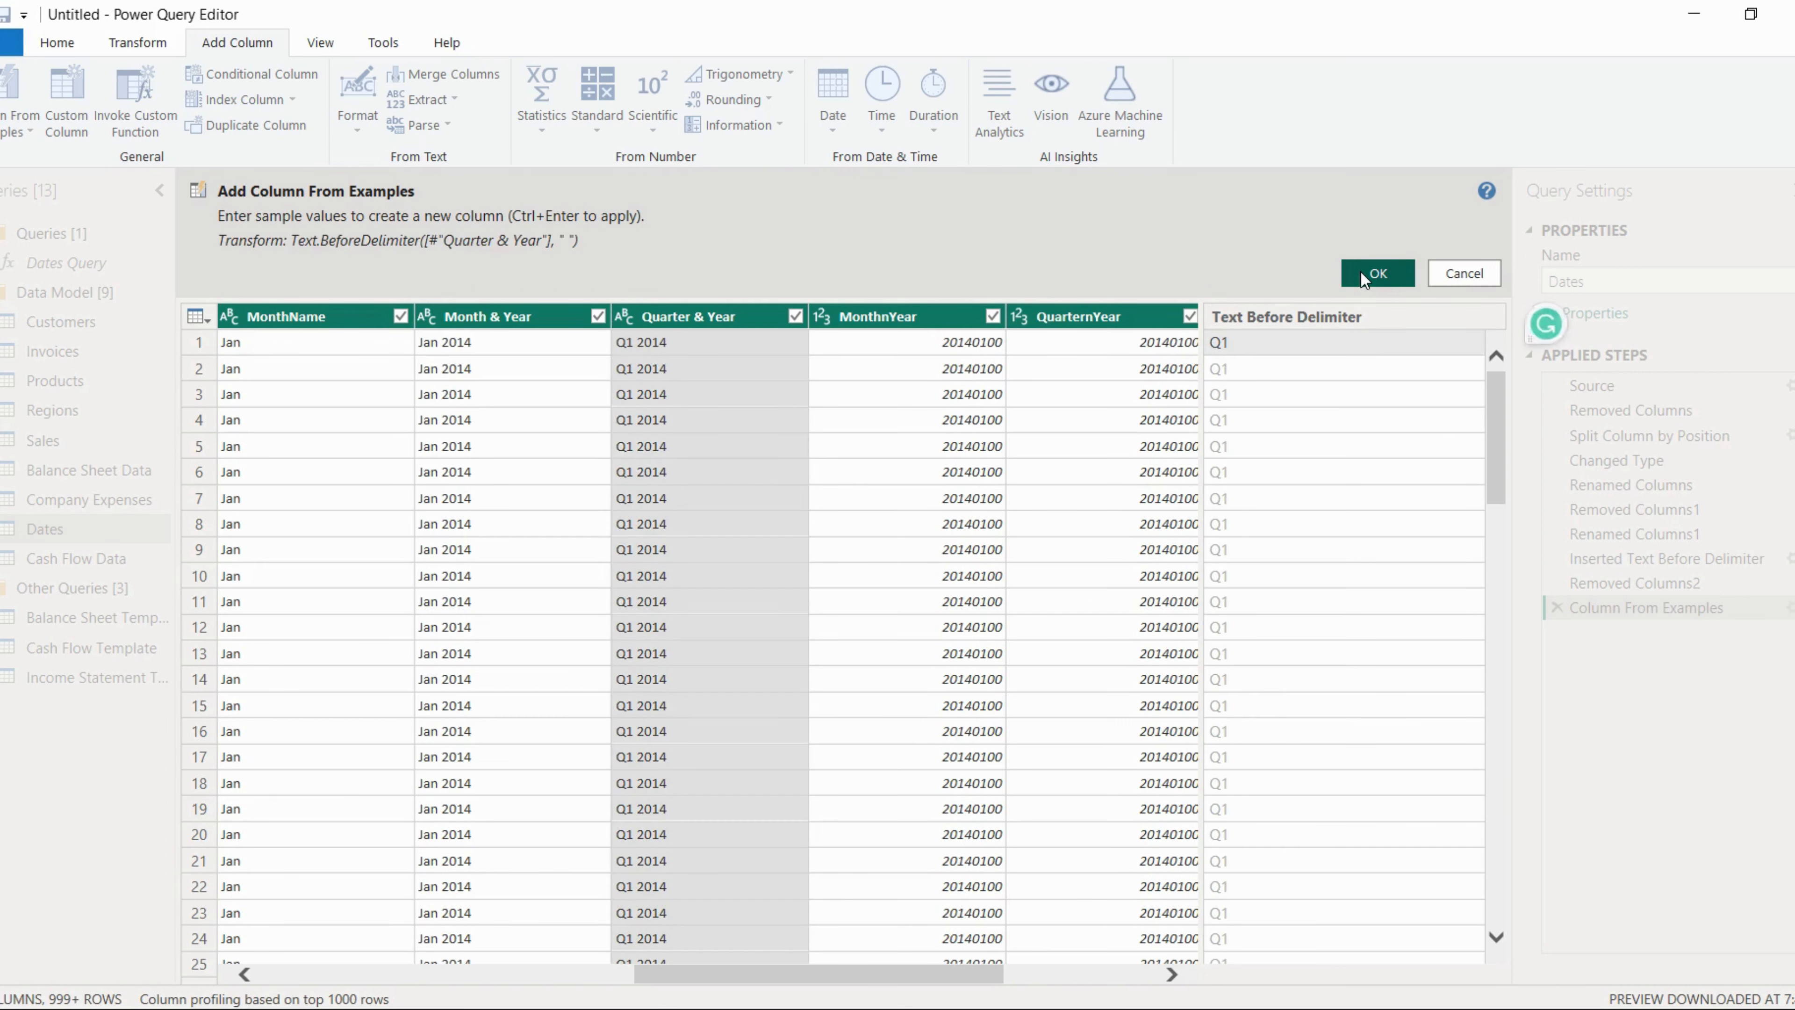
pyautogui.moveTo(1285, 355)
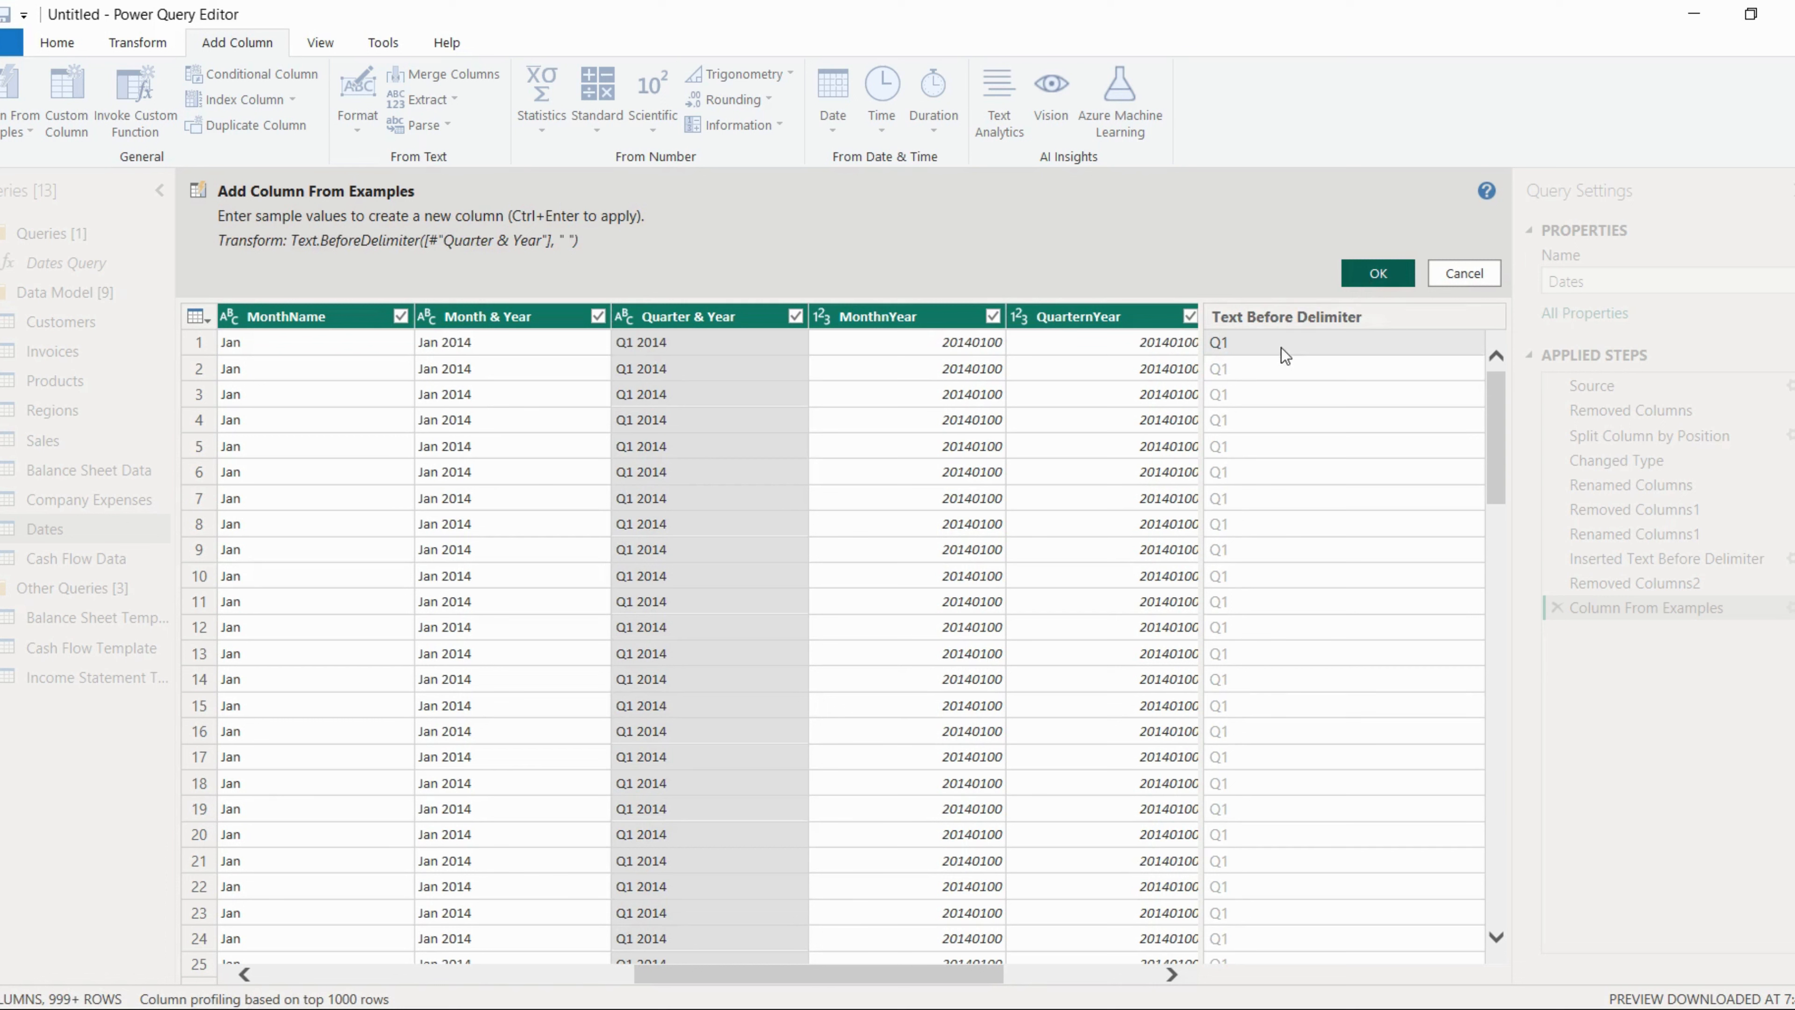
pyautogui.moveTo(1300, 440)
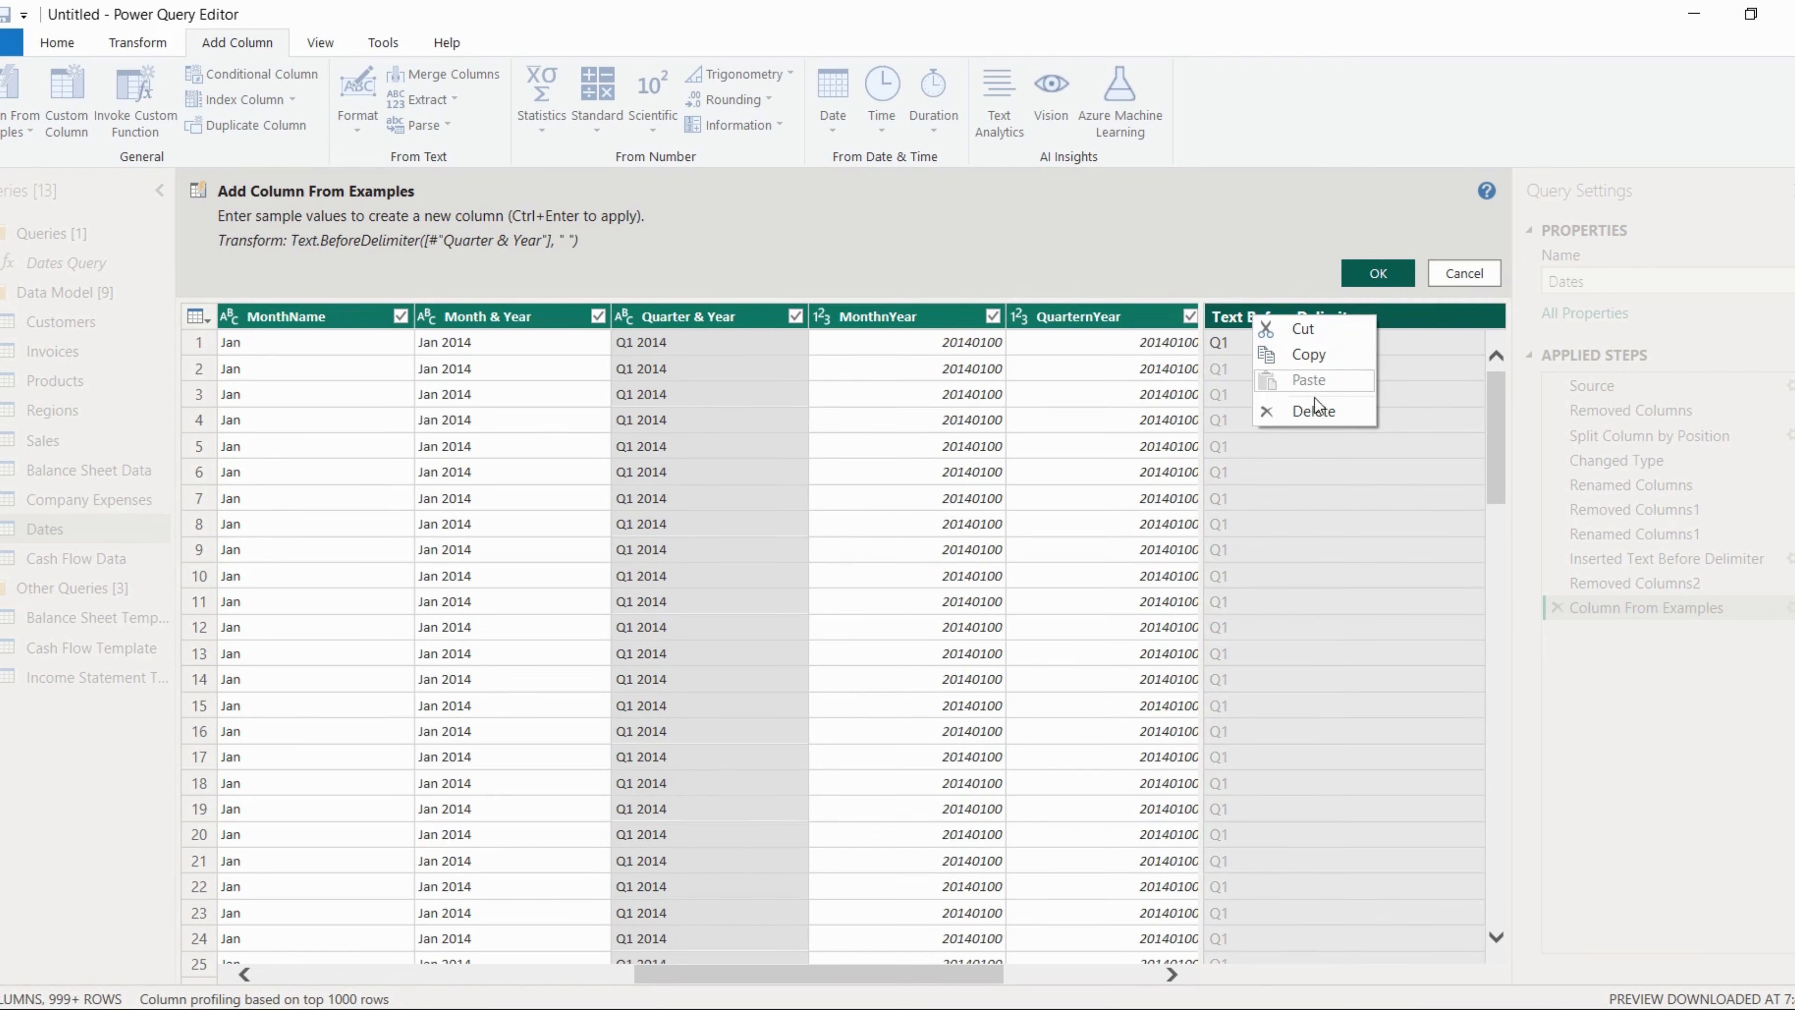
pyautogui.click(1376, 272)
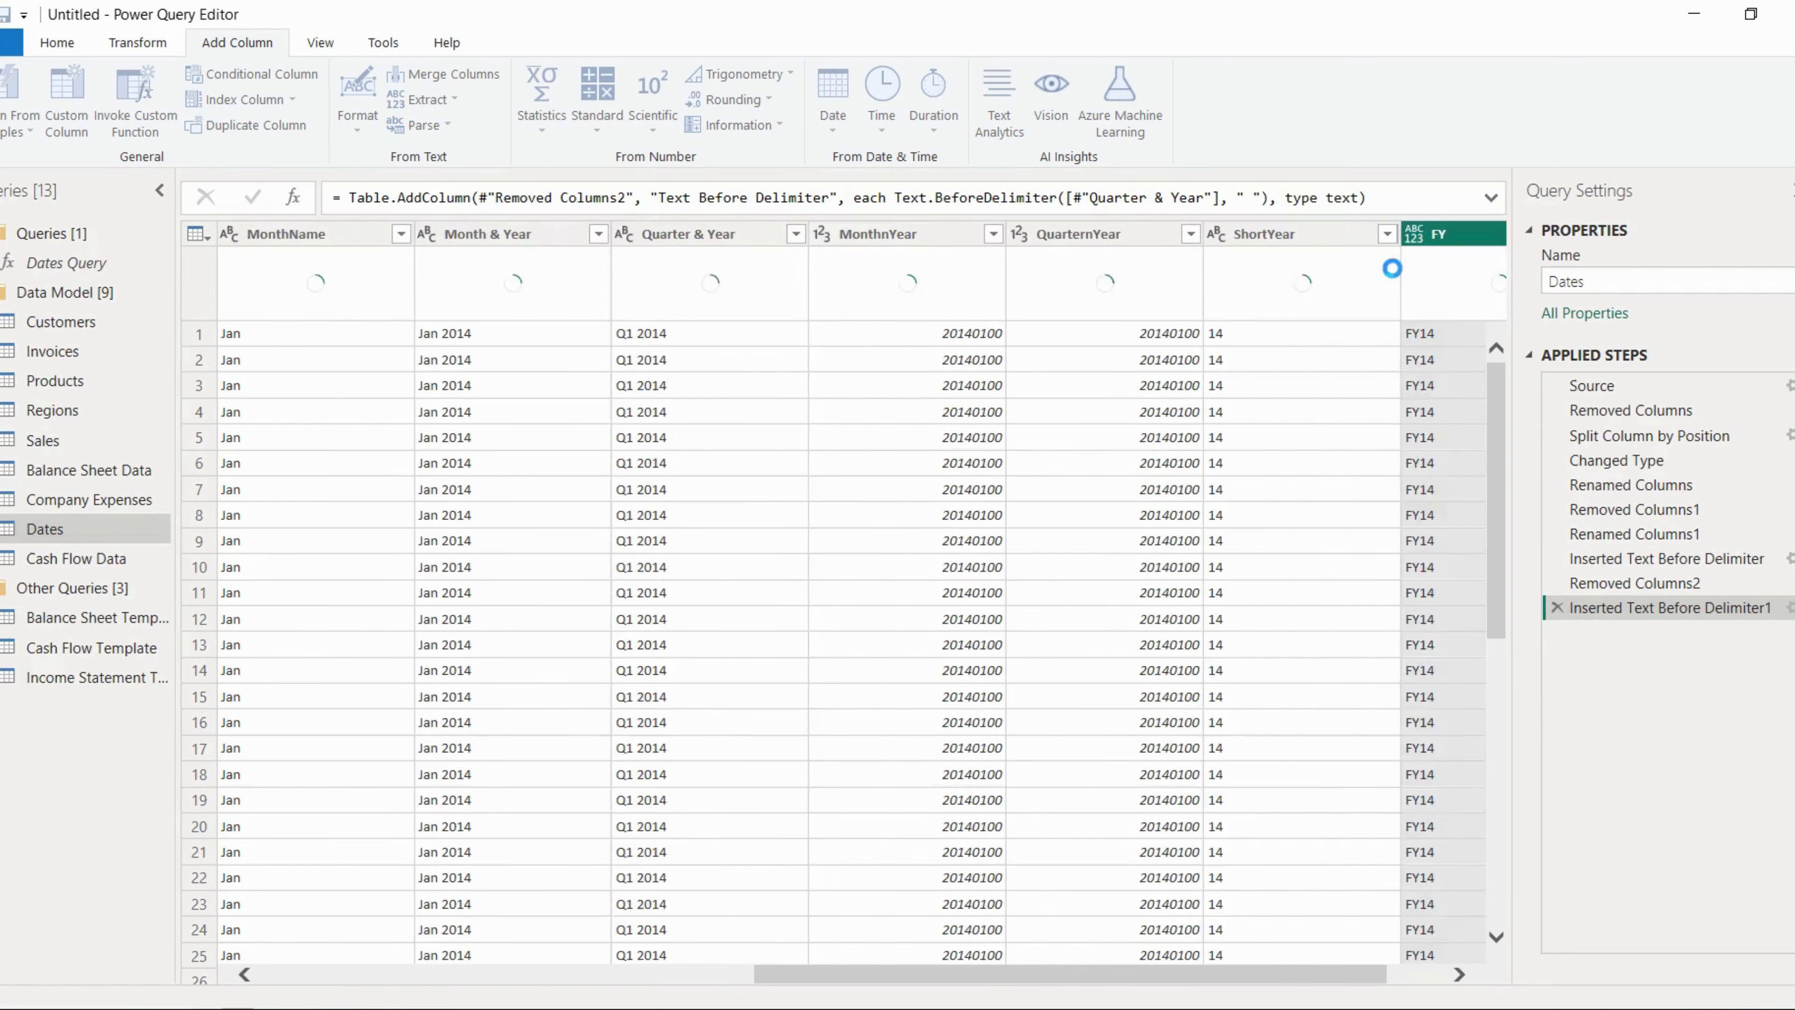
# Rename the Text Before Delimiter column in Dates to Quarters.
pyautogui.rightClick(1351, 233)
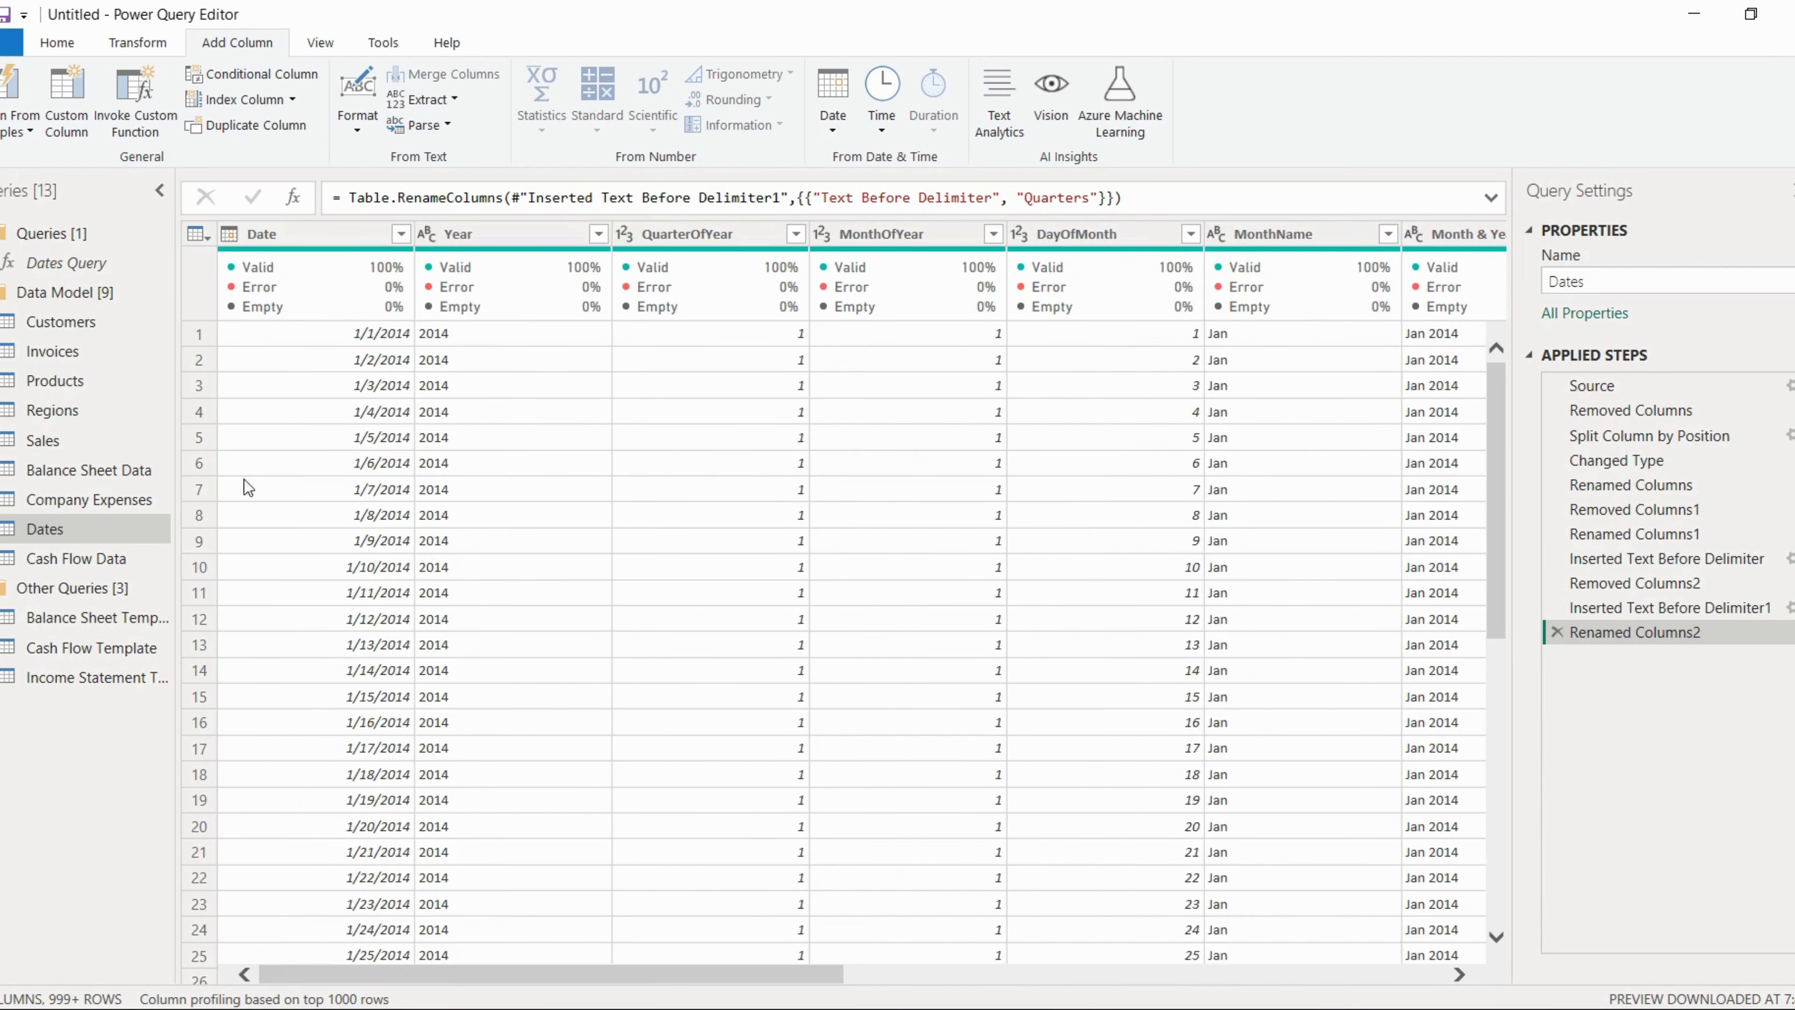
pyautogui.moveTo(734, 309)
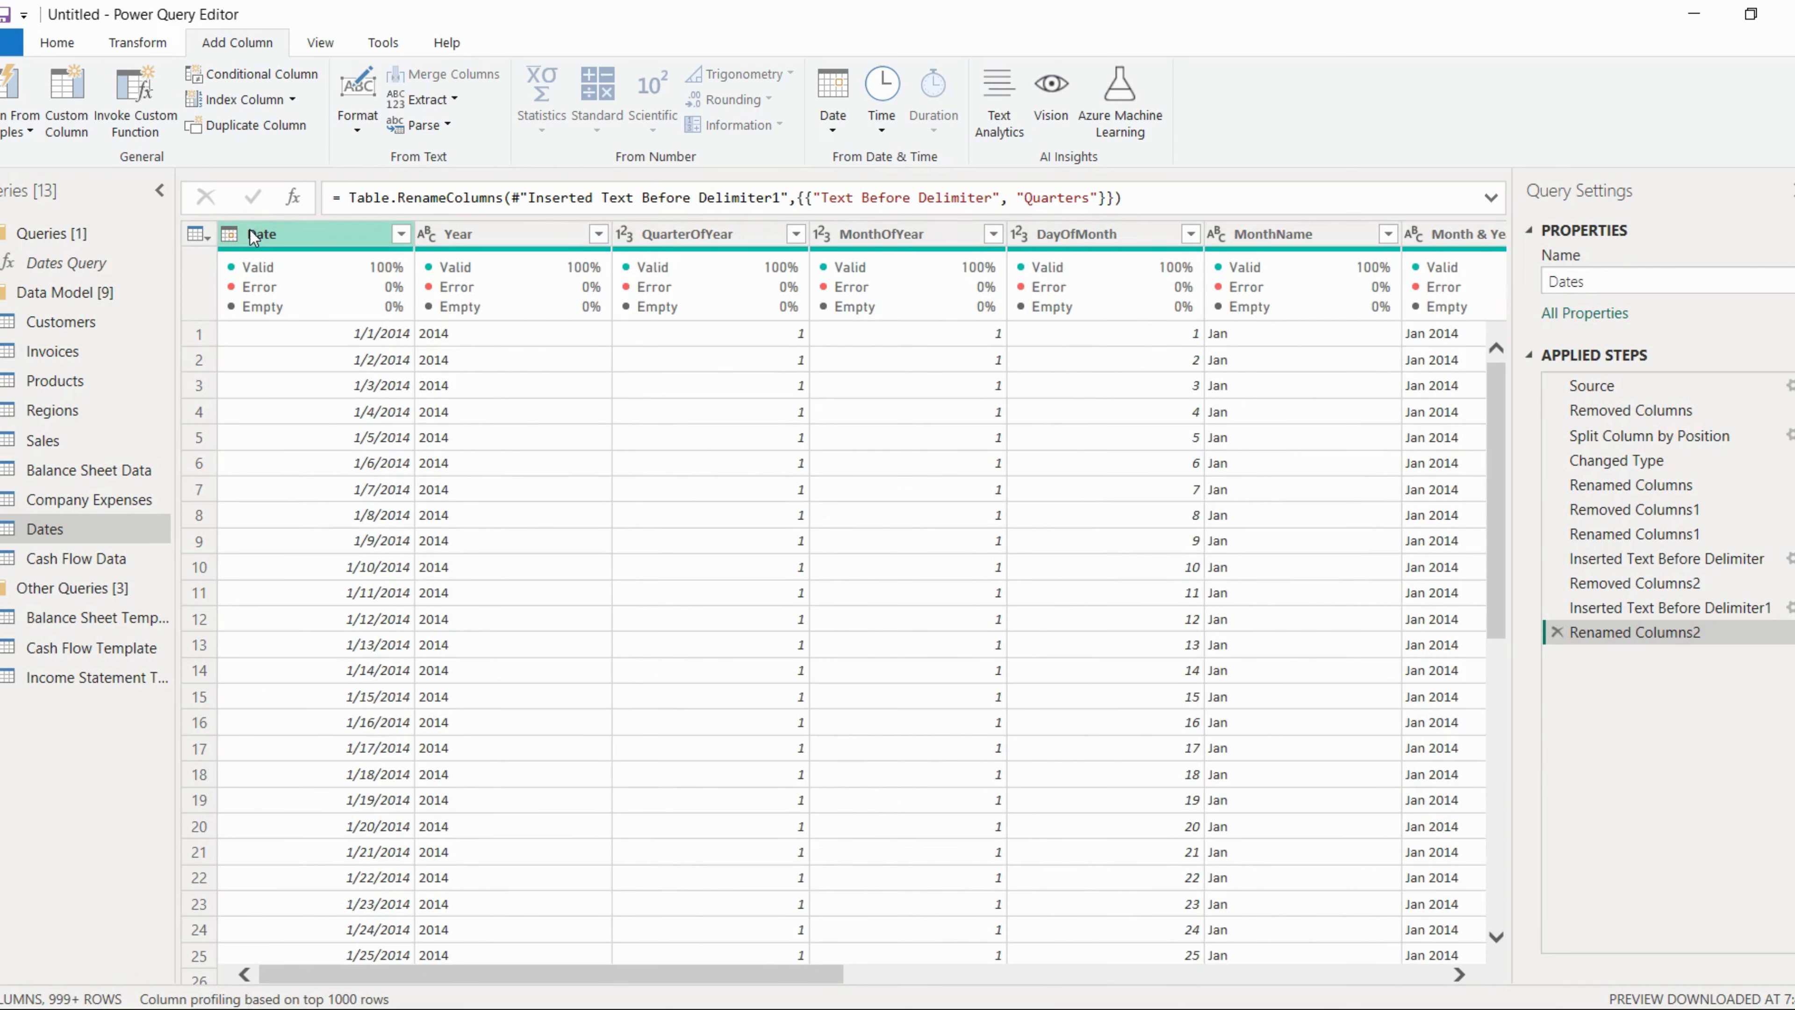
pyautogui.moveTo(285, 234)
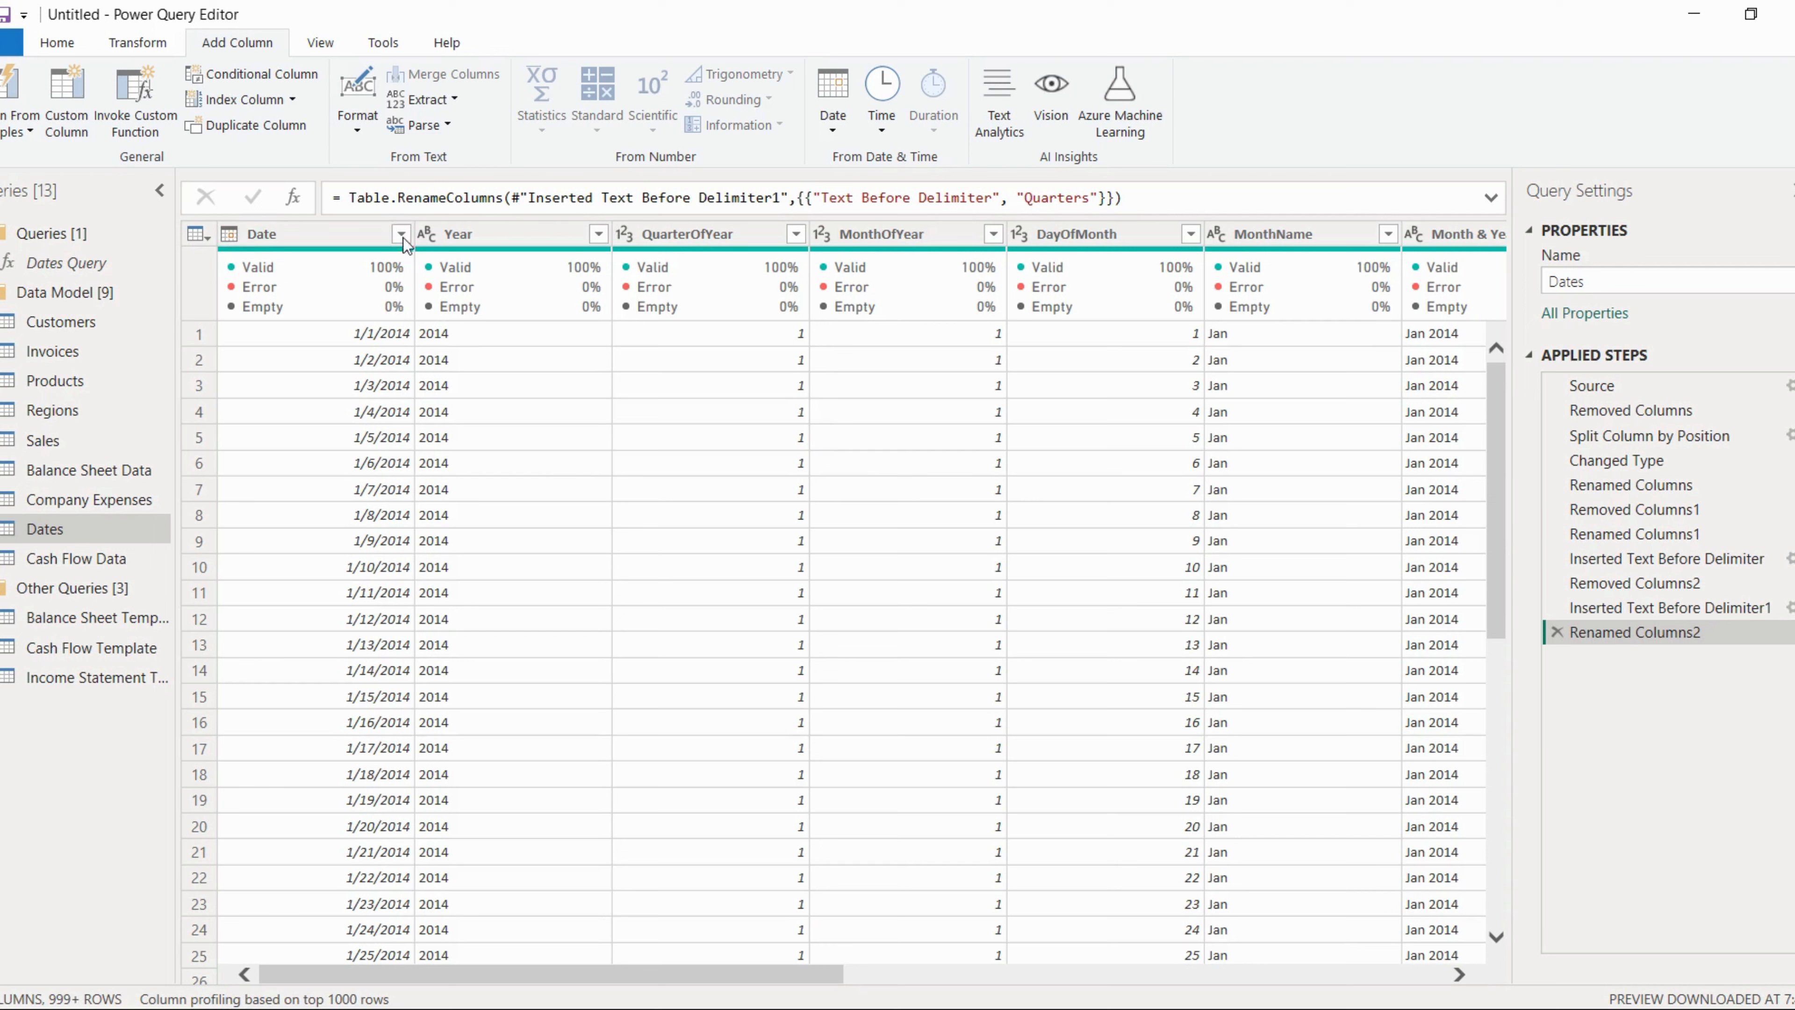
pyautogui.click(504, 234)
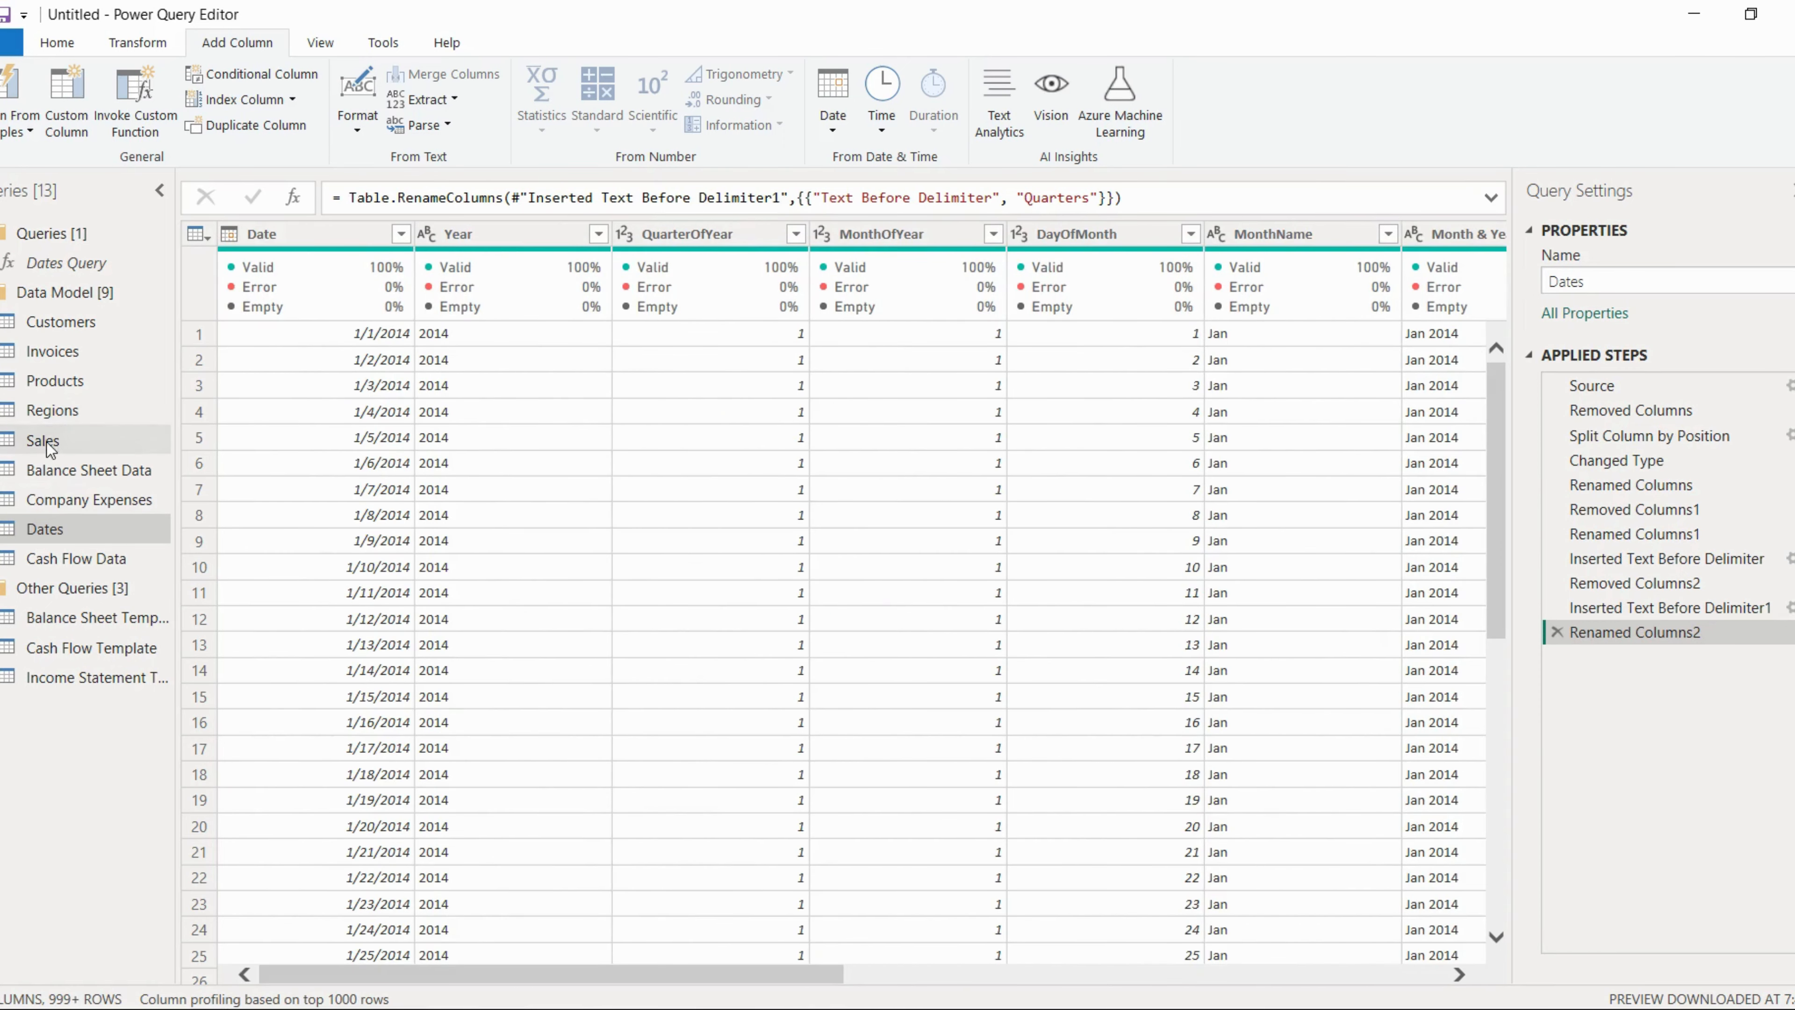
# In the Sales query, rename Line Total to Revenue and OrderNumber to Order Number.
pyautogui.click(42, 440)
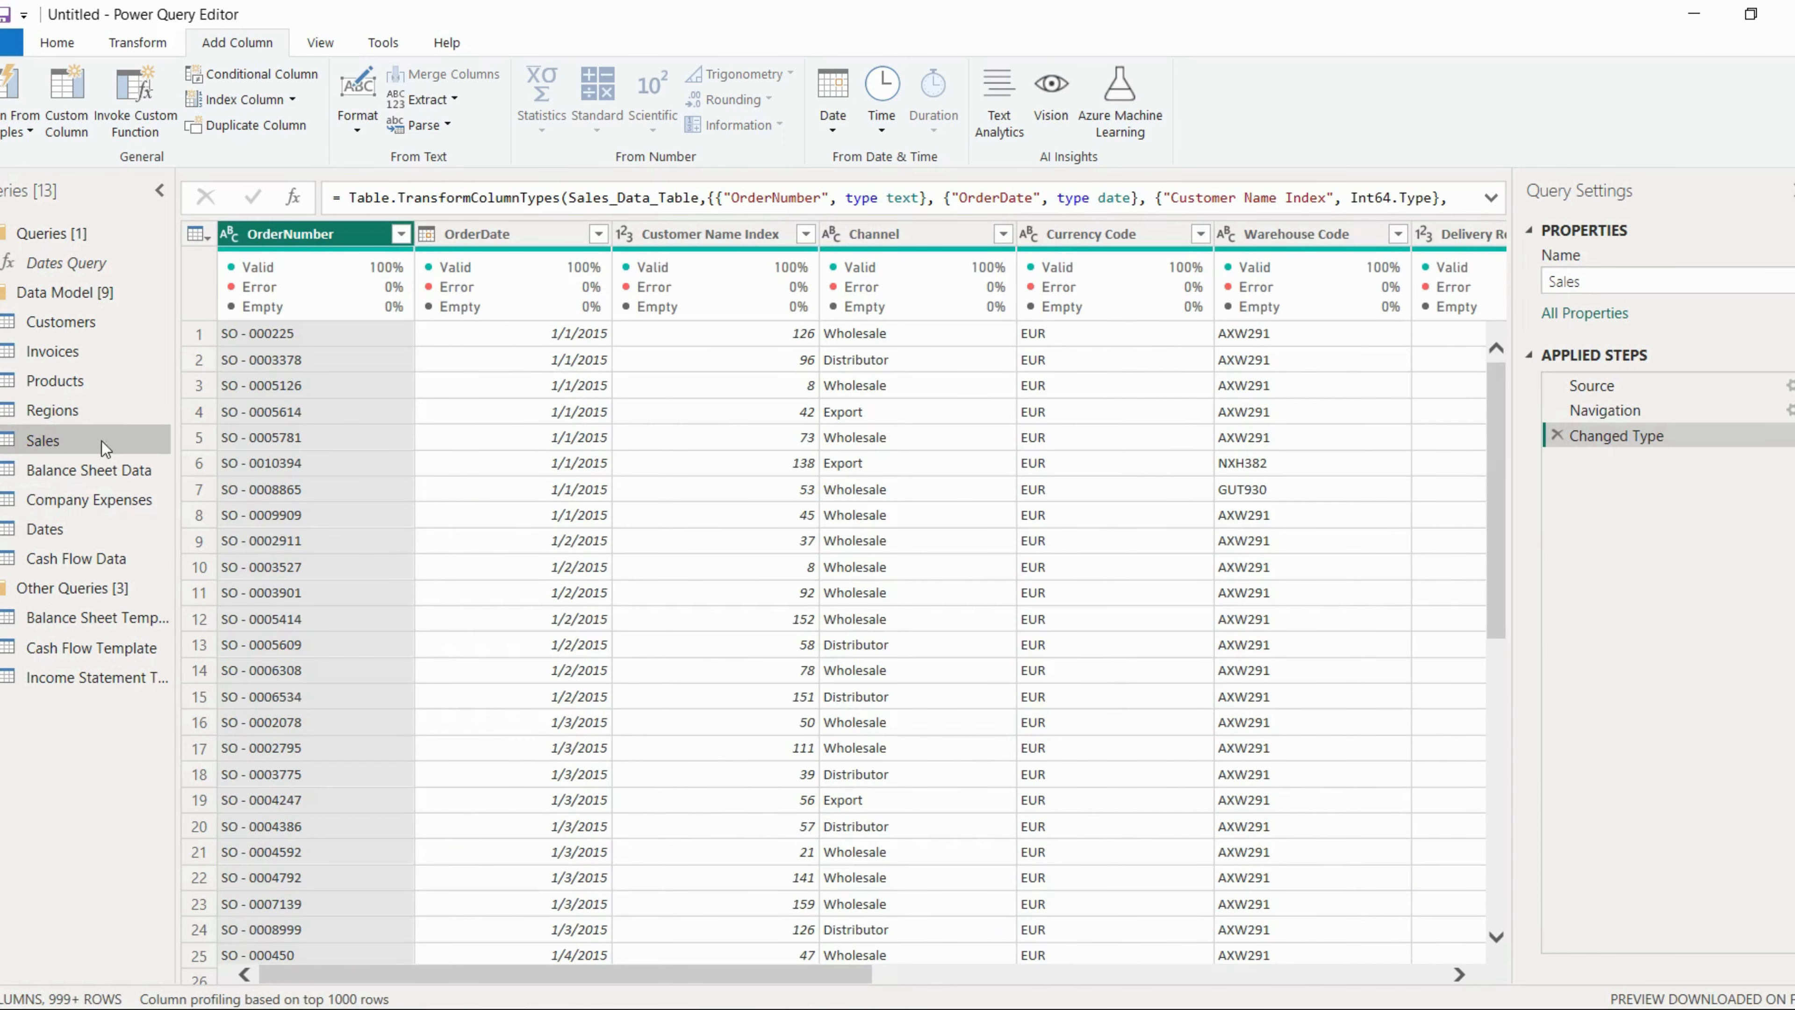
pyautogui.moveTo(379, 309)
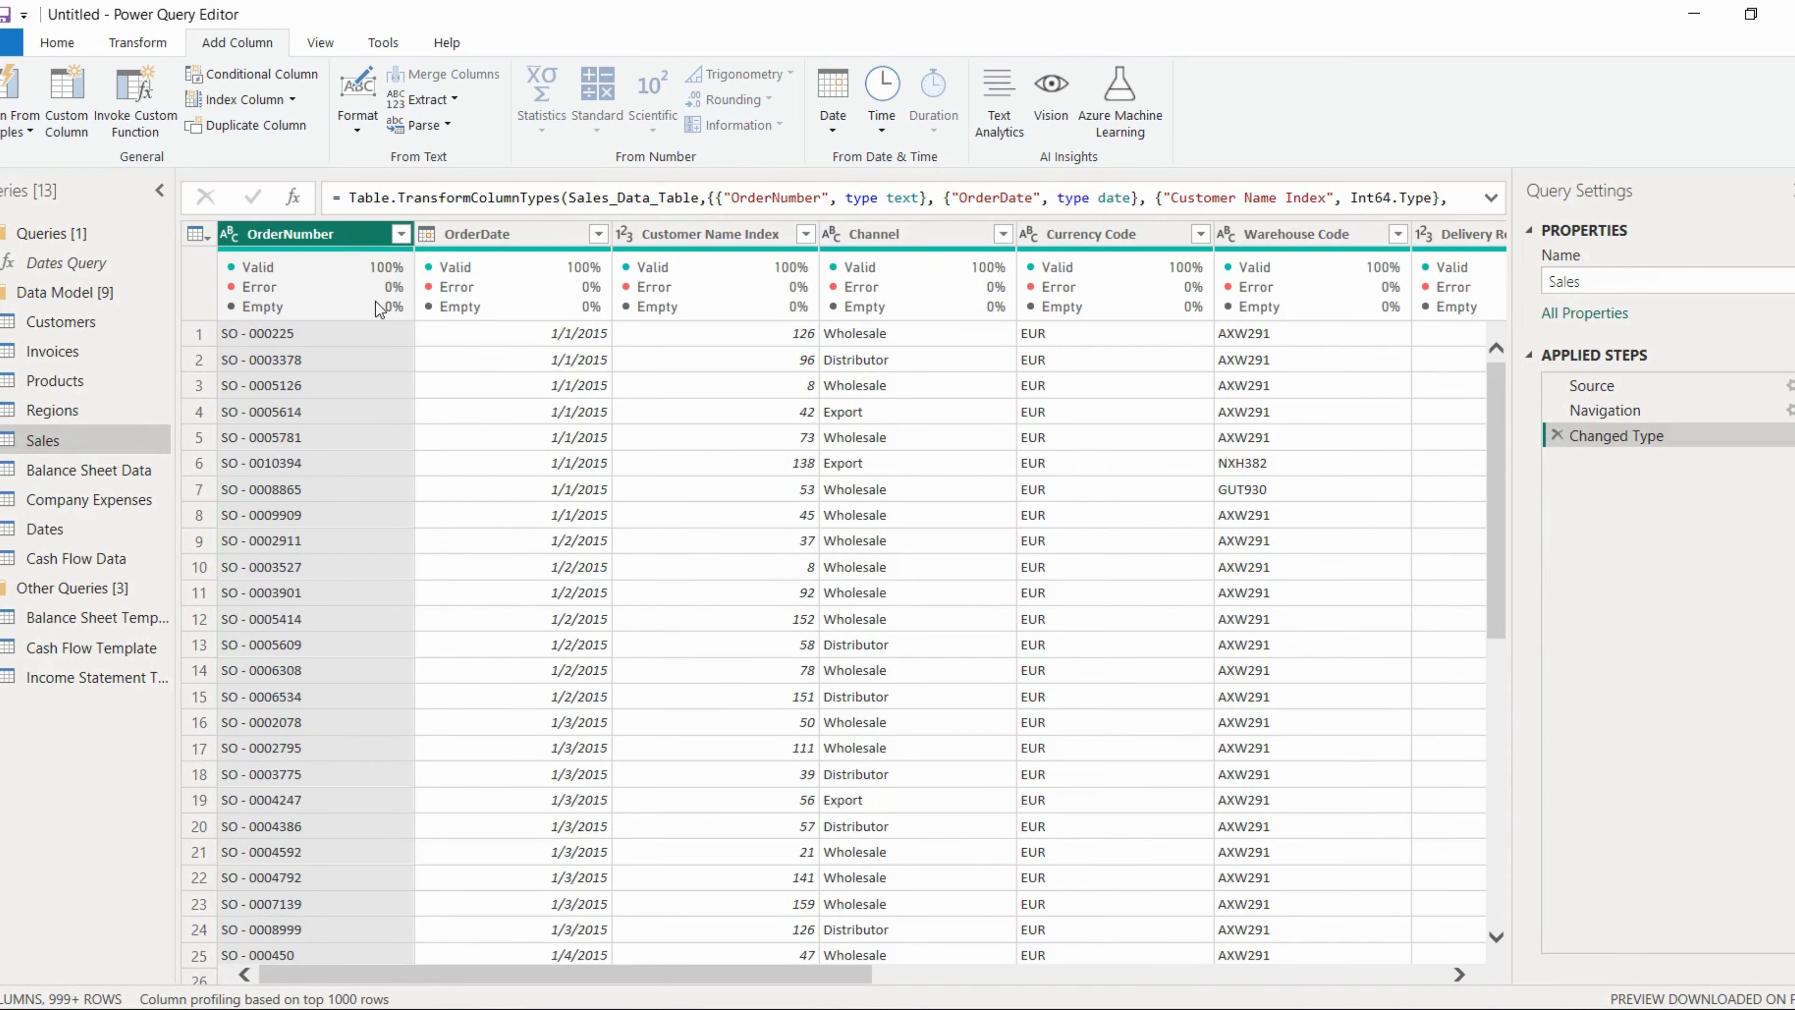
pyautogui.click(1093, 233)
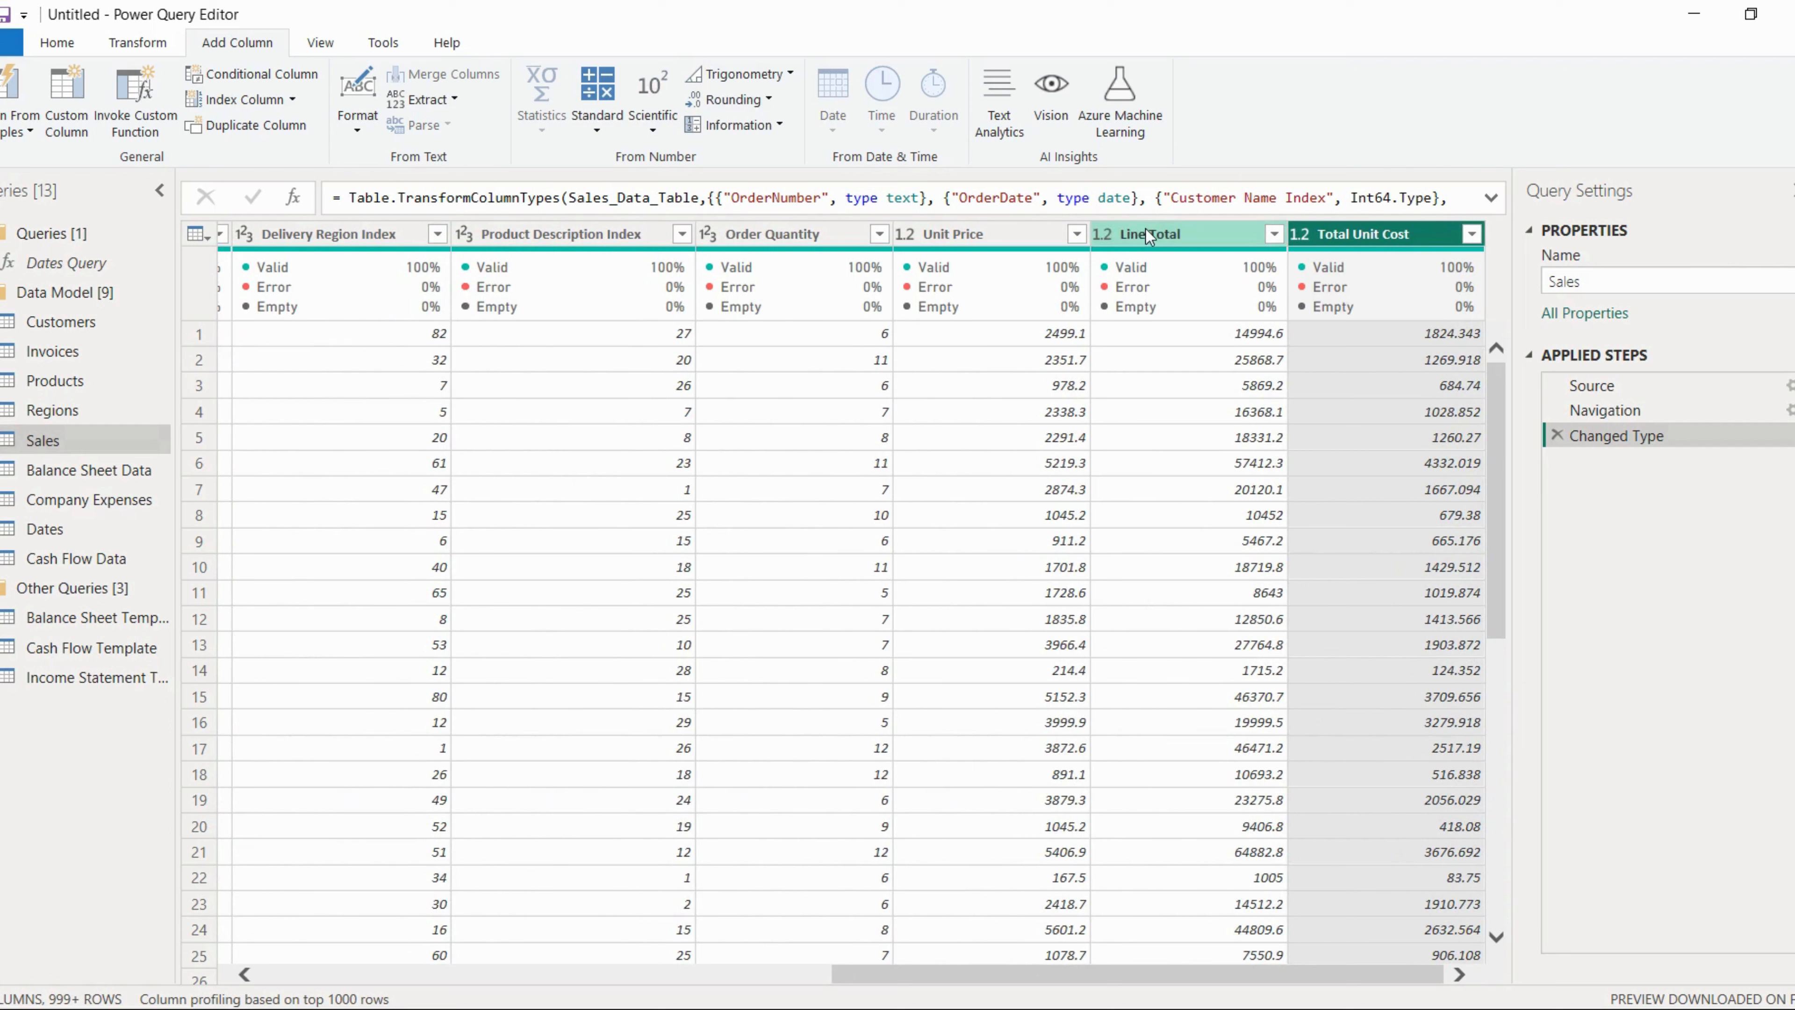
pyautogui.rightClick(1145, 234)
pyautogui.write('Revenue')
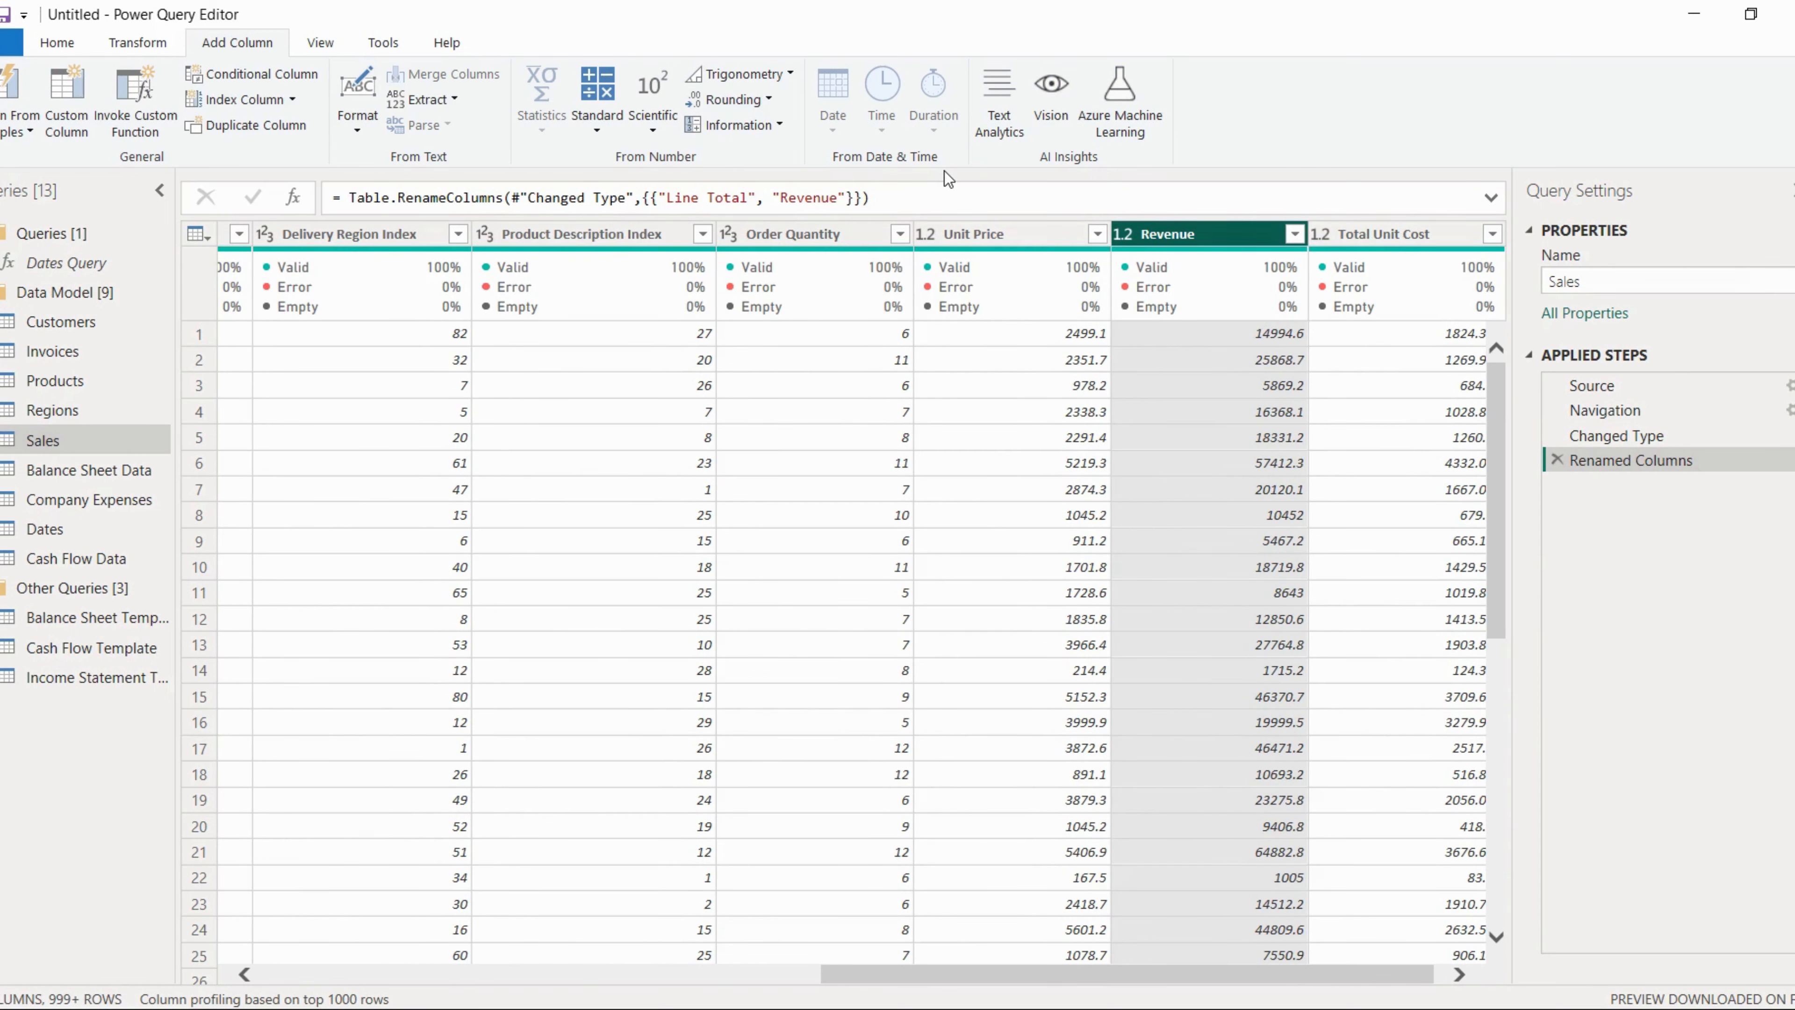
pyautogui.hscroll(-3)
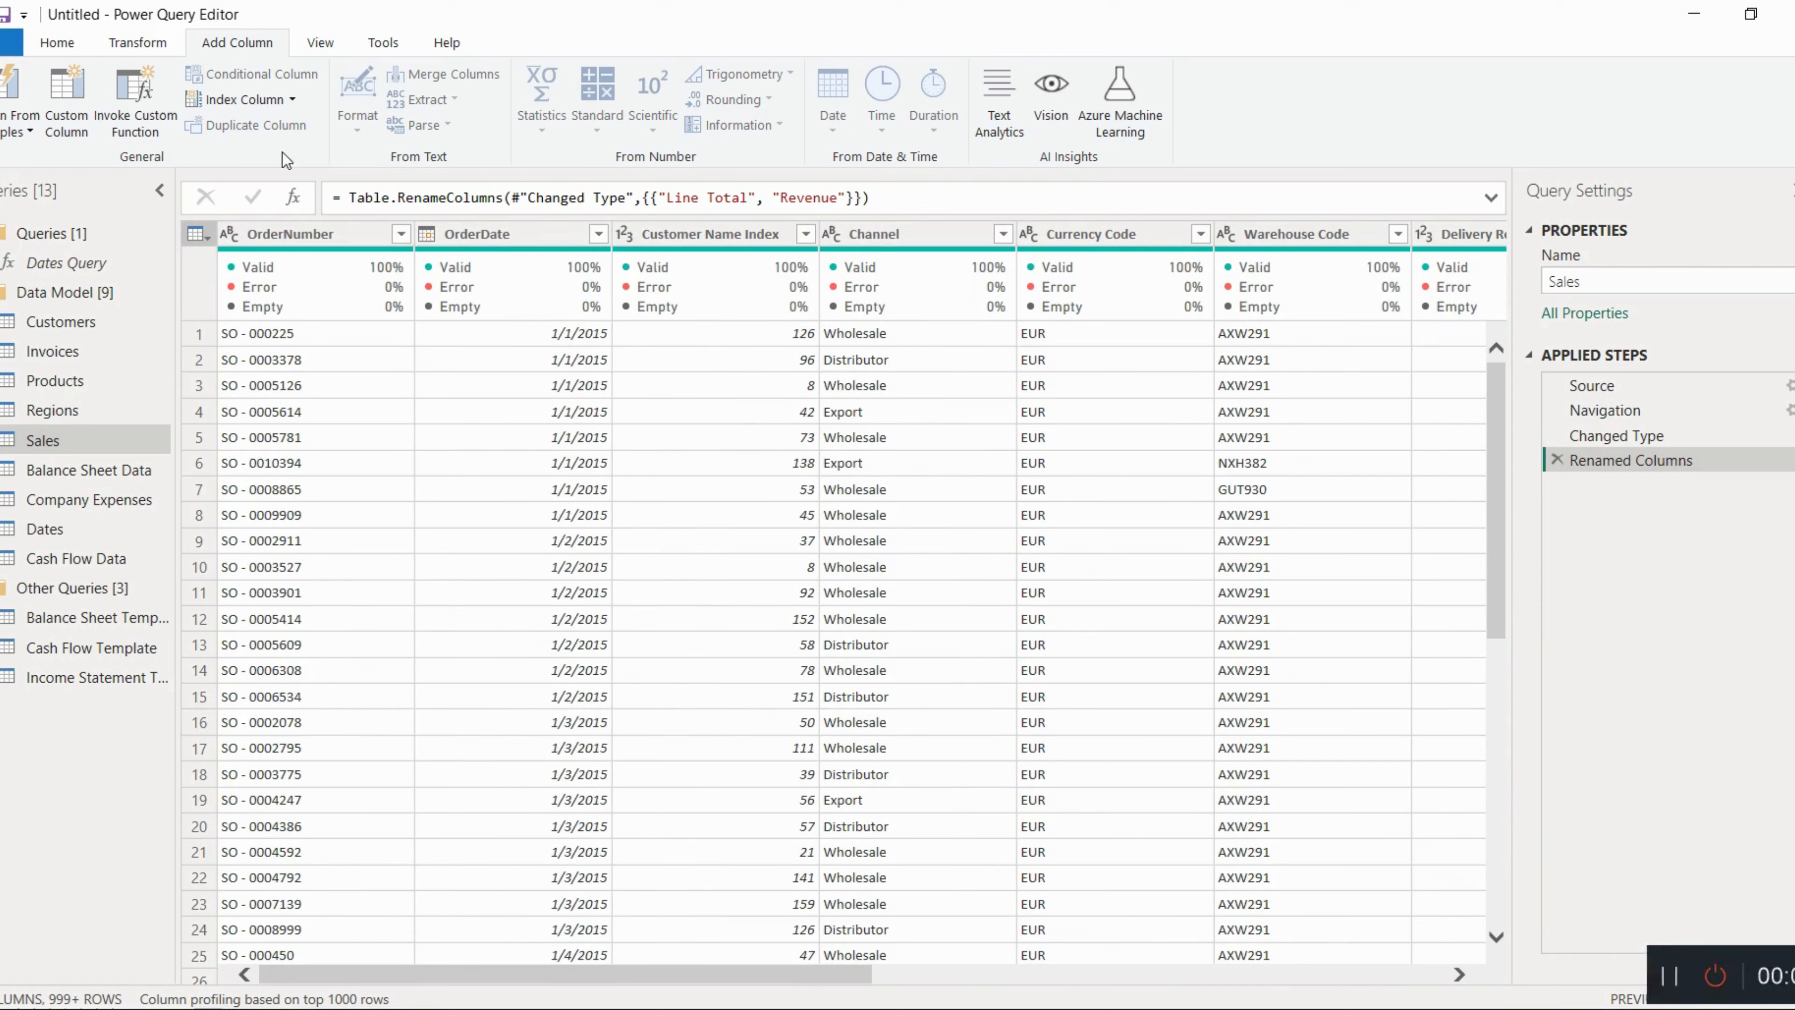
pyautogui.rightClick(281, 234)
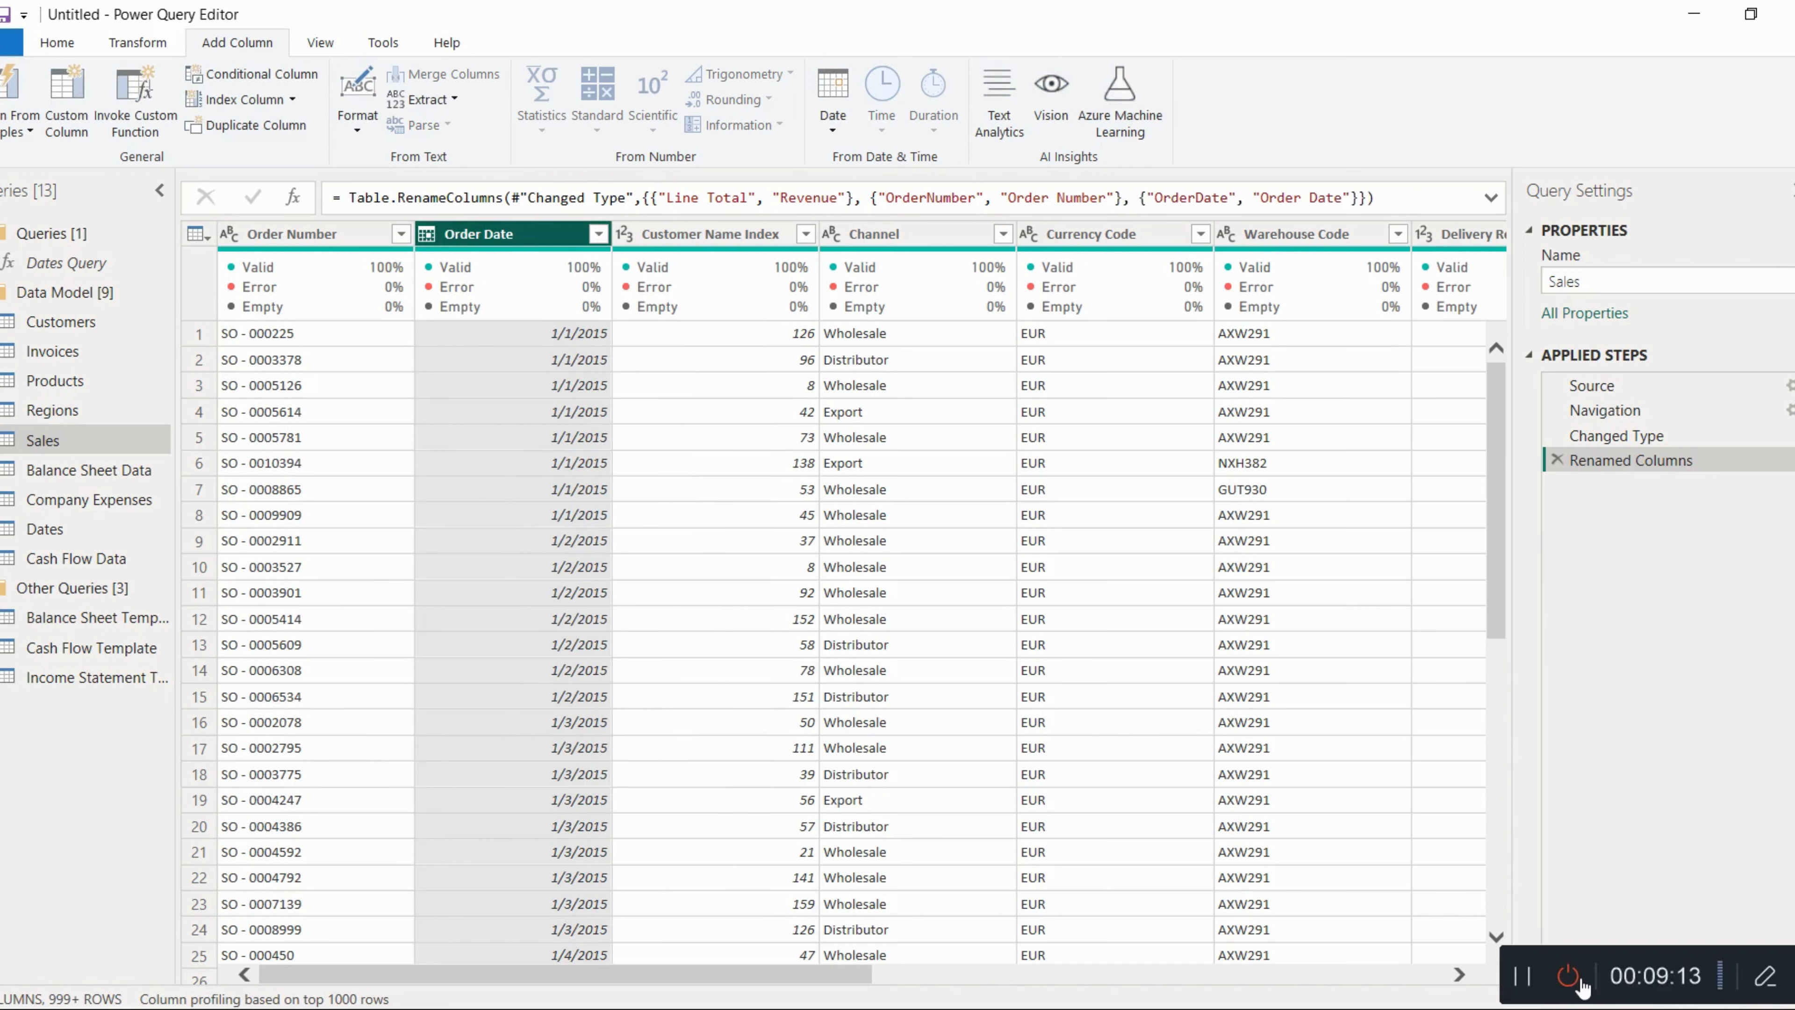
pyautogui.moveTo(1610, 747)
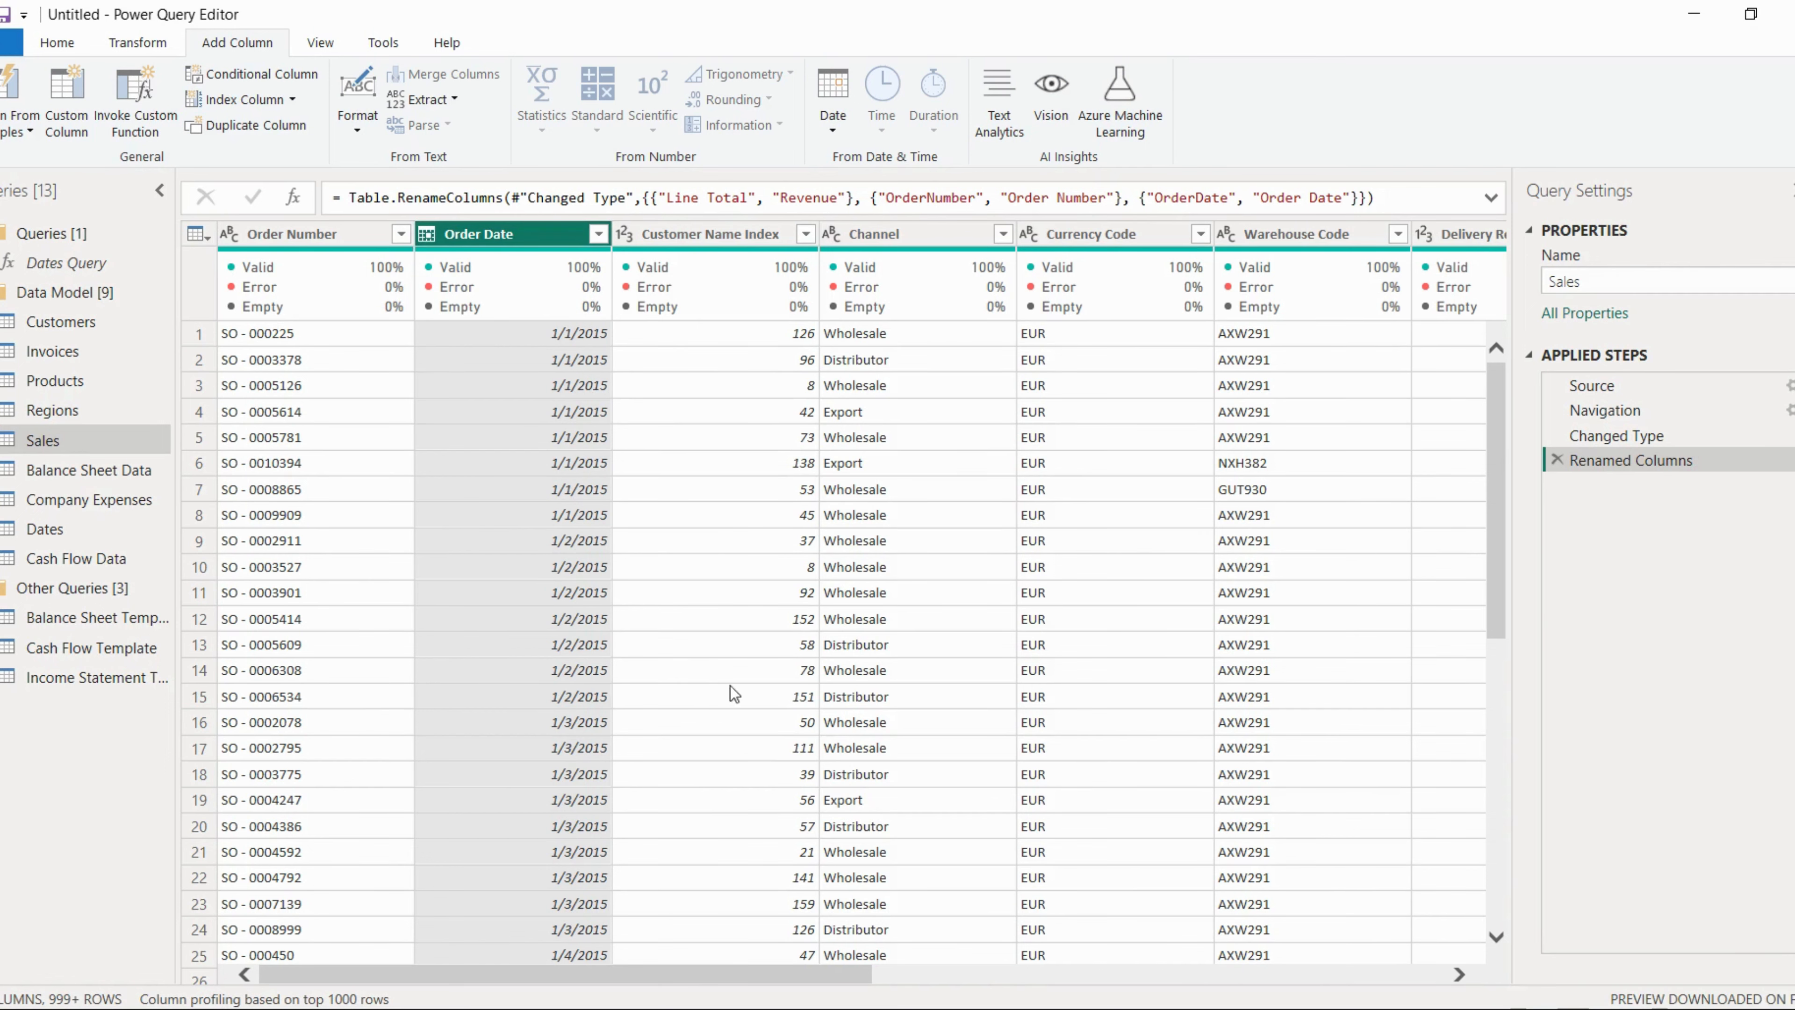
pyautogui.click(61, 321)
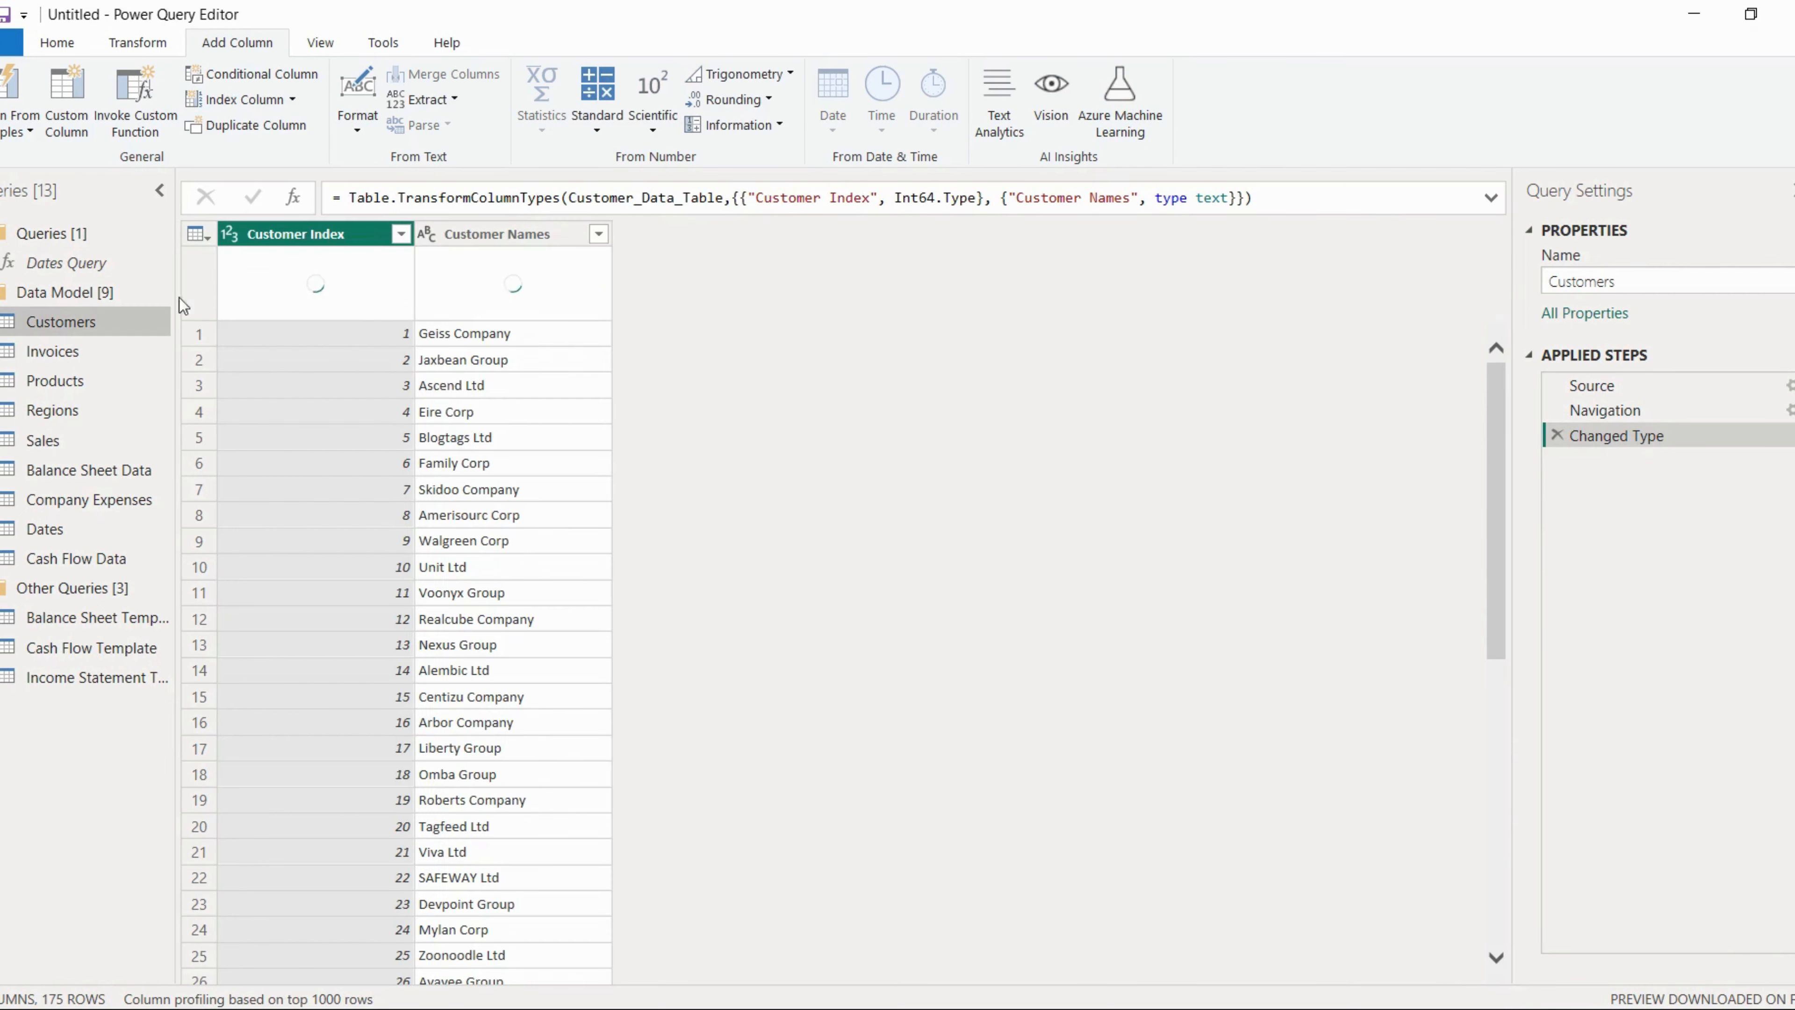
pyautogui.click(52, 351)
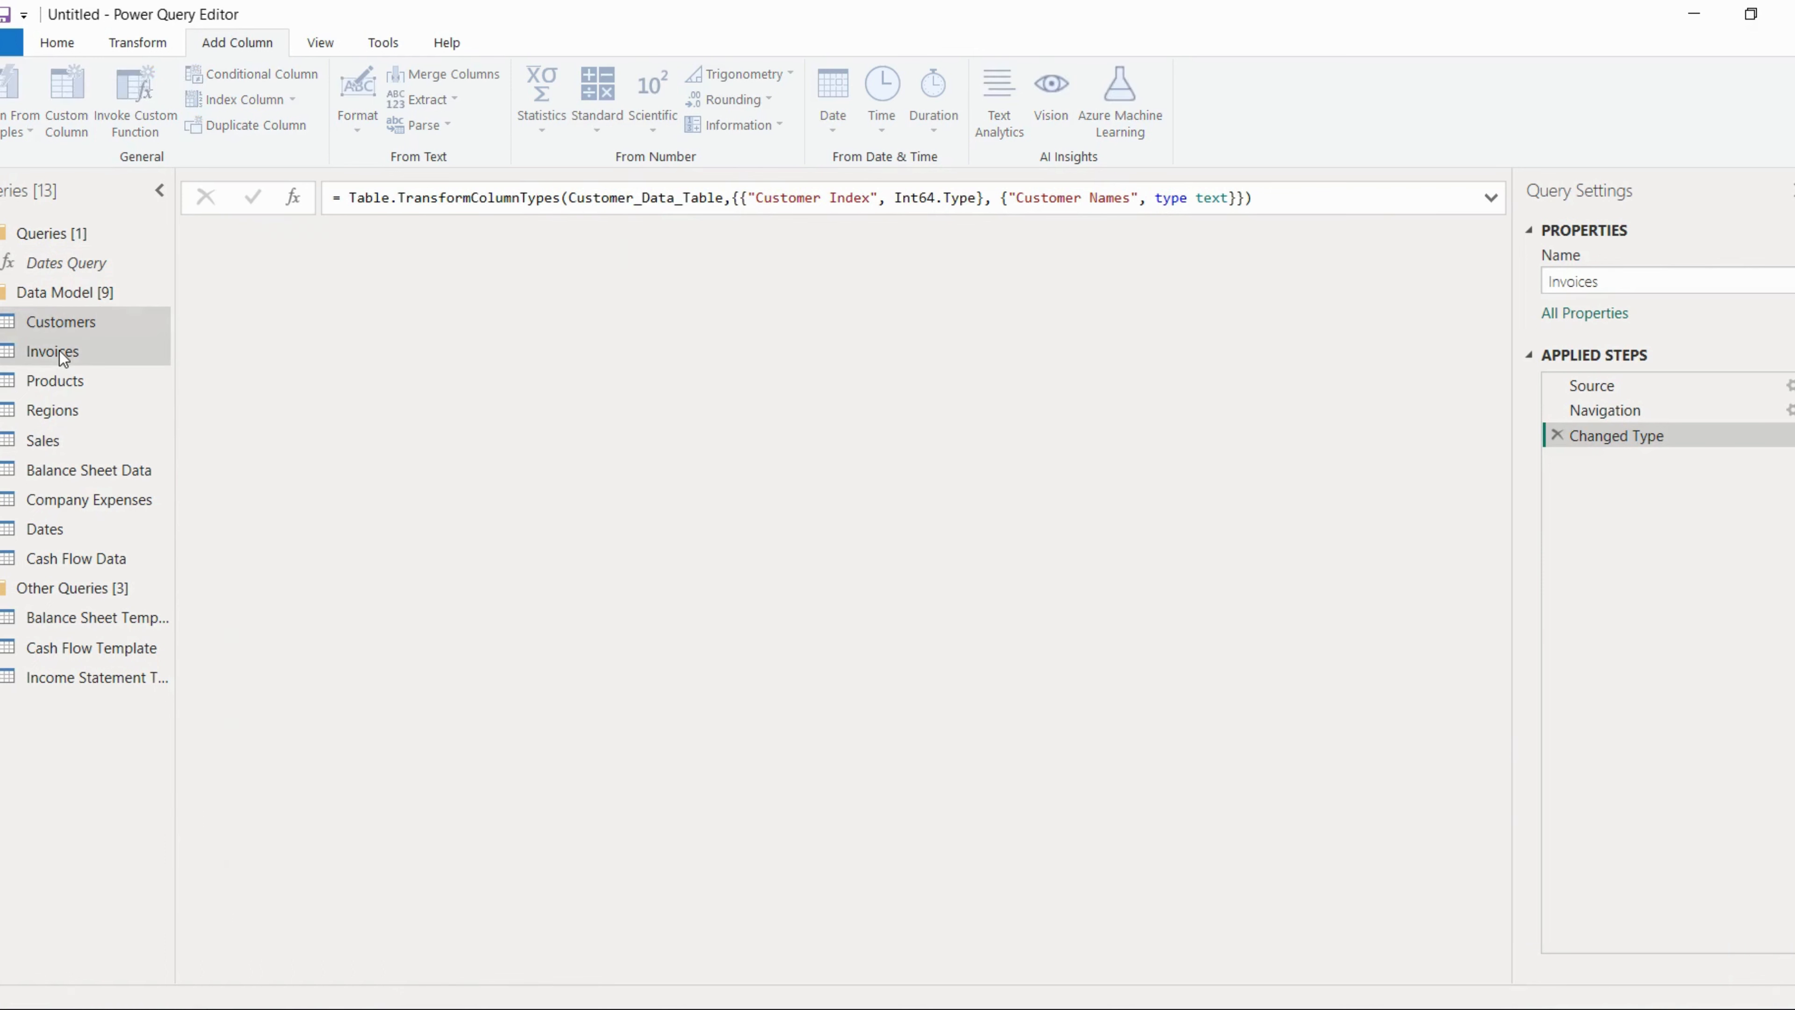
pyautogui.click(52, 351)
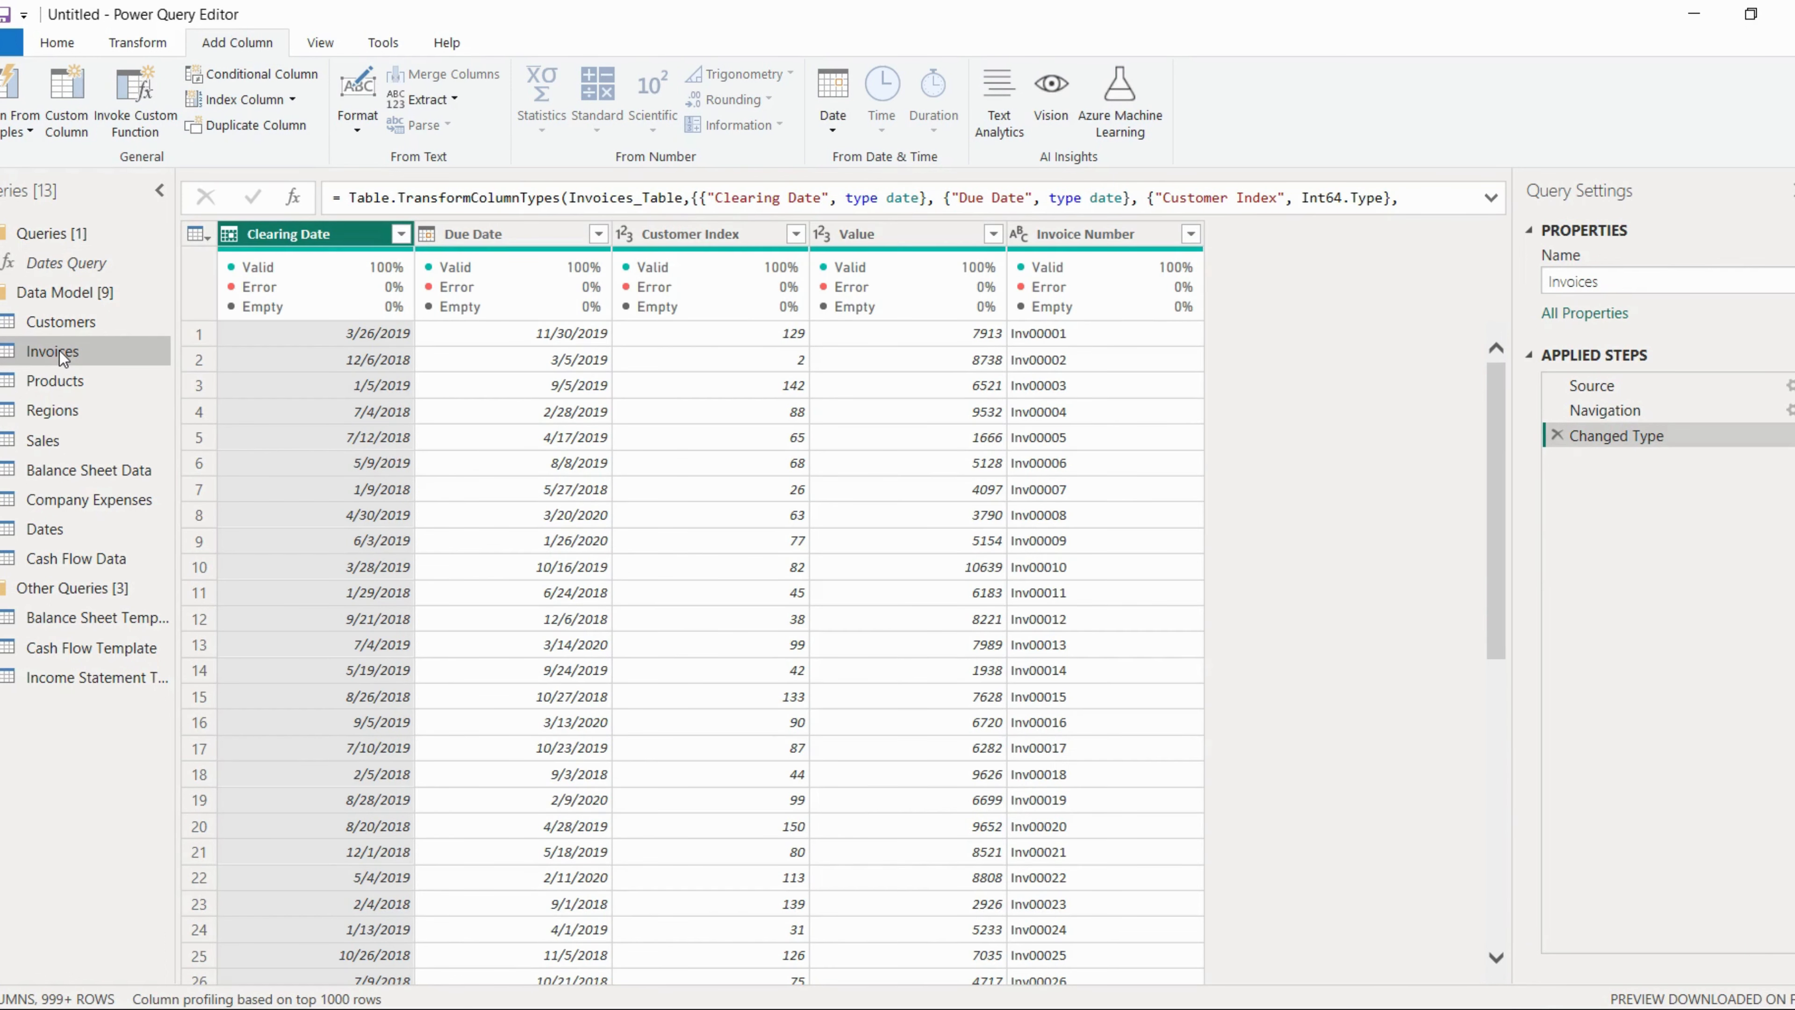
pyautogui.click(54, 381)
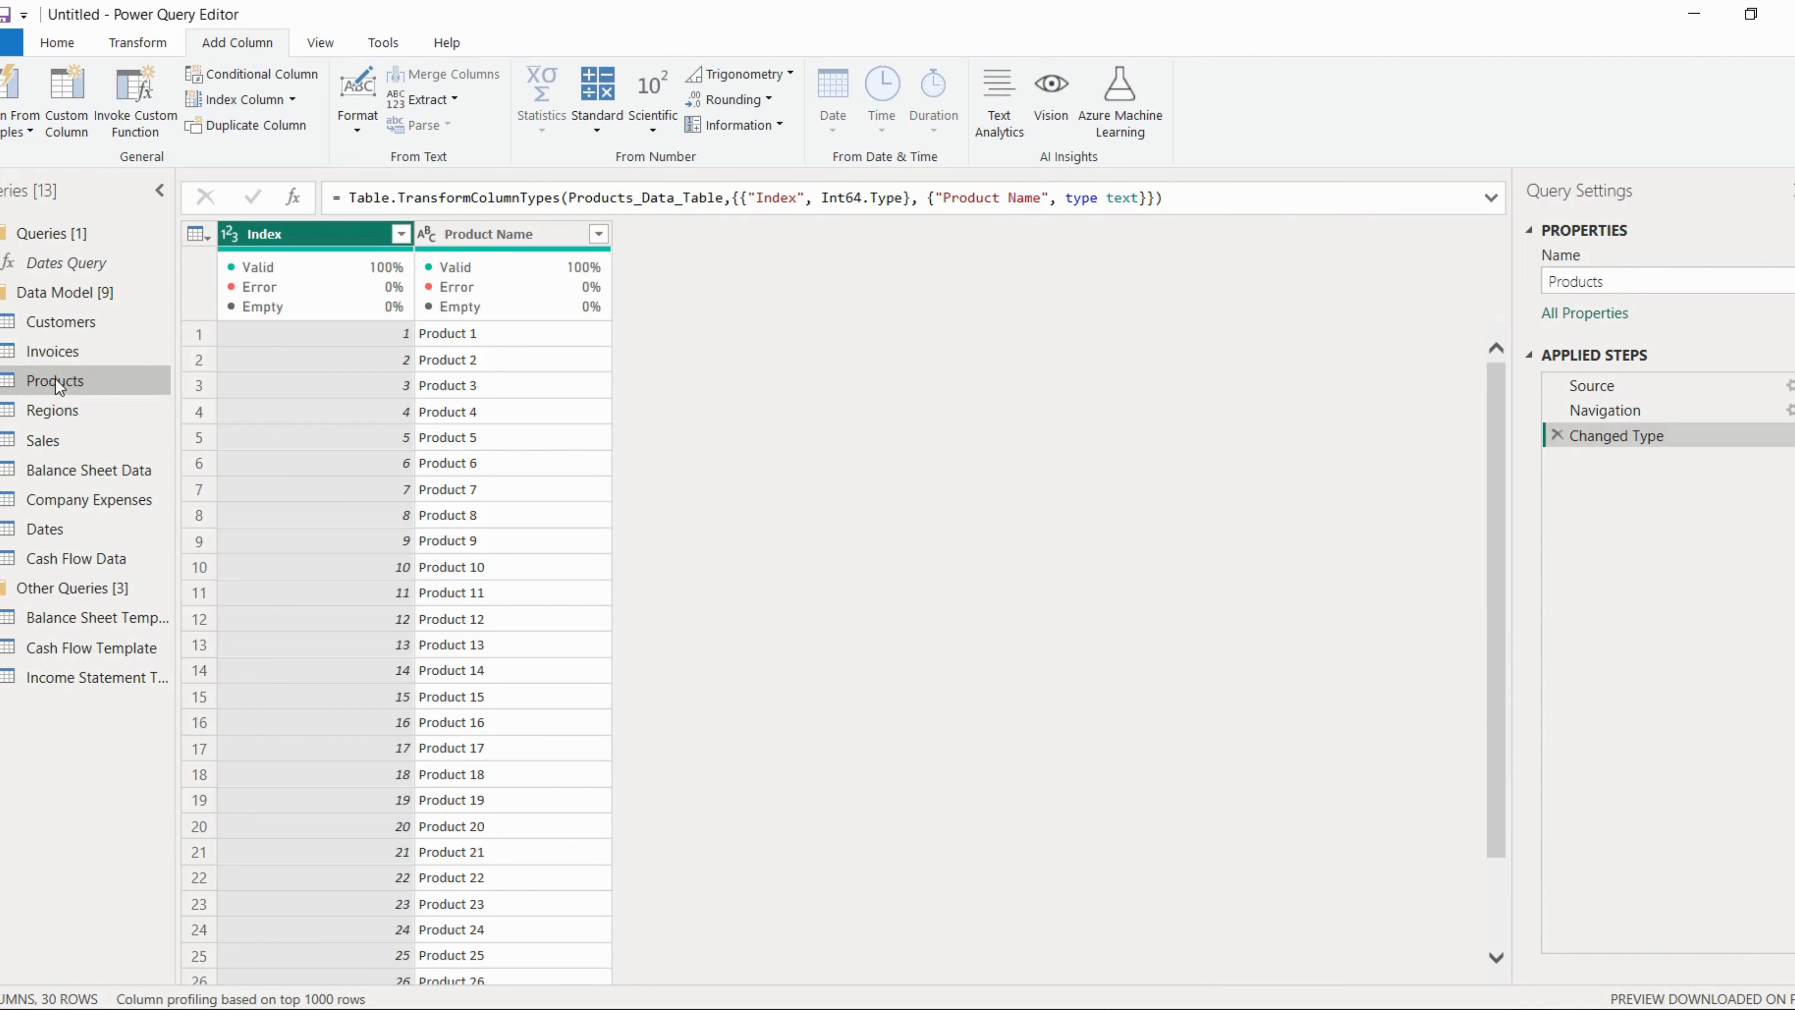
pyautogui.click(52, 410)
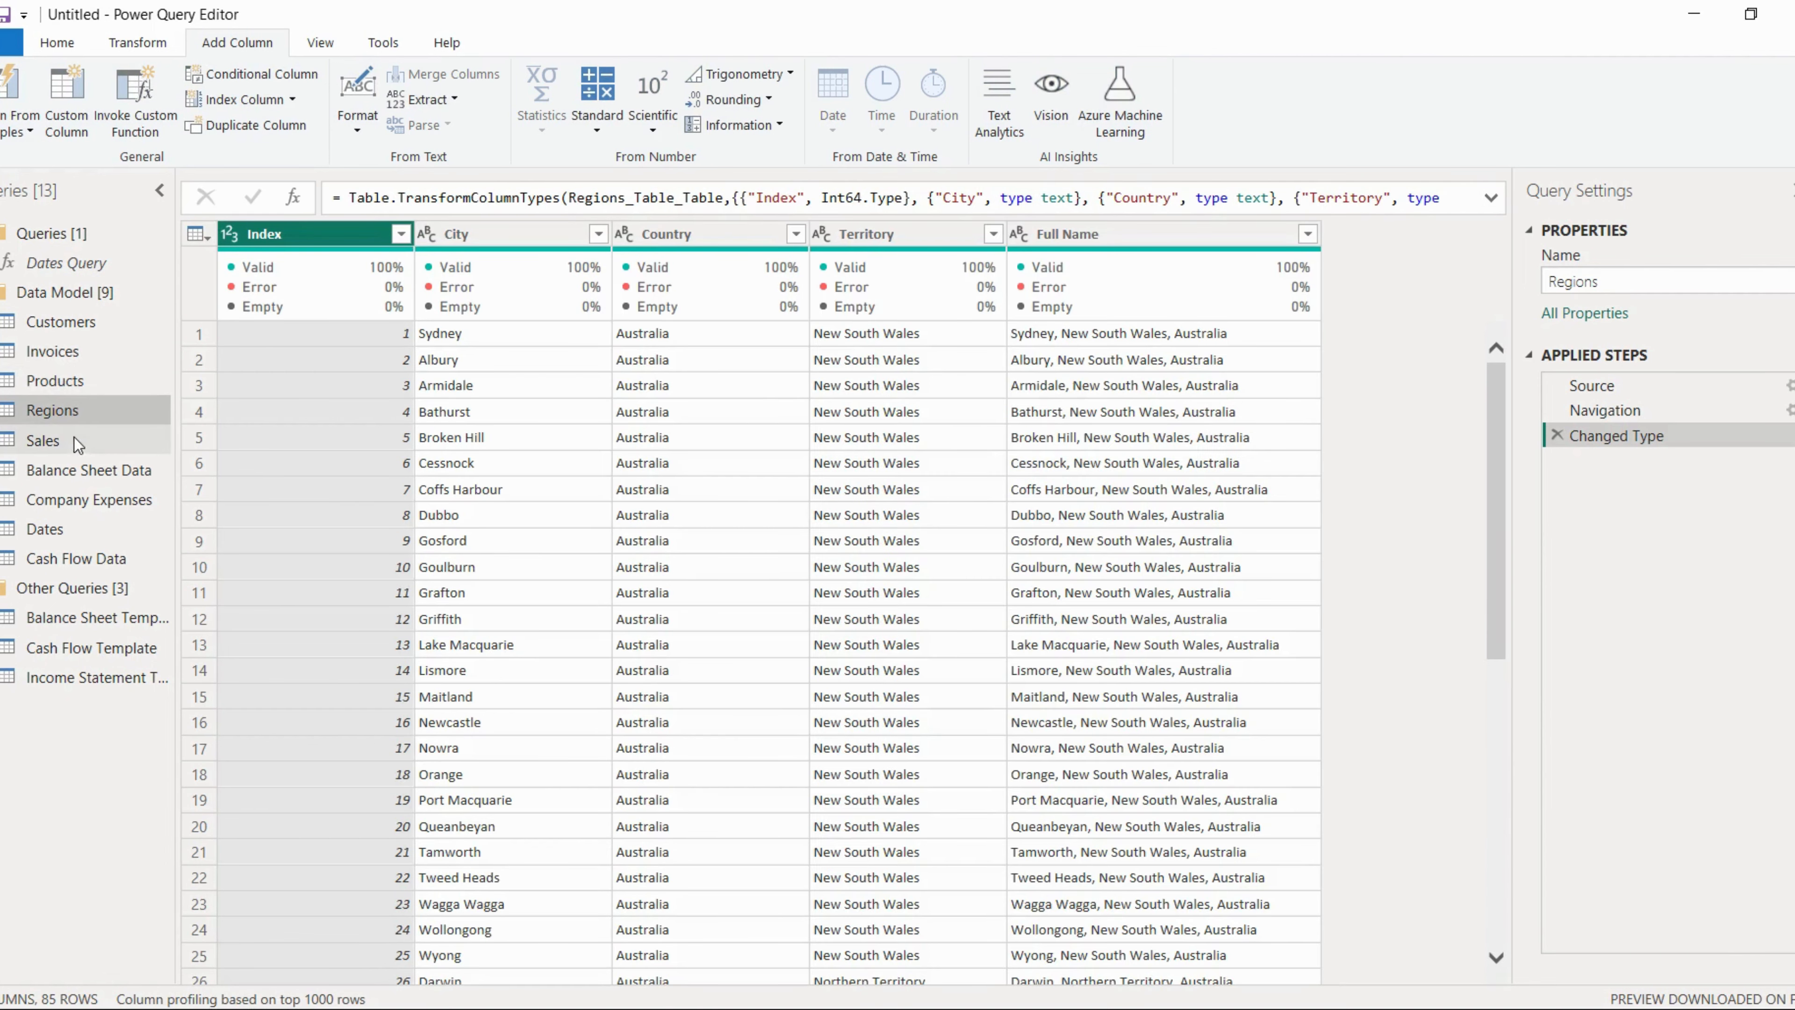
pyautogui.click(44, 440)
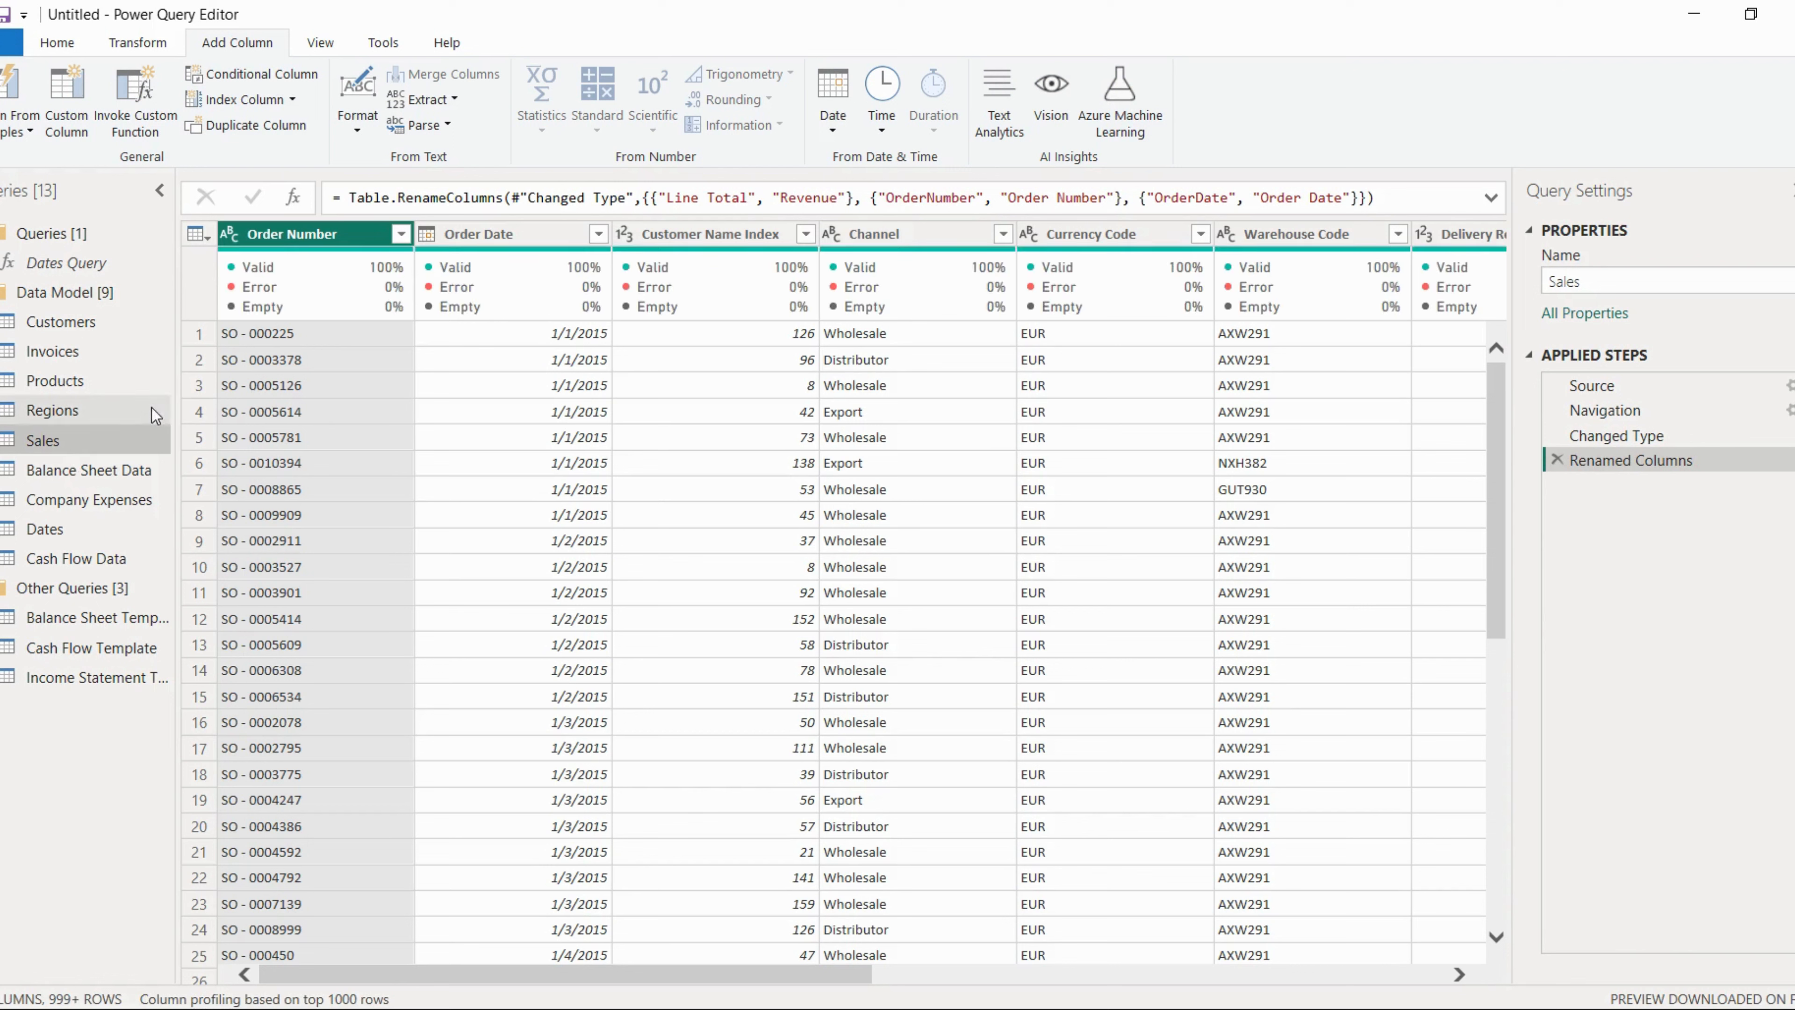
pyautogui.click(710, 234)
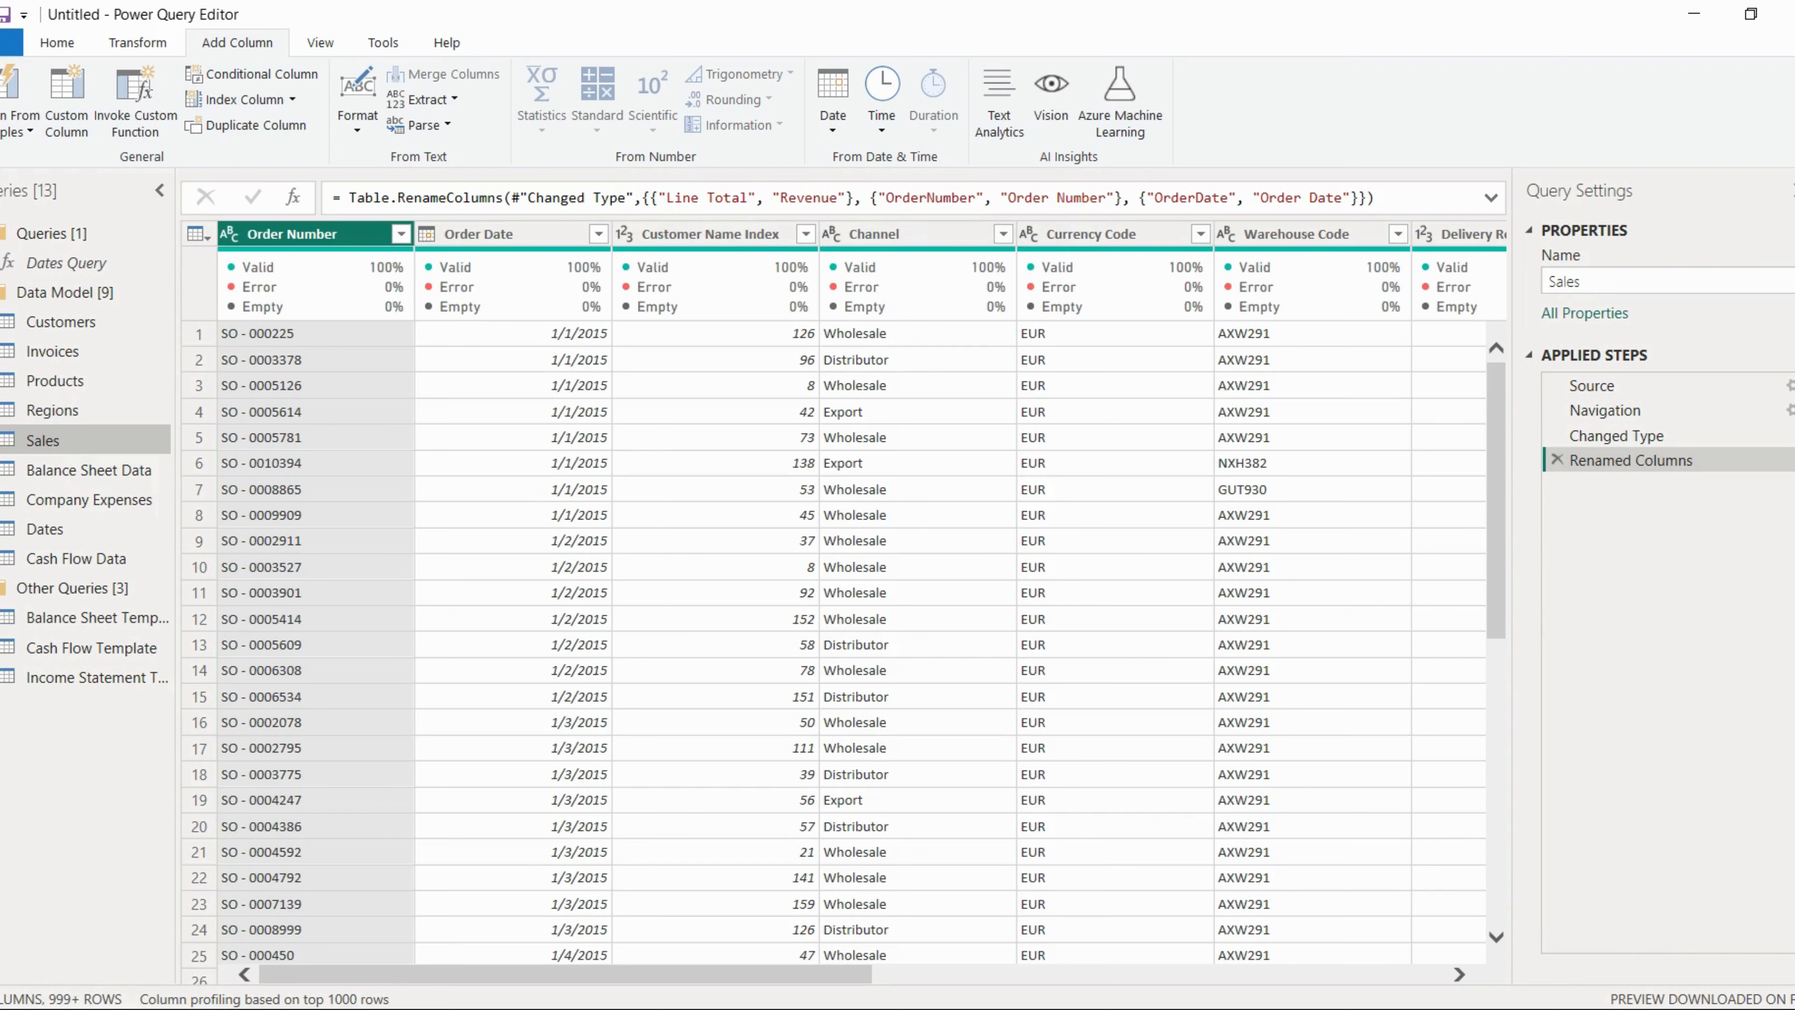
pyautogui.click(89, 470)
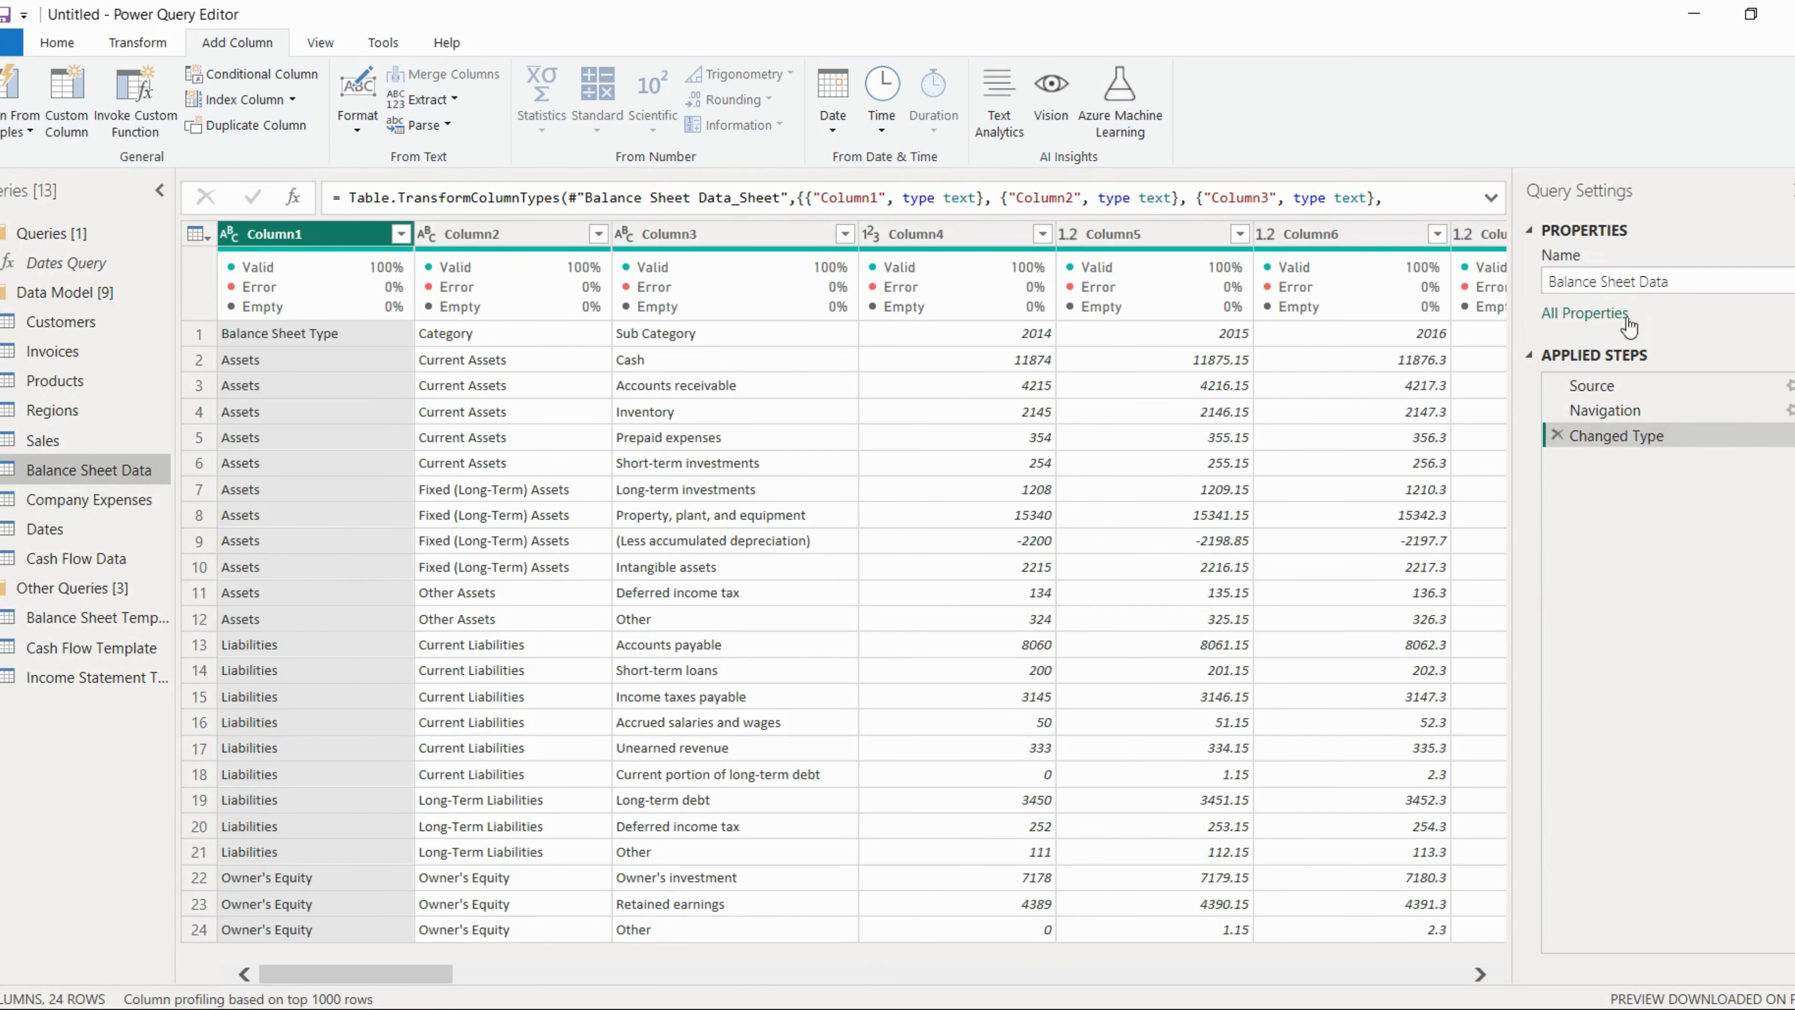
pyautogui.moveTo(985, 373)
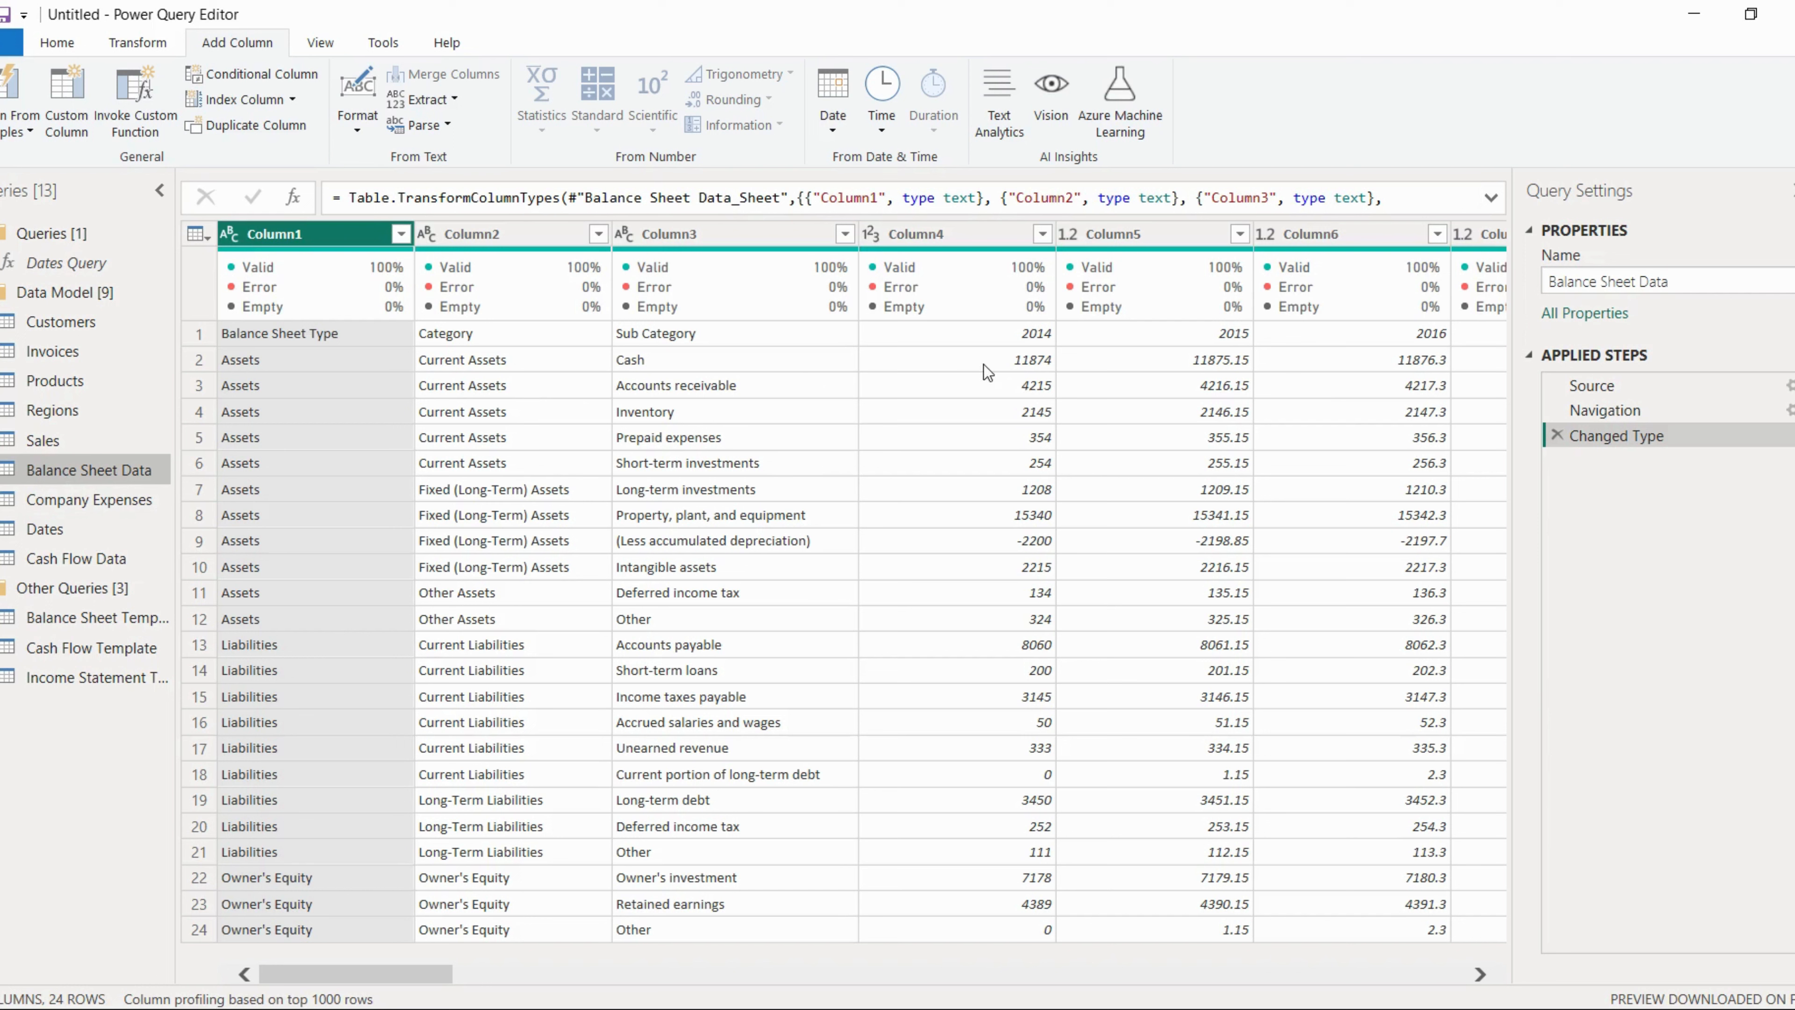
pyautogui.moveTo(526, 371)
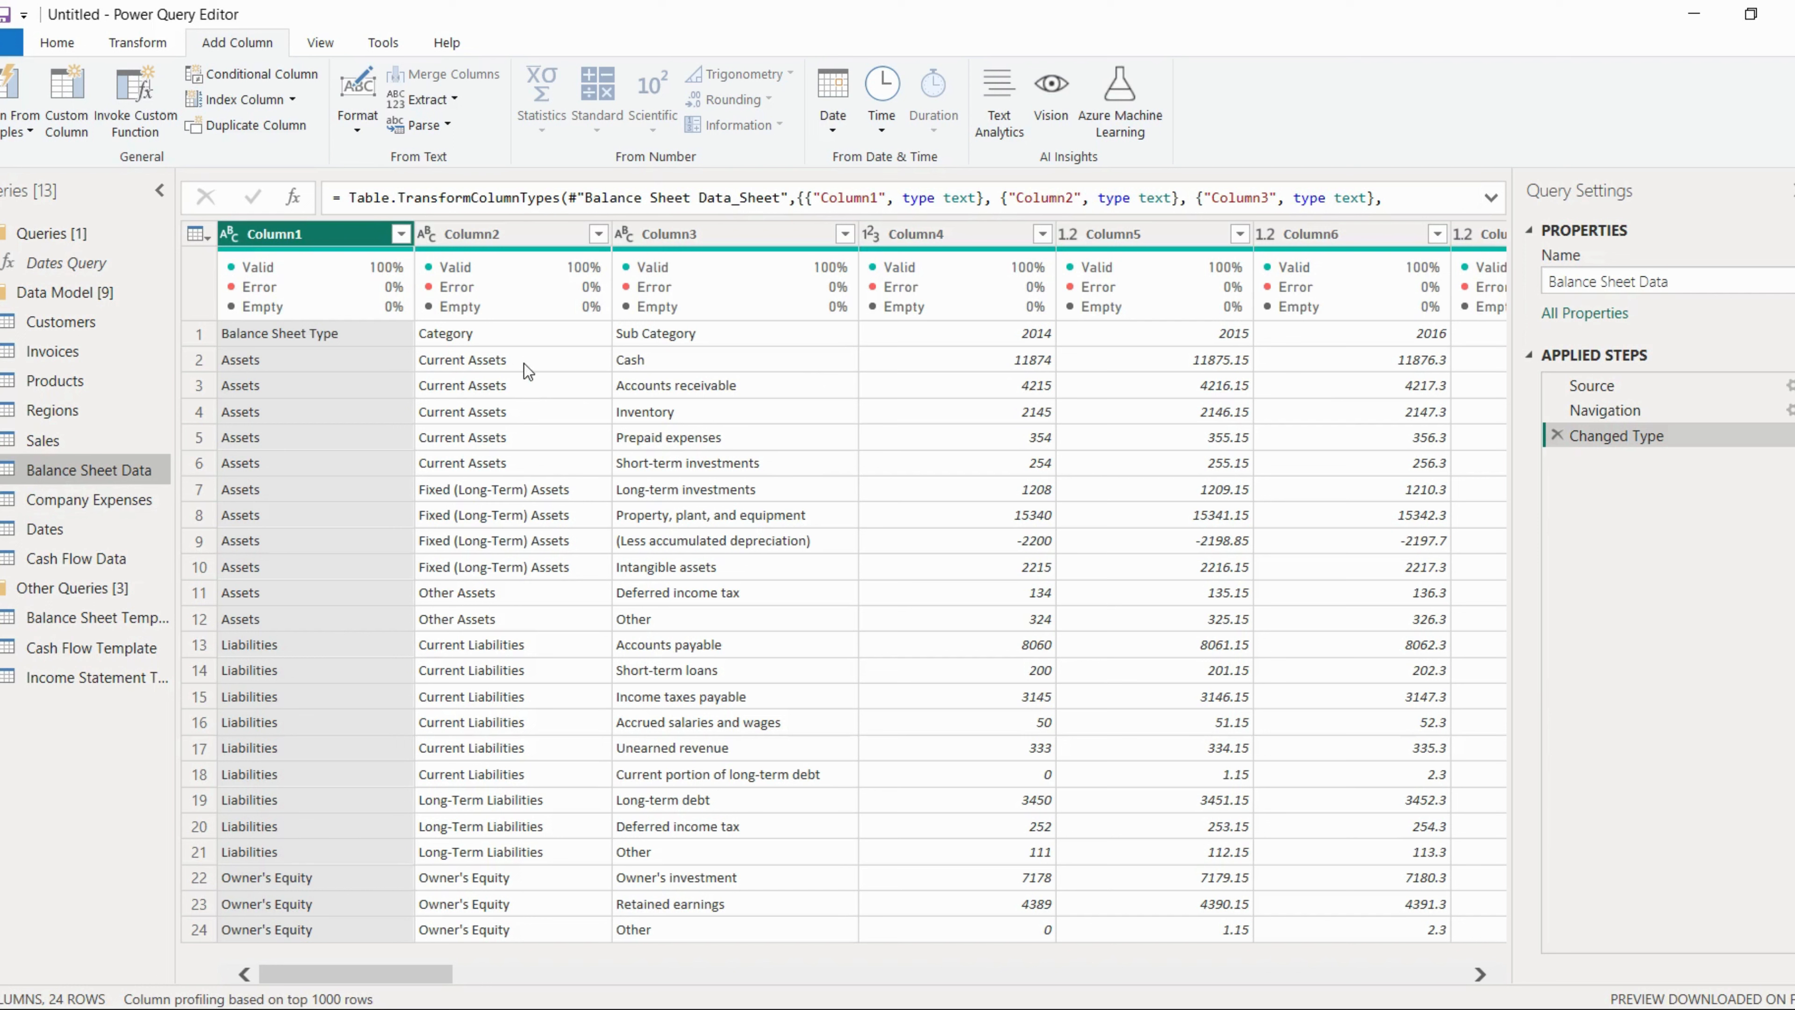
pyautogui.moveTo(668, 234)
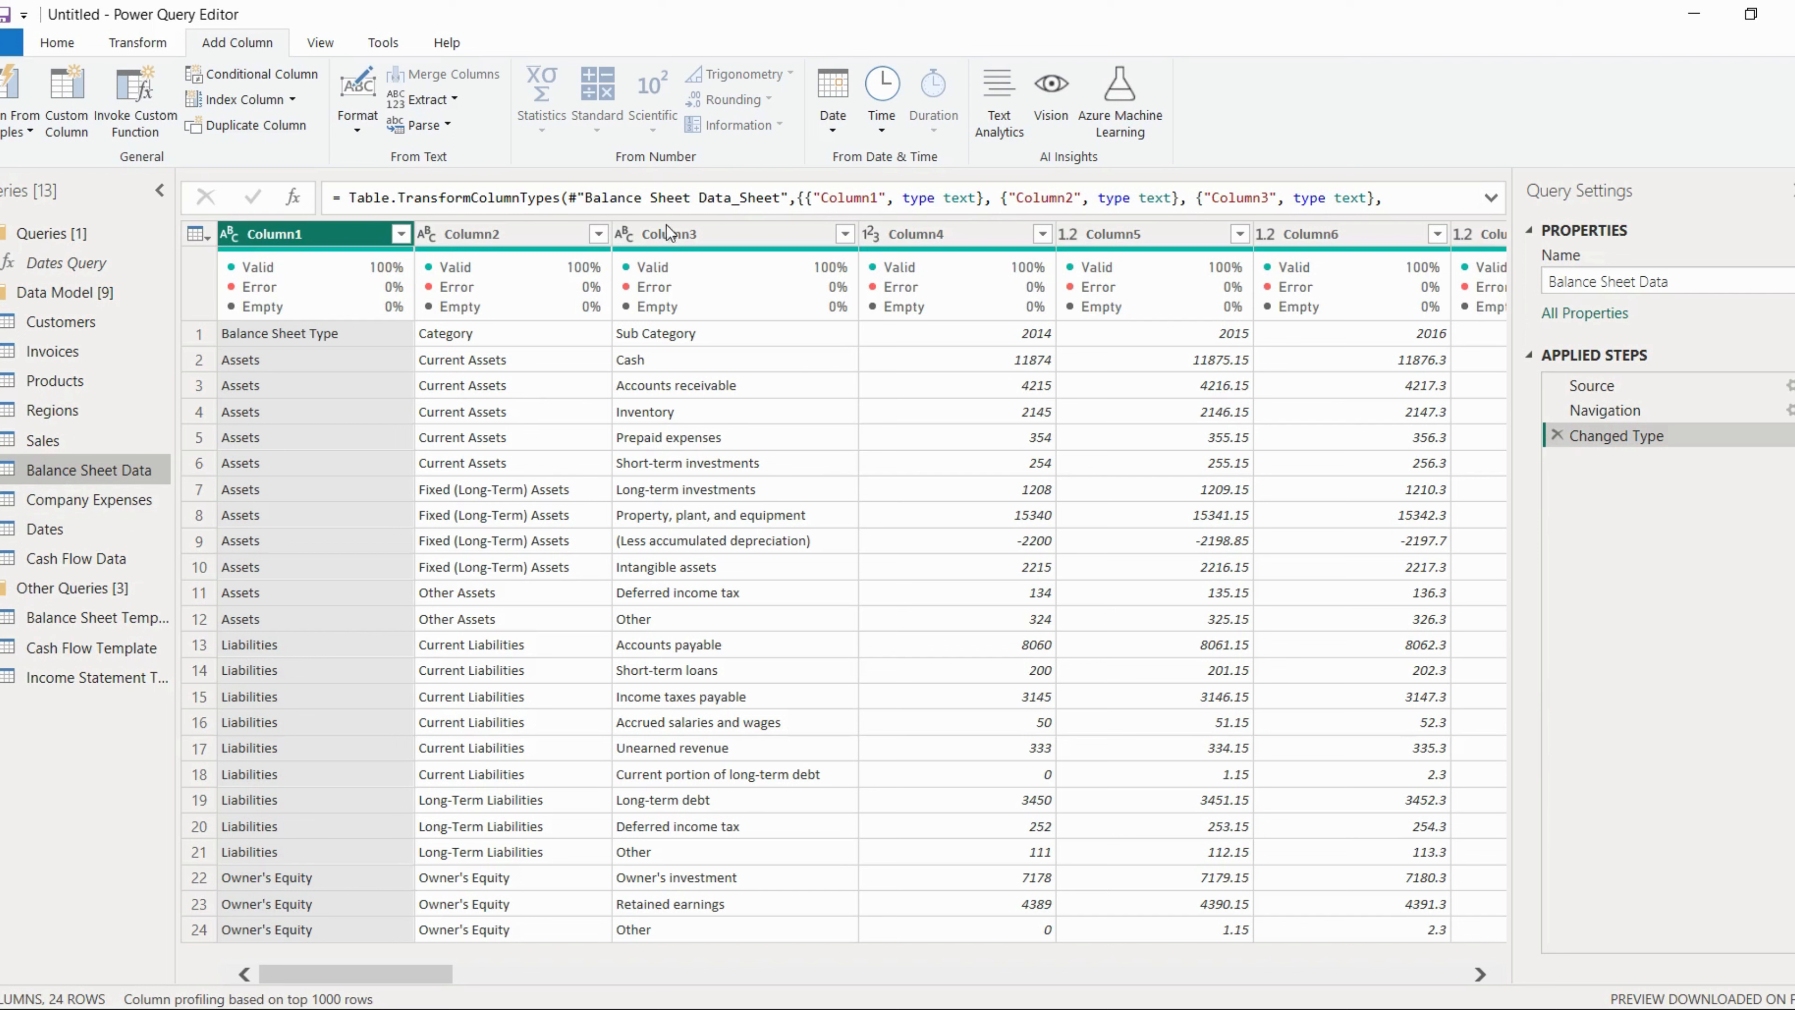
pyautogui.moveTo(287, 286)
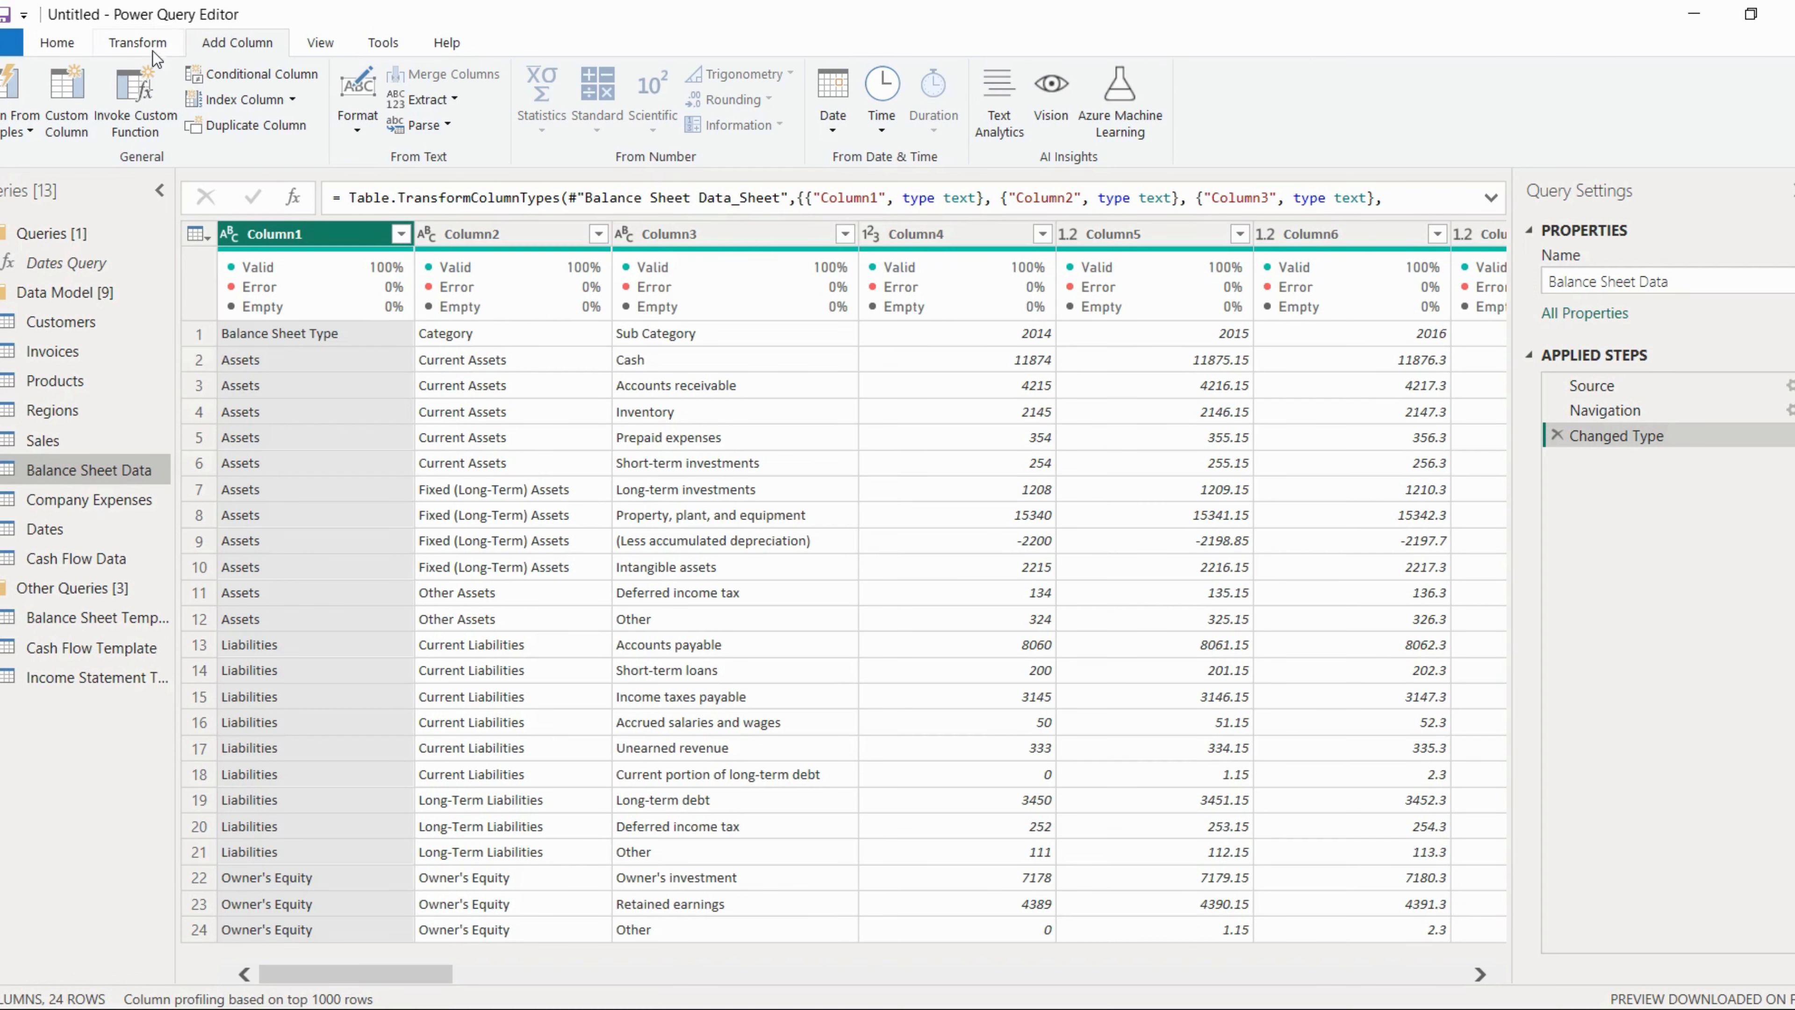
# Promote the first row of Balance Sheet Data to headers via Transform, then select Company Expenses.
pyautogui.click(137, 42)
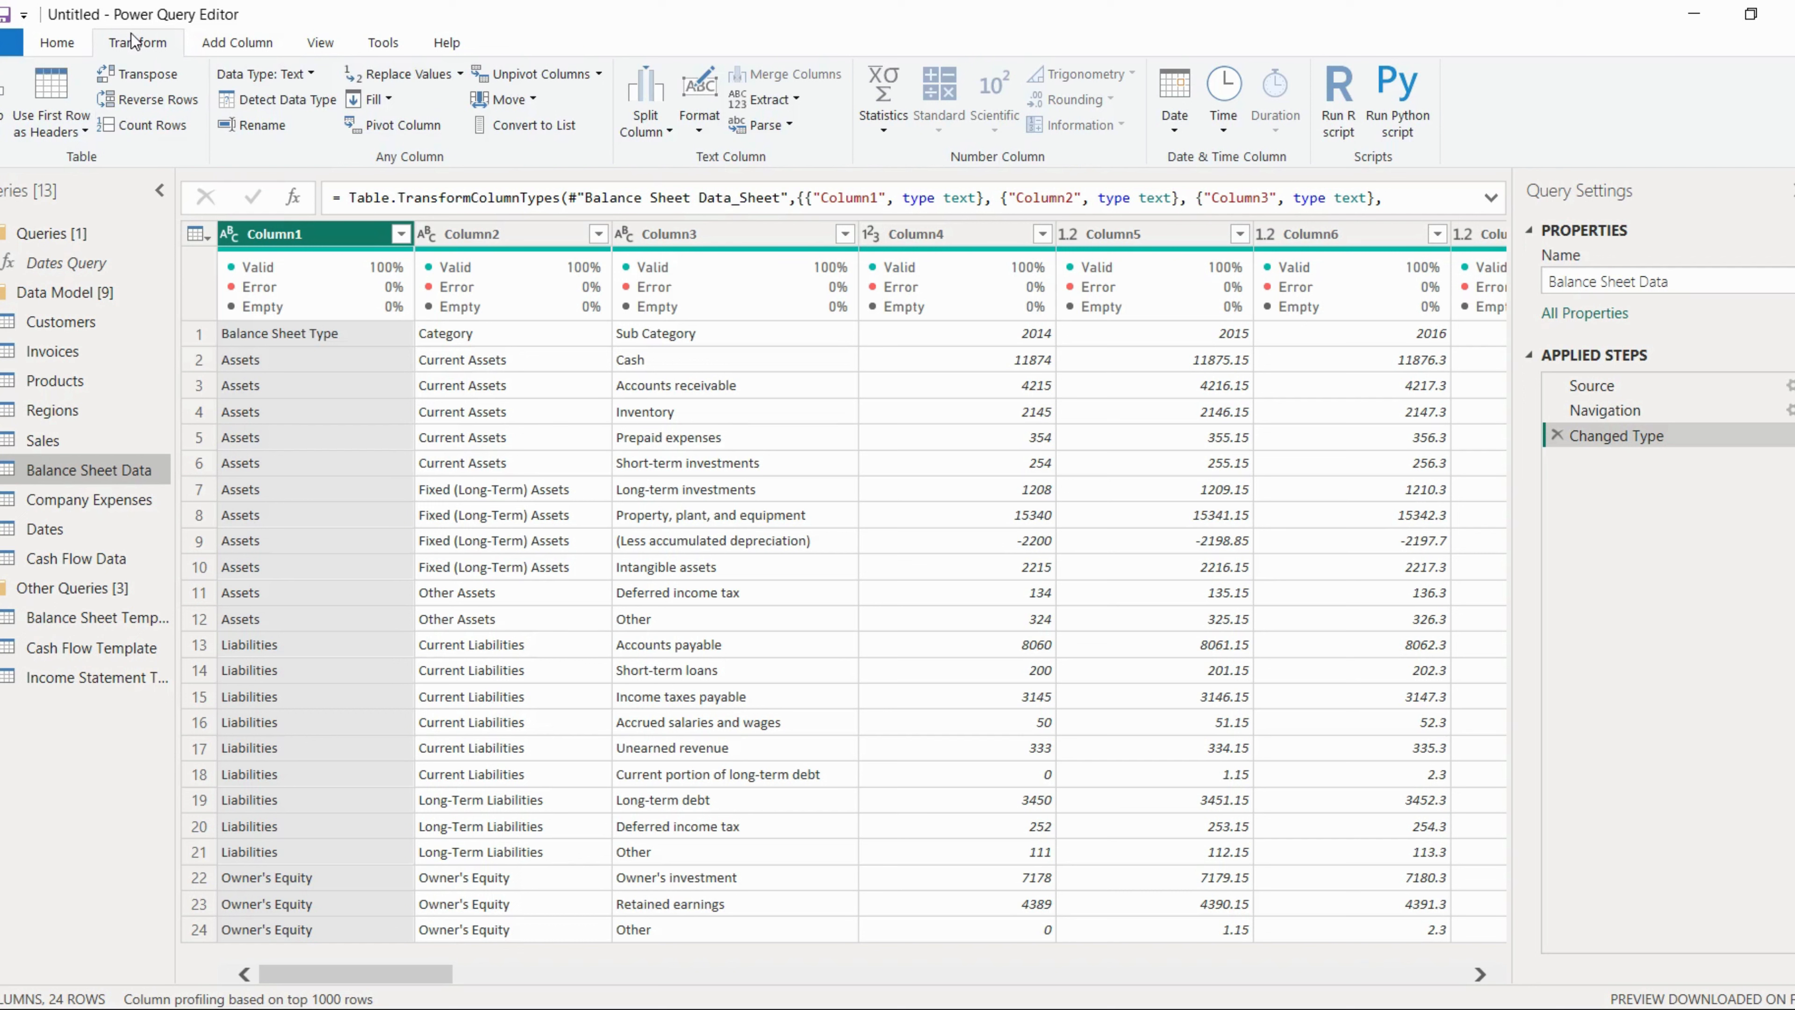
pyautogui.click(57, 43)
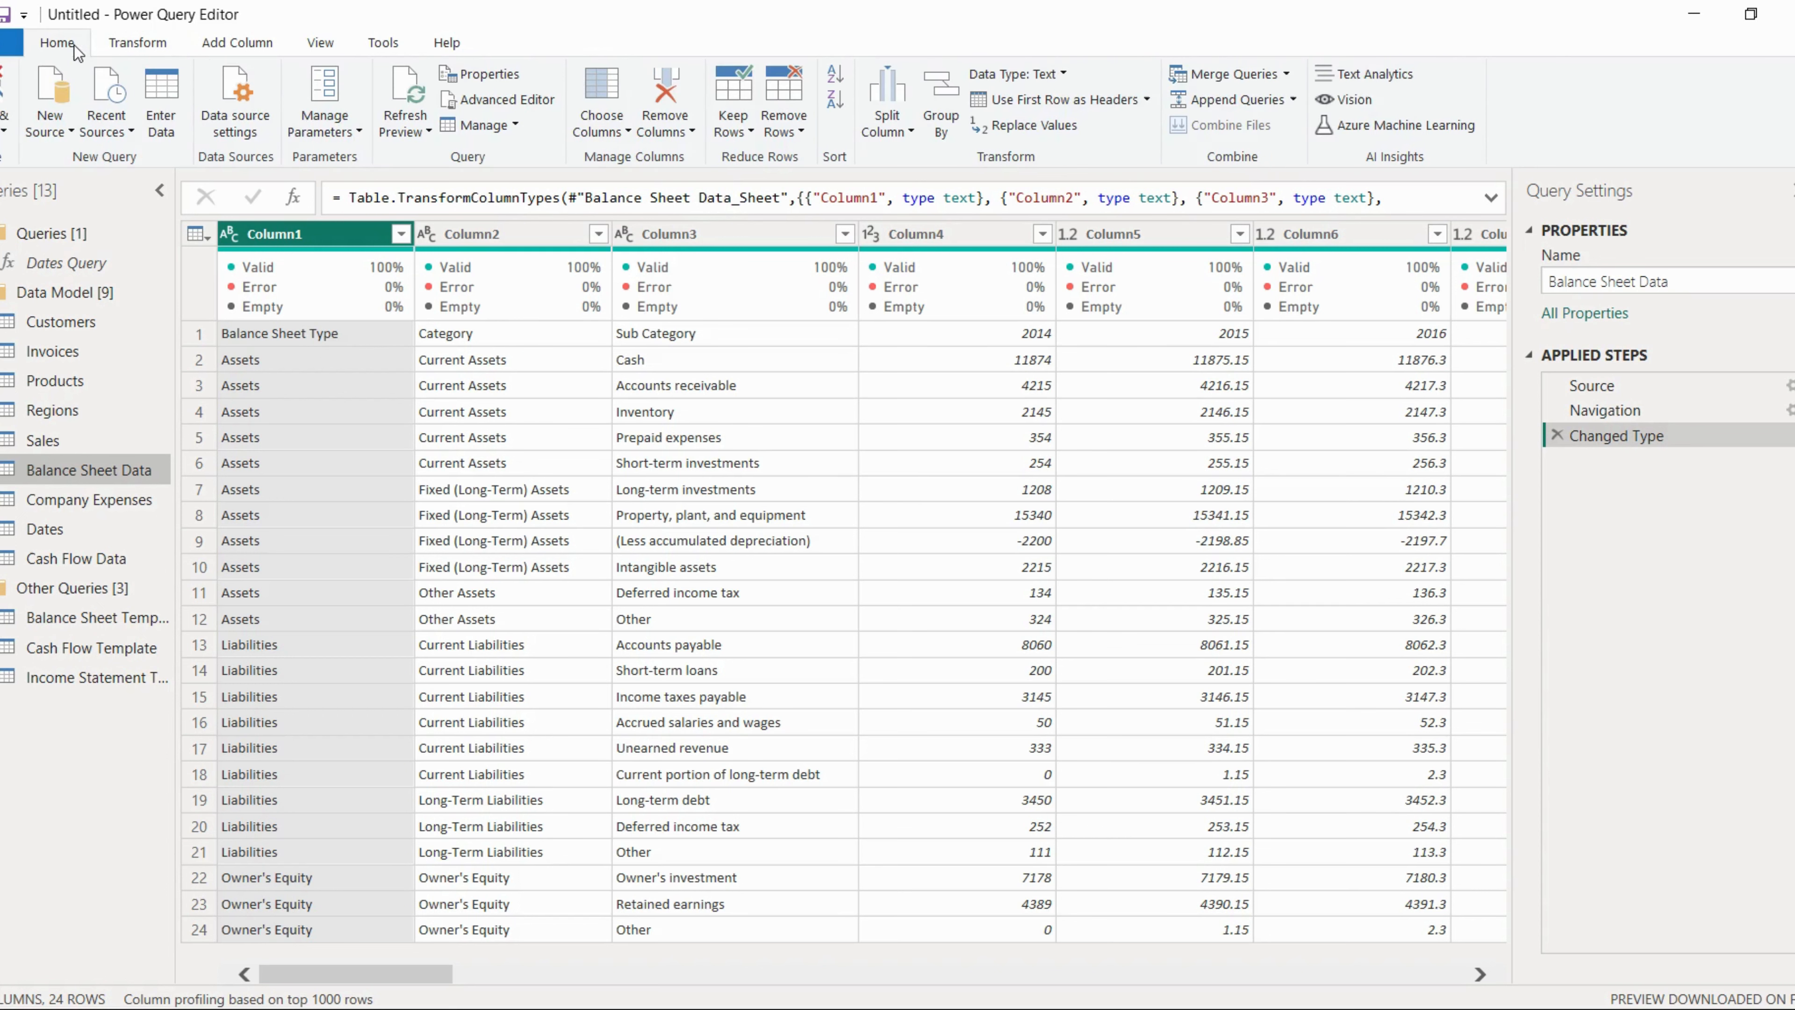
pyautogui.click(137, 42)
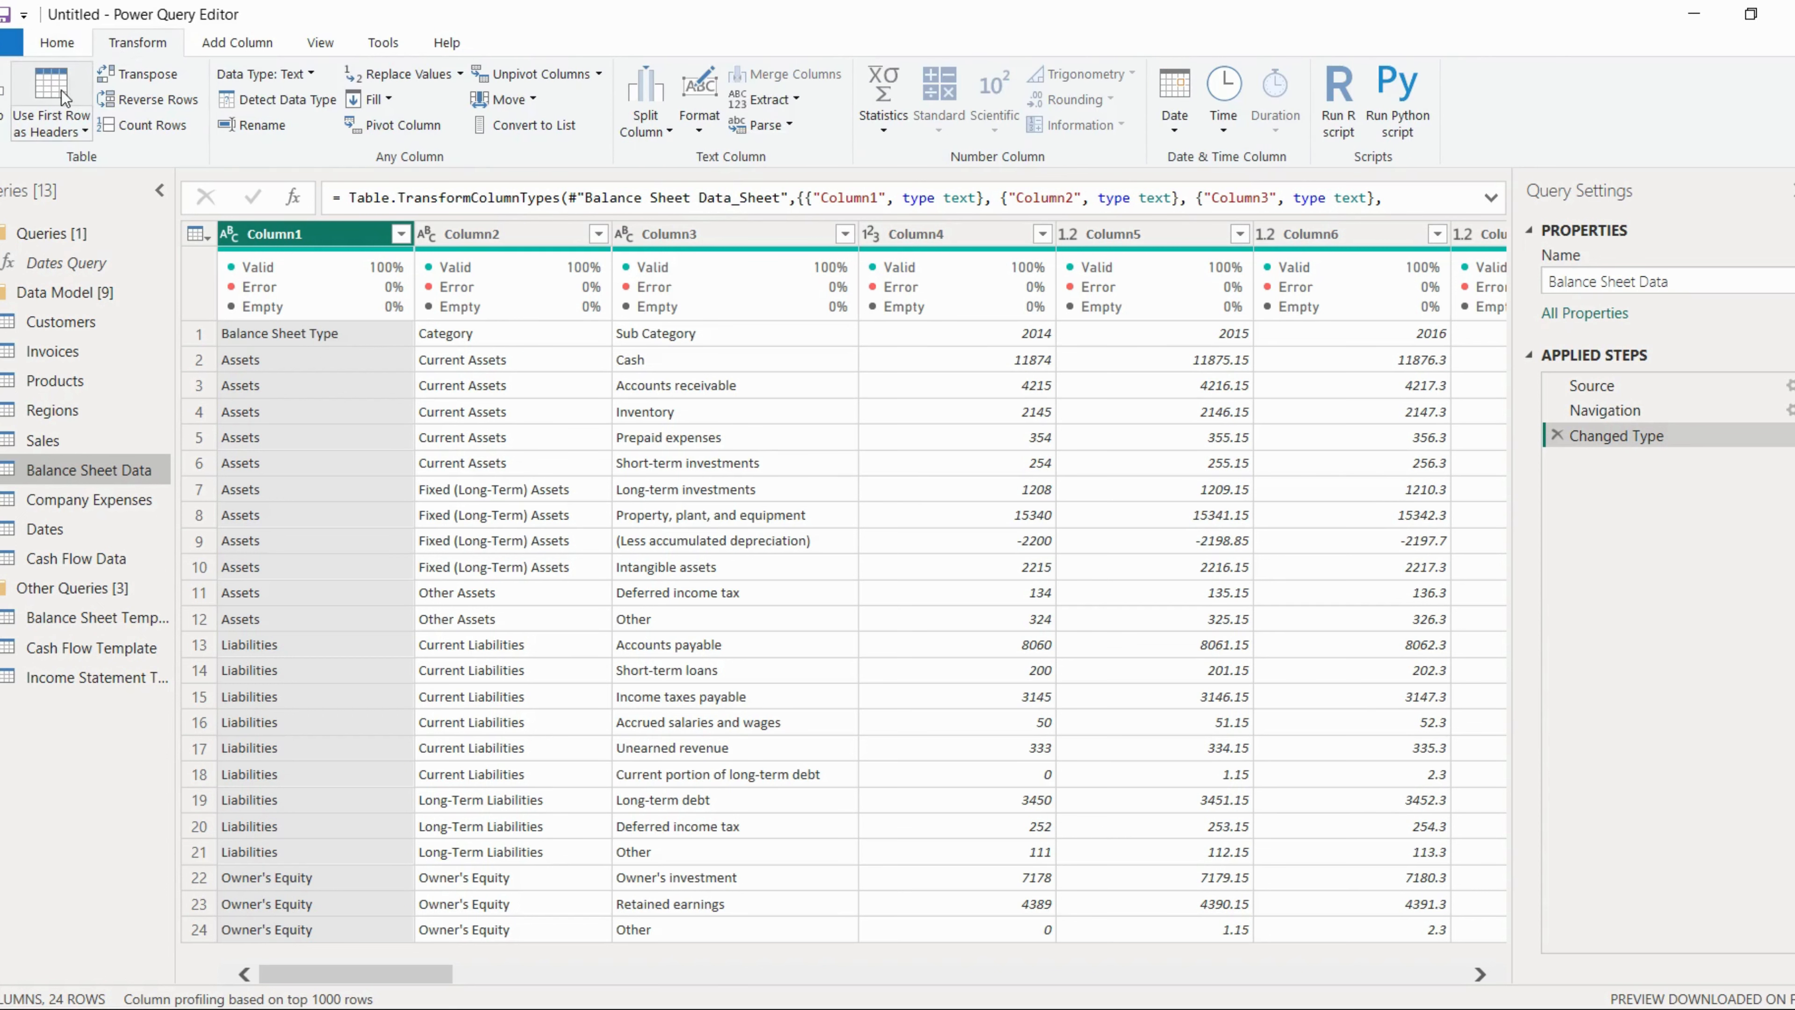
pyautogui.moveTo(51, 103)
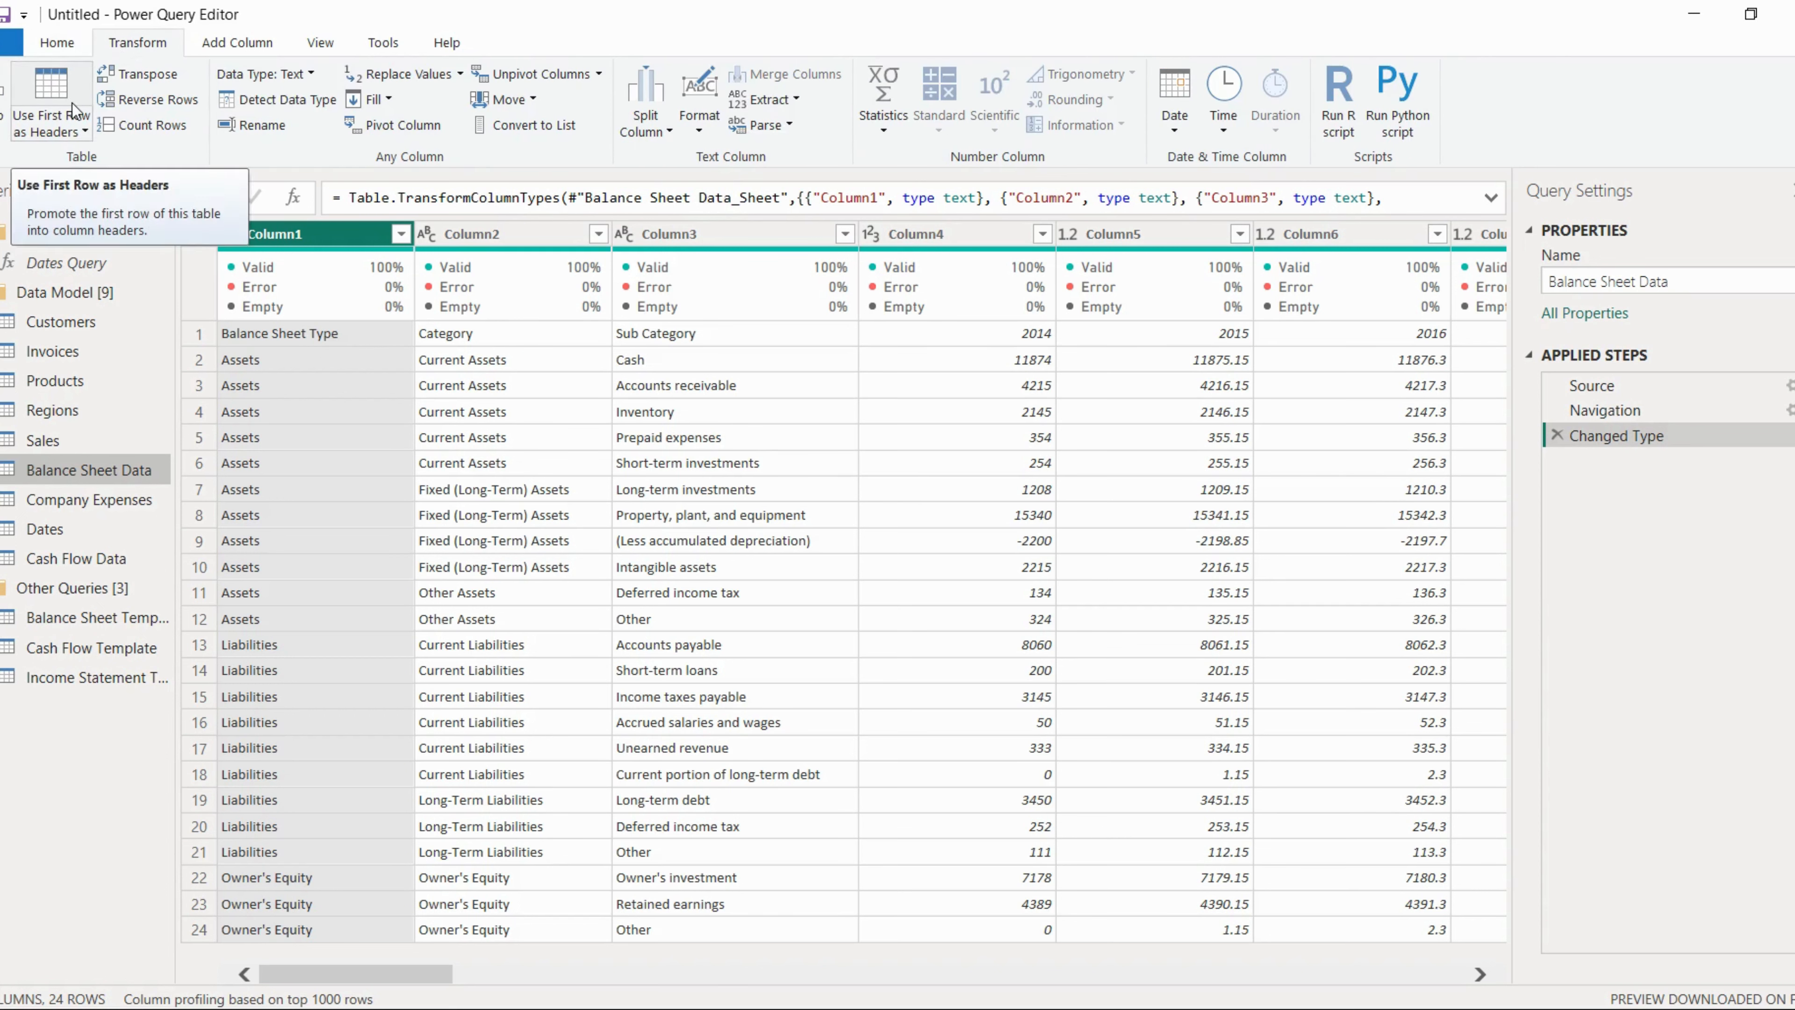
pyautogui.click(49, 98)
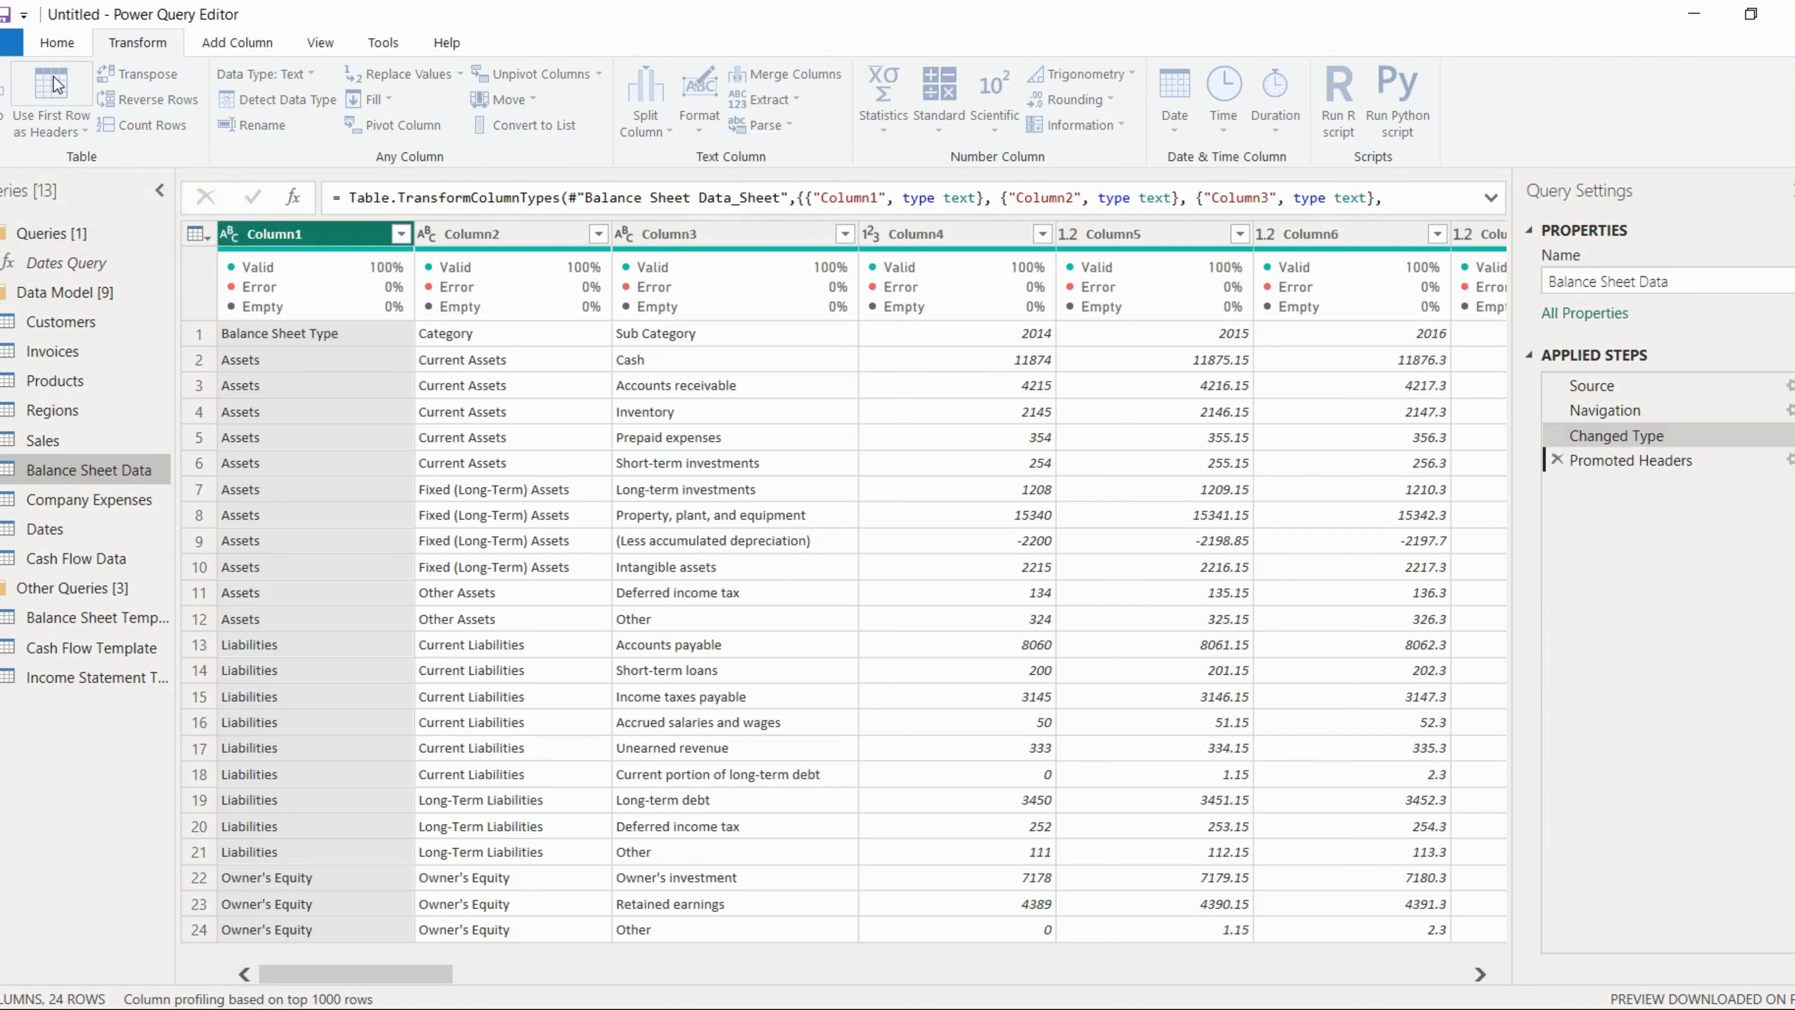
pyautogui.click(50, 108)
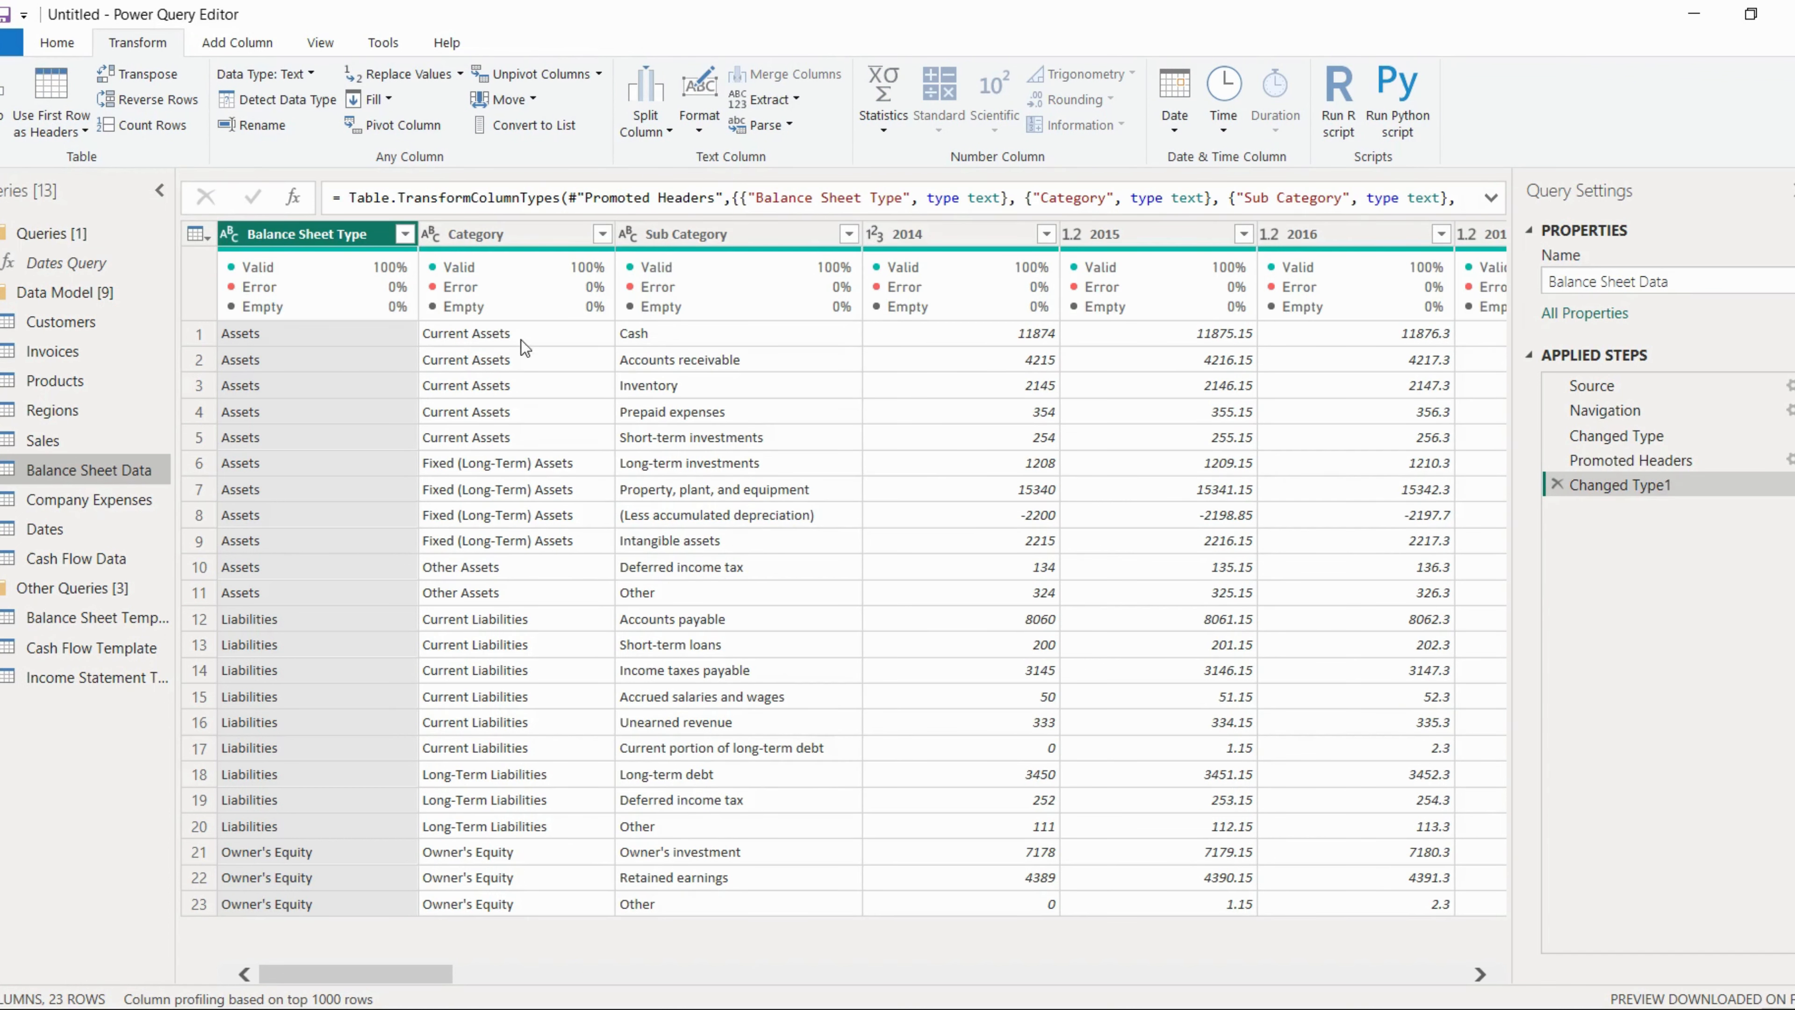
pyautogui.moveTo(320, 504)
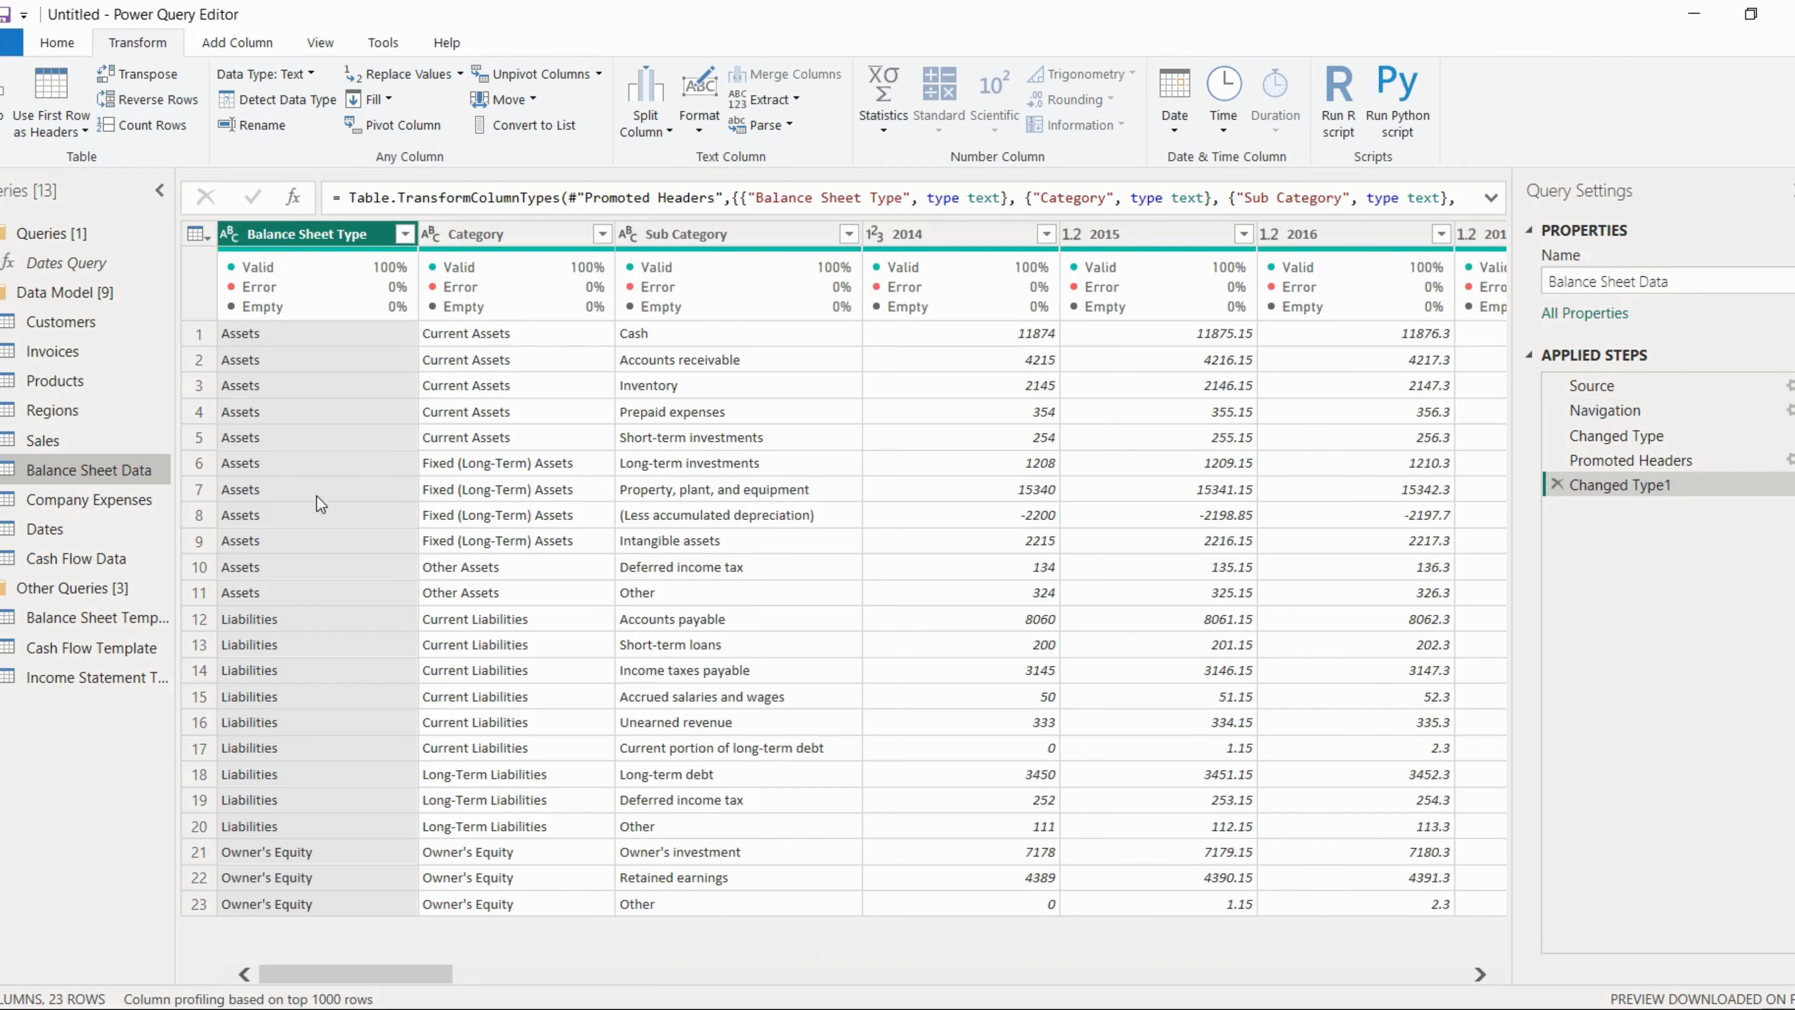
pyautogui.click(89, 500)
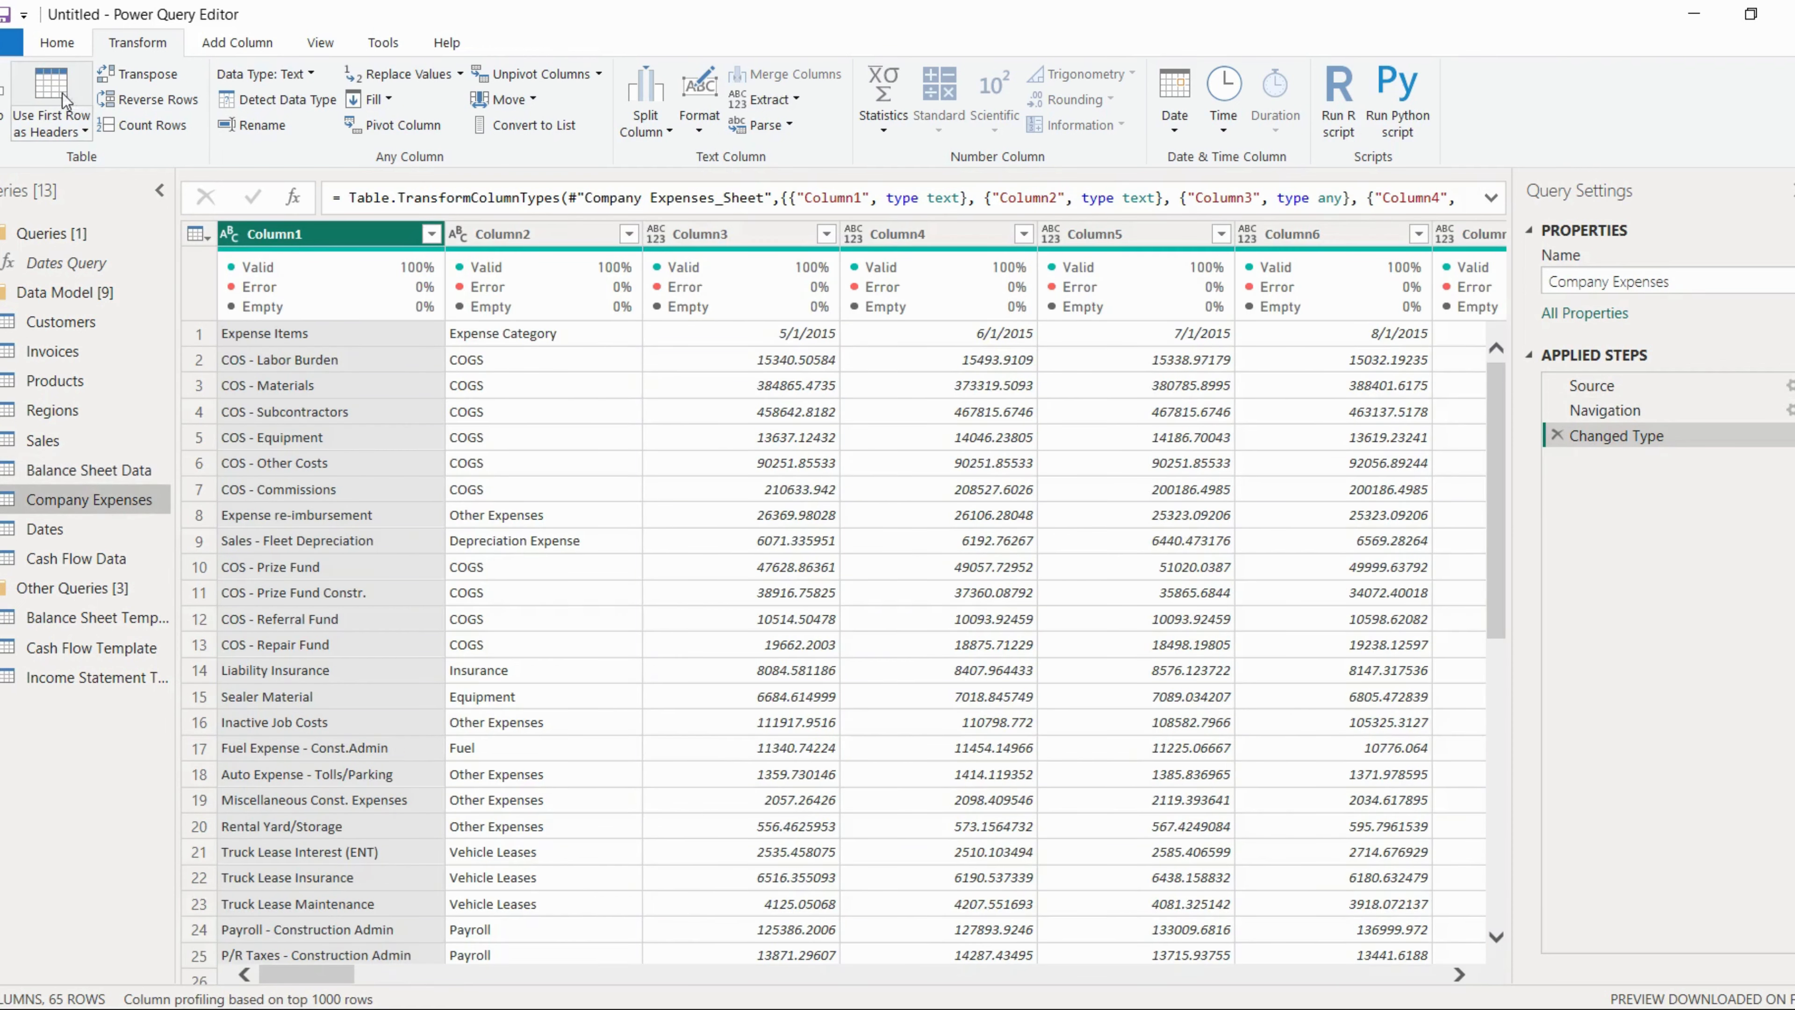
# Promote first rows to headers in Company Expenses and then in Cash Flow Data.
pyautogui.click(49, 103)
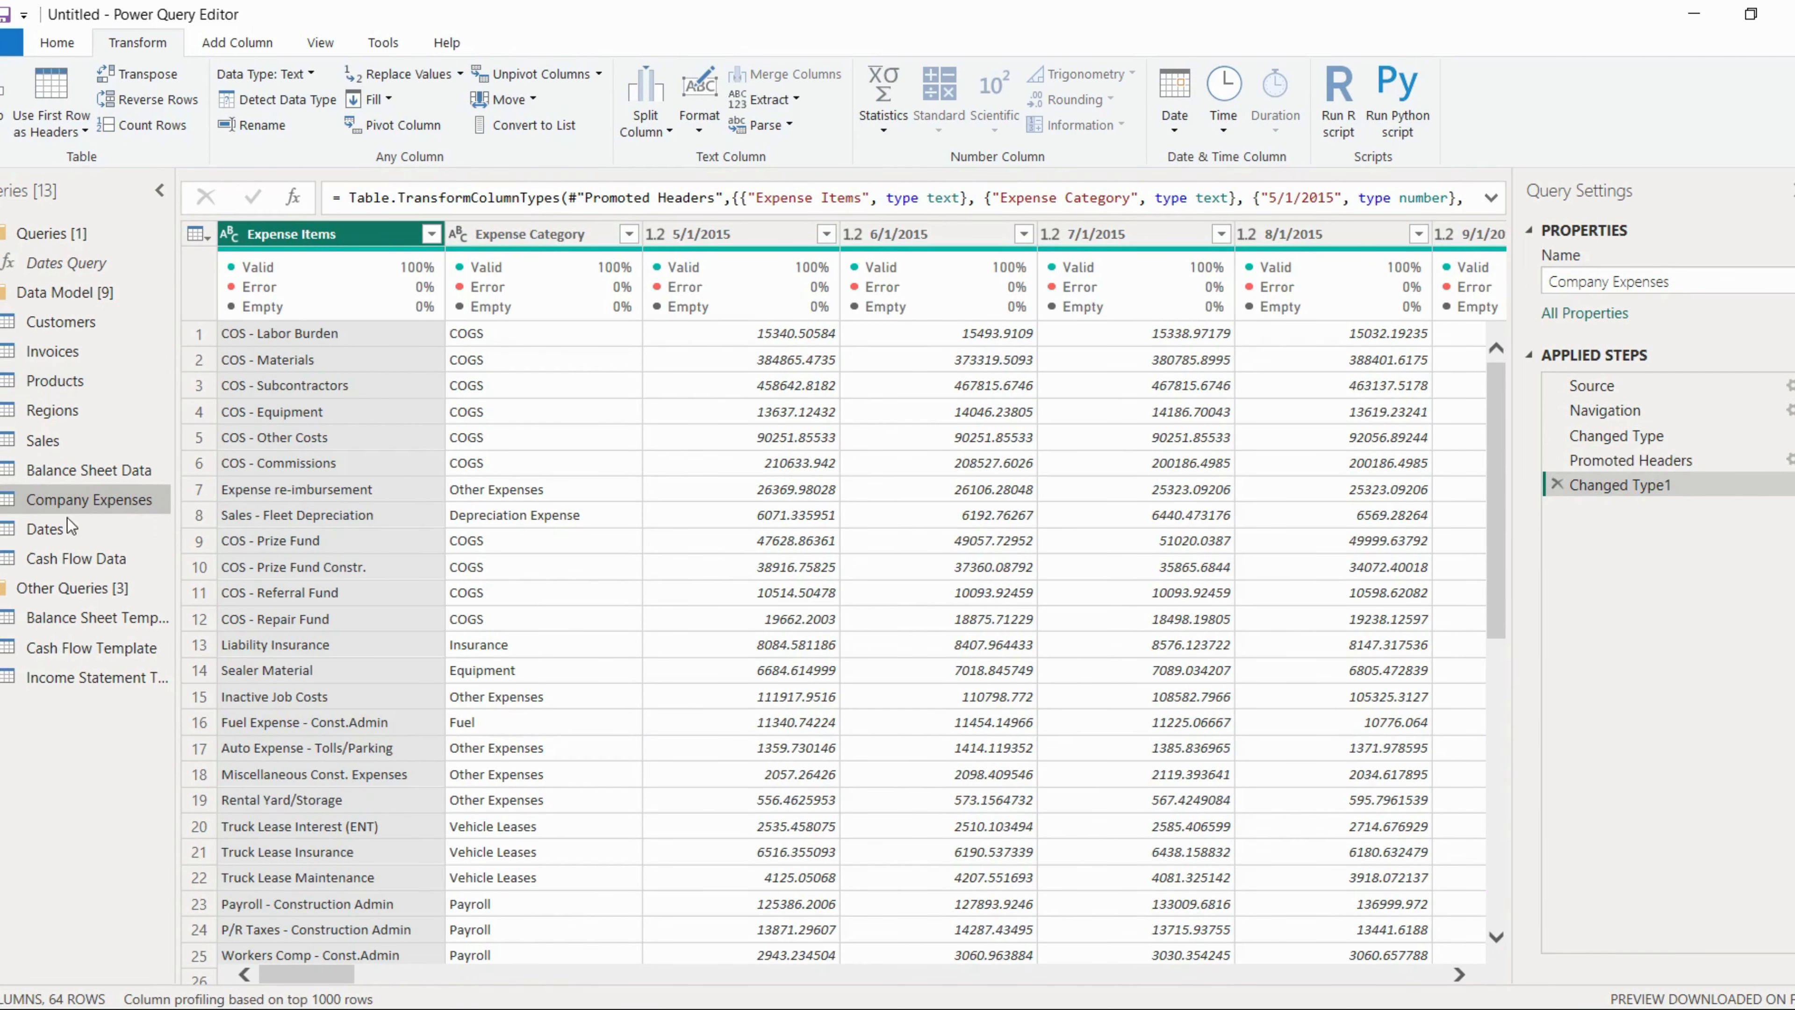
pyautogui.click(46, 527)
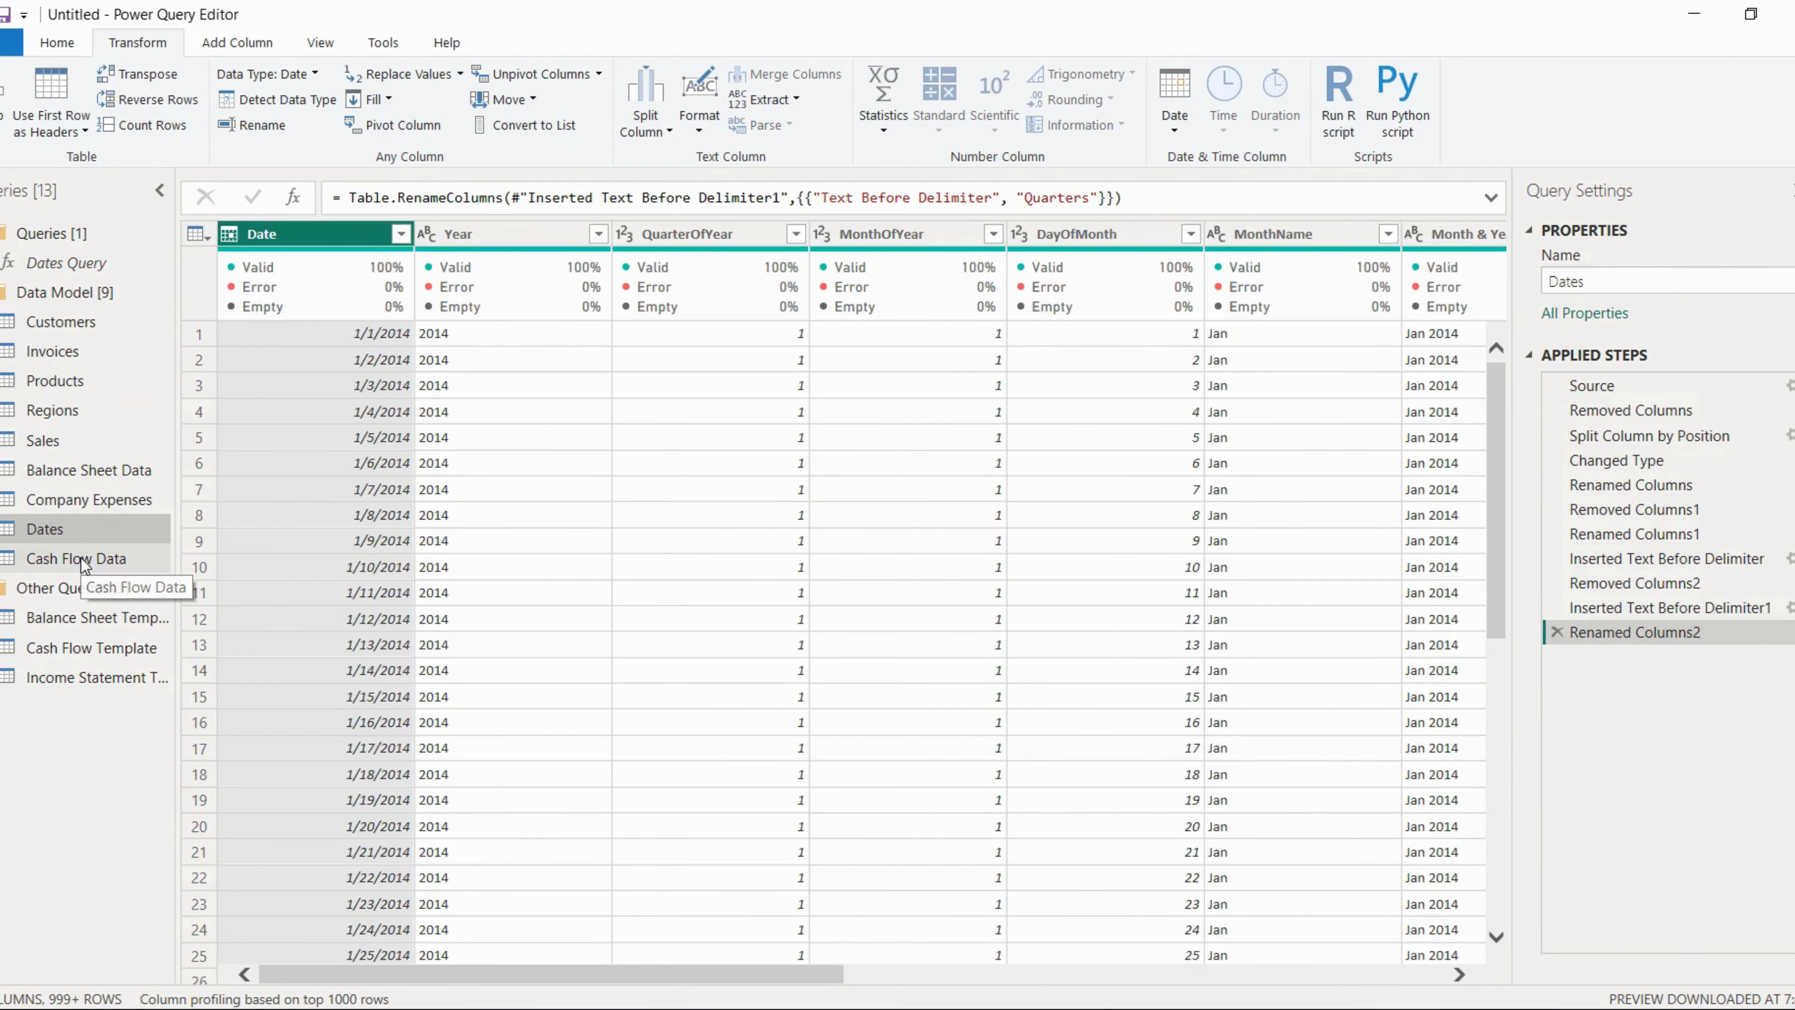
pyautogui.click(77, 557)
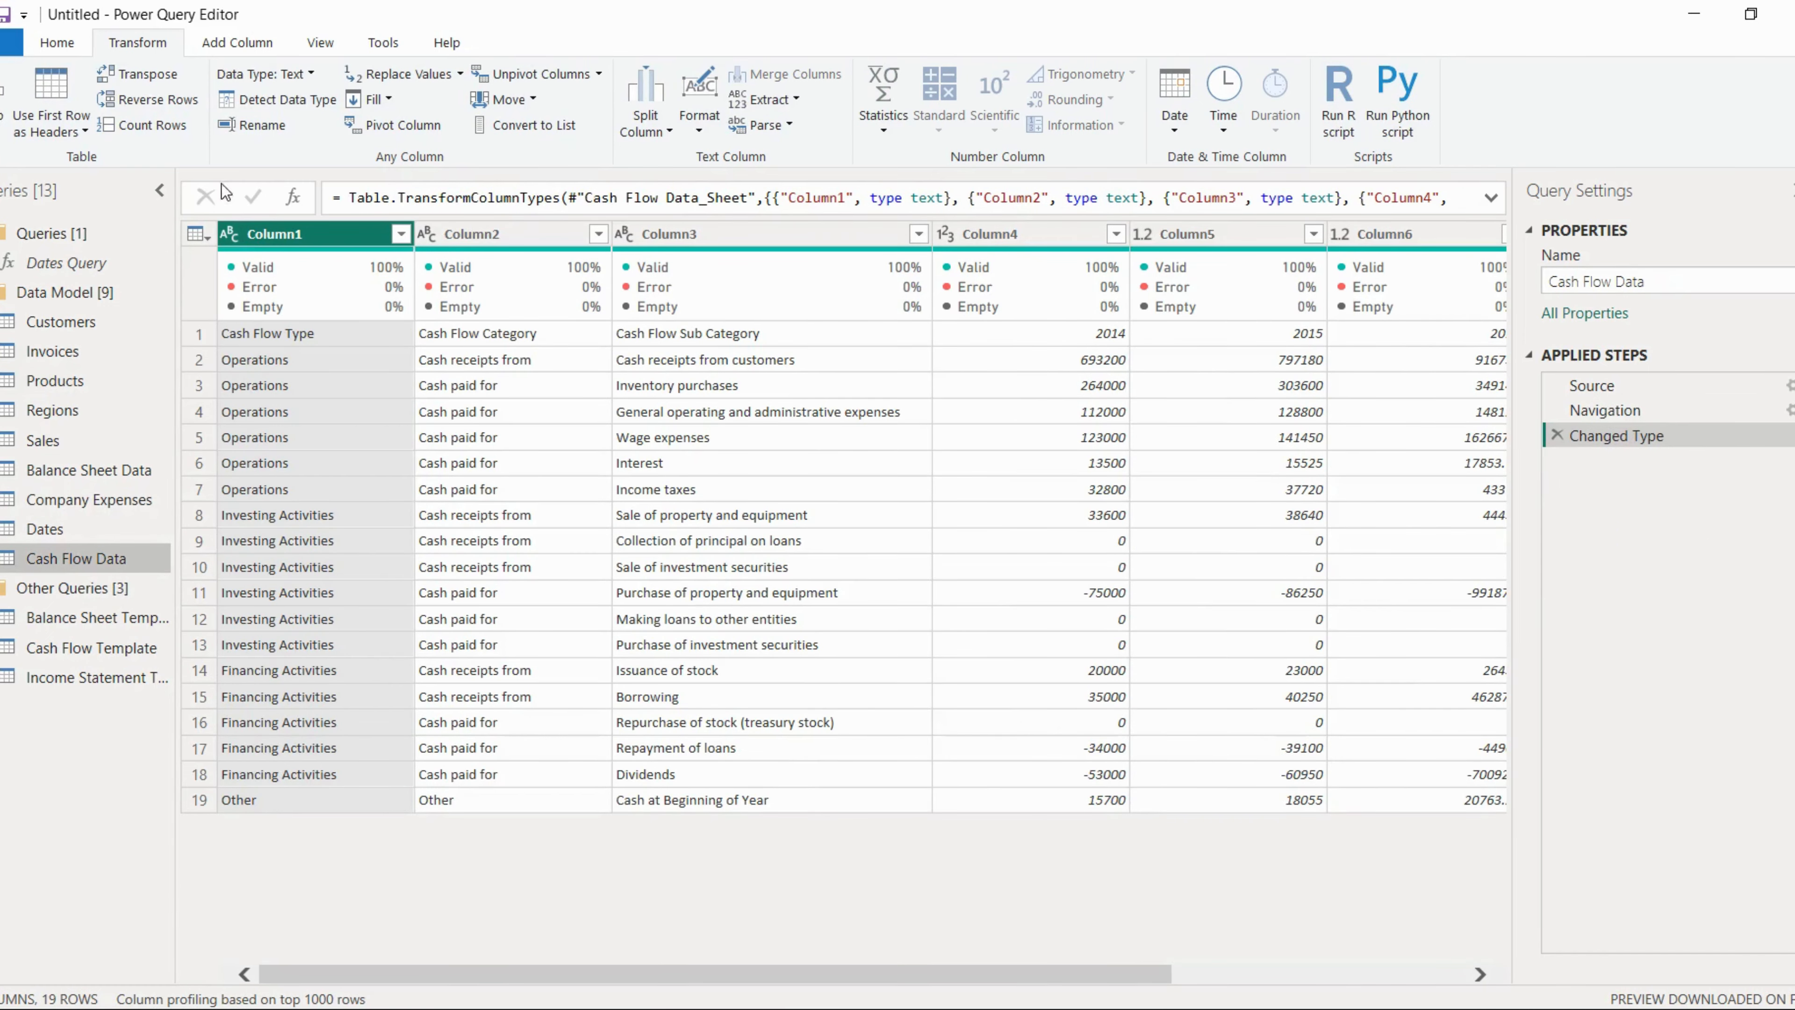
pyautogui.click(49, 101)
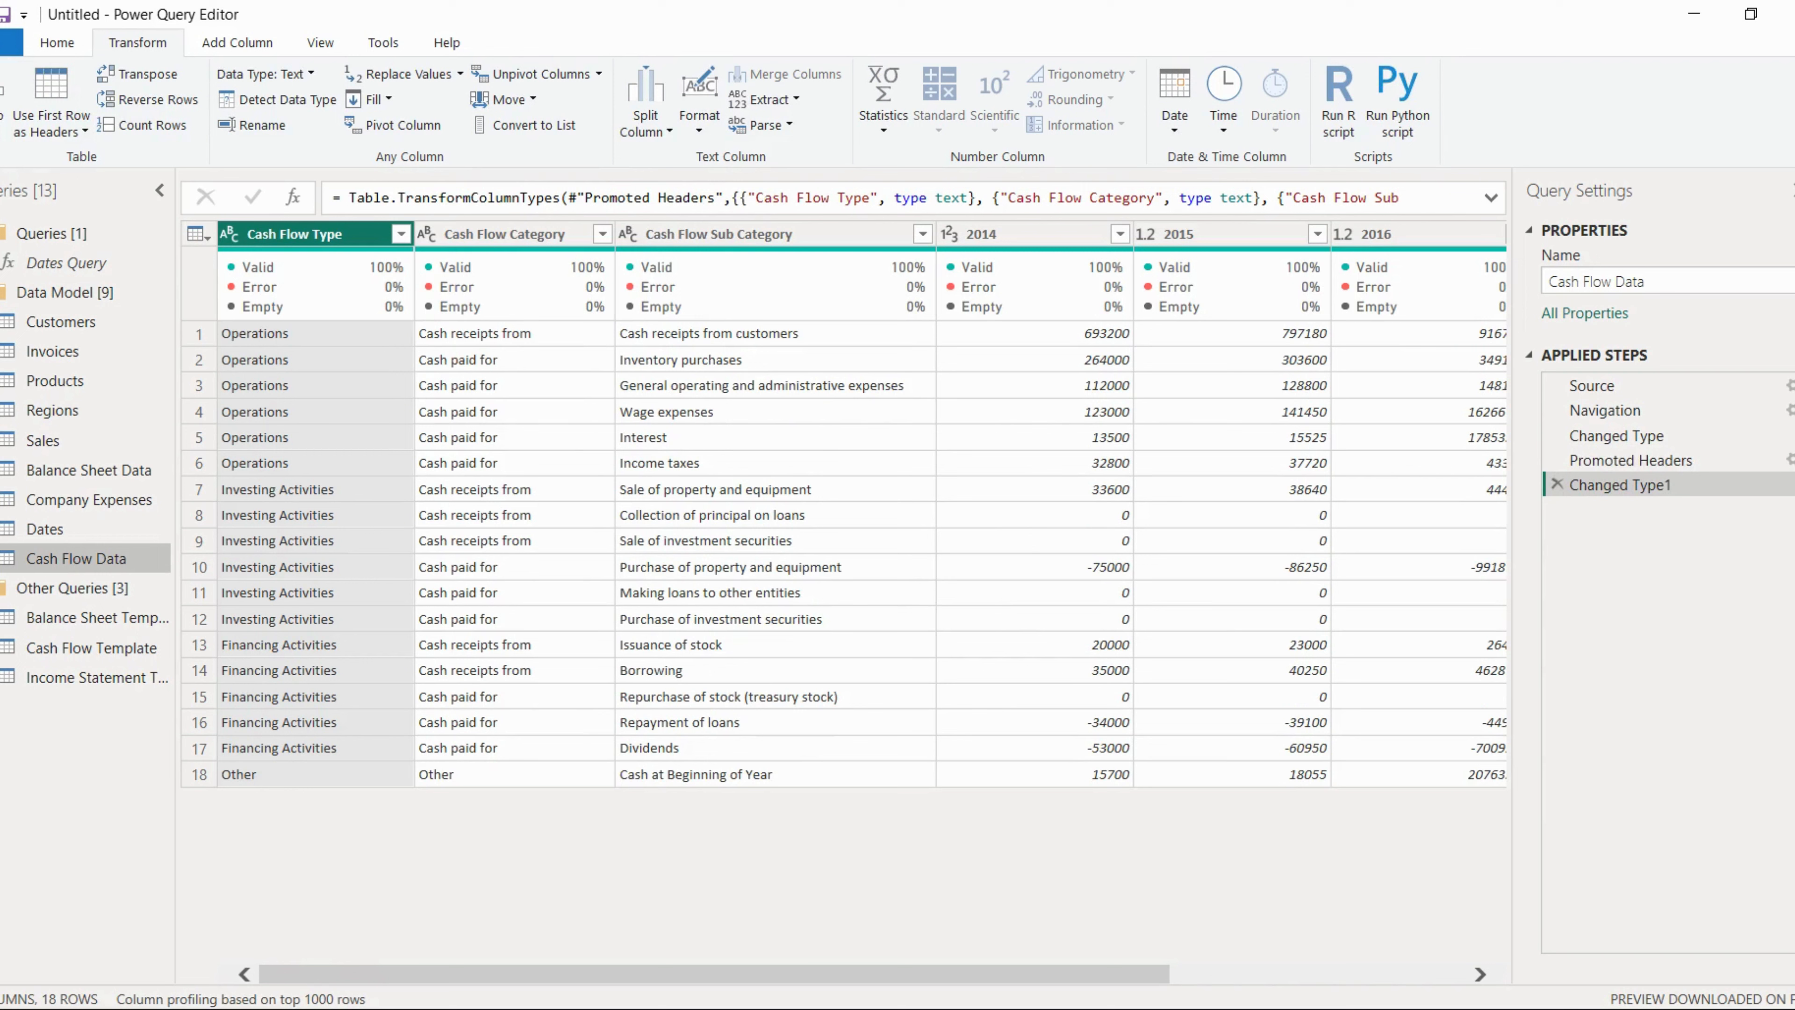
pyautogui.moveTo(1397, 907)
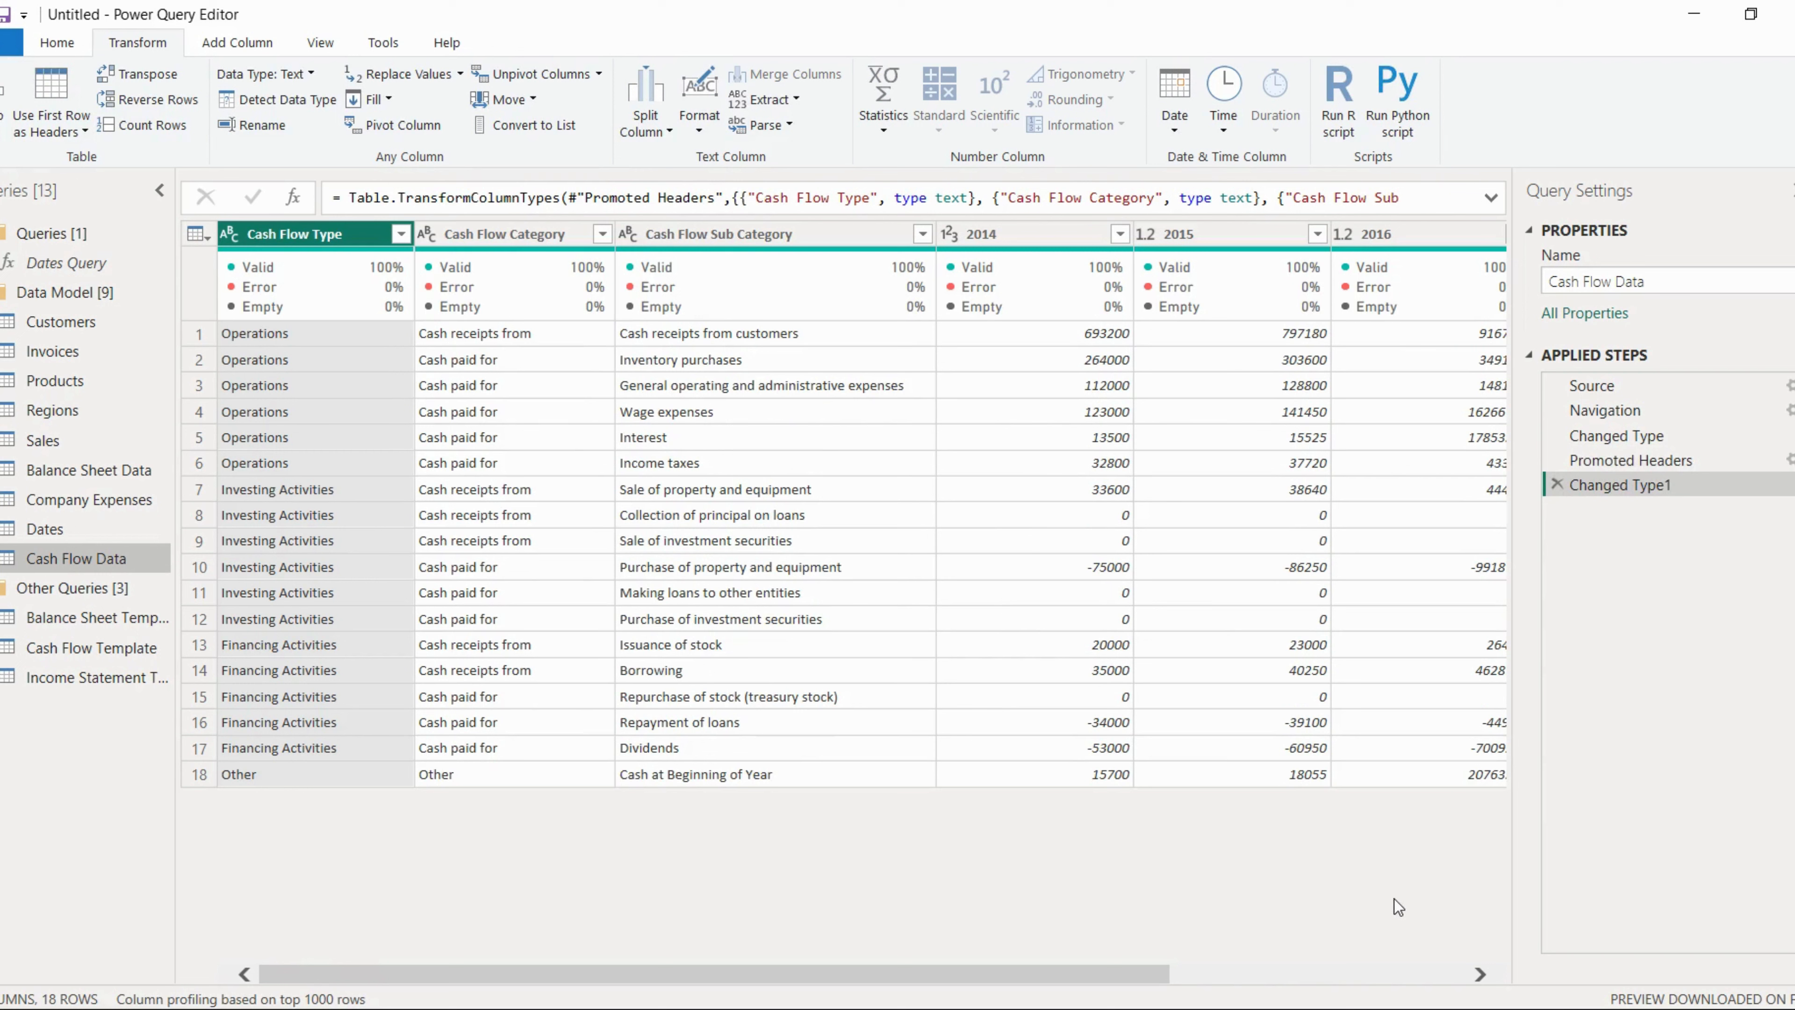